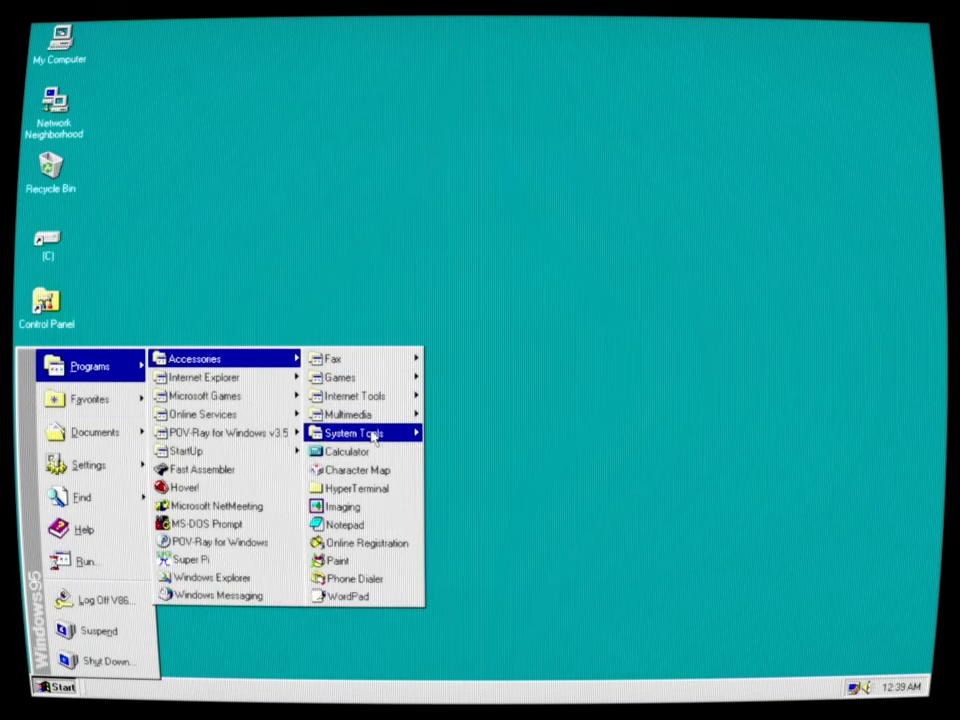
Write a Notepad note warning the video contains disturbing content, viewer discretion advised, you have been warned
left_click(344, 524)
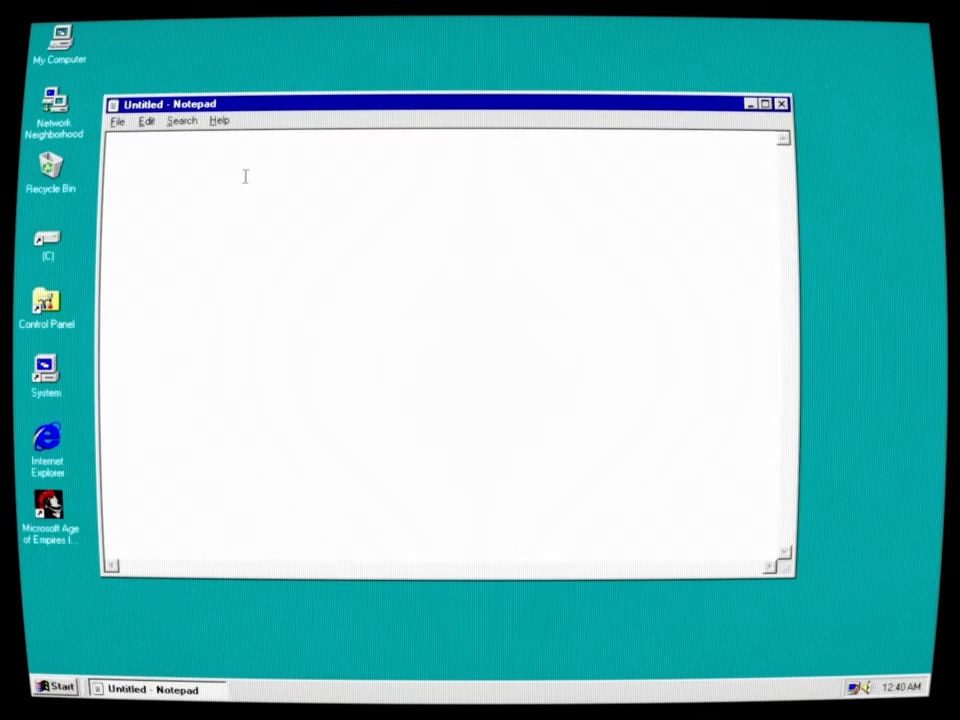
type("This video co")
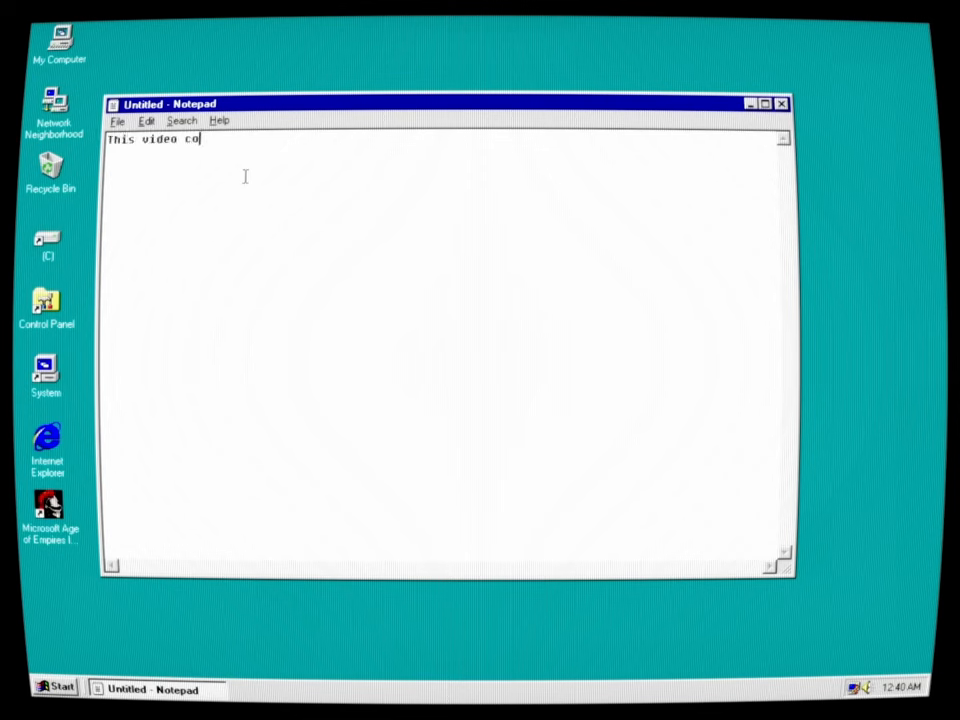
type("ntains disturbing content.")
type("View")
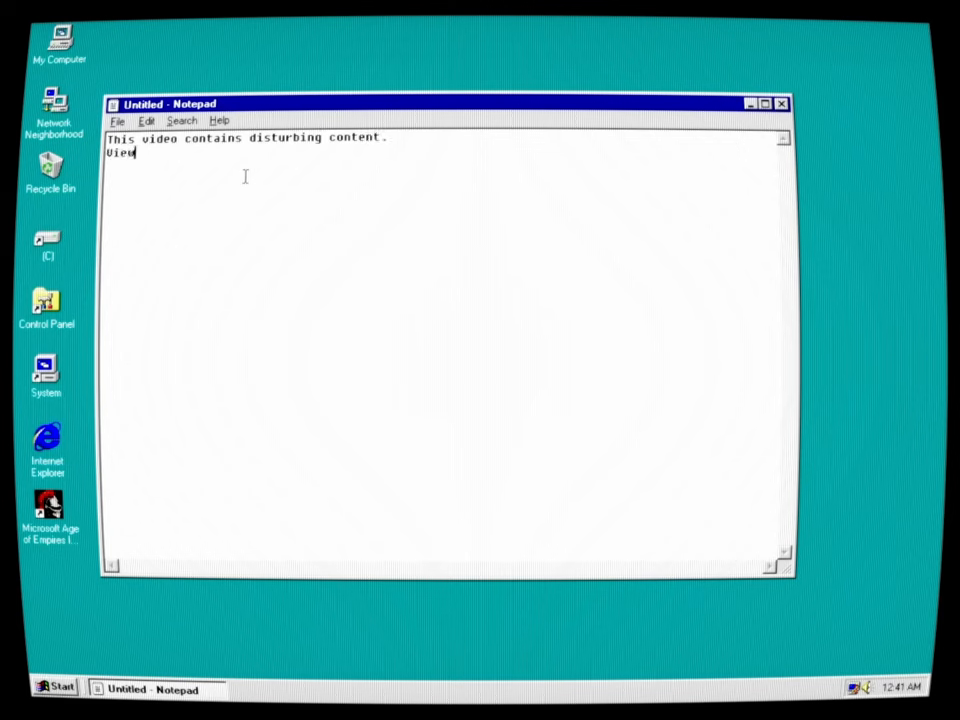
type("er discrection is")
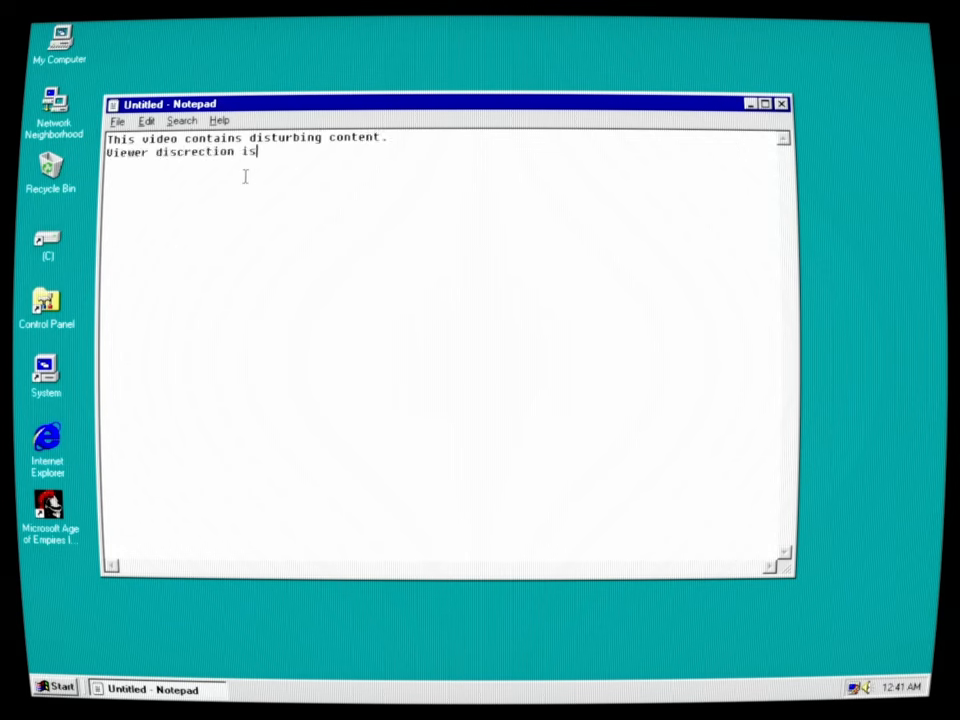
type("advised....")
type("You")
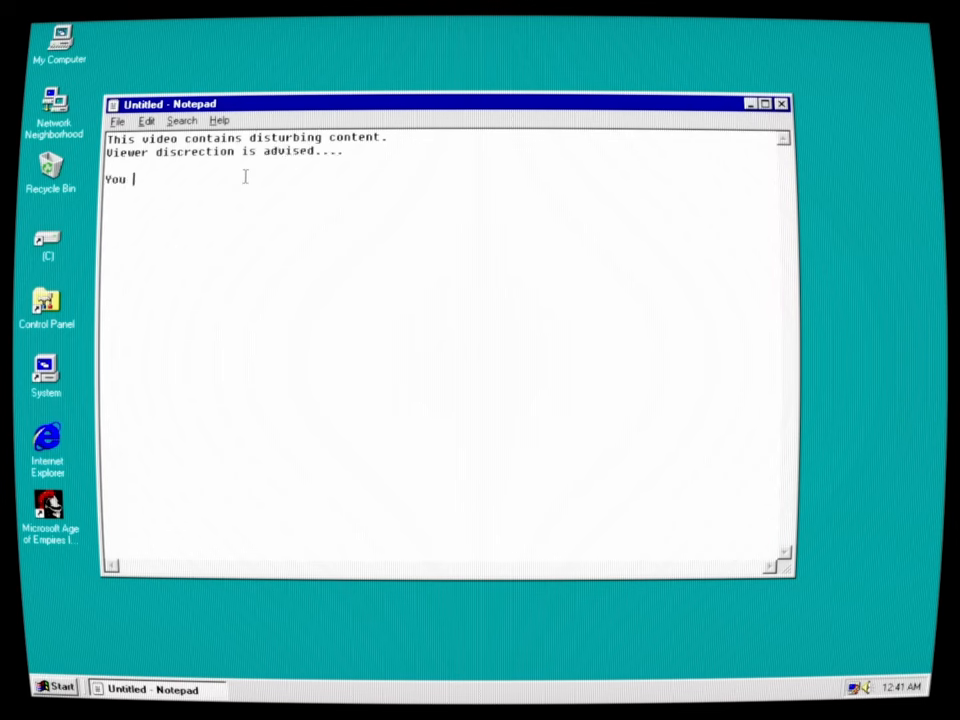
type("have been warned")
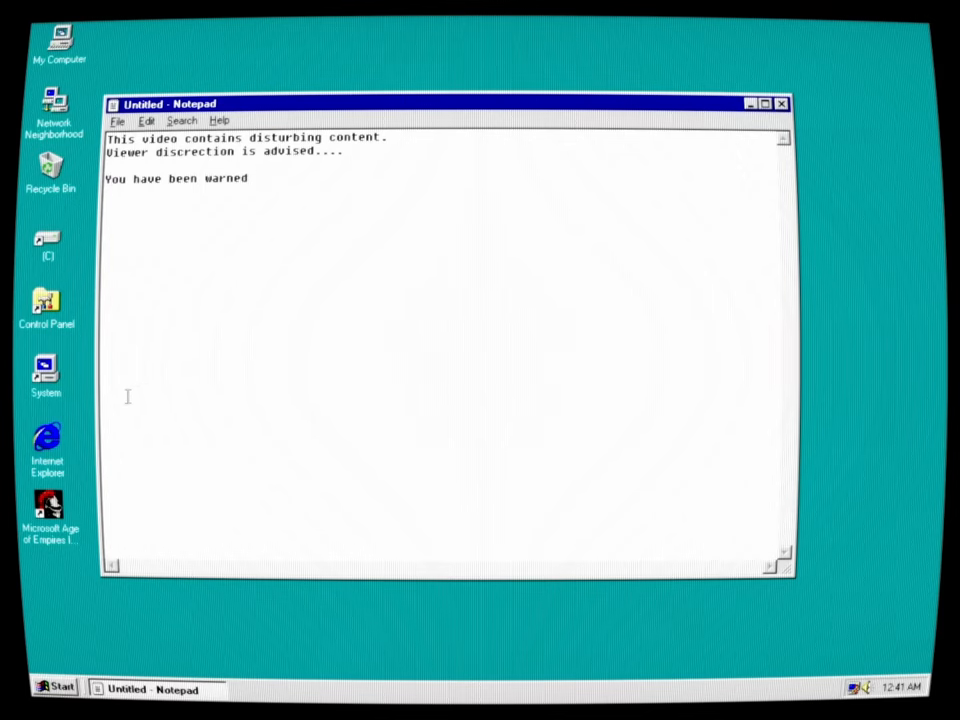
left_click(784, 104)
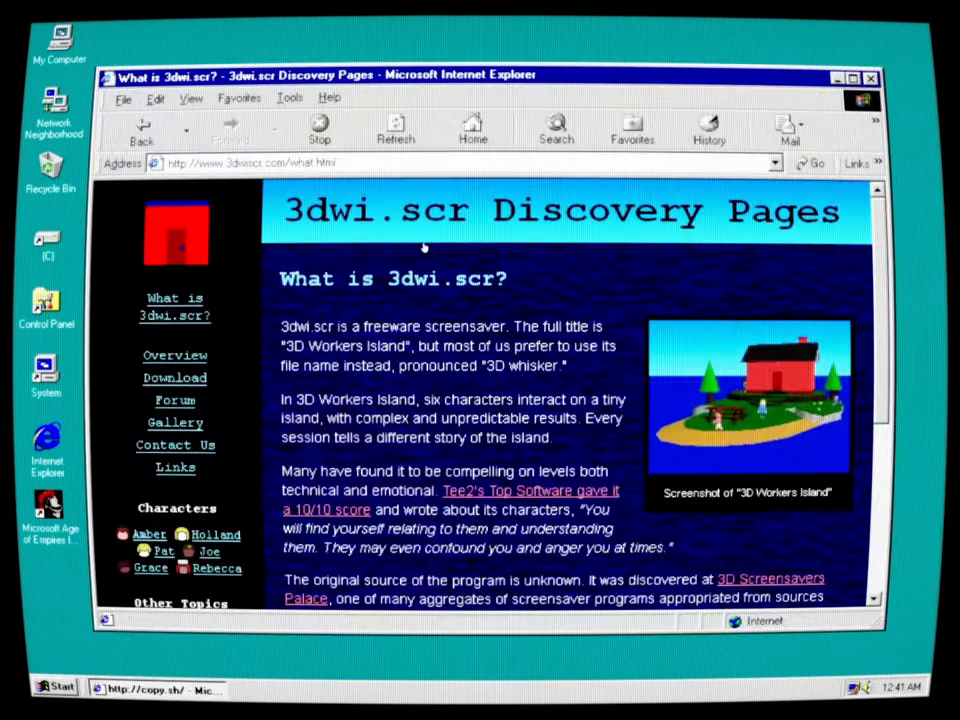
mouse_move(336, 318)
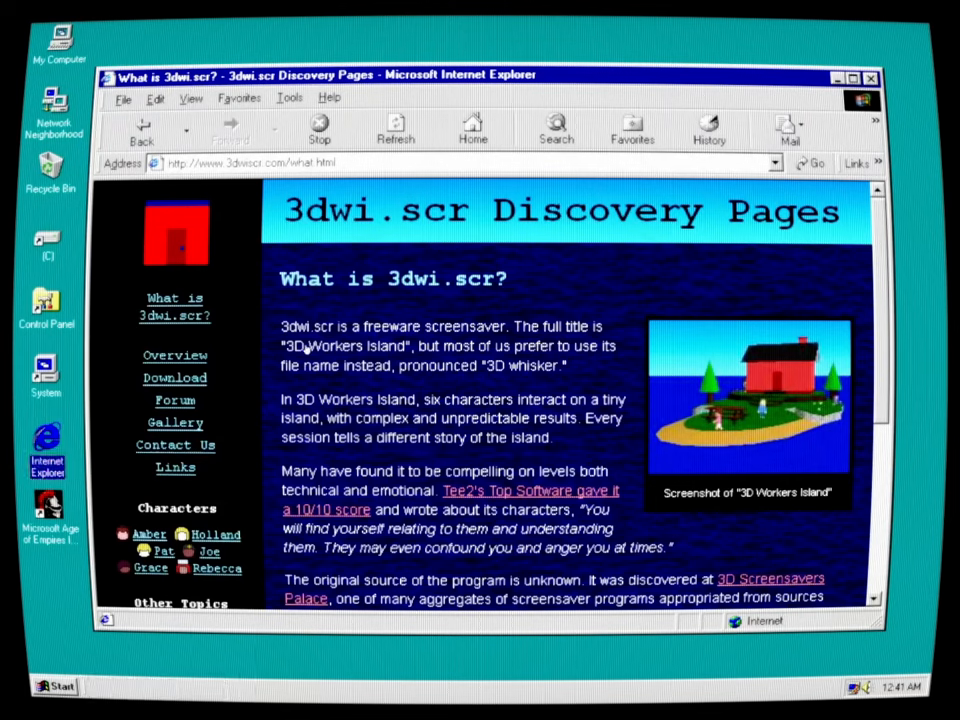
mouse_move(600, 350)
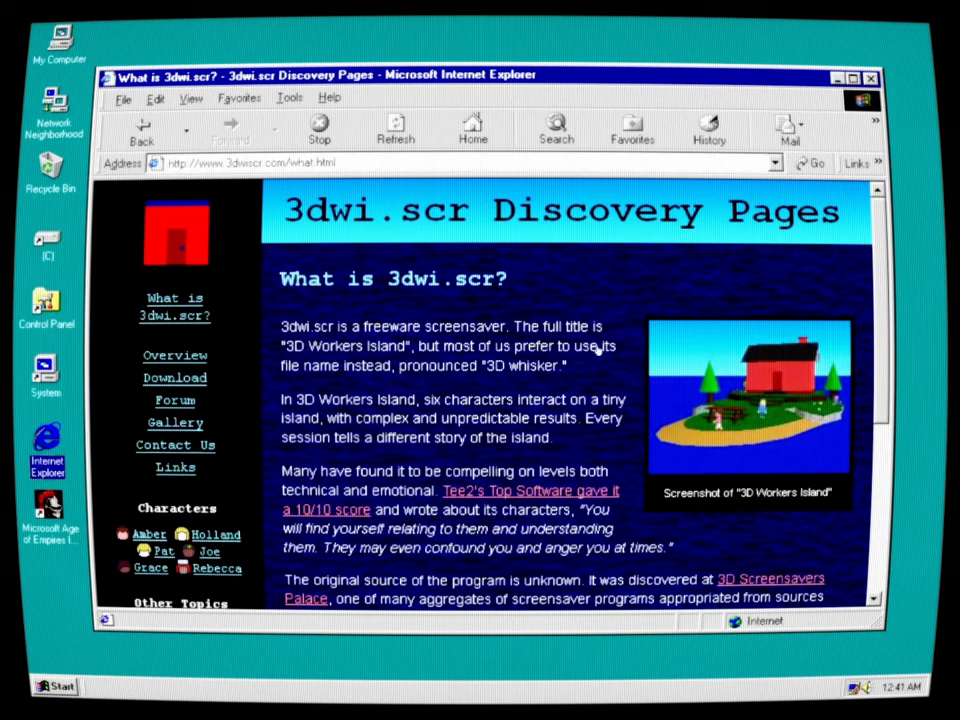
mouse_move(444, 360)
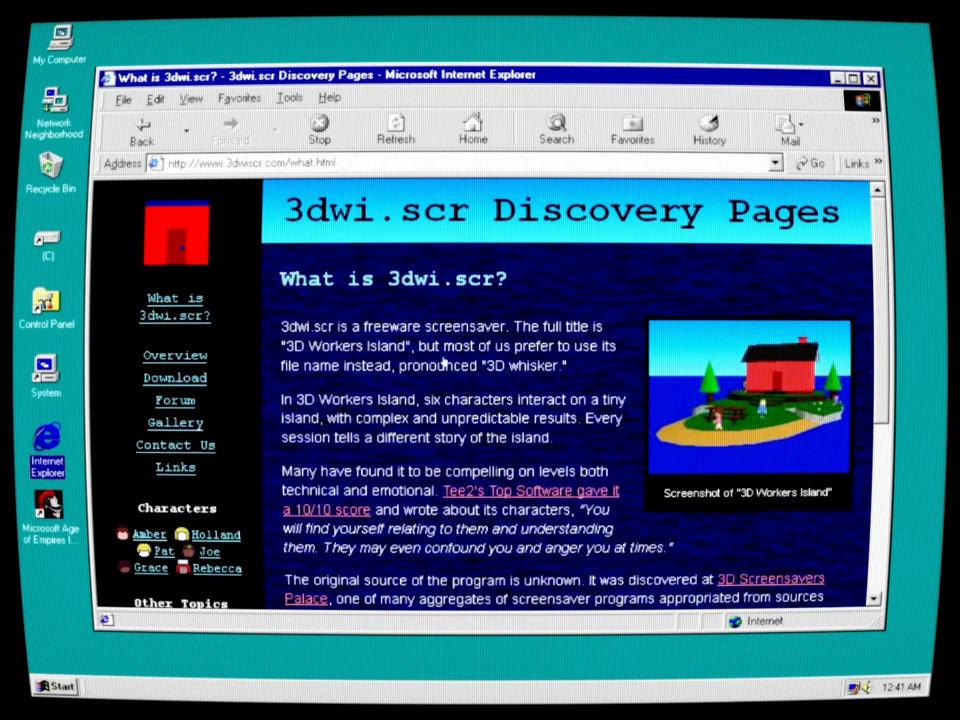
mouse_move(600, 380)
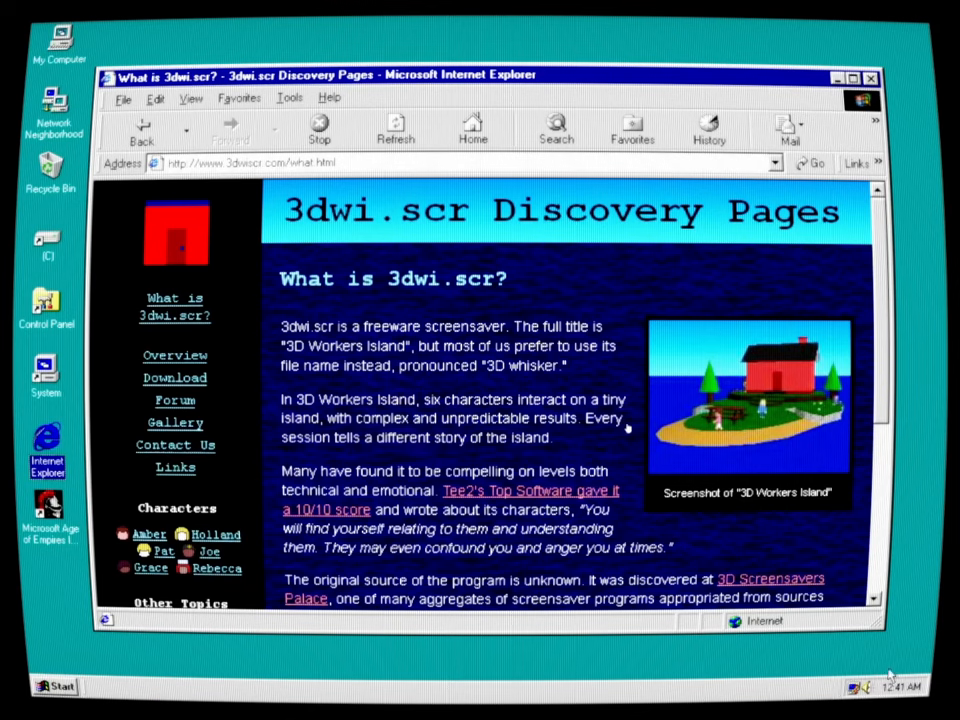
mouse_move(620, 428)
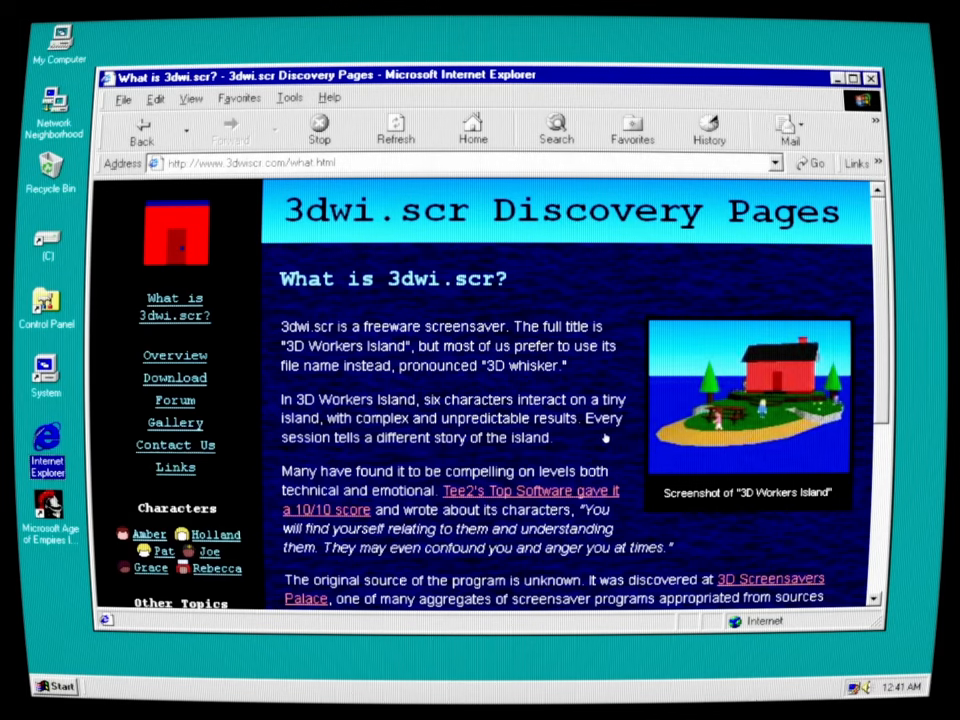
mouse_move(324, 524)
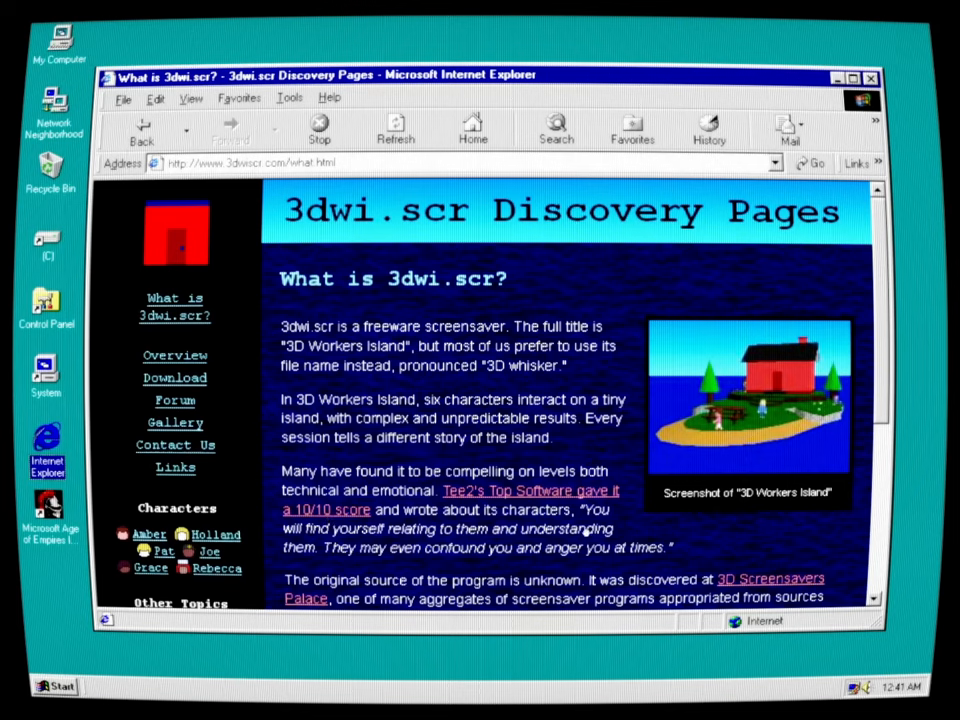
mouse_move(490, 548)
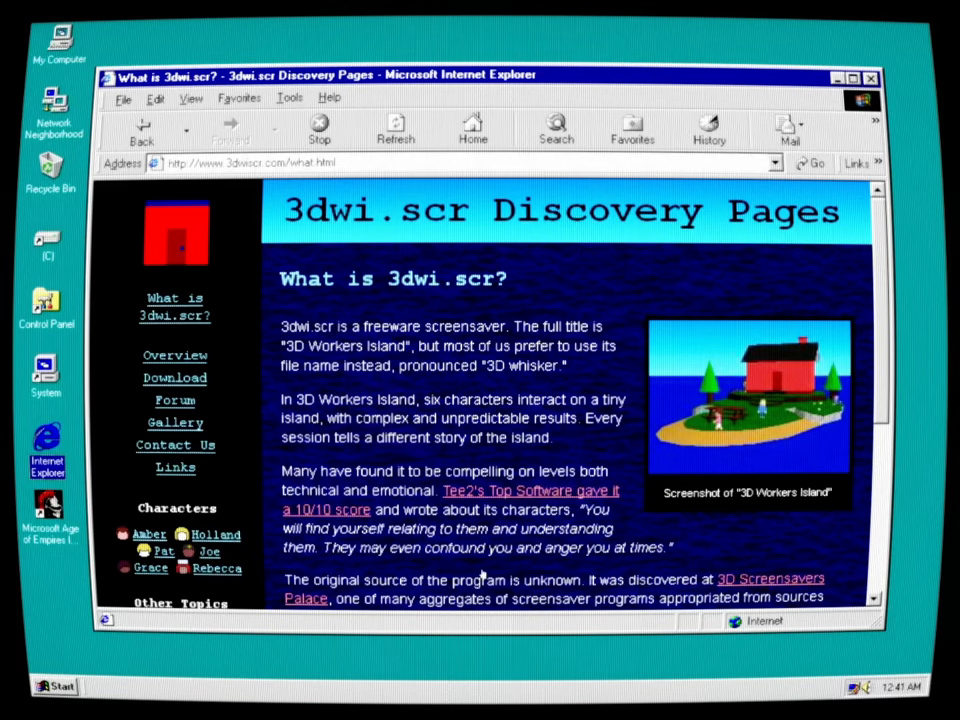
Scroll down the 'What is 3dwi.scr?' introduction to its origins and download recommendation
scroll("down", 3)
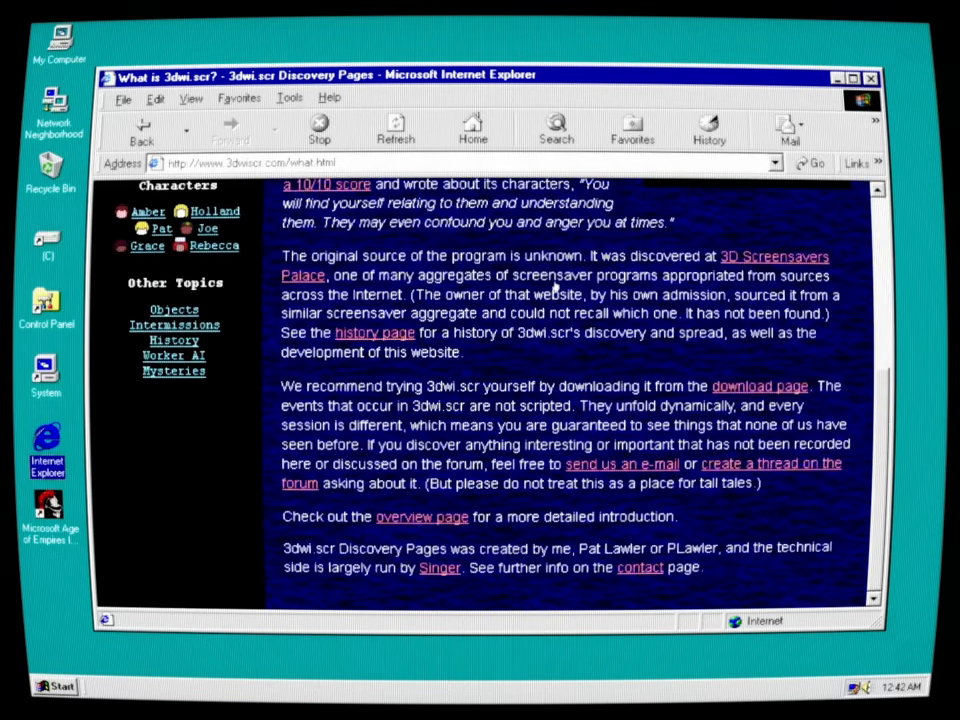
mouse_move(676, 288)
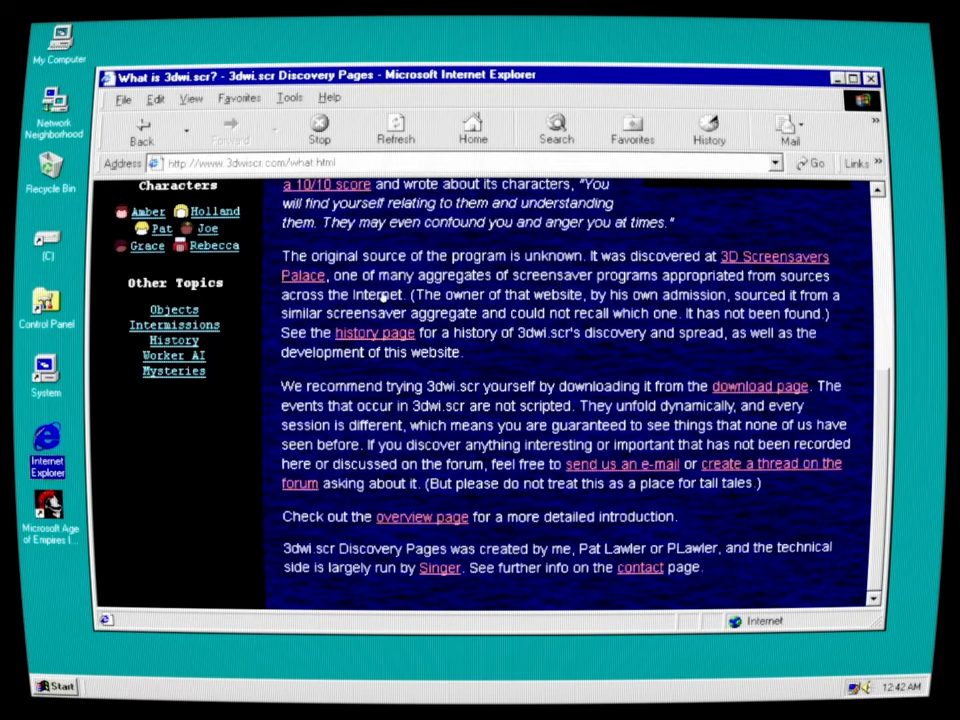
mouse_move(564, 304)
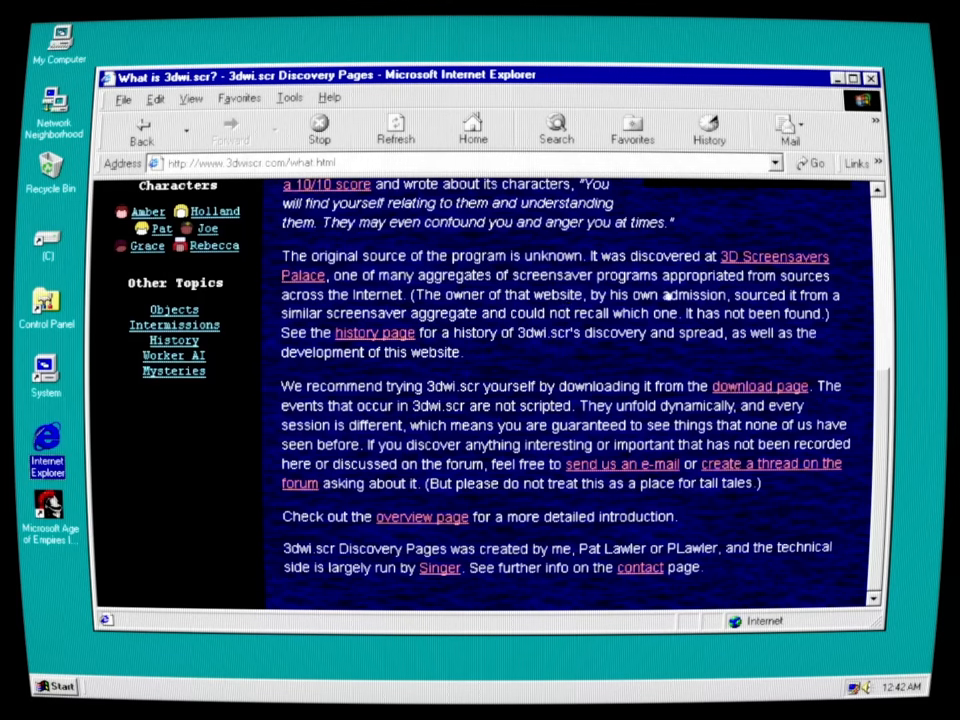
mouse_move(582, 320)
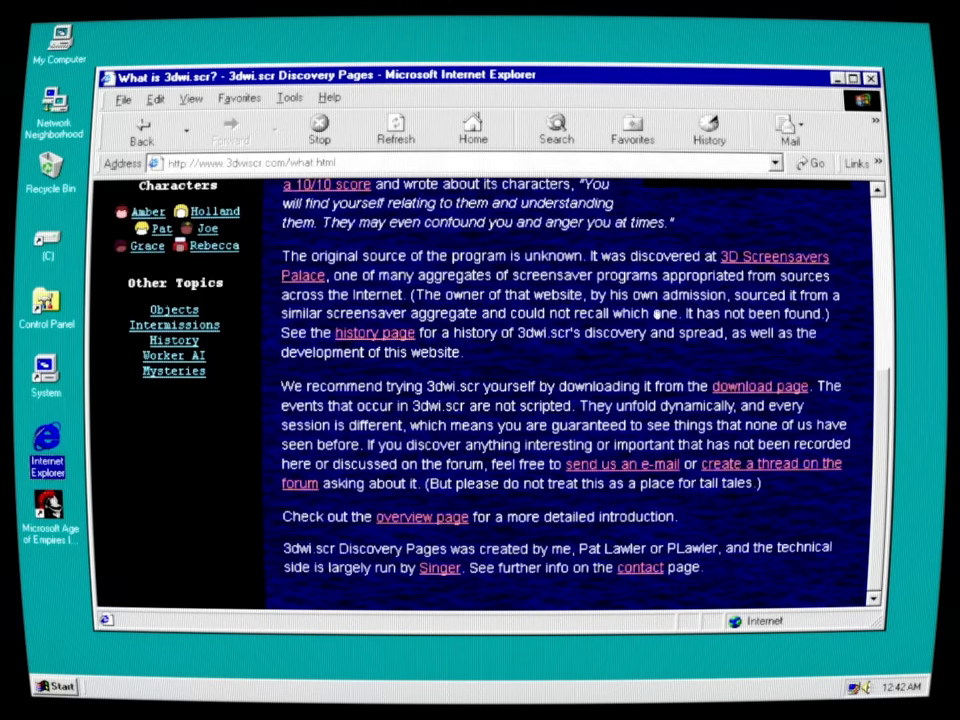
mouse_move(524, 348)
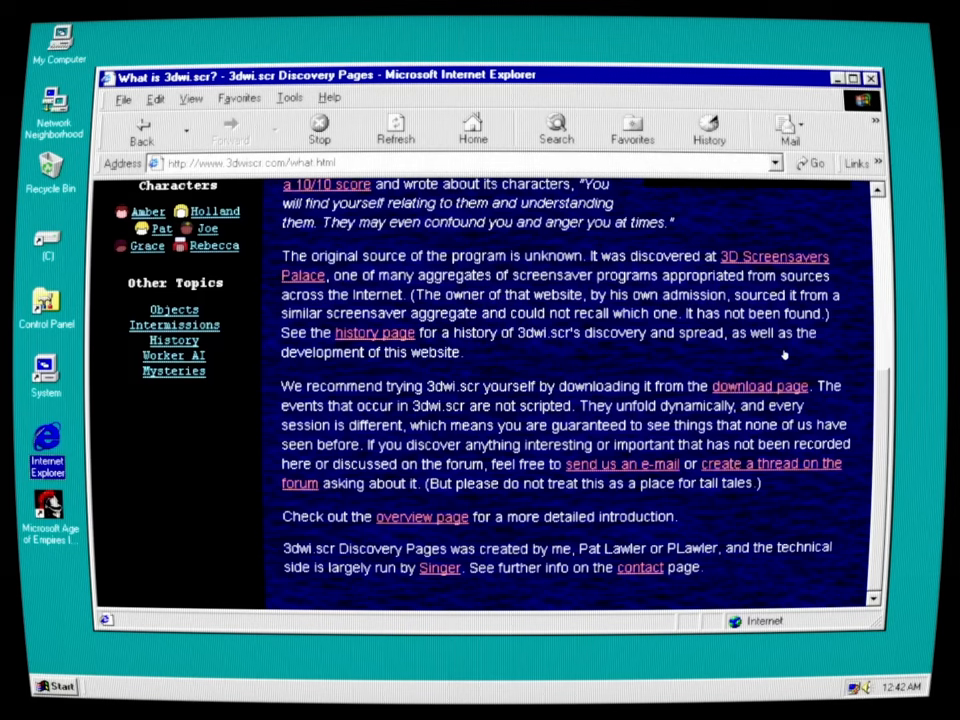
mouse_move(496, 376)
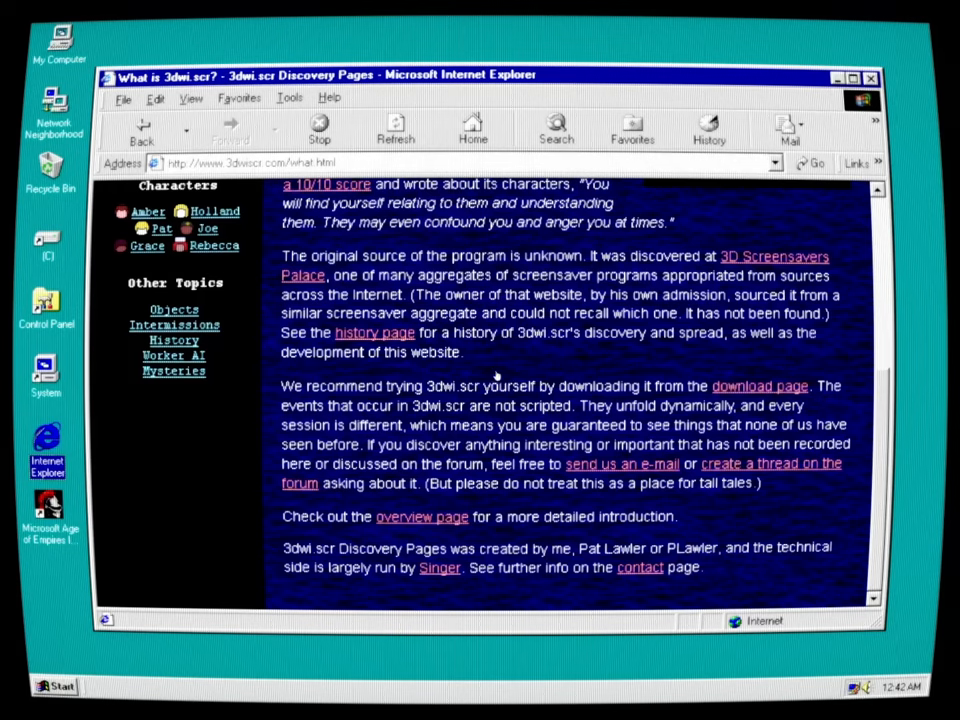
mouse_move(528, 418)
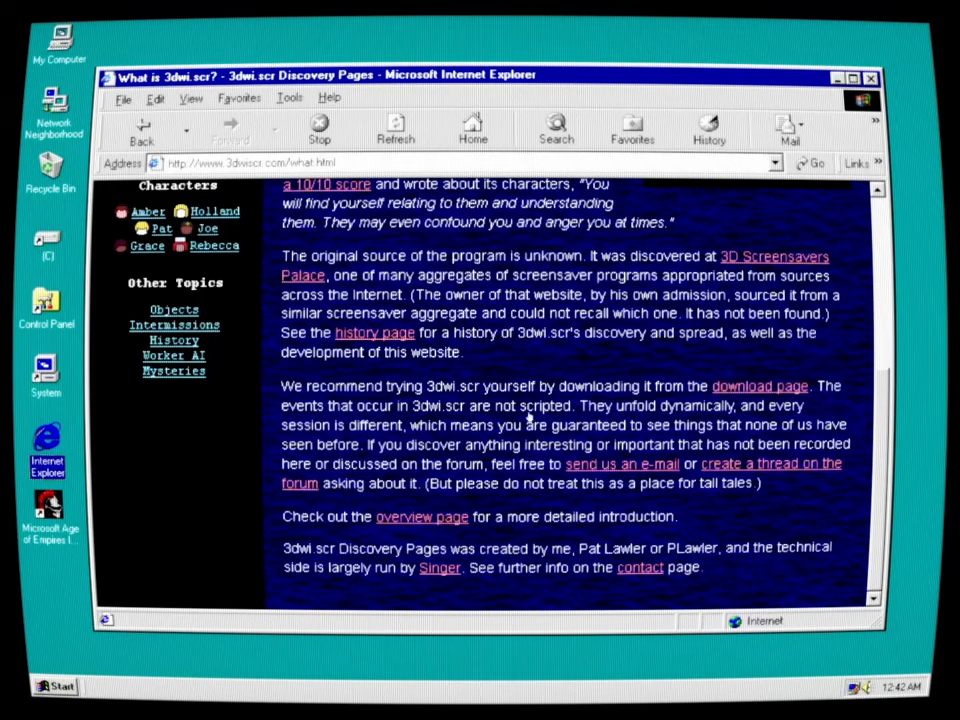
mouse_move(770, 398)
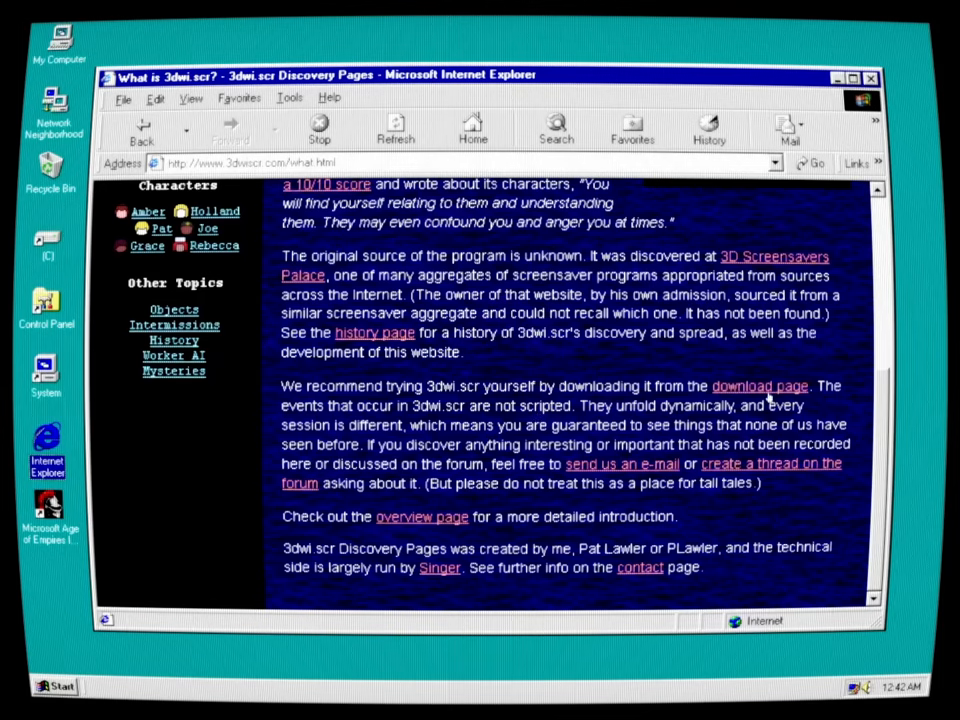
Download the 4.22 MB inst3dwi.exe installer to disk from the download page and run it
left_click(760, 384)
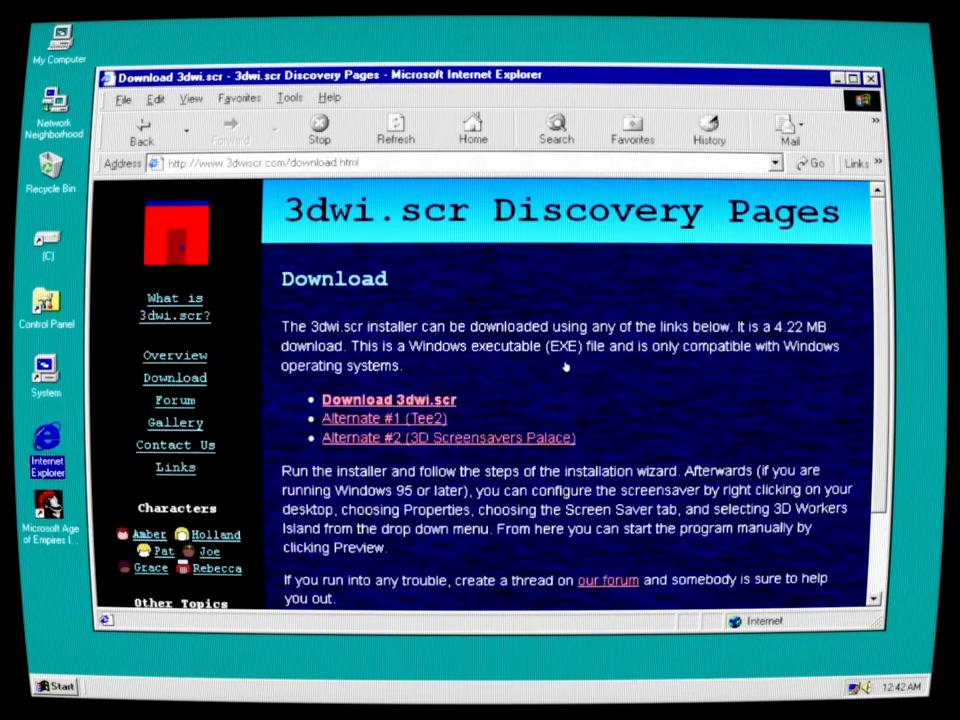
mouse_move(400, 376)
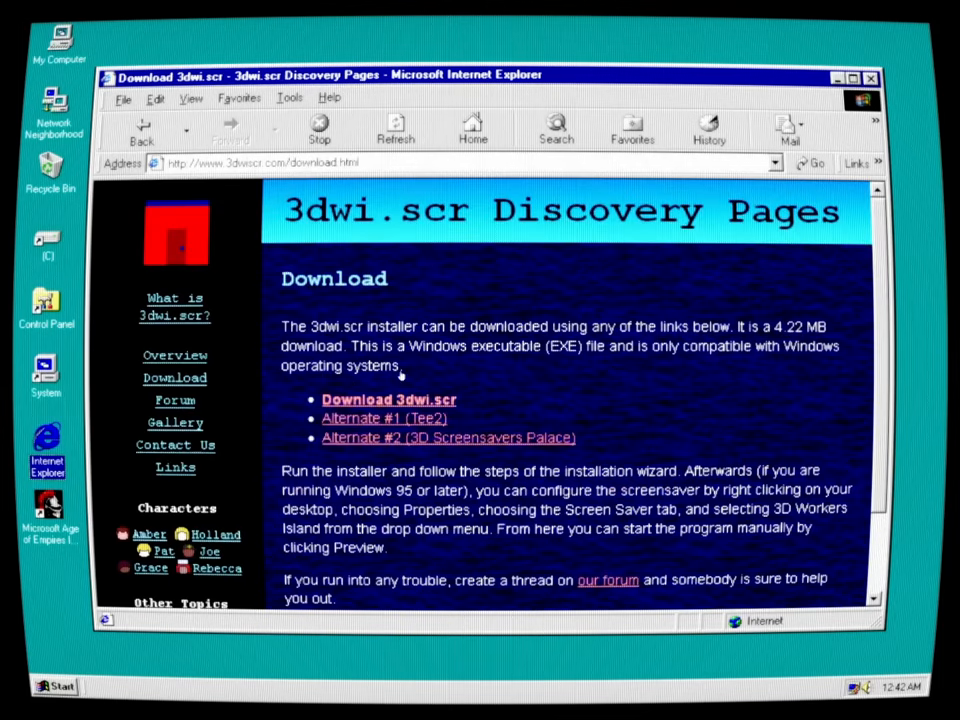
mouse_move(840, 332)
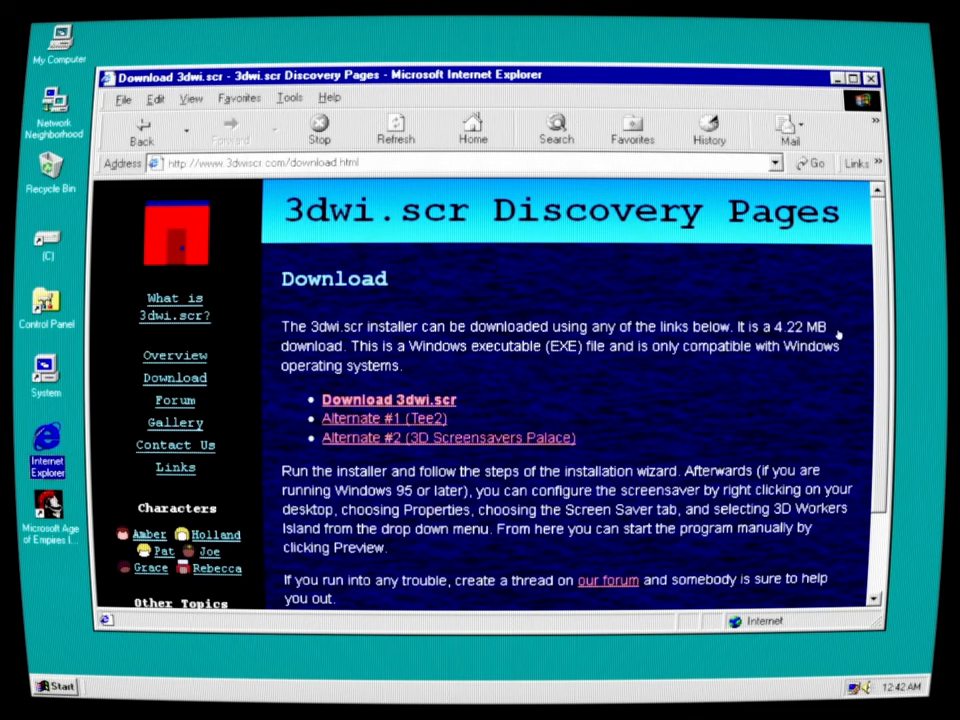
mouse_move(470, 378)
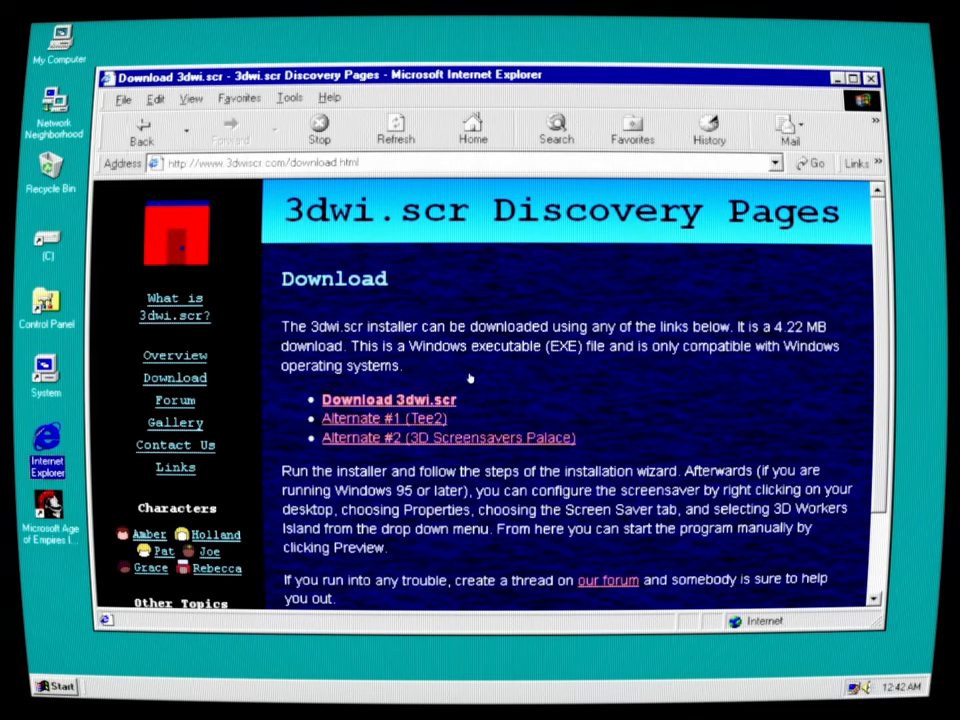
mouse_move(588, 378)
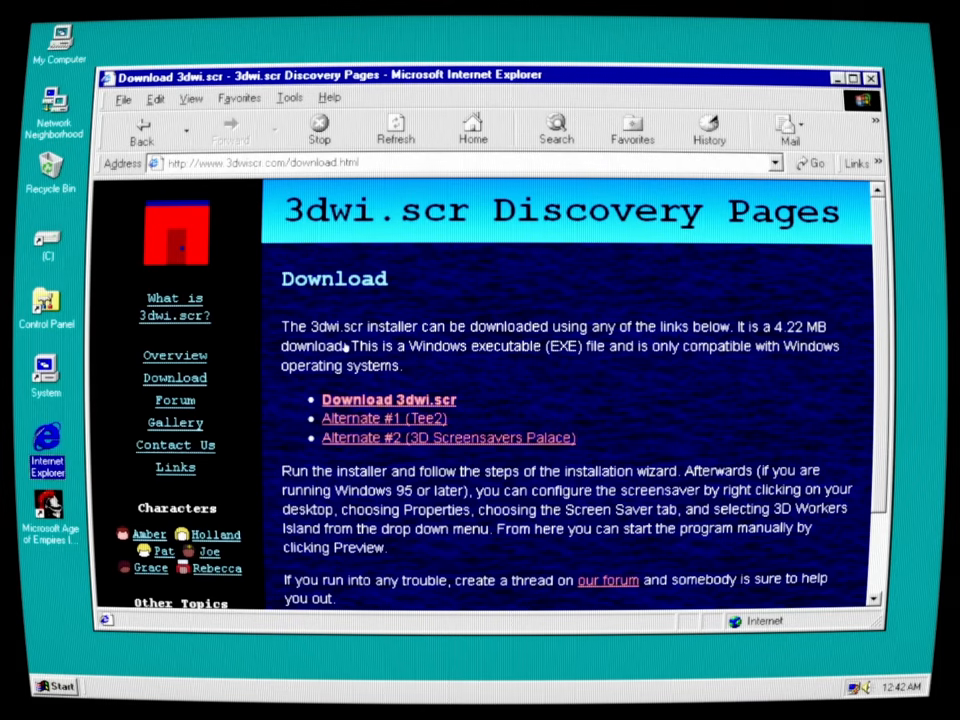
left_click(388, 400)
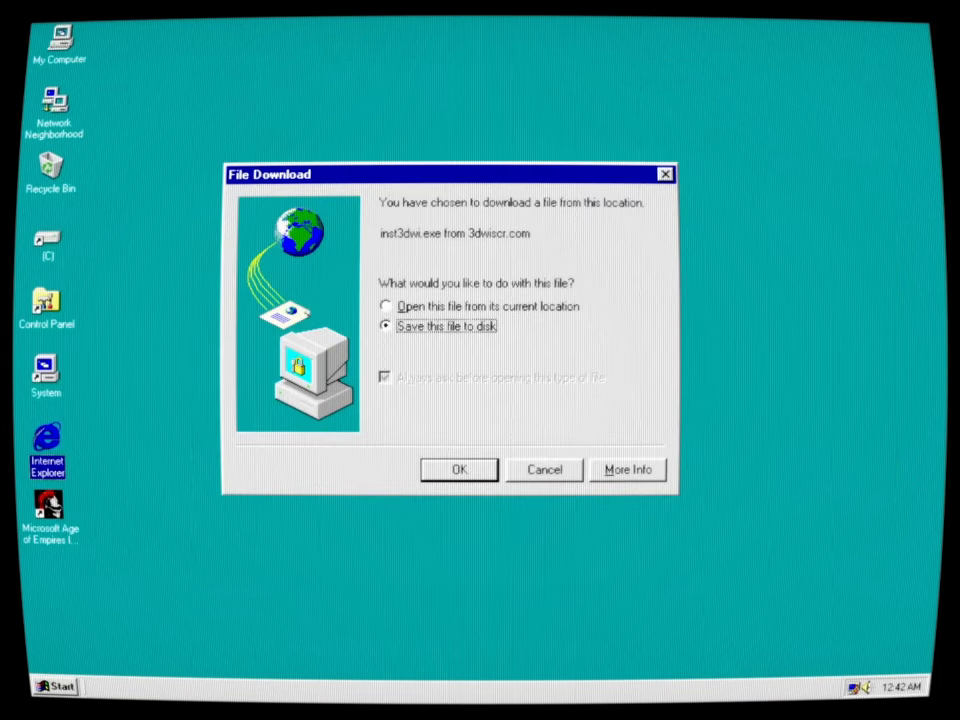
left_click(460, 468)
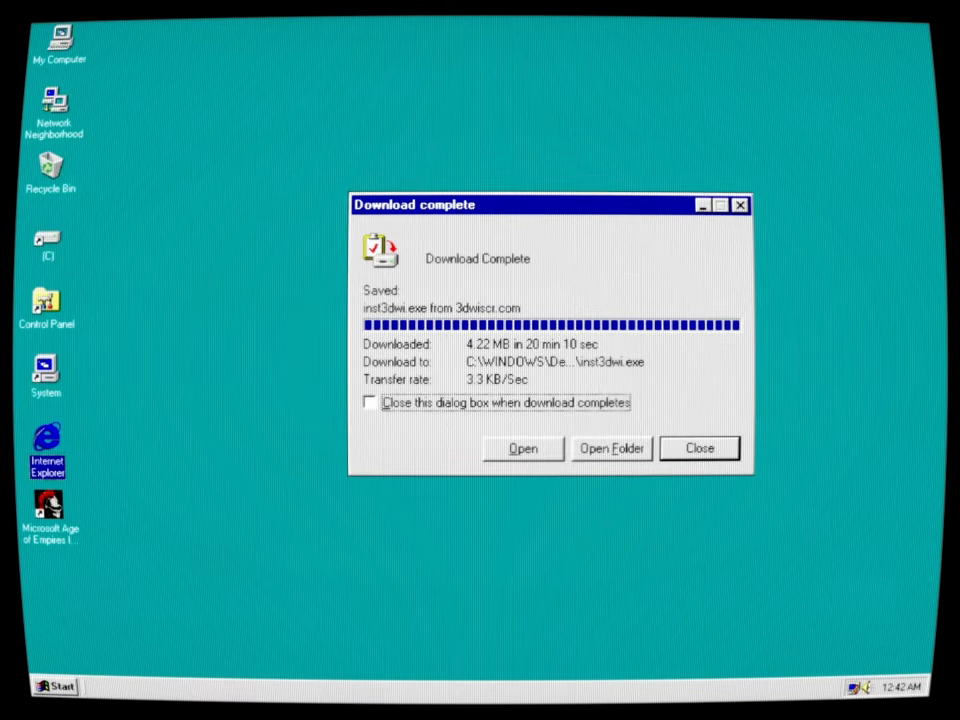
left_click(522, 448)
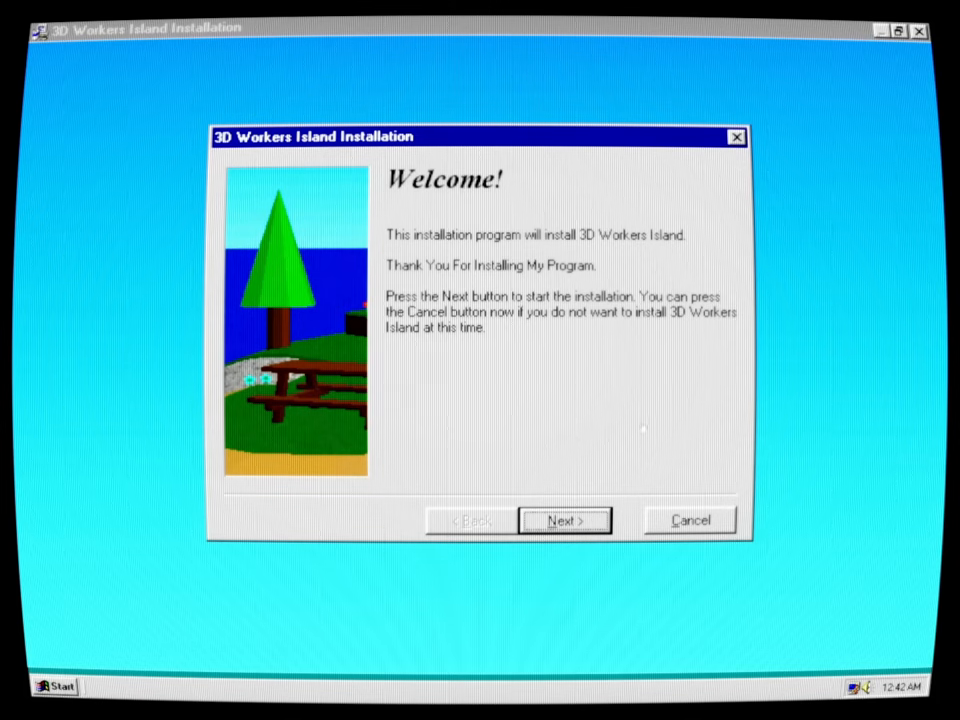
Install 3D Workers Island and finish the setup wizard
left_click(564, 520)
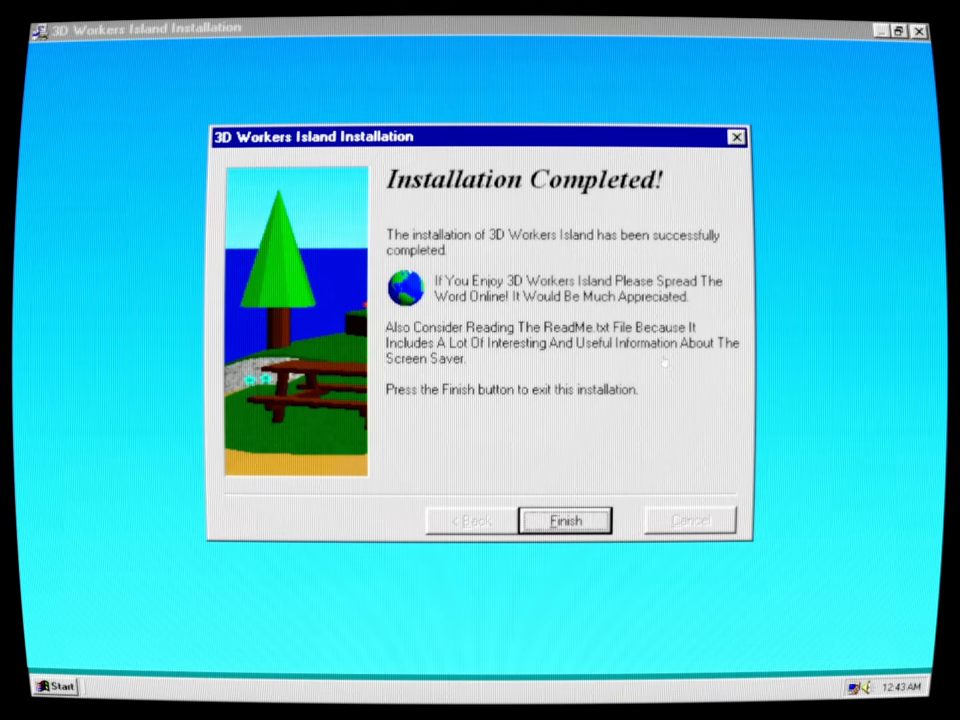
left_click(564, 520)
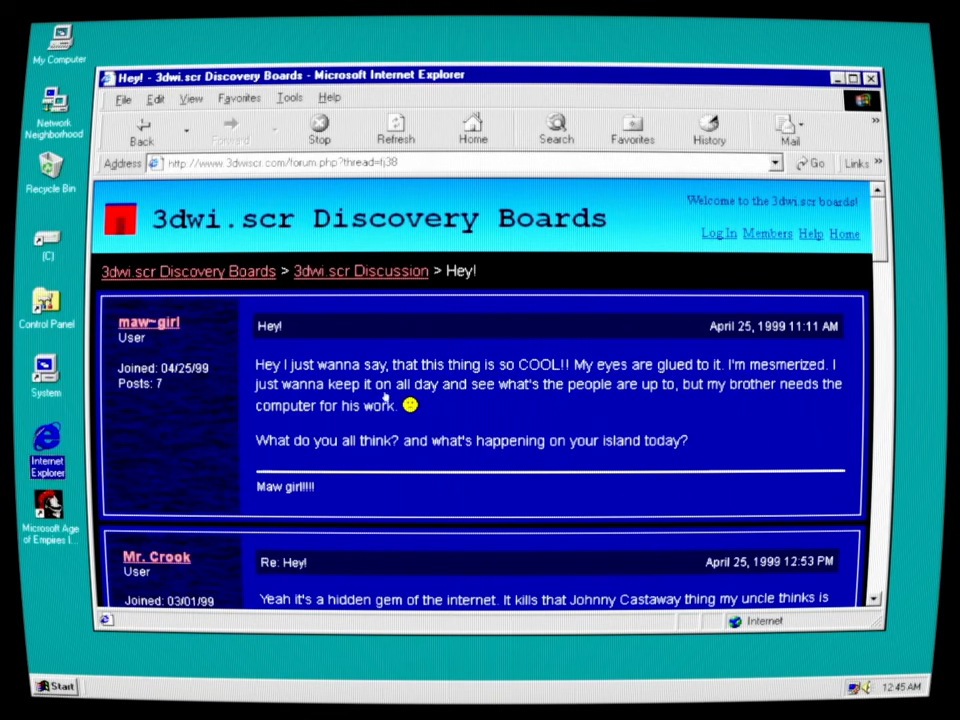
mouse_move(668, 388)
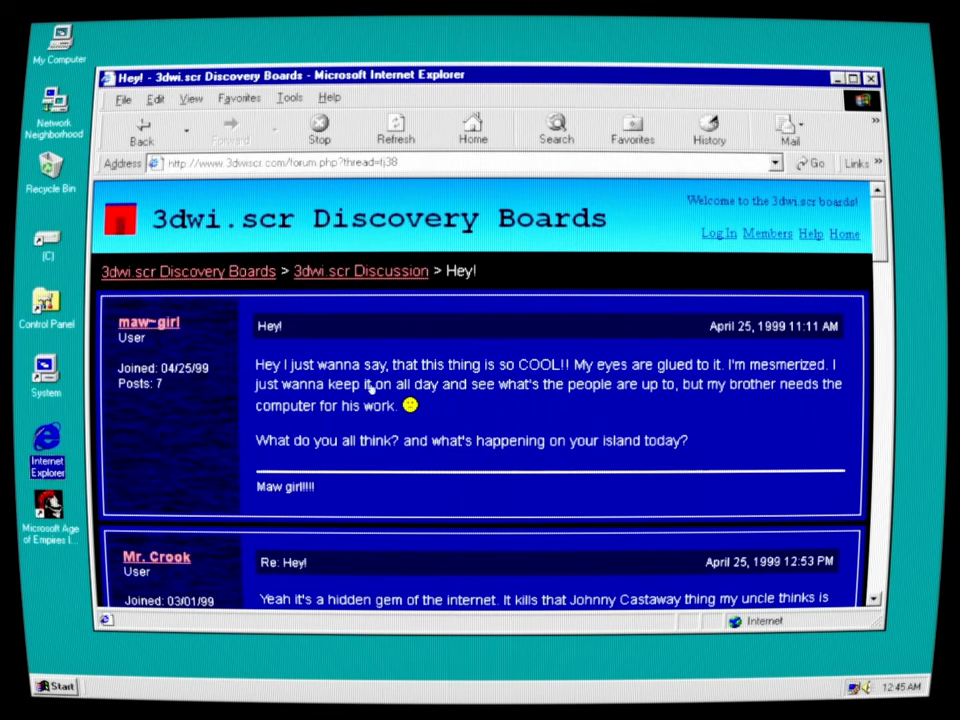
mouse_move(640, 420)
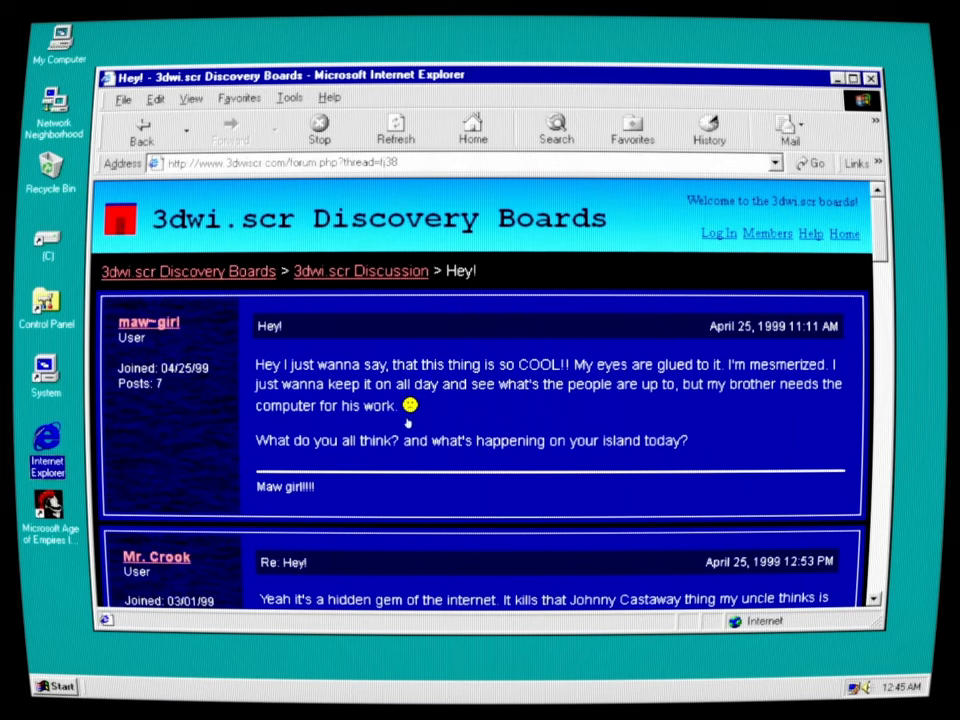
mouse_move(716, 428)
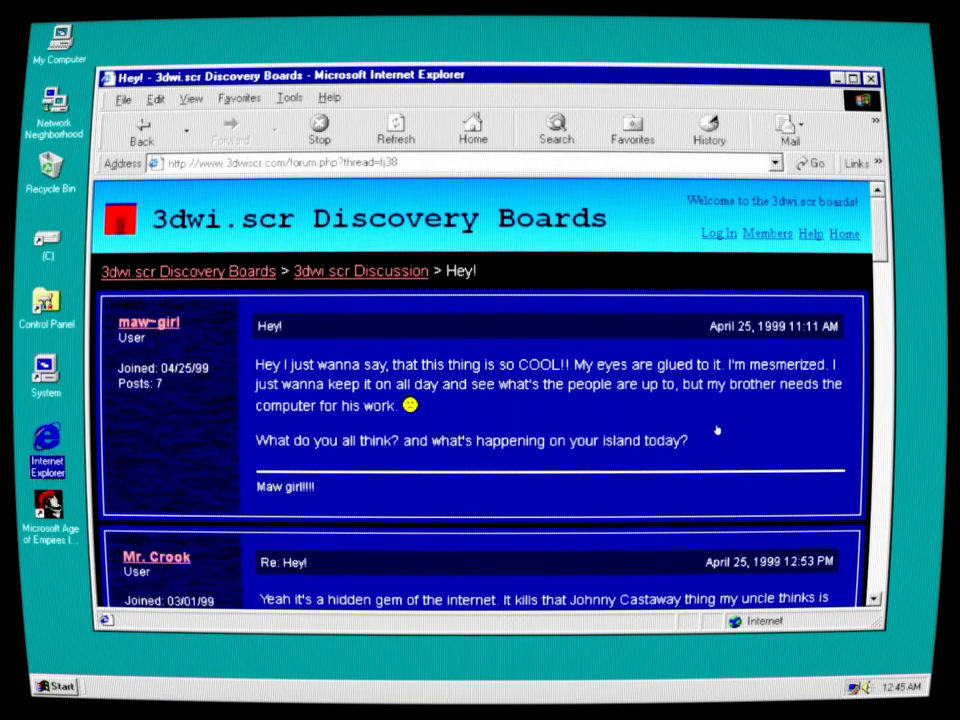
scroll("down", 3)
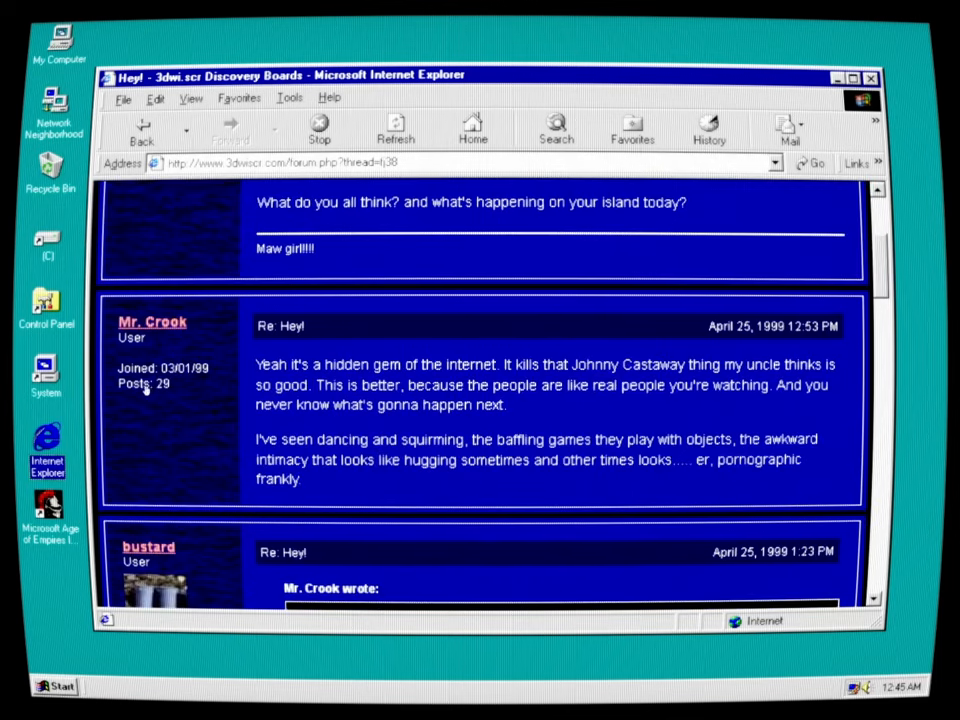
mouse_move(632, 408)
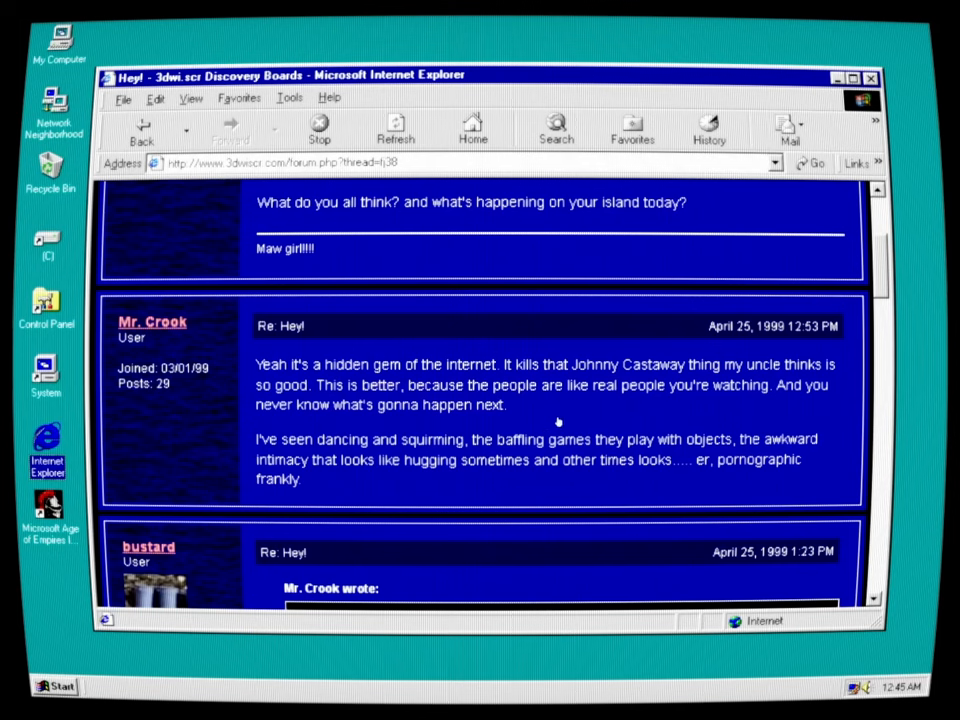
mouse_move(760, 472)
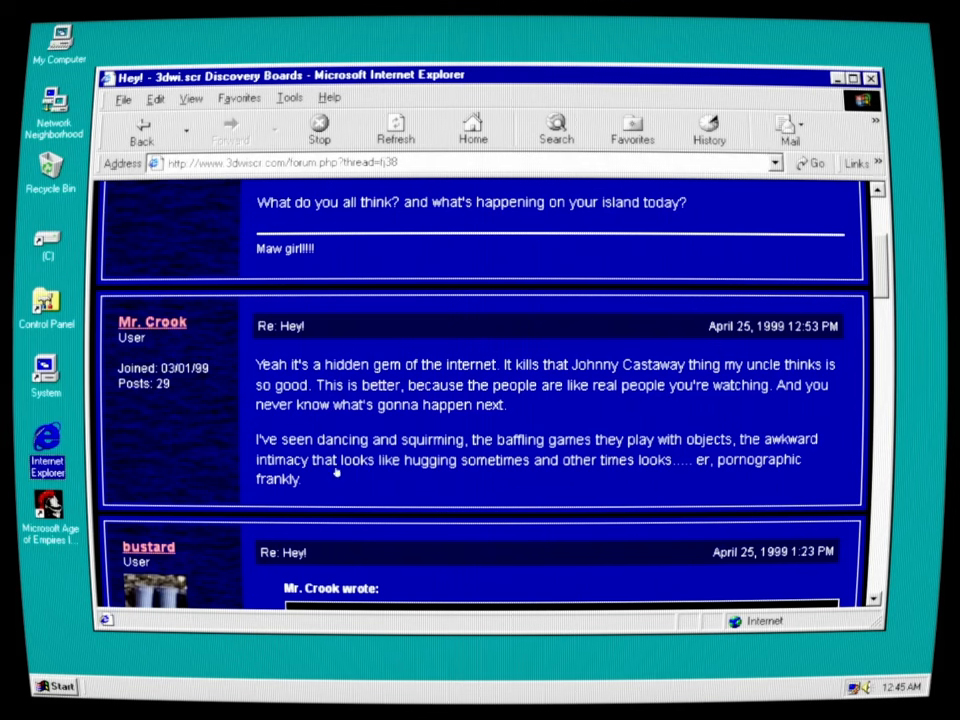
mouse_move(504, 472)
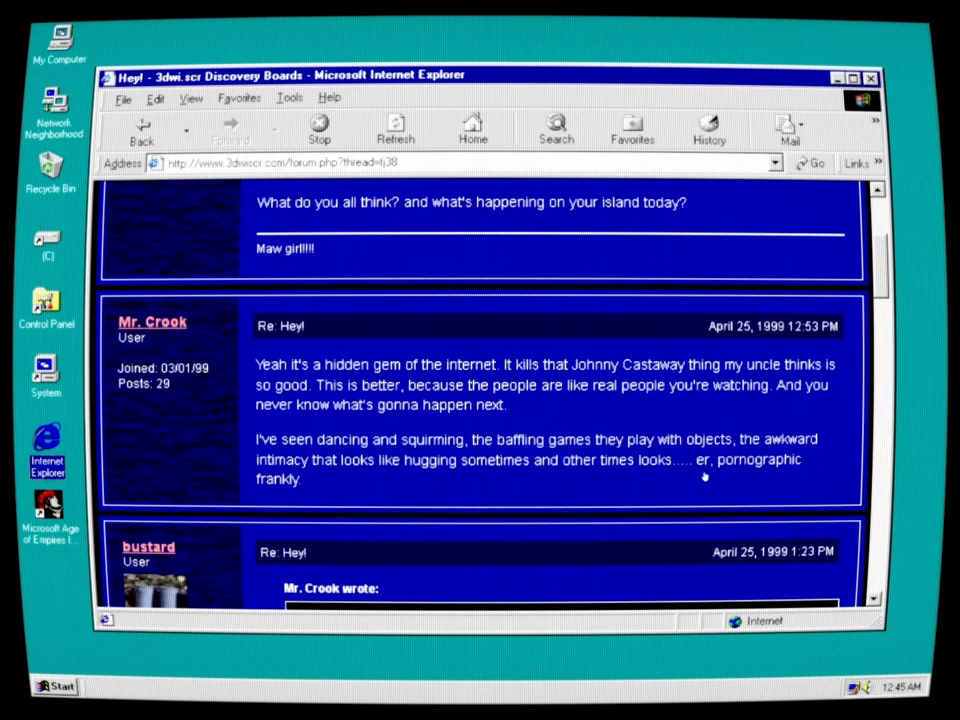
mouse_move(782, 476)
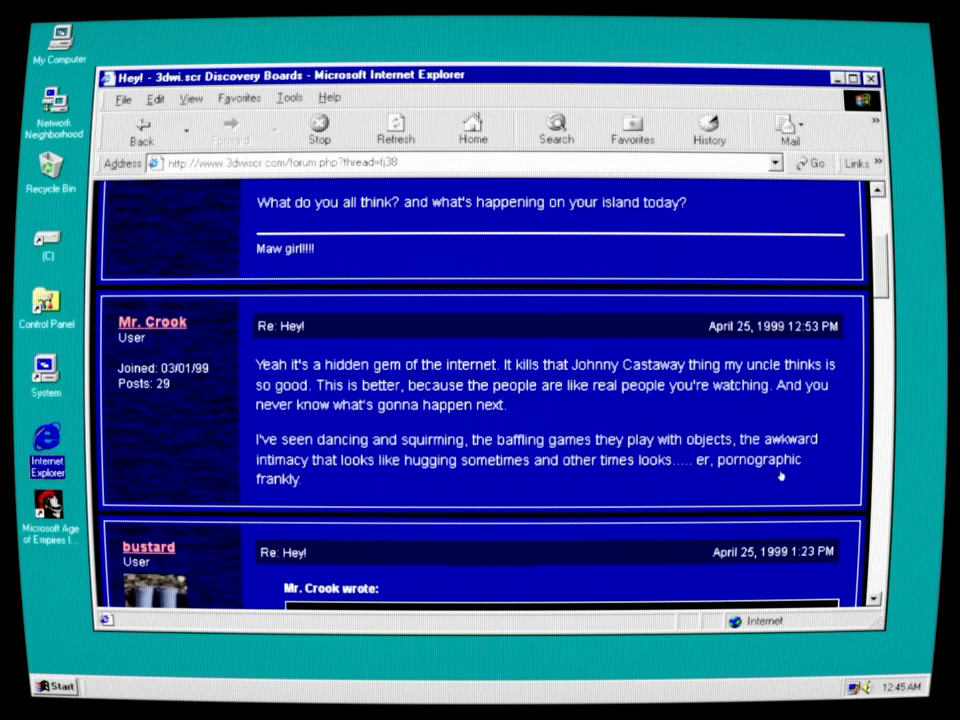
scroll("down", 3)
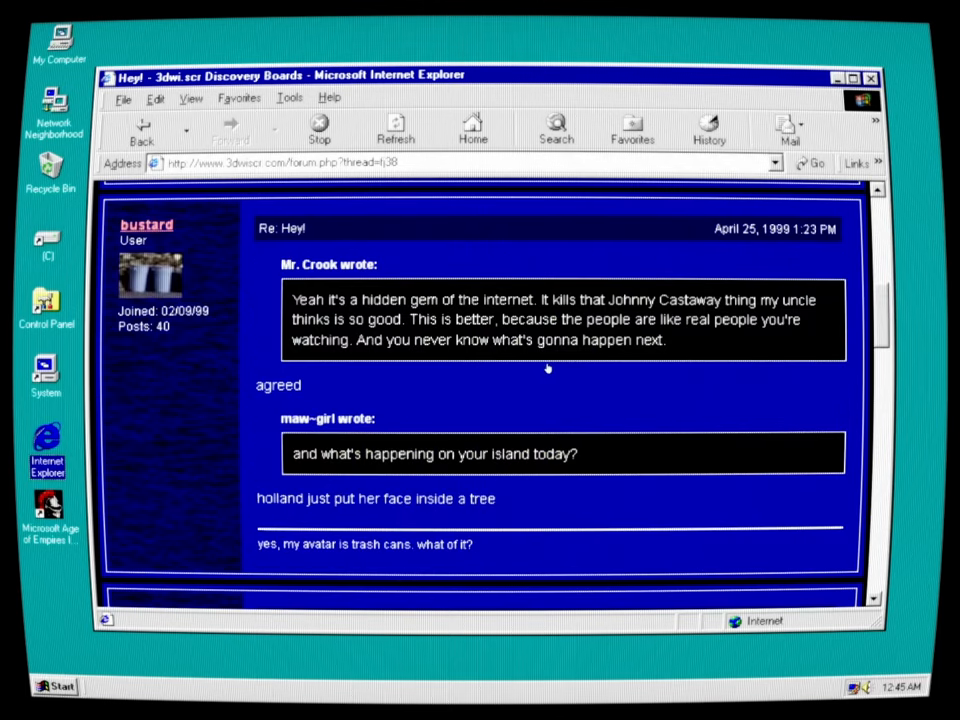
mouse_move(562, 292)
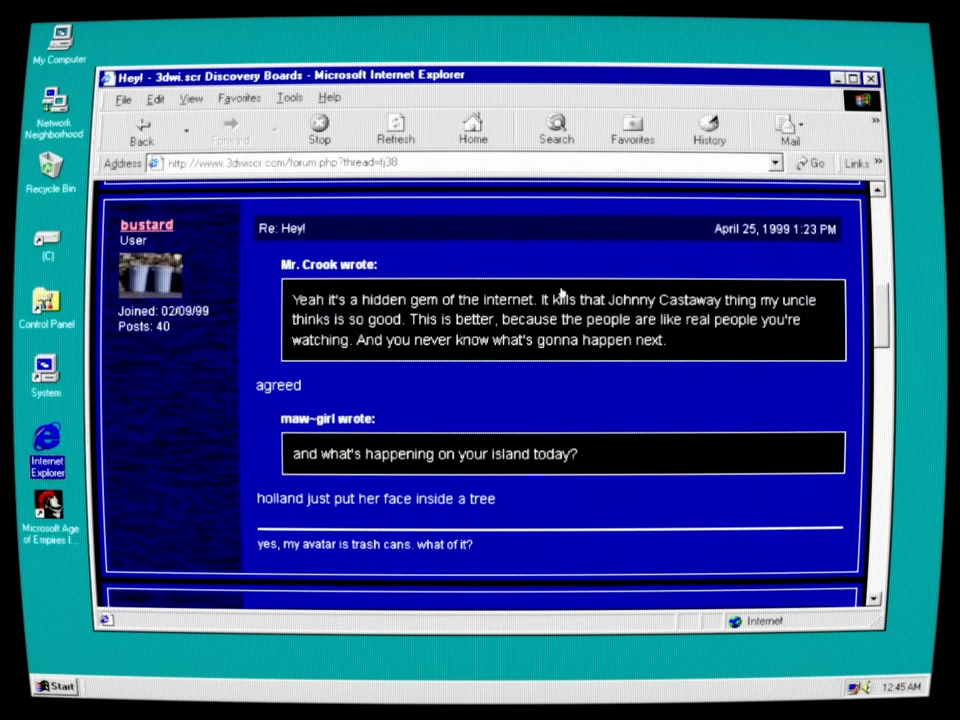
mouse_move(386, 504)
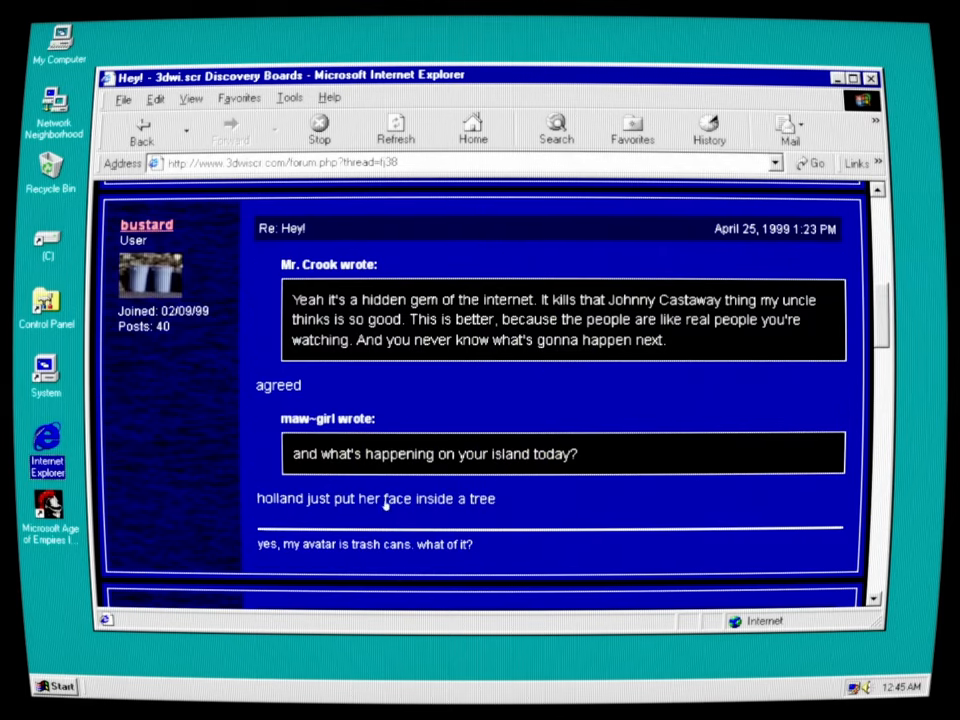
mouse_move(592, 516)
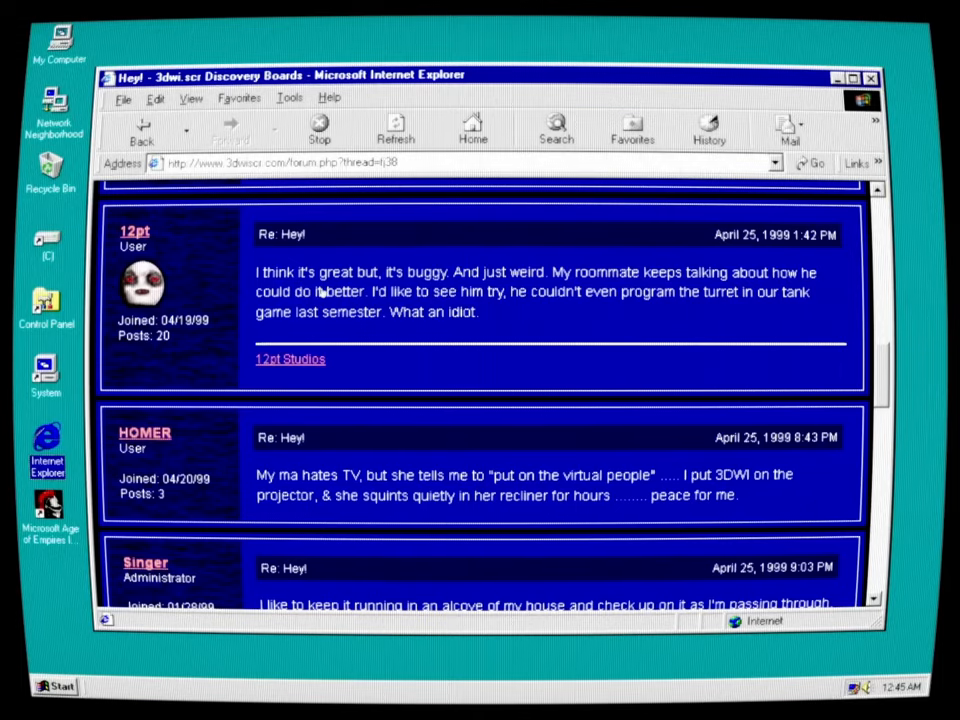
mouse_move(540, 292)
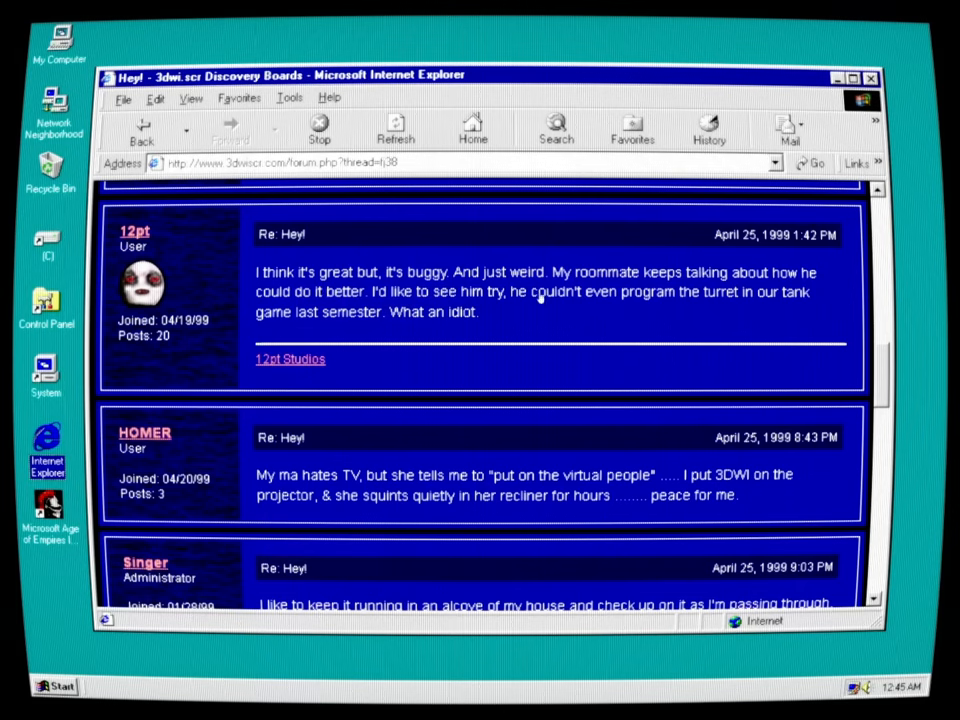
mouse_move(714, 320)
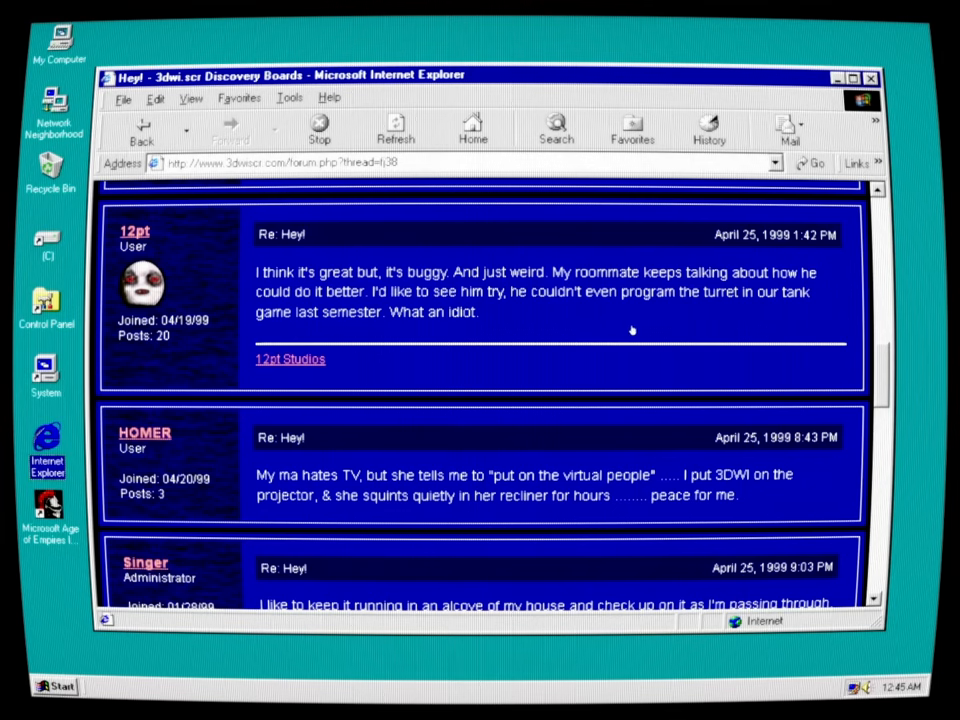
mouse_move(384, 352)
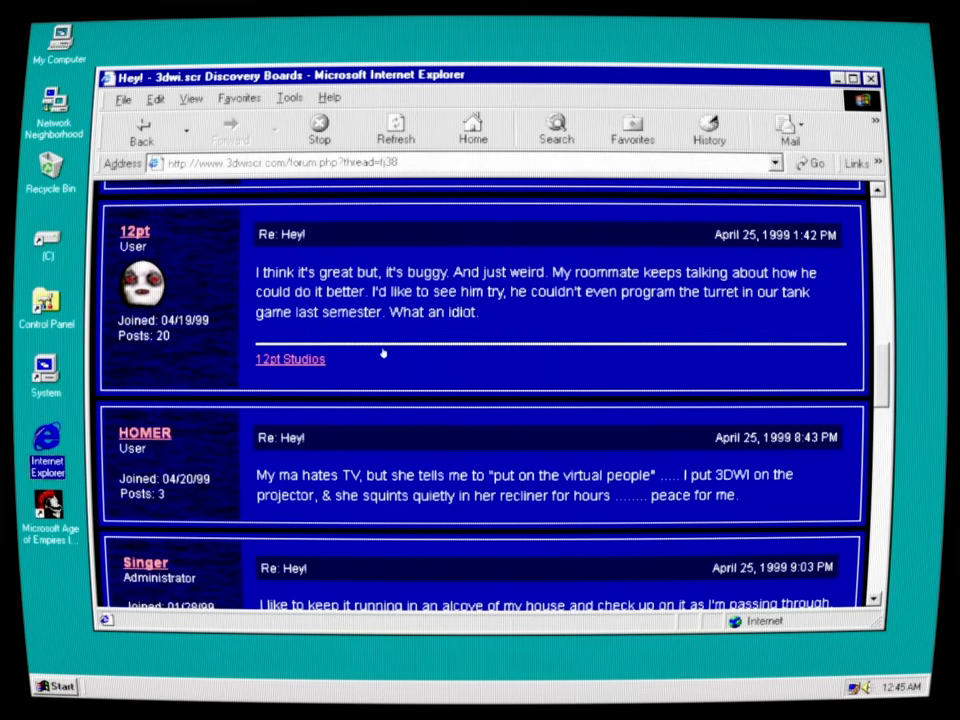
mouse_move(184, 458)
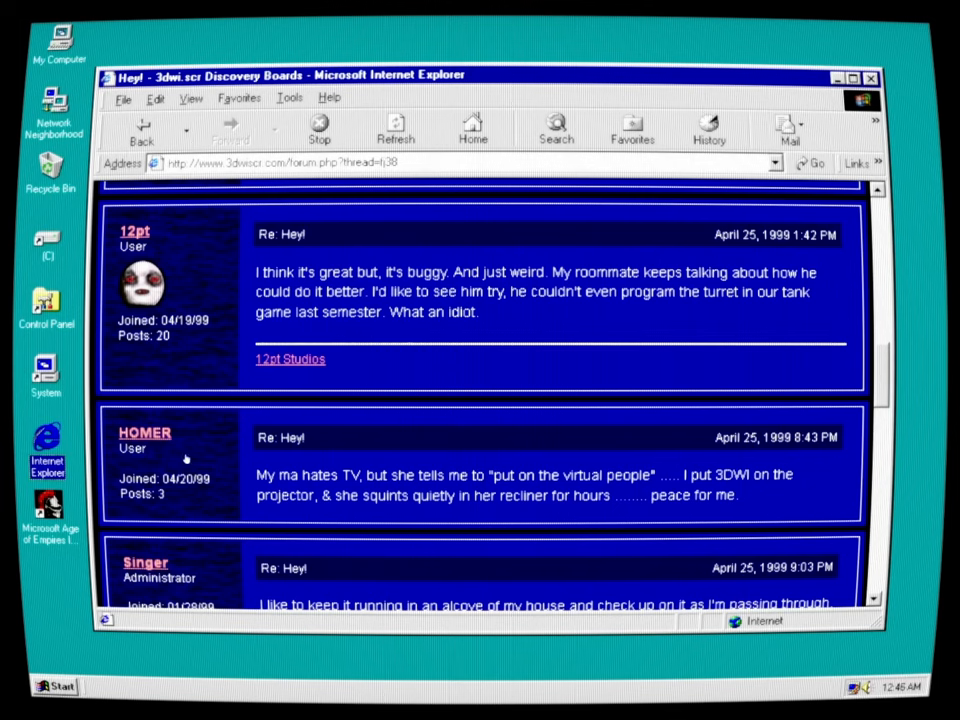
mouse_move(558, 456)
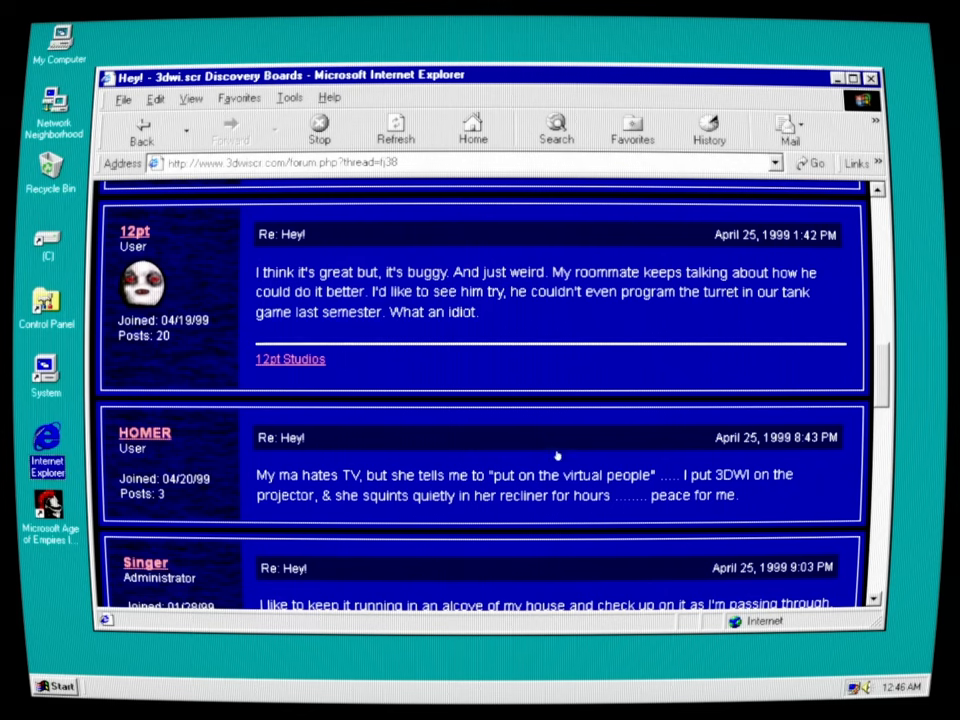
mouse_move(564, 458)
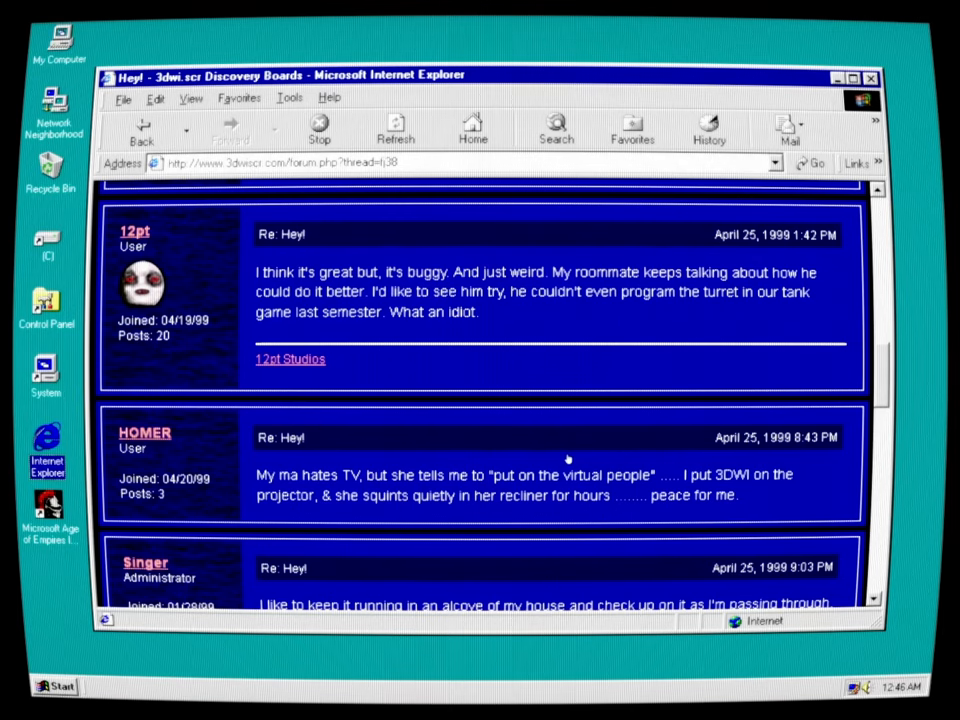
mouse_move(566, 520)
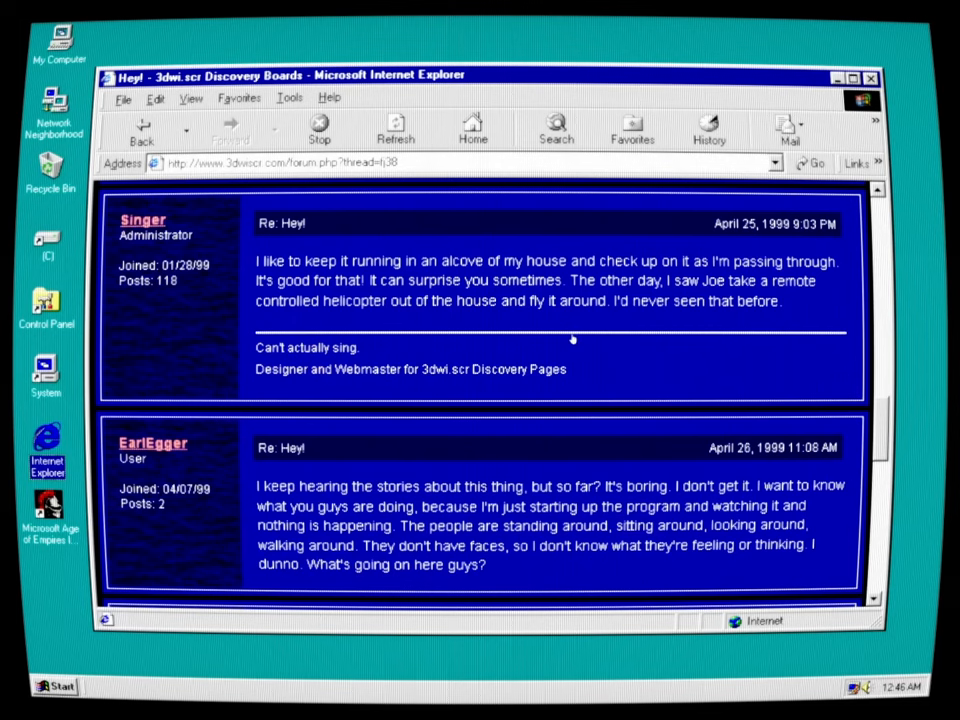
mouse_move(530, 344)
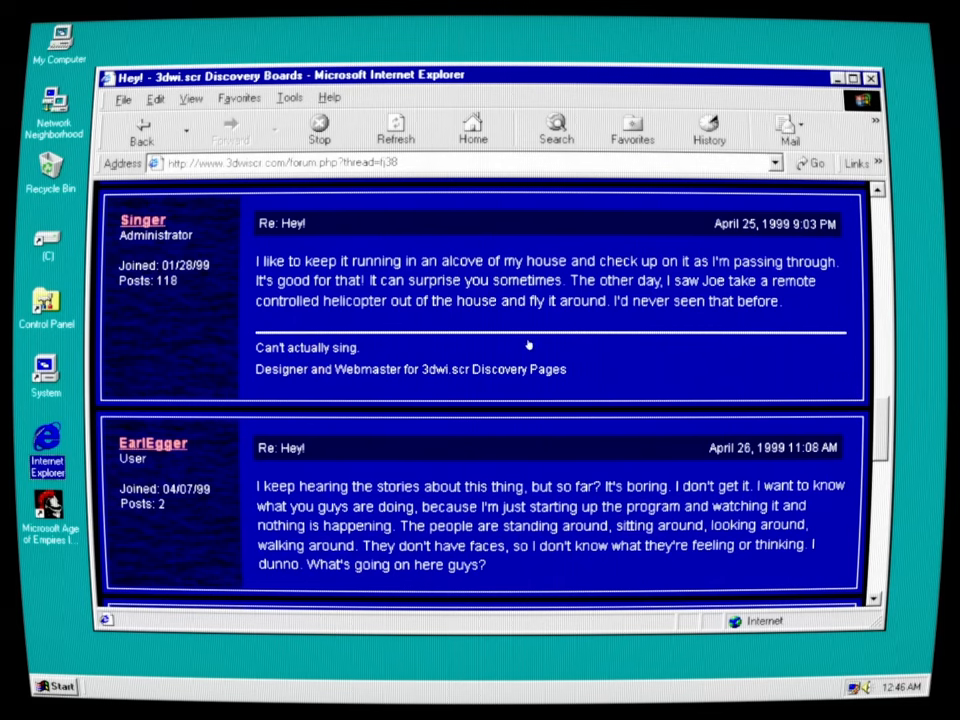
mouse_move(550, 328)
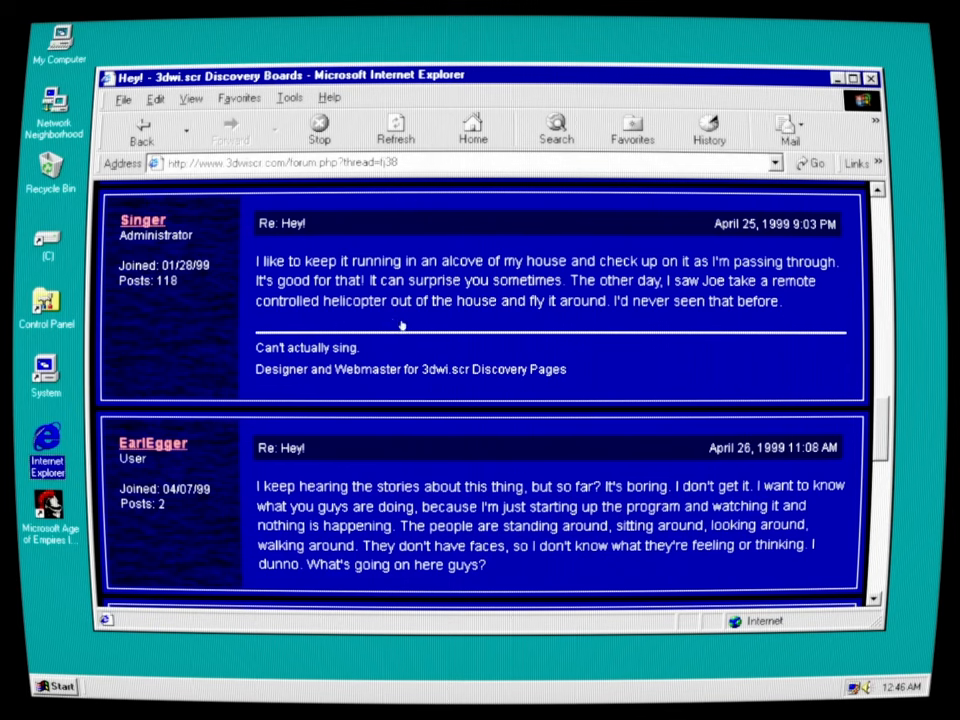
mouse_move(486, 510)
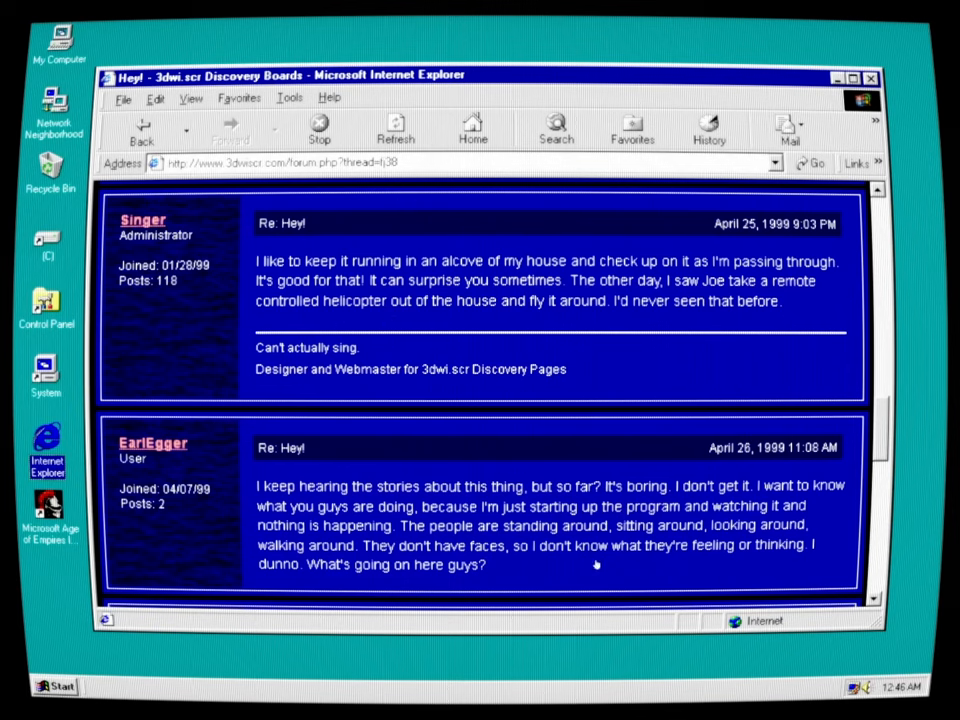
mouse_move(830, 510)
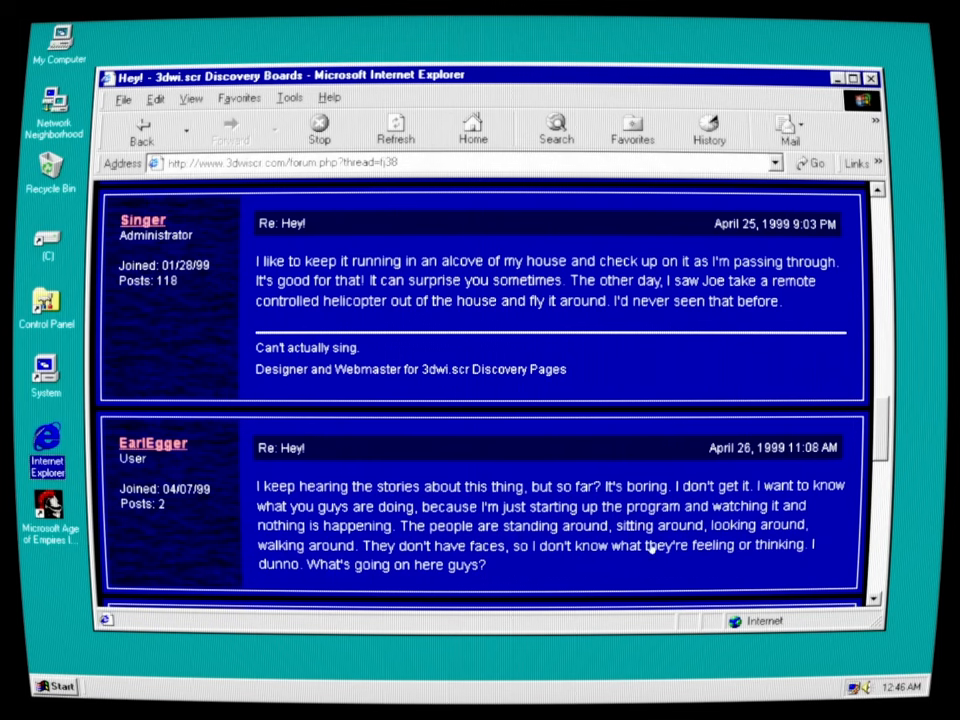
mouse_move(512, 572)
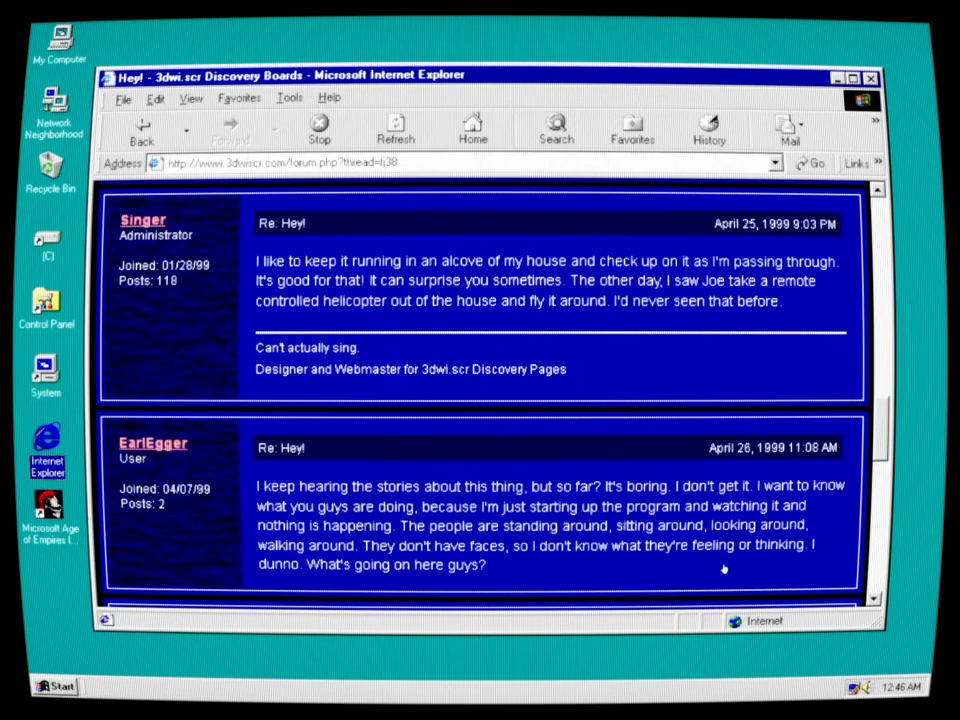
mouse_move(508, 568)
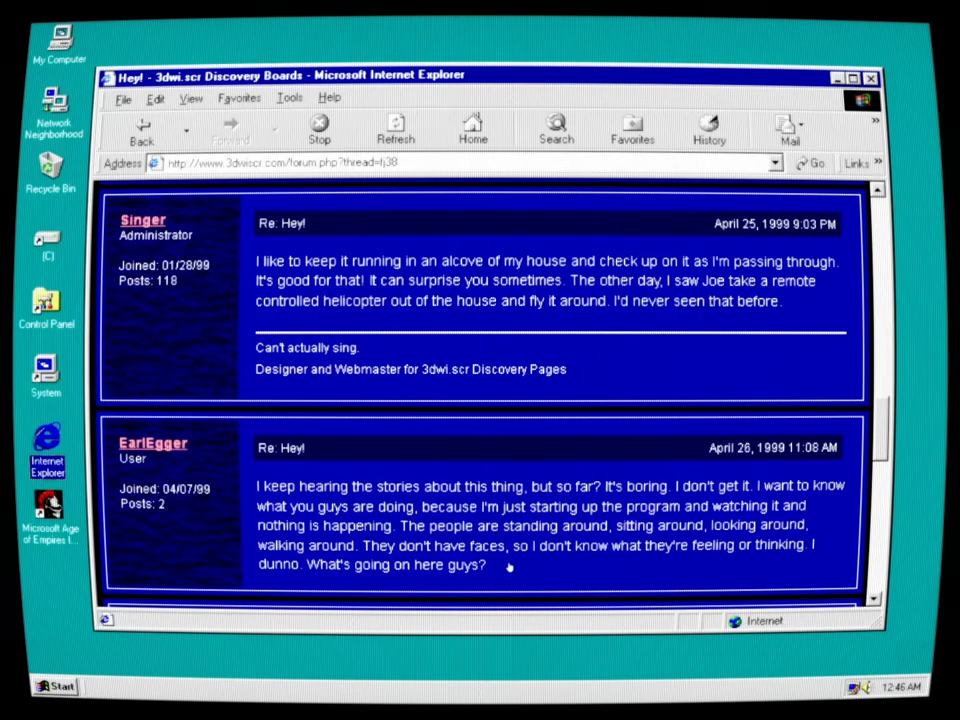
scroll("down", 3)
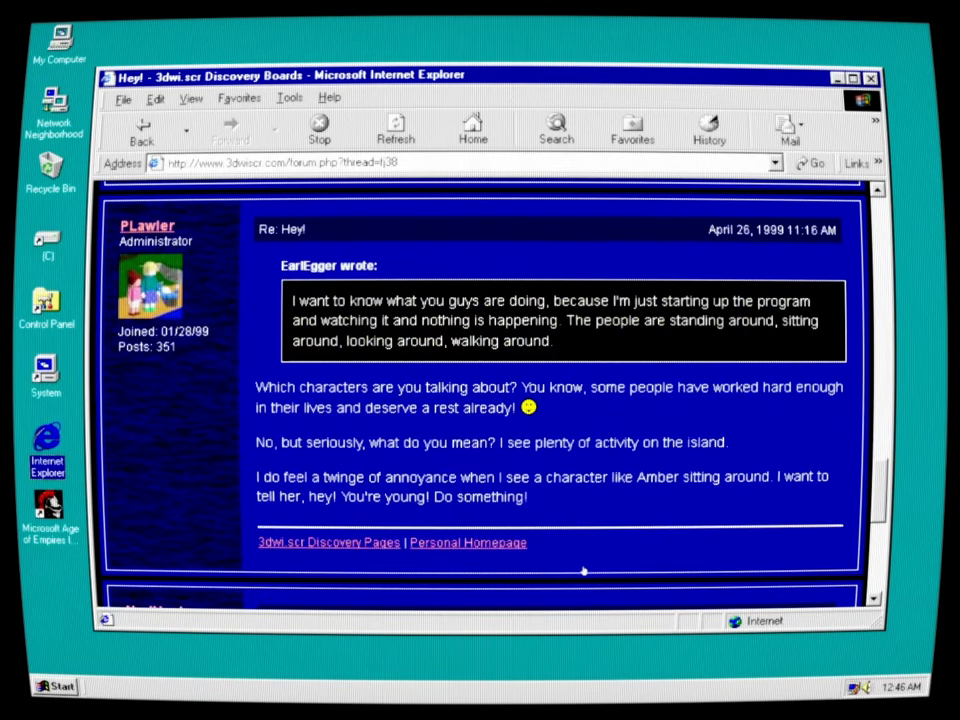
mouse_move(184, 262)
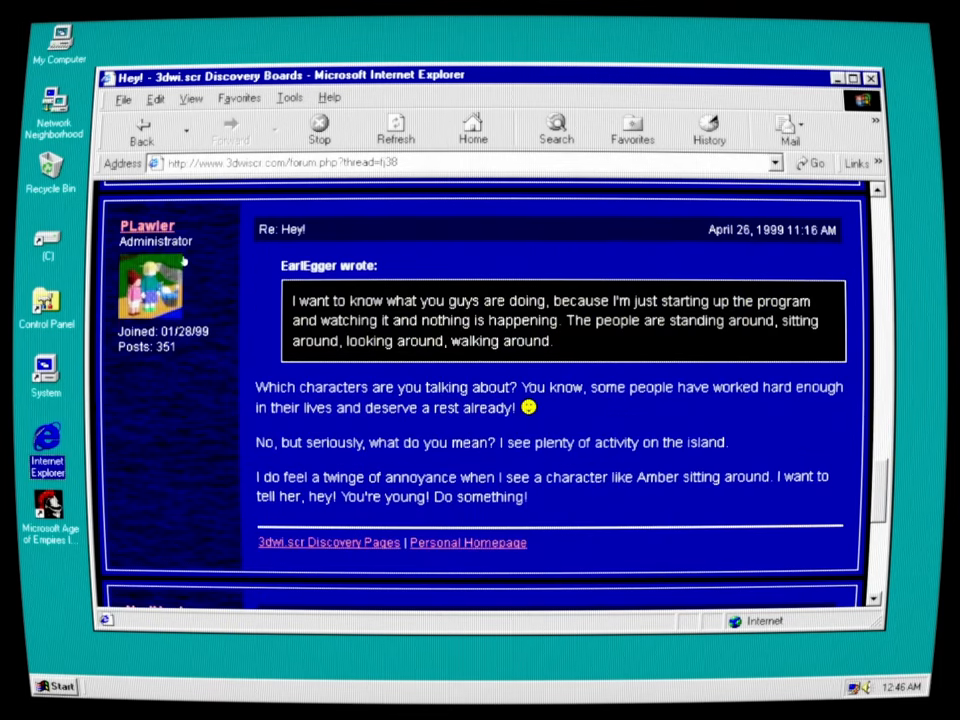
mouse_move(390, 414)
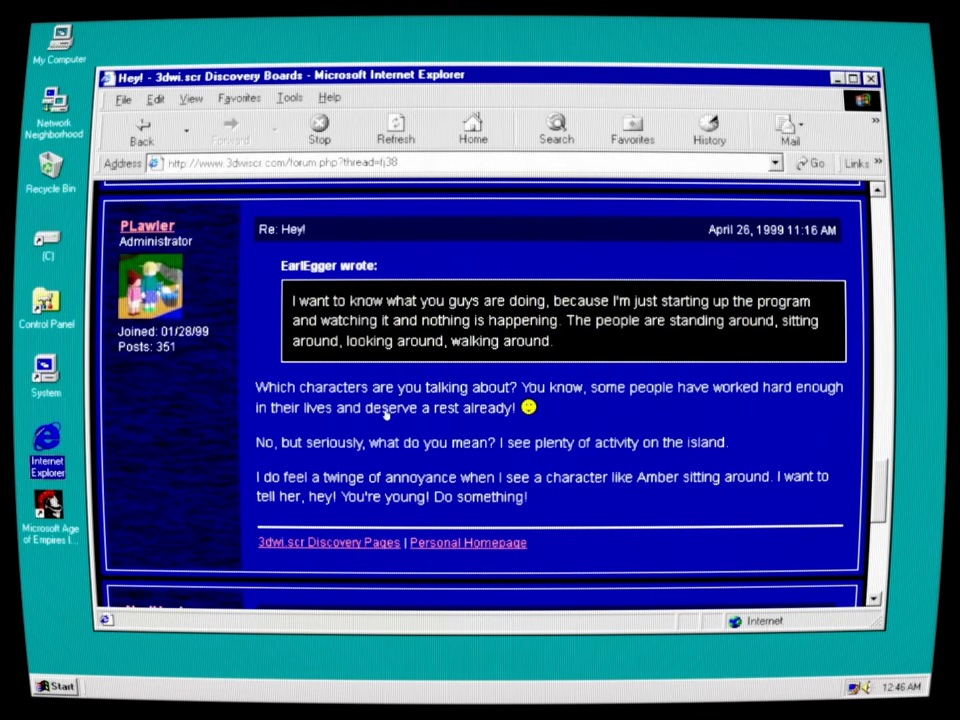
mouse_move(668, 438)
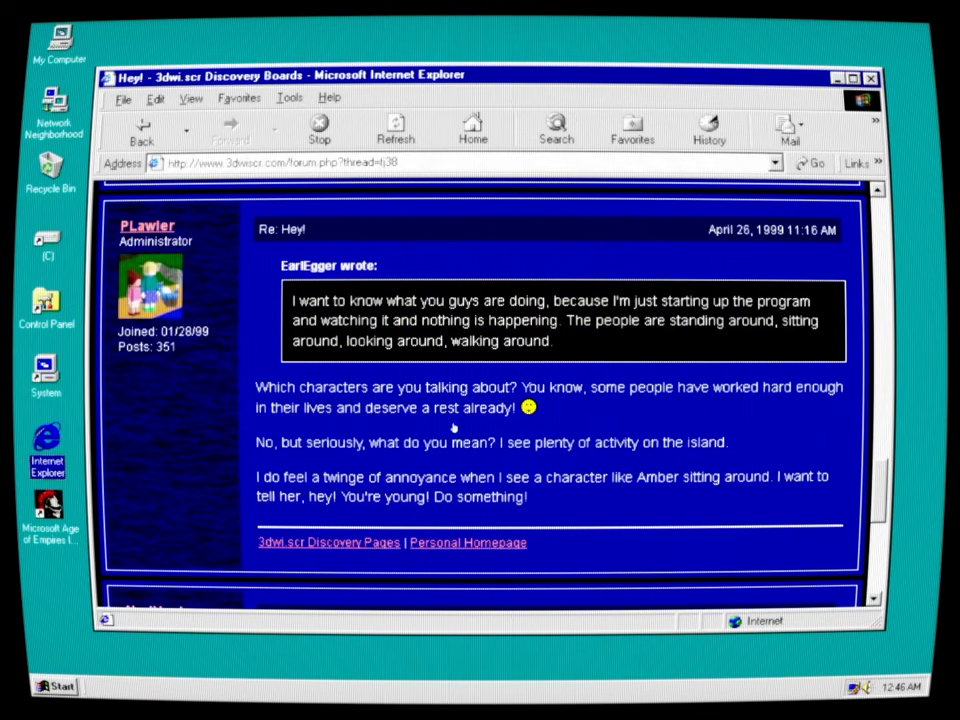
mouse_move(544, 452)
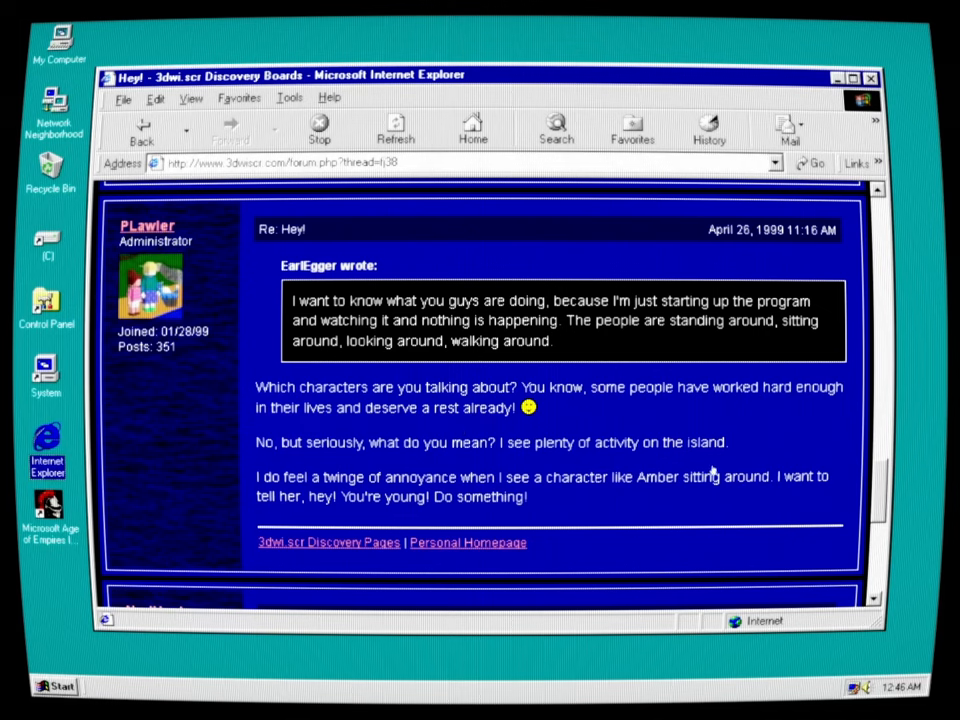
mouse_move(604, 494)
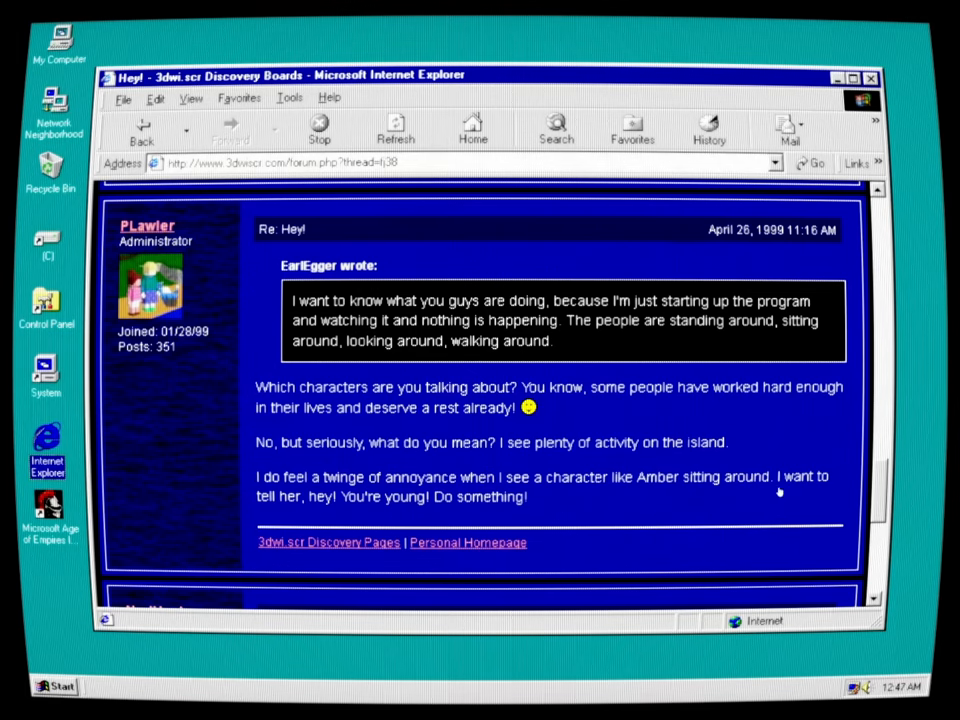
mouse_move(452, 504)
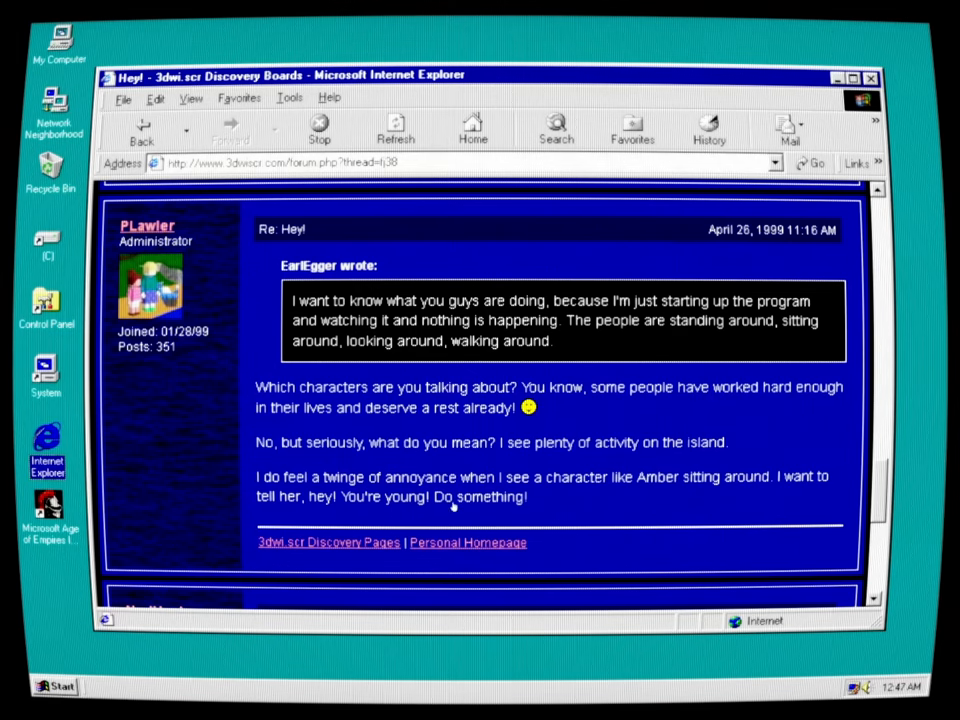
mouse_move(602, 516)
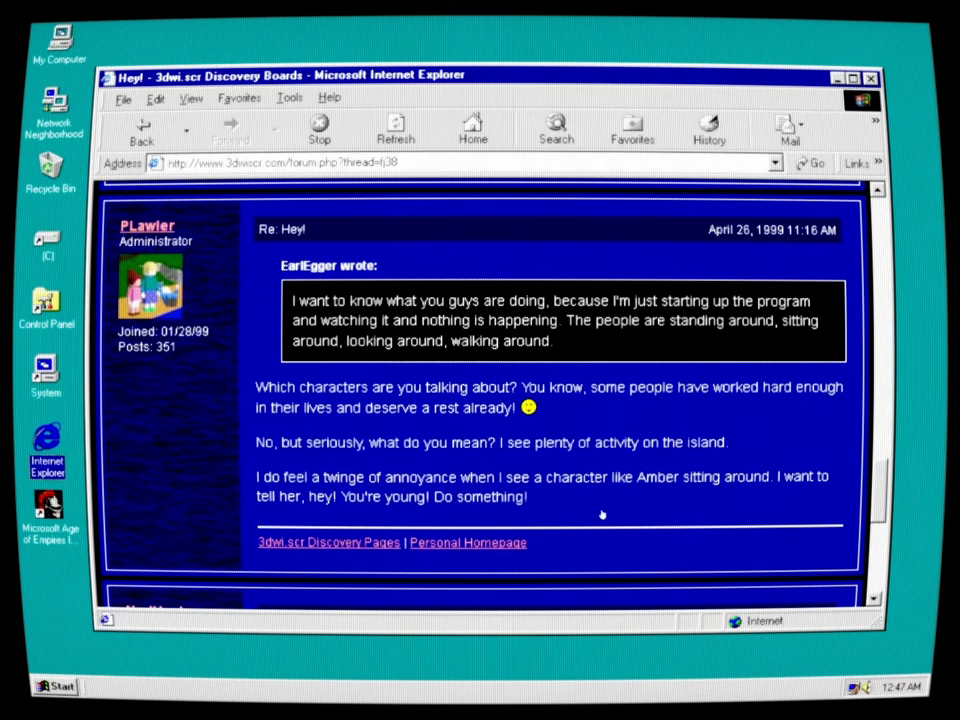
scroll("down", 3)
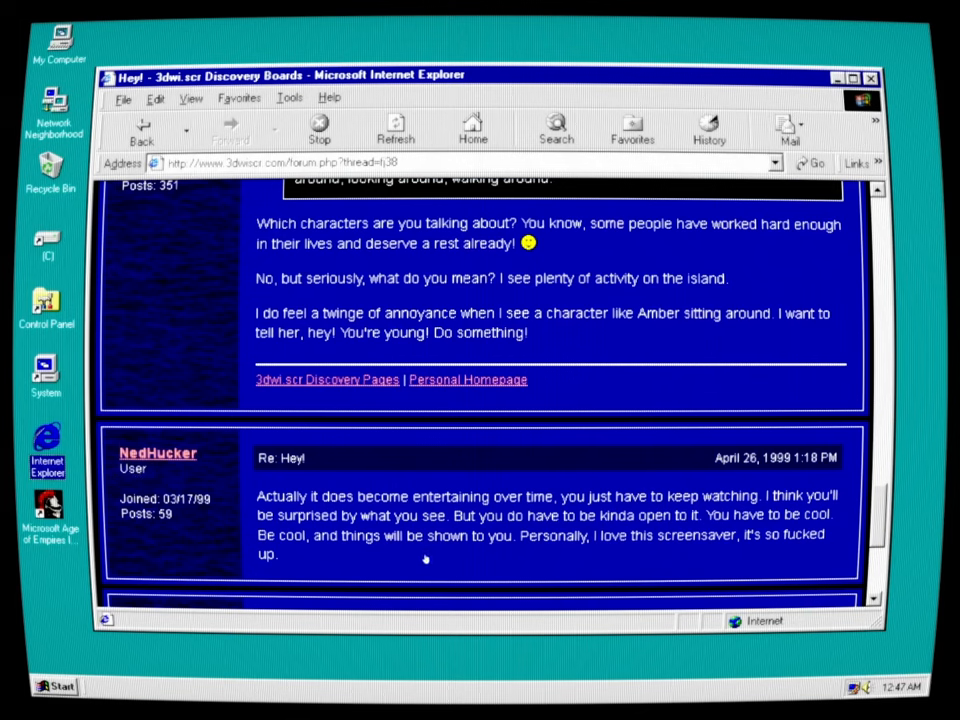
mouse_move(598, 536)
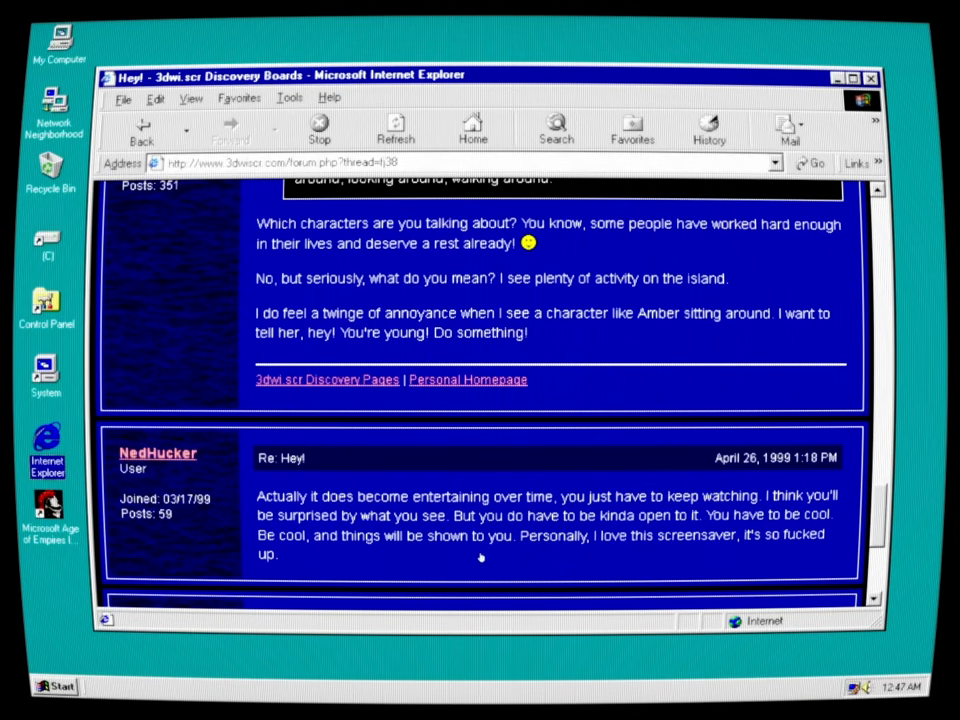
mouse_move(672, 556)
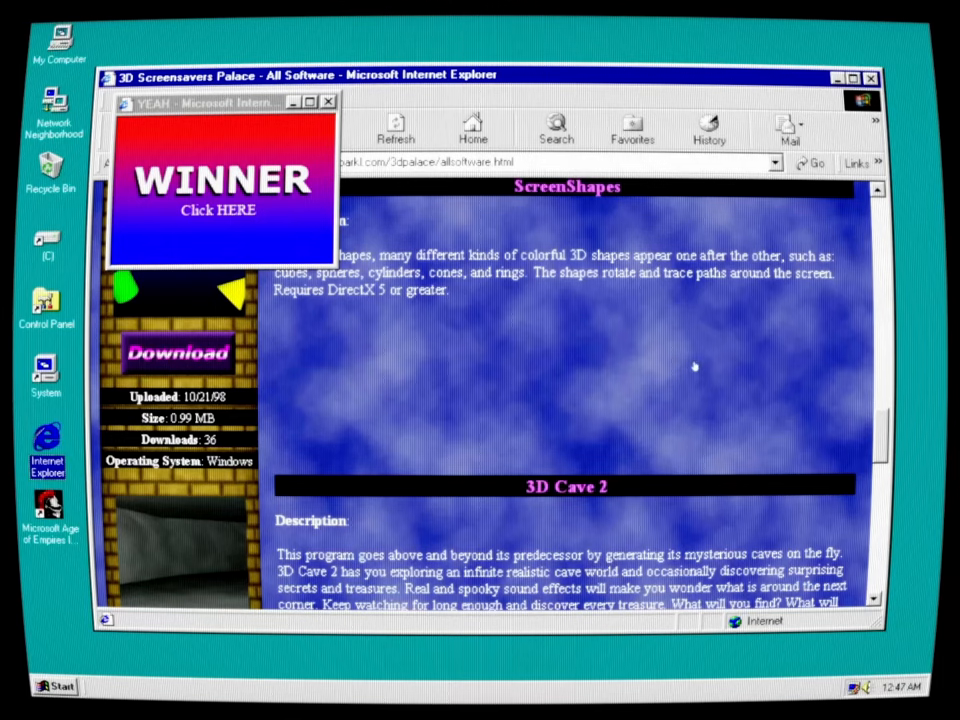
Scroll the 3D Screensavers Palace list down to the 3D Cave 2 and 3D Workers Island entries
scroll("down", 3)
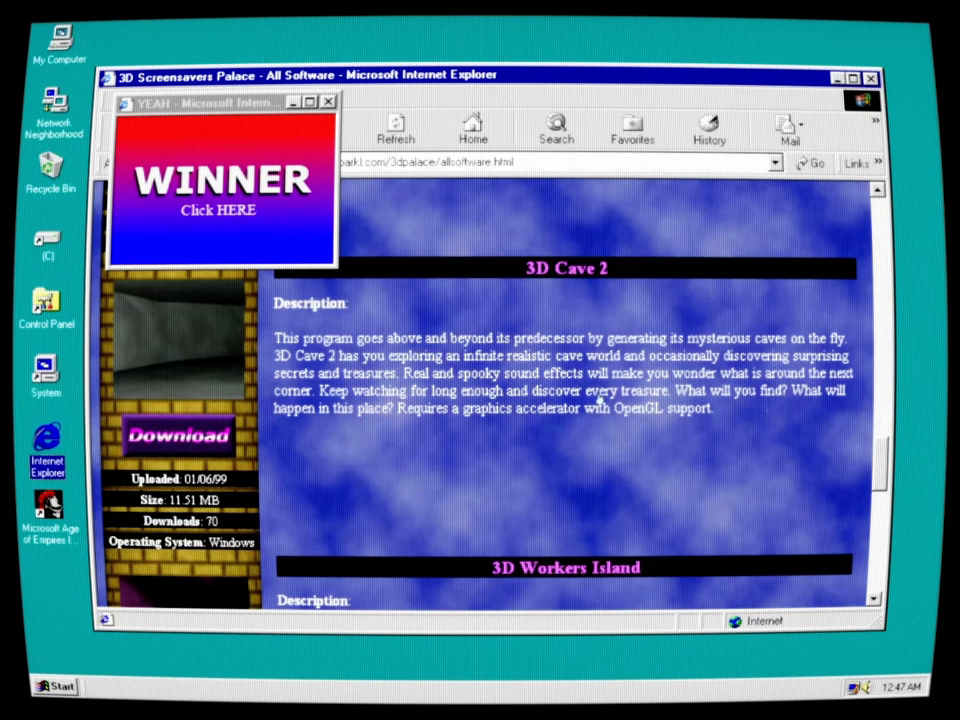
mouse_move(796, 418)
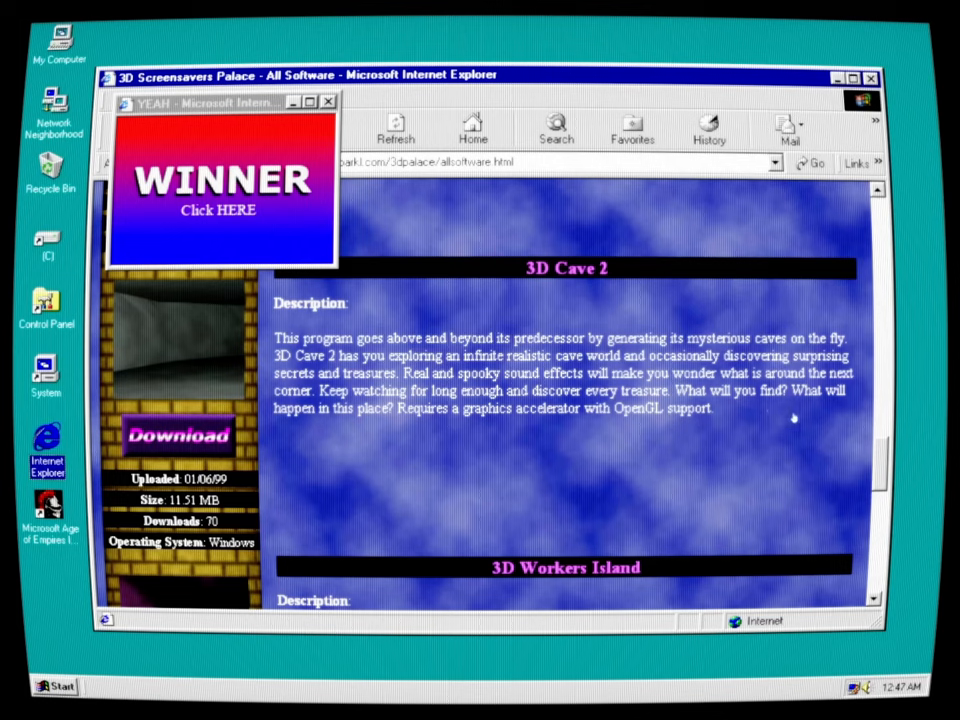
mouse_move(578, 422)
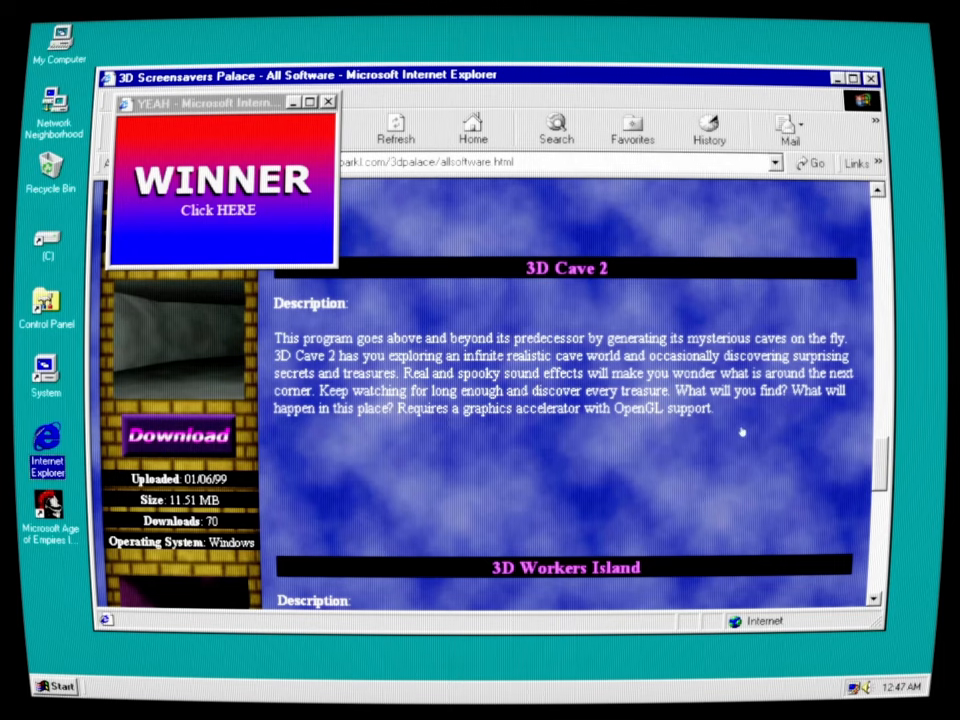
scroll("down", 3)
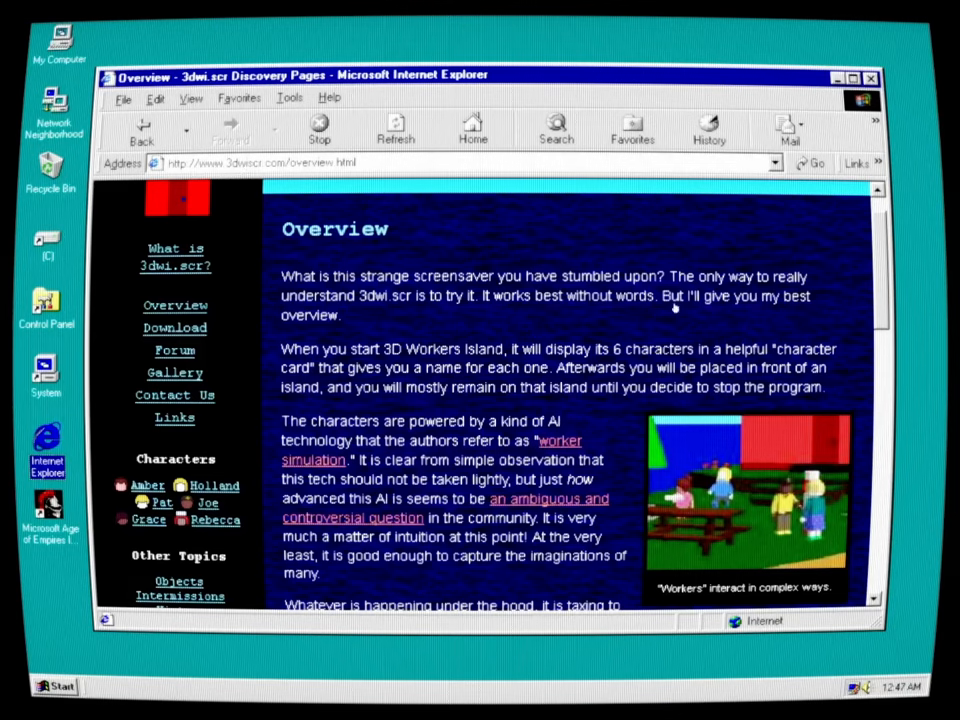
mouse_move(800, 336)
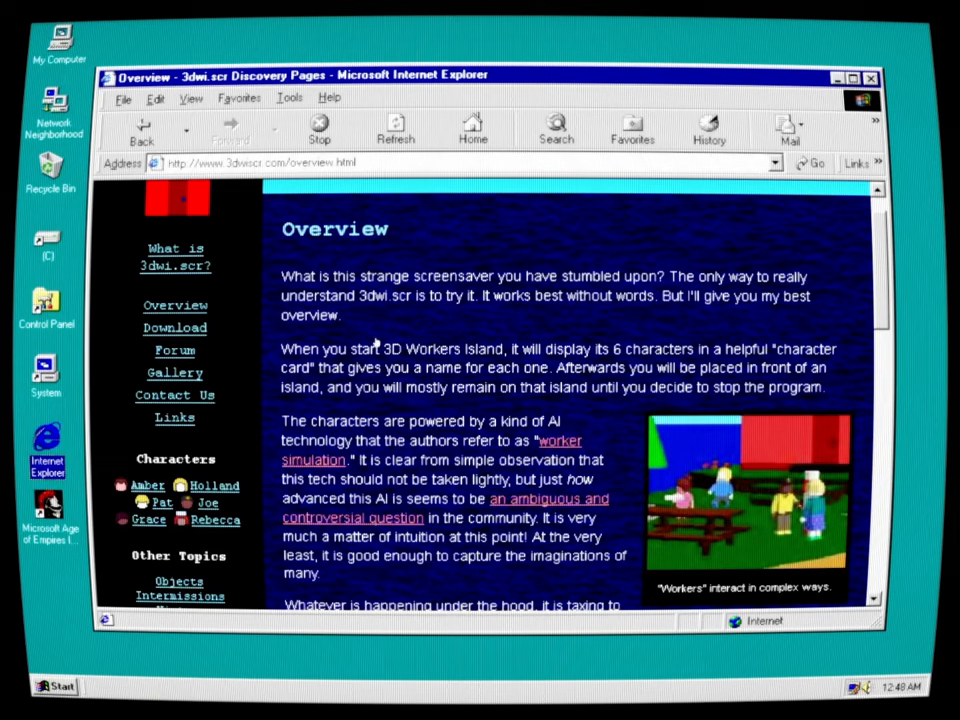
mouse_move(776, 336)
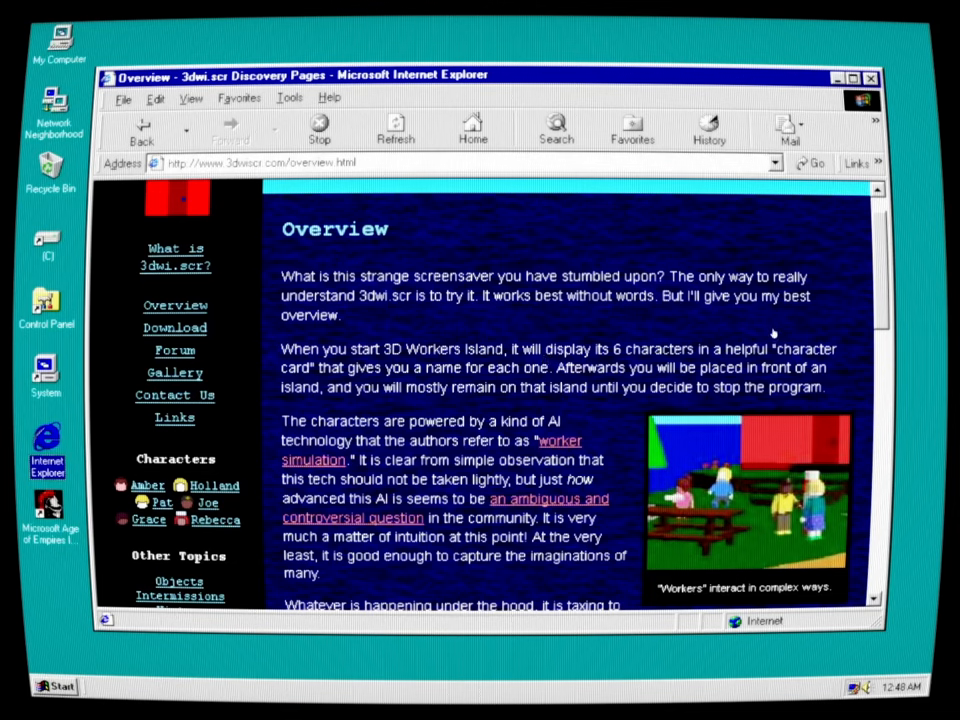
mouse_move(384, 392)
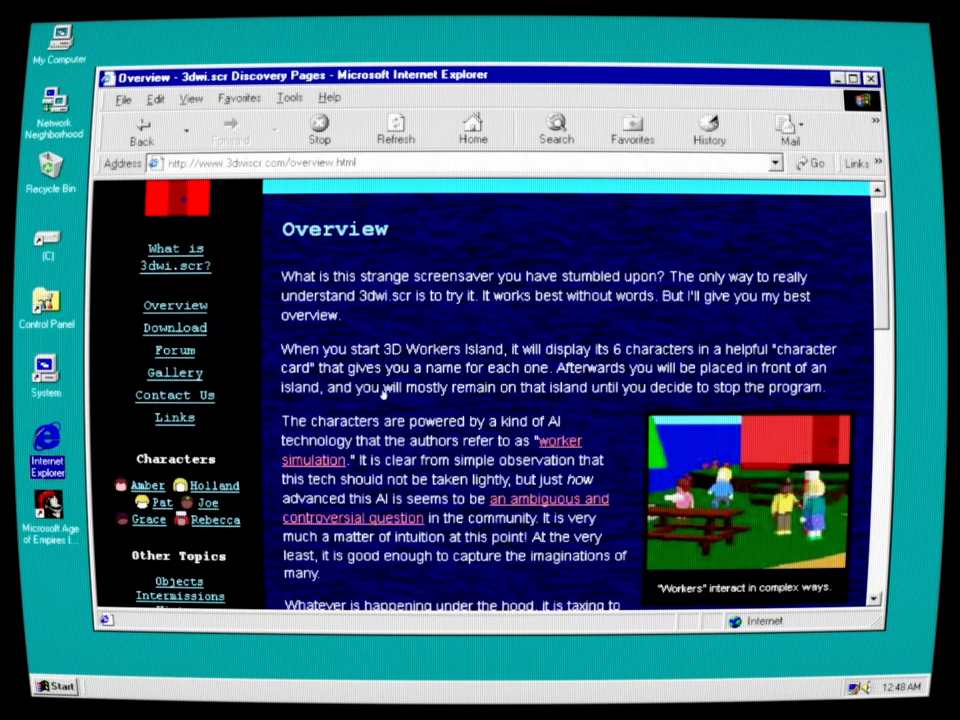
mouse_move(712, 388)
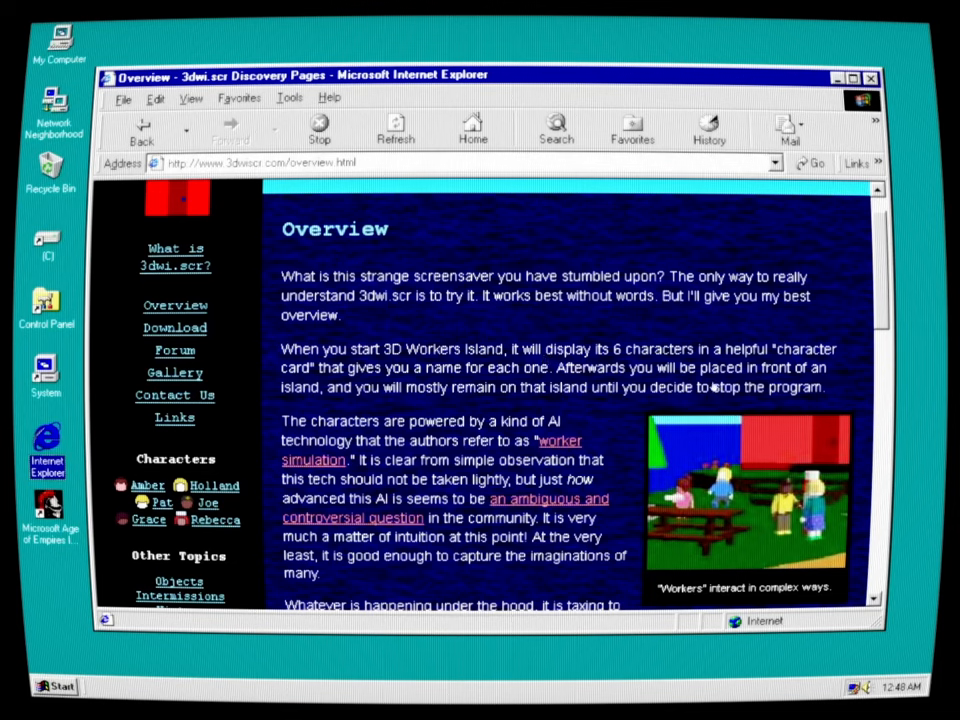
mouse_move(412, 408)
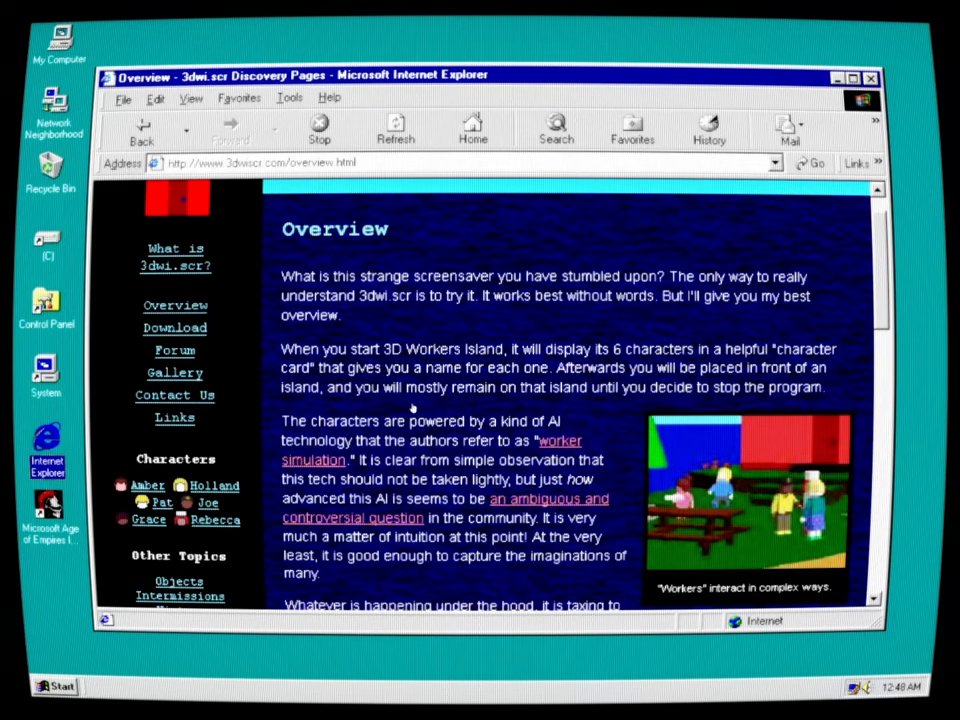
mouse_move(660, 400)
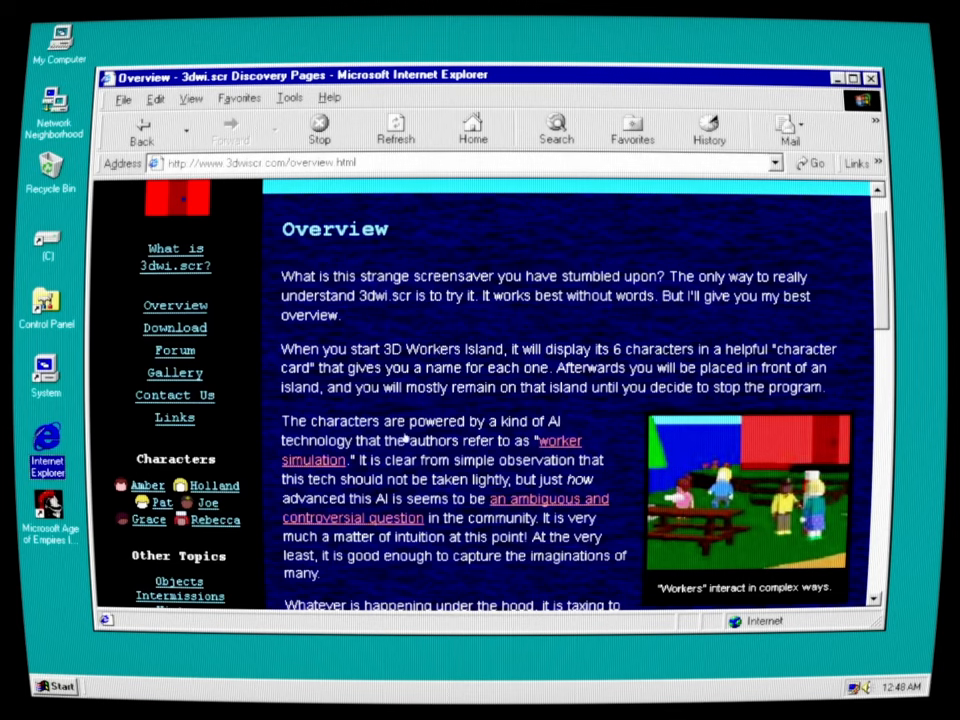
mouse_move(476, 476)
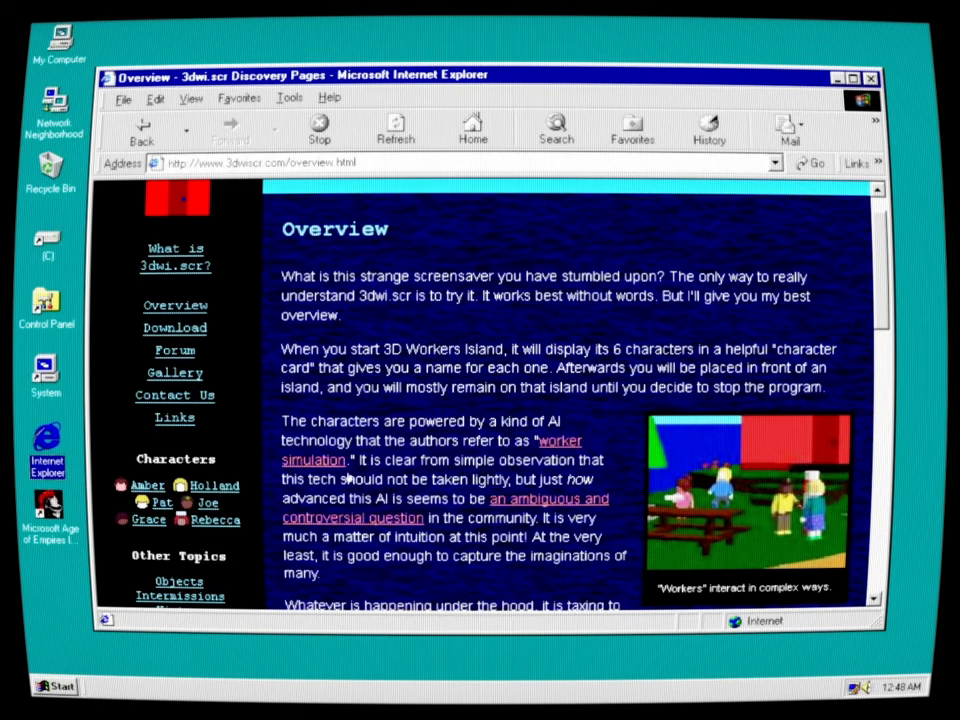
mouse_move(612, 478)
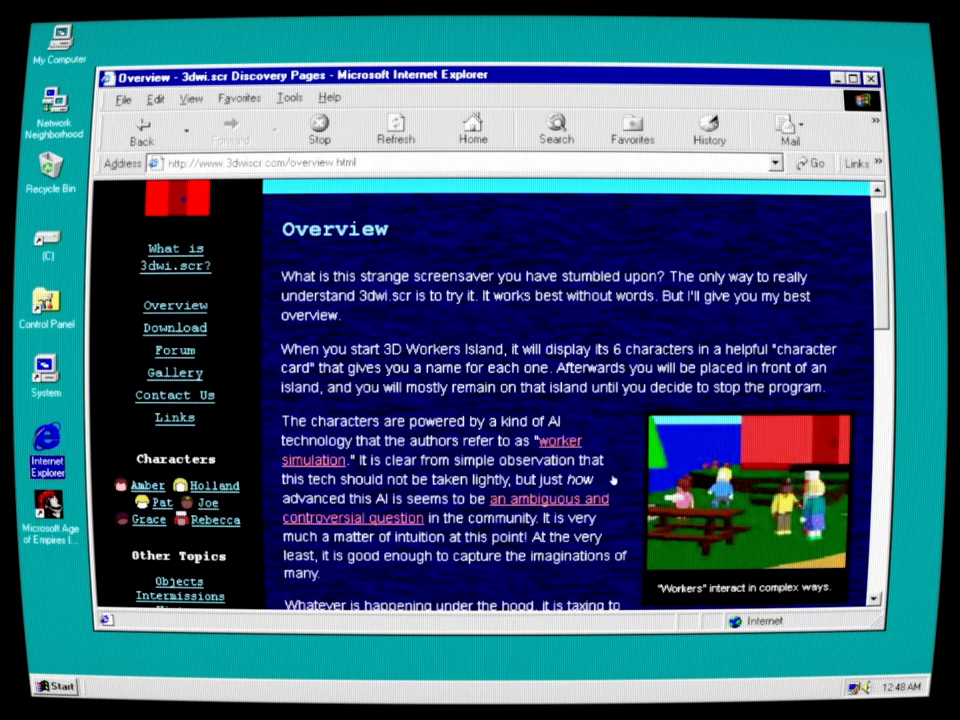
mouse_move(538, 516)
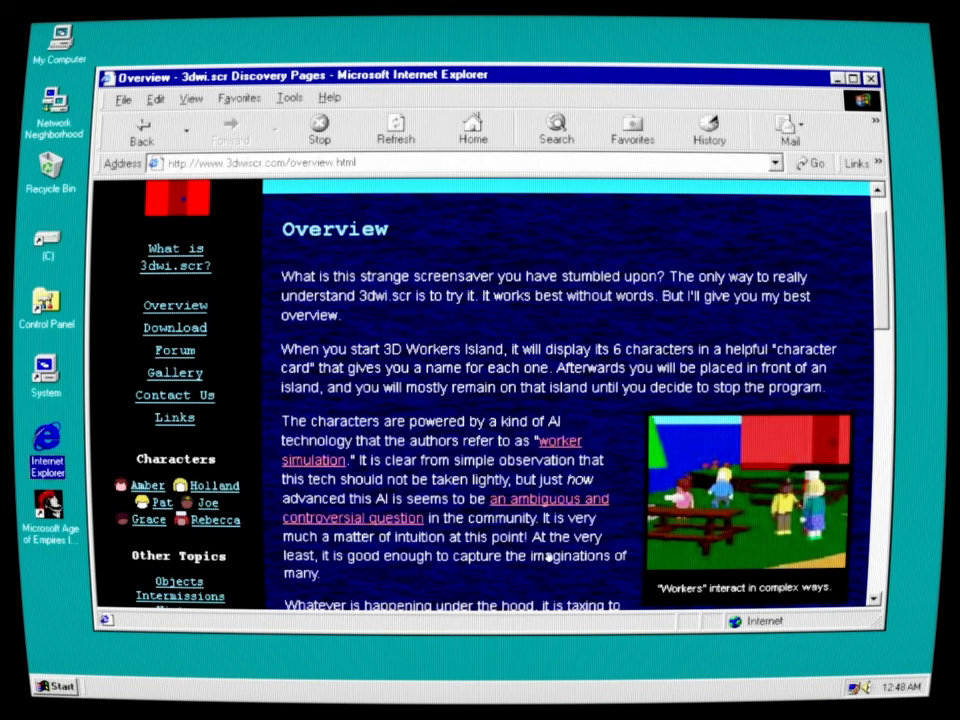
mouse_move(512, 570)
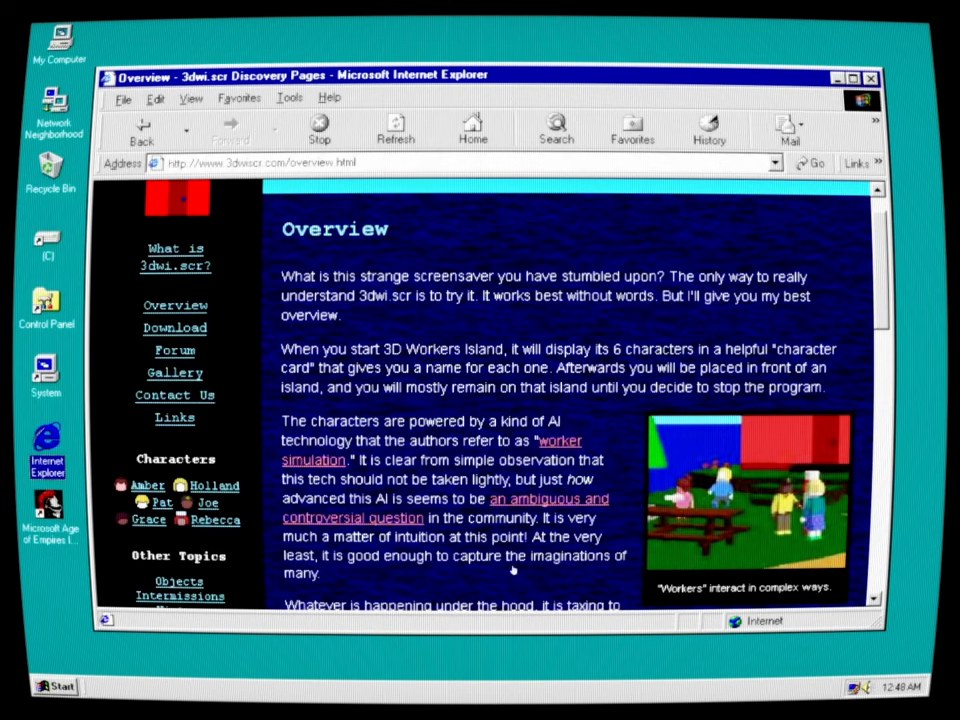
Scroll the Overview page down to the paragraphs on system resources and the silent island
scroll("down", 3)
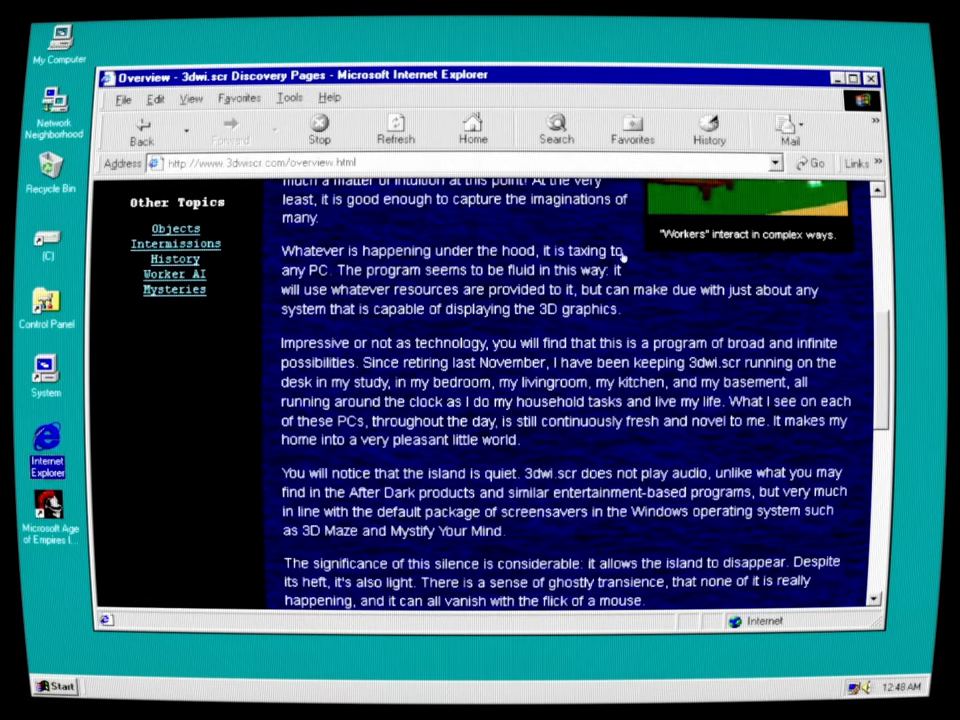
mouse_move(736, 290)
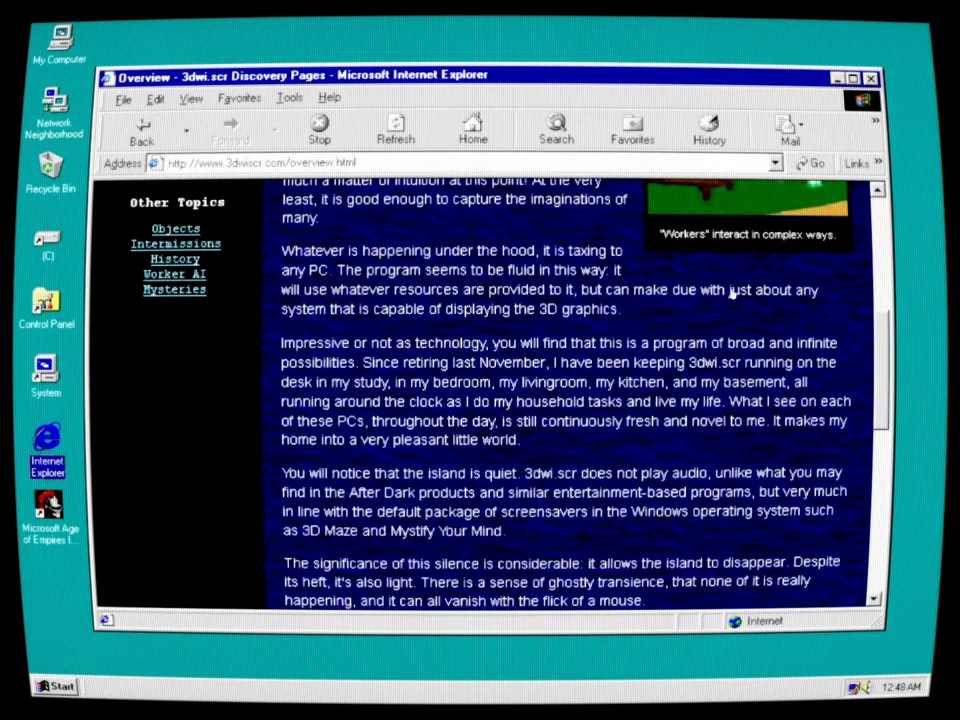
mouse_move(496, 300)
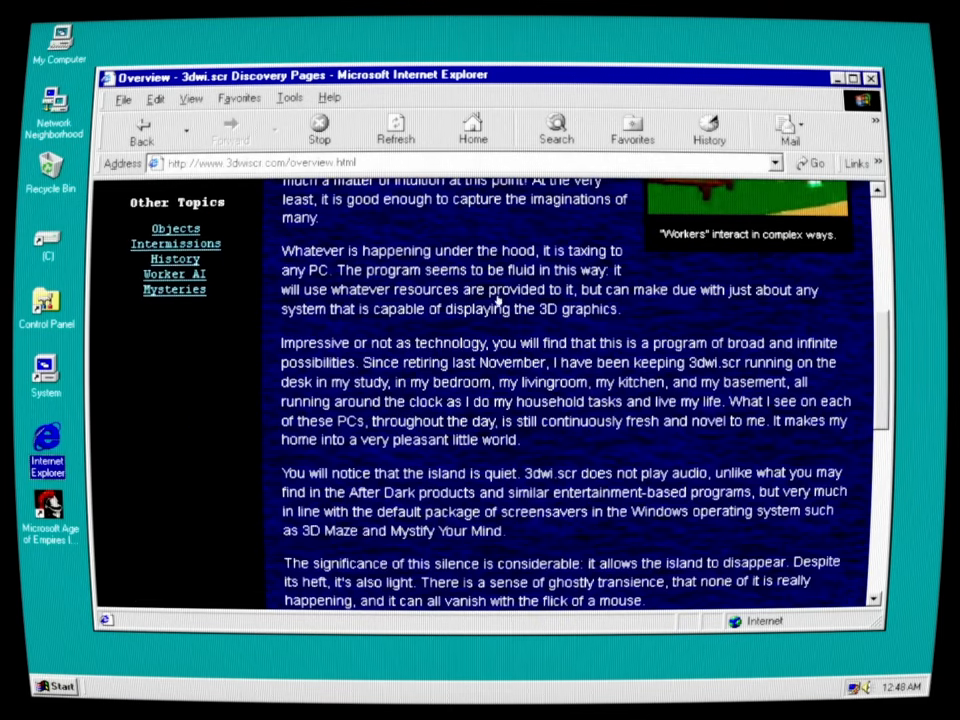
mouse_move(460, 316)
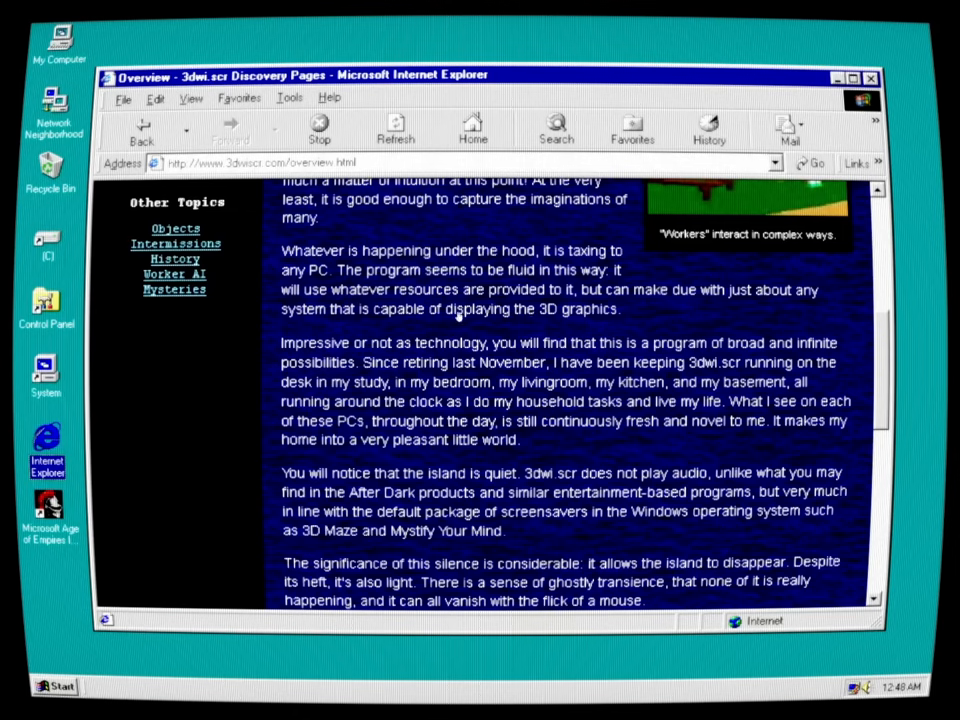
mouse_move(732, 318)
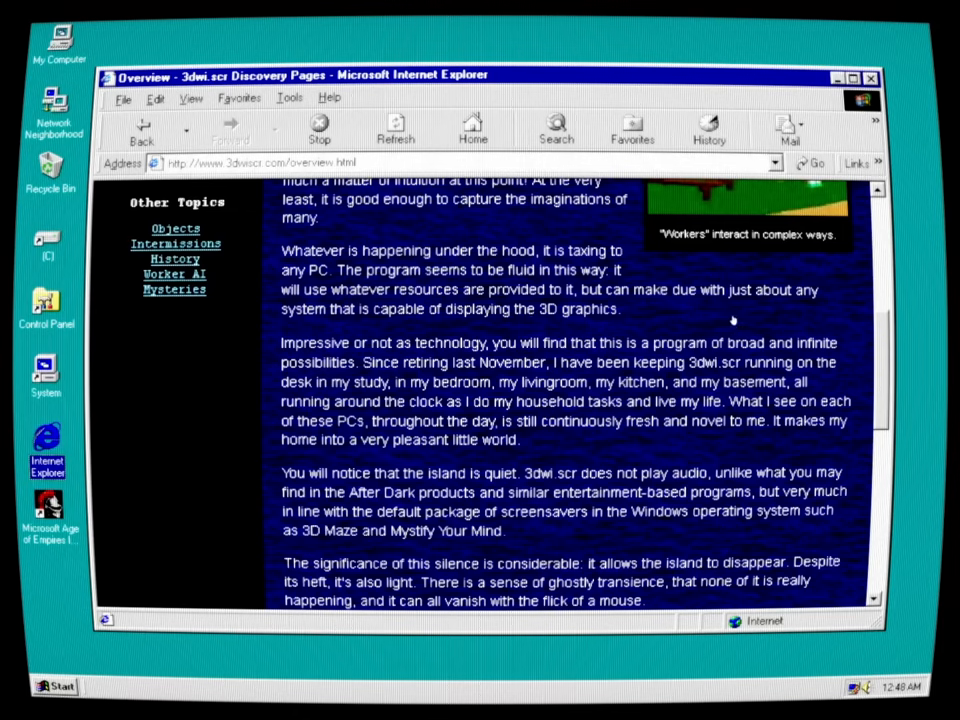
mouse_move(744, 320)
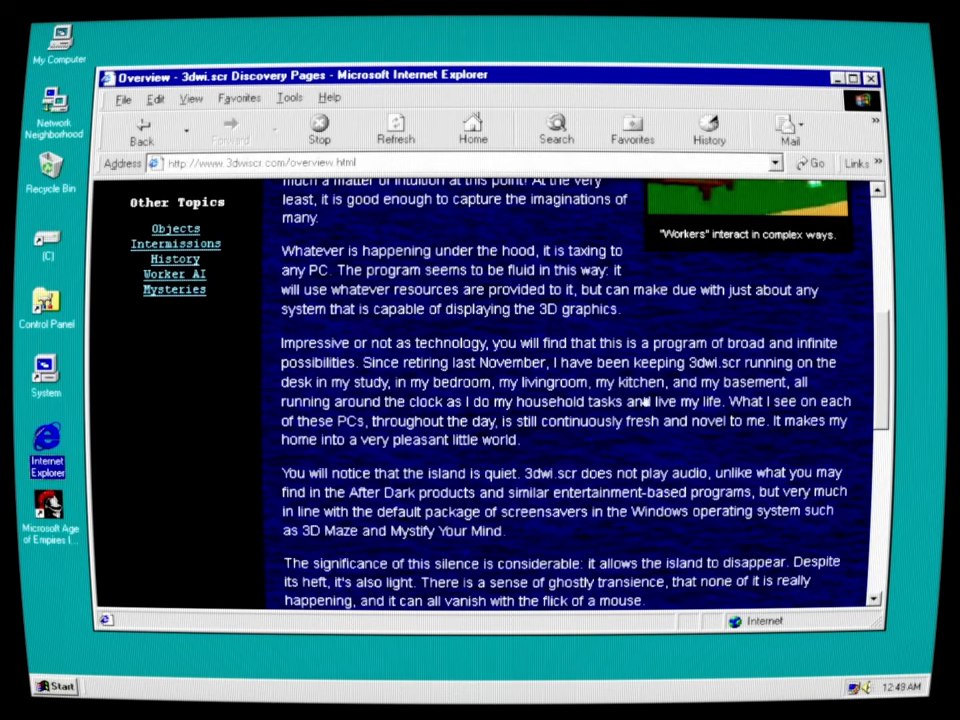
mouse_move(486, 412)
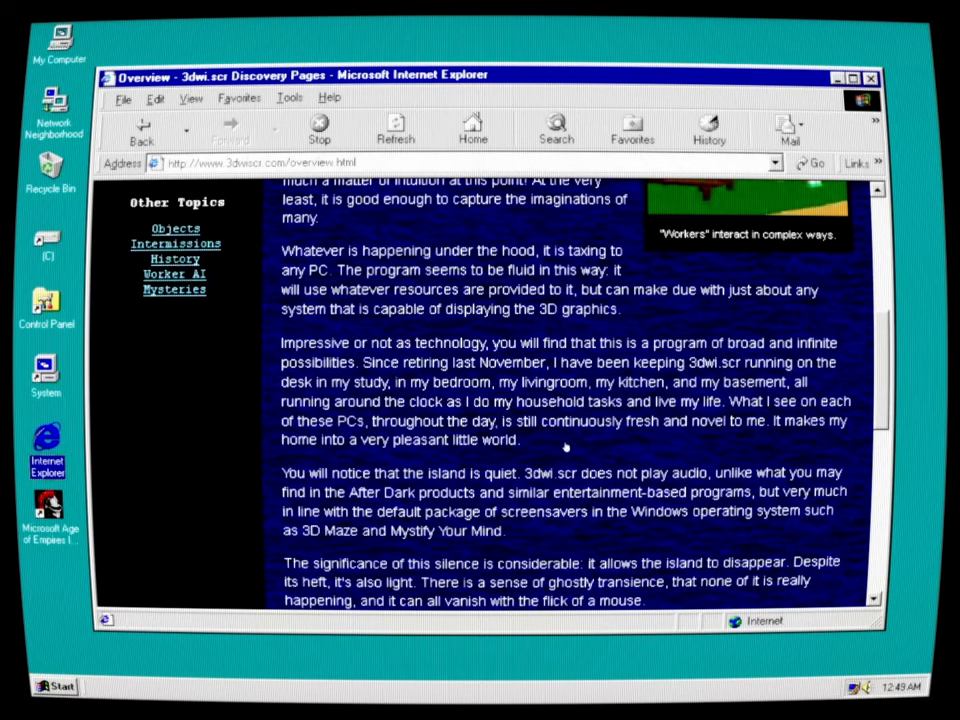
mouse_move(822, 438)
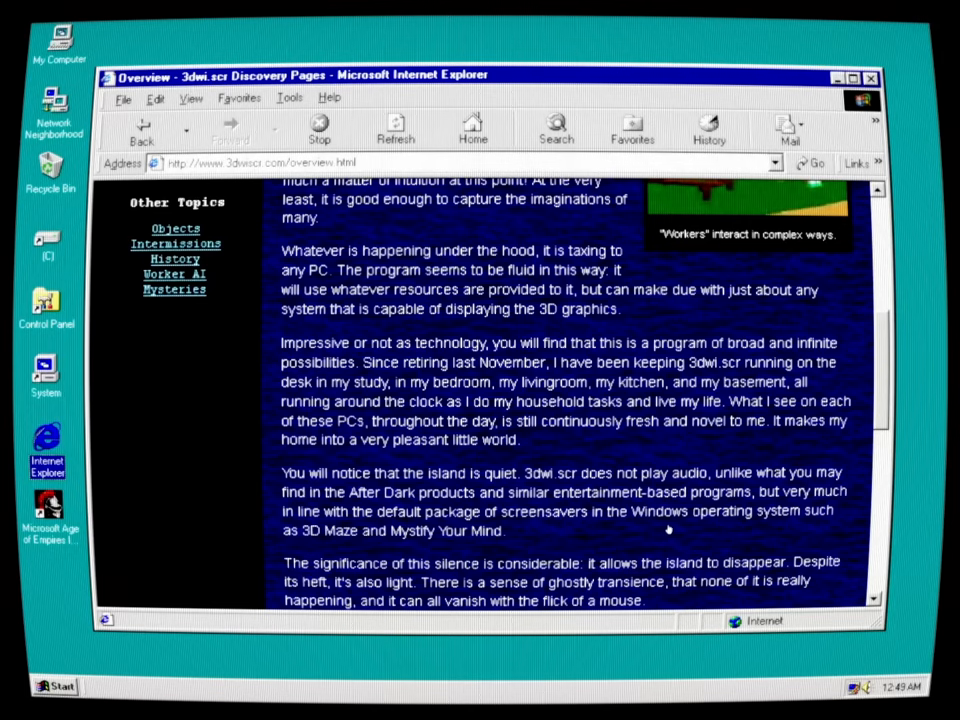
mouse_move(456, 548)
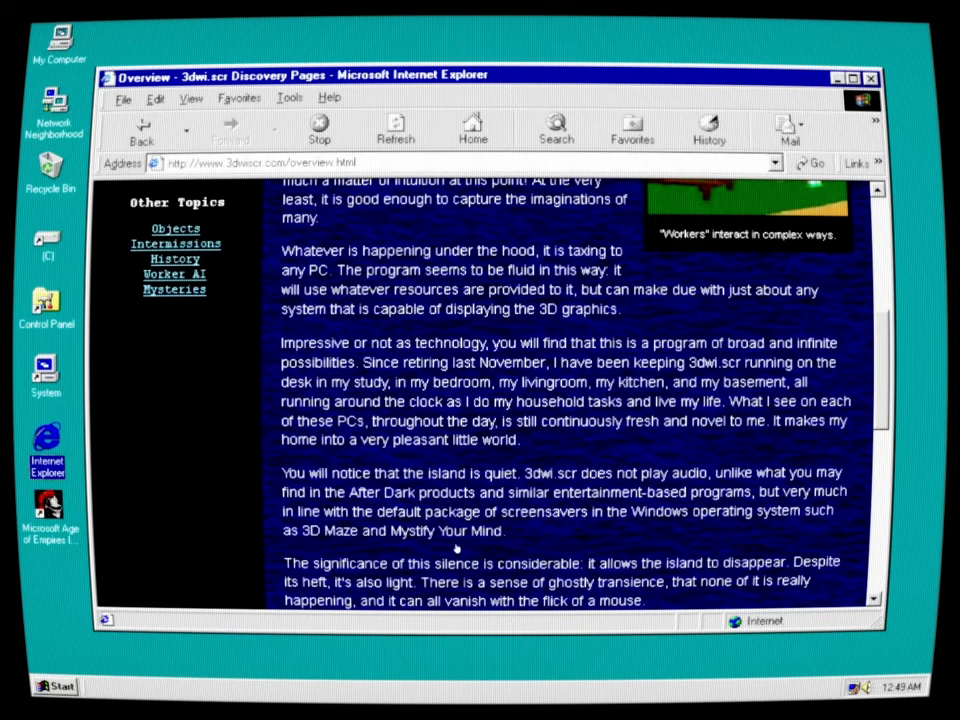
mouse_move(616, 524)
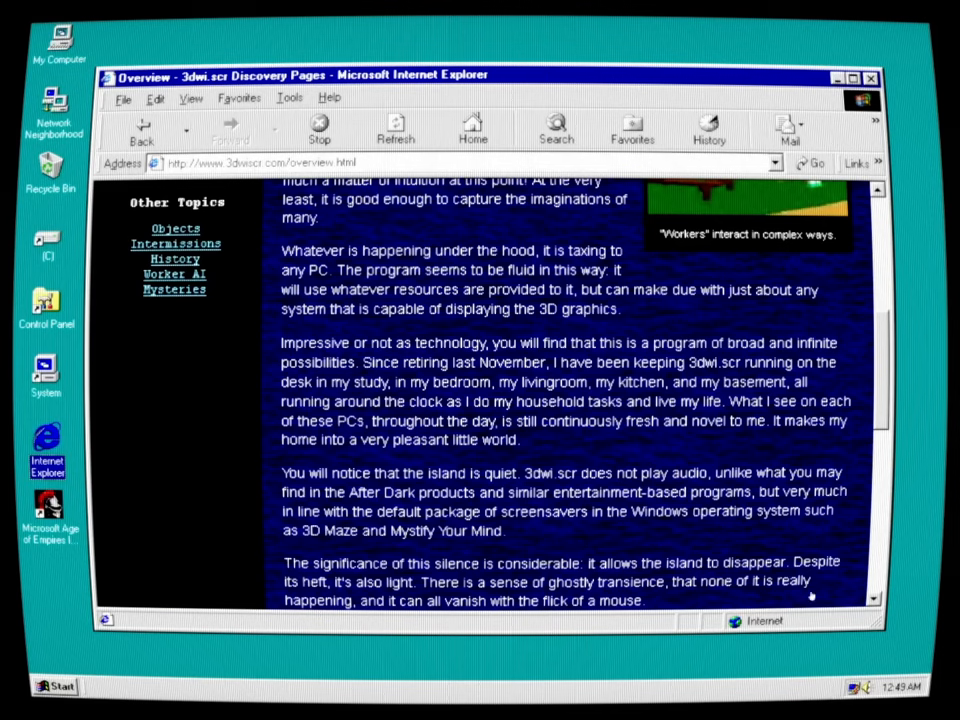
mouse_move(450, 600)
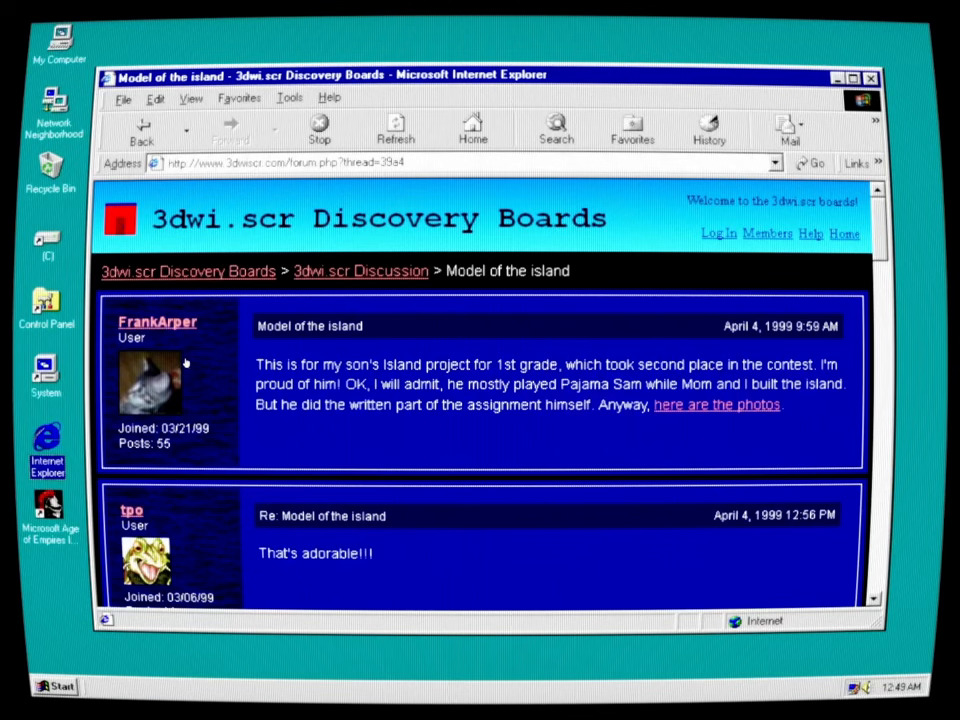
mouse_move(548, 388)
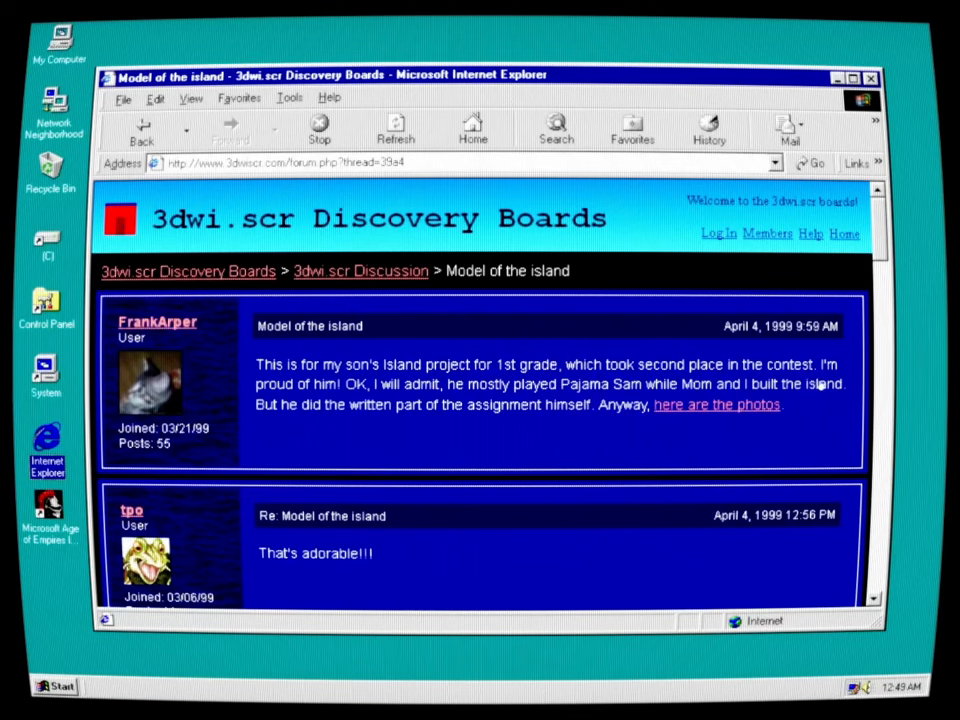
mouse_move(356, 404)
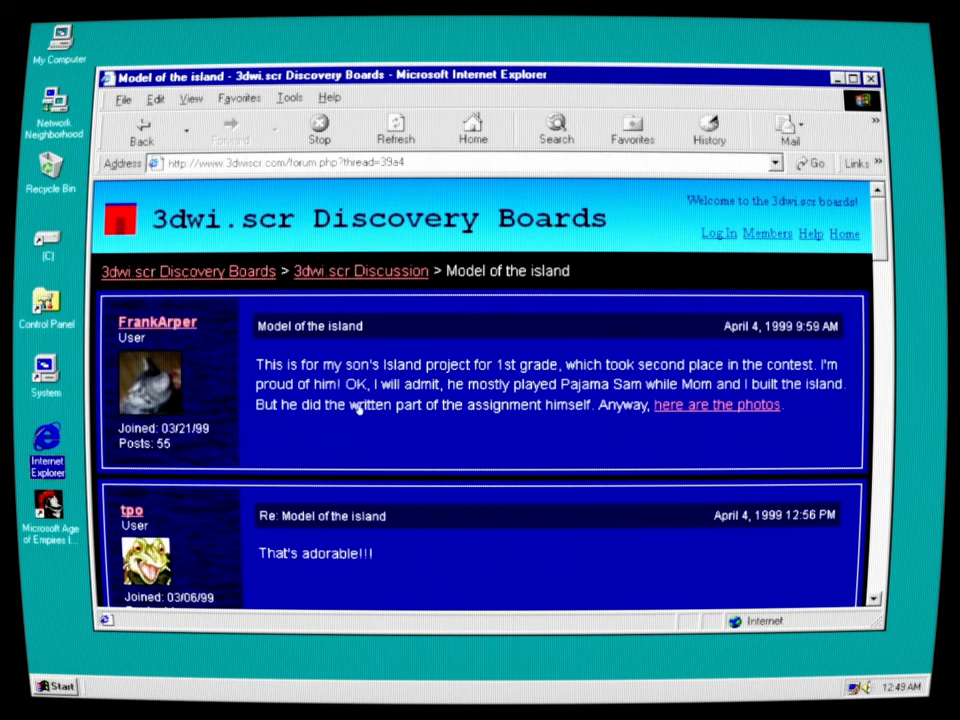
mouse_move(498, 410)
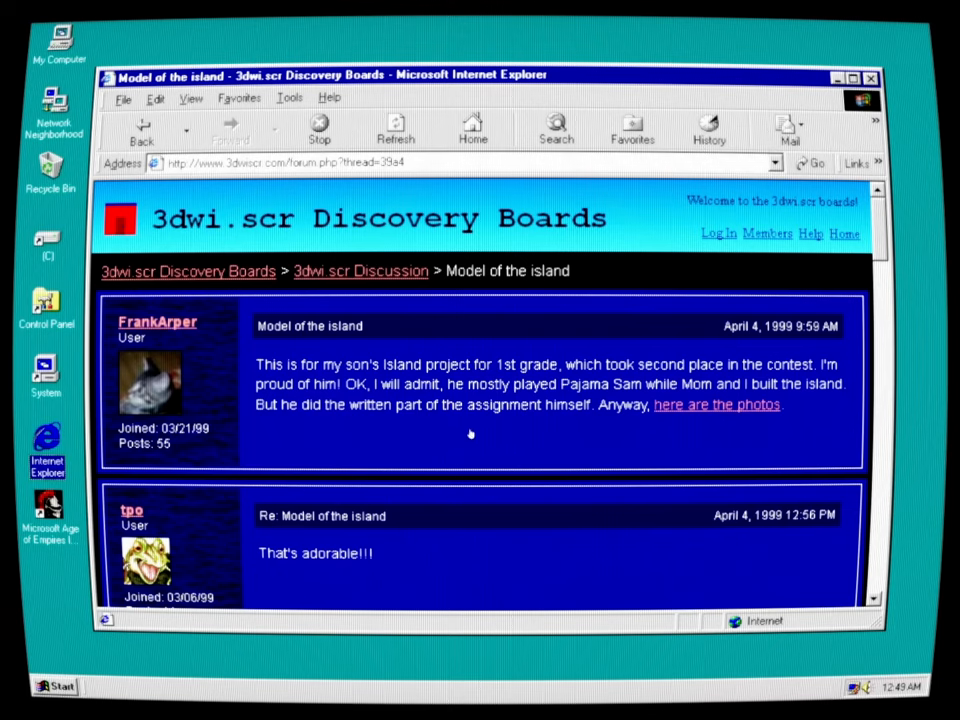
mouse_move(700, 418)
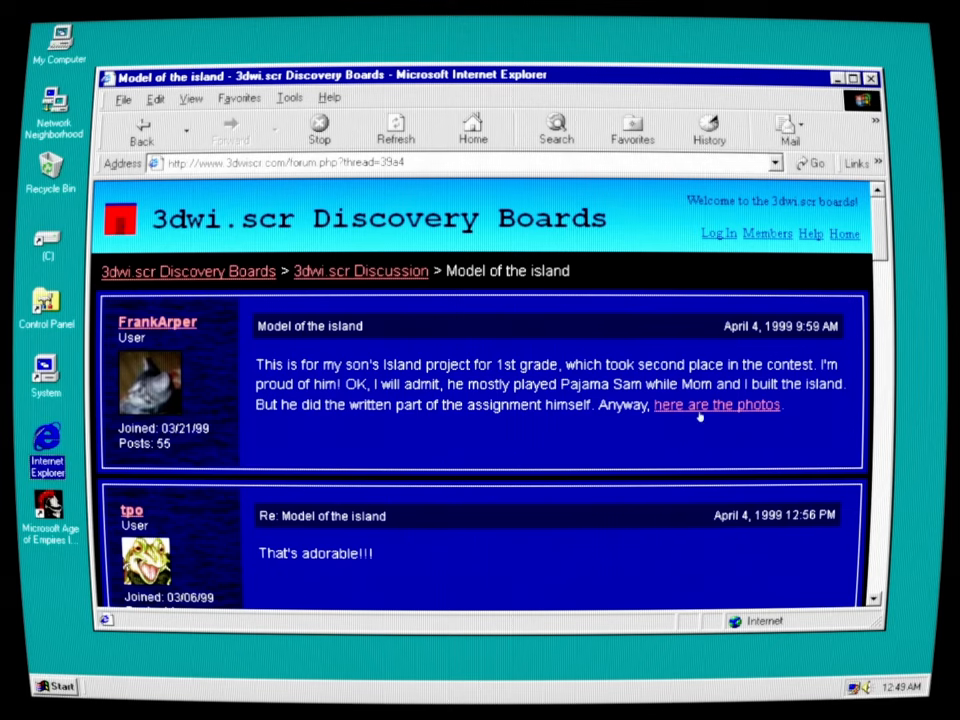
Scroll the 'Model of the island' thread down to the post about the screensaver scaring a child
scroll("down", 3)
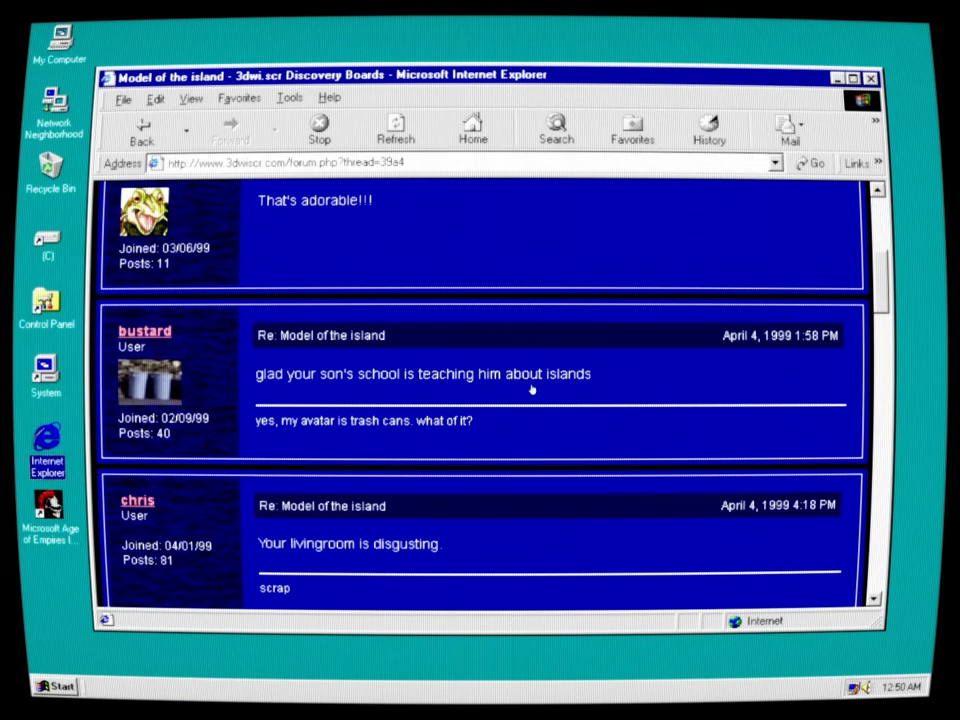
mouse_move(528, 552)
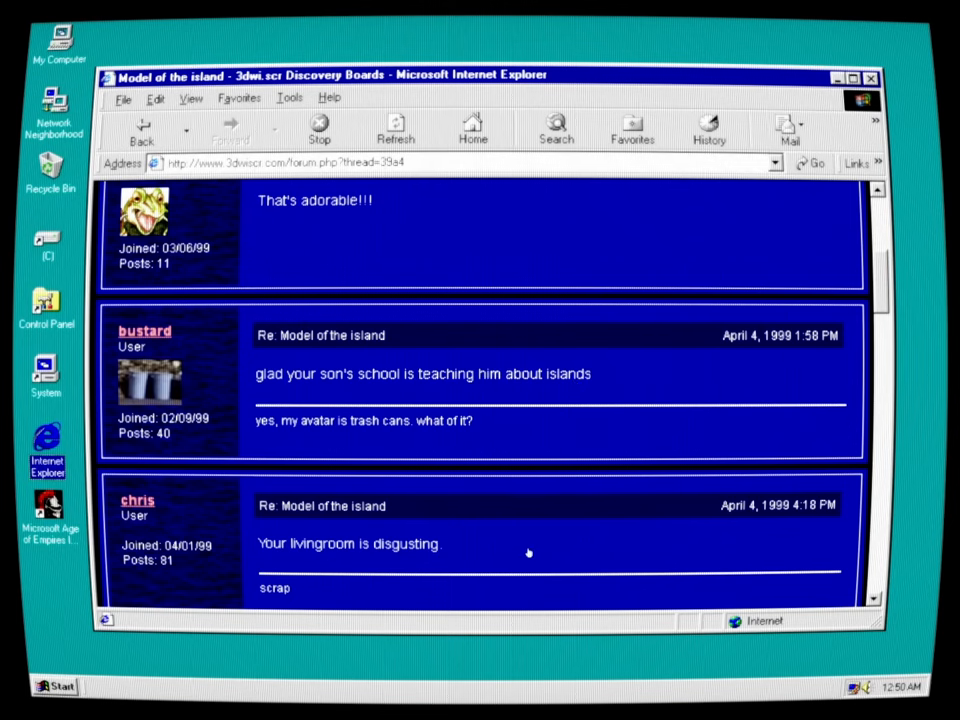
scroll("down", 3)
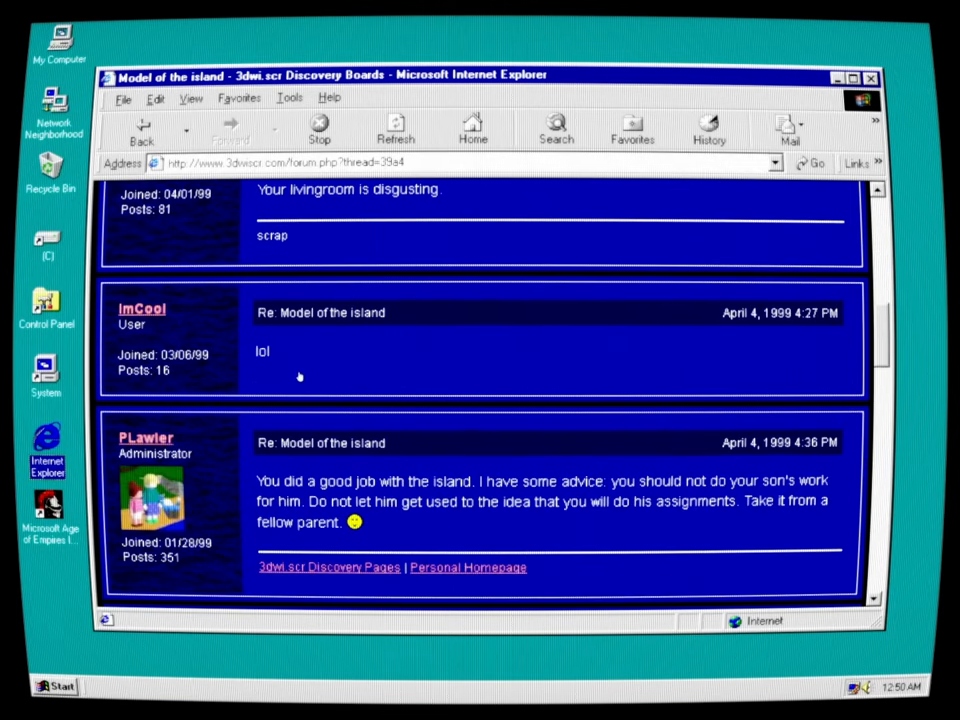
mouse_move(476, 508)
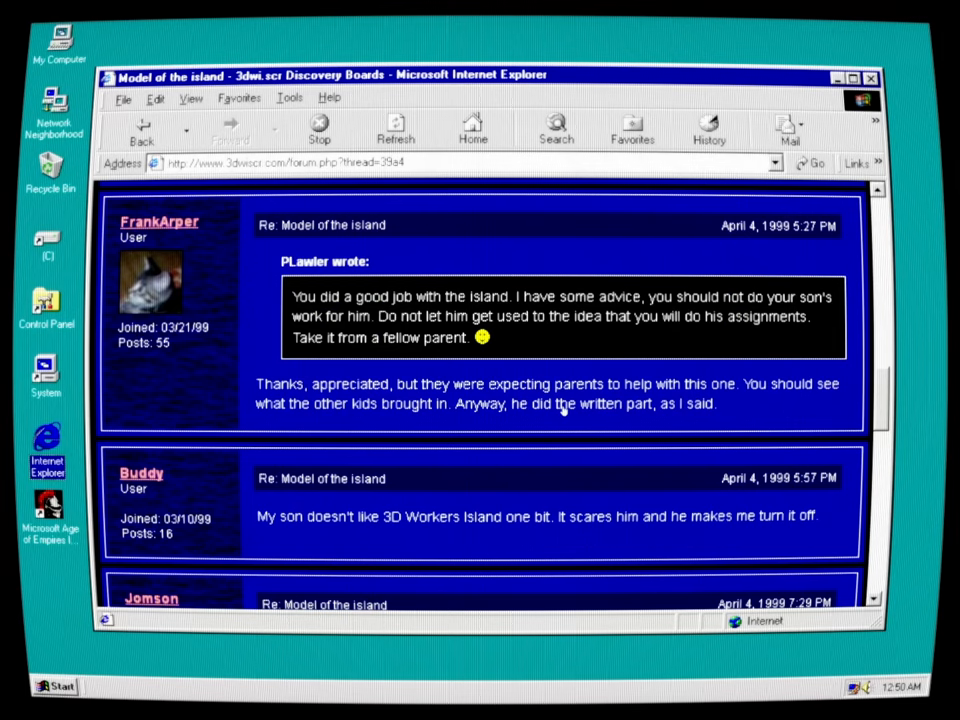
mouse_move(722, 404)
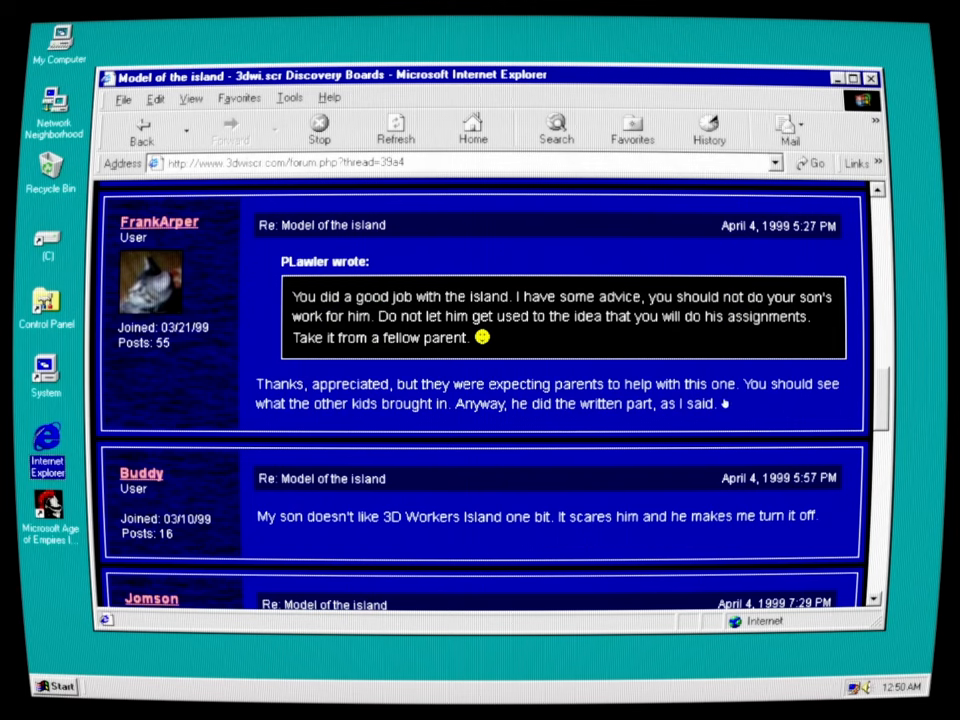
mouse_move(724, 420)
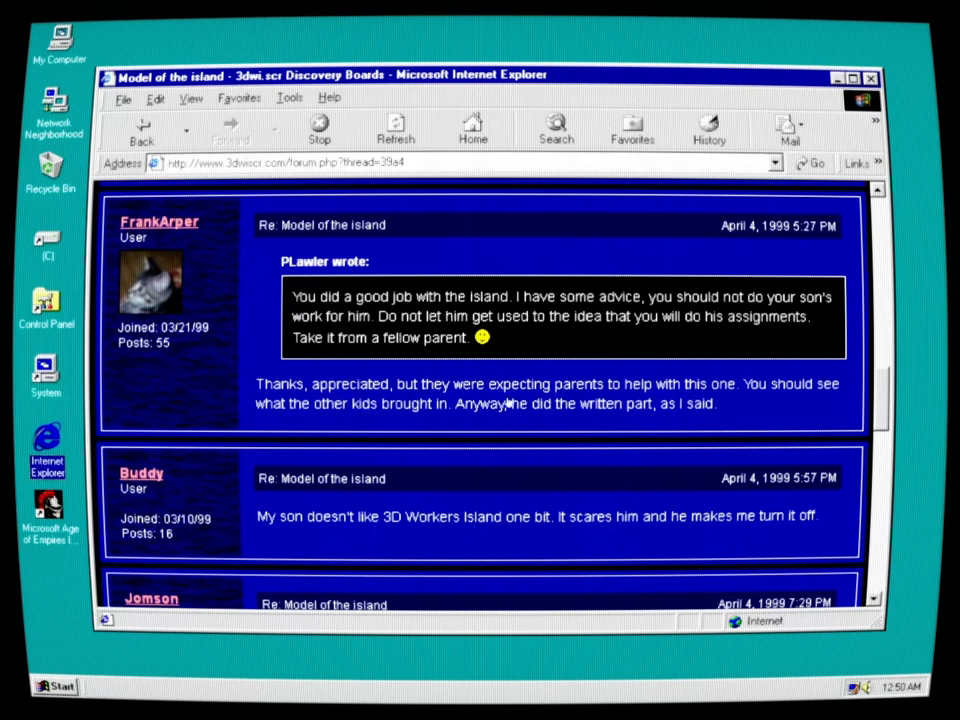
mouse_move(350, 538)
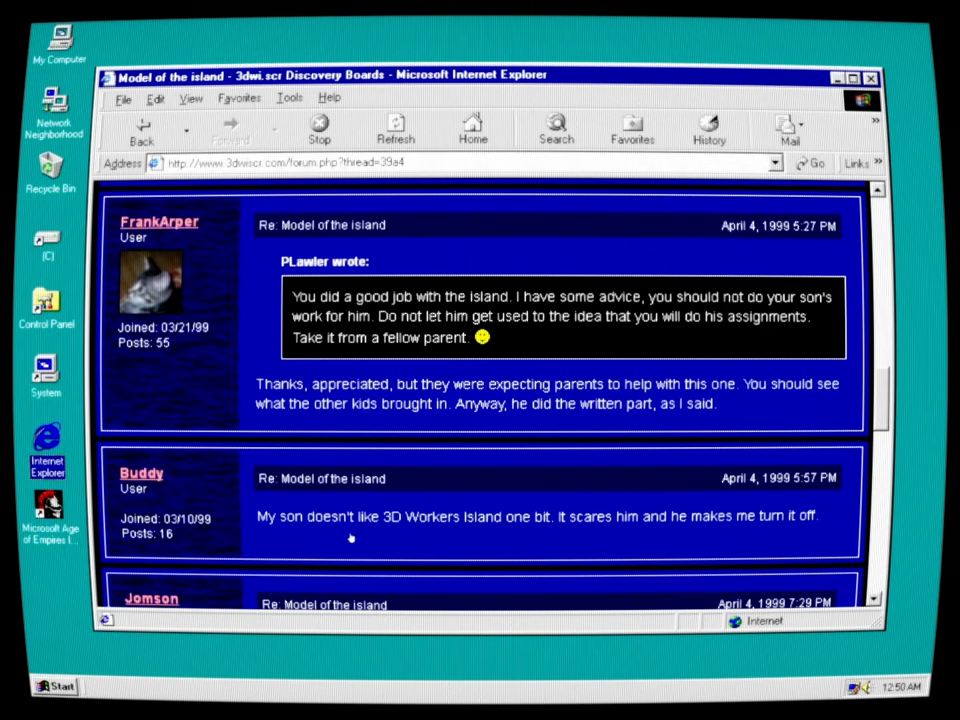
mouse_move(612, 546)
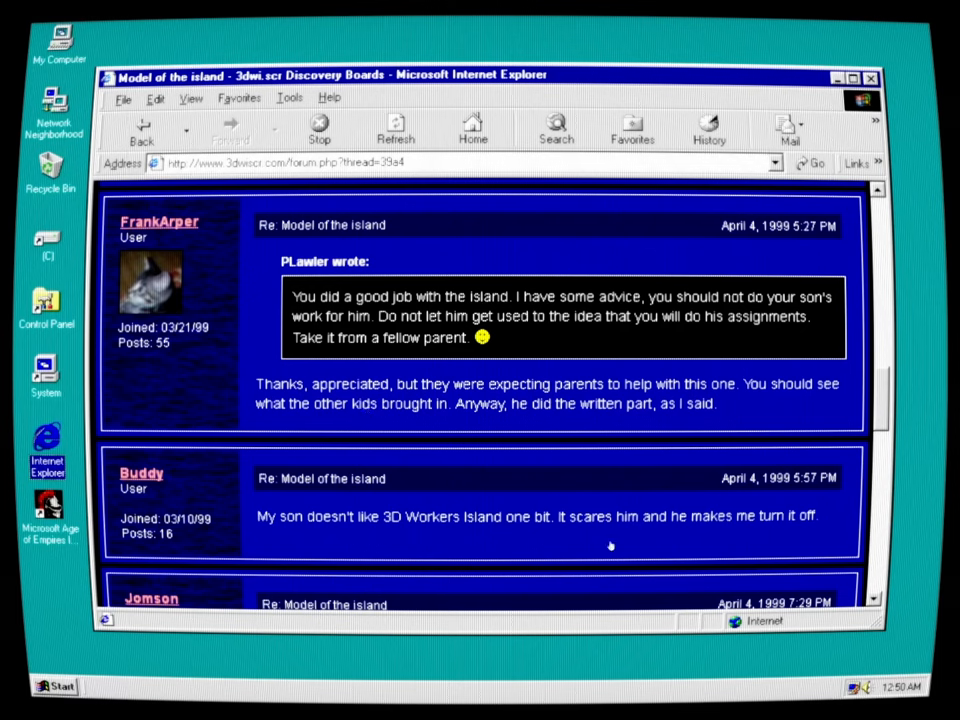
mouse_move(688, 546)
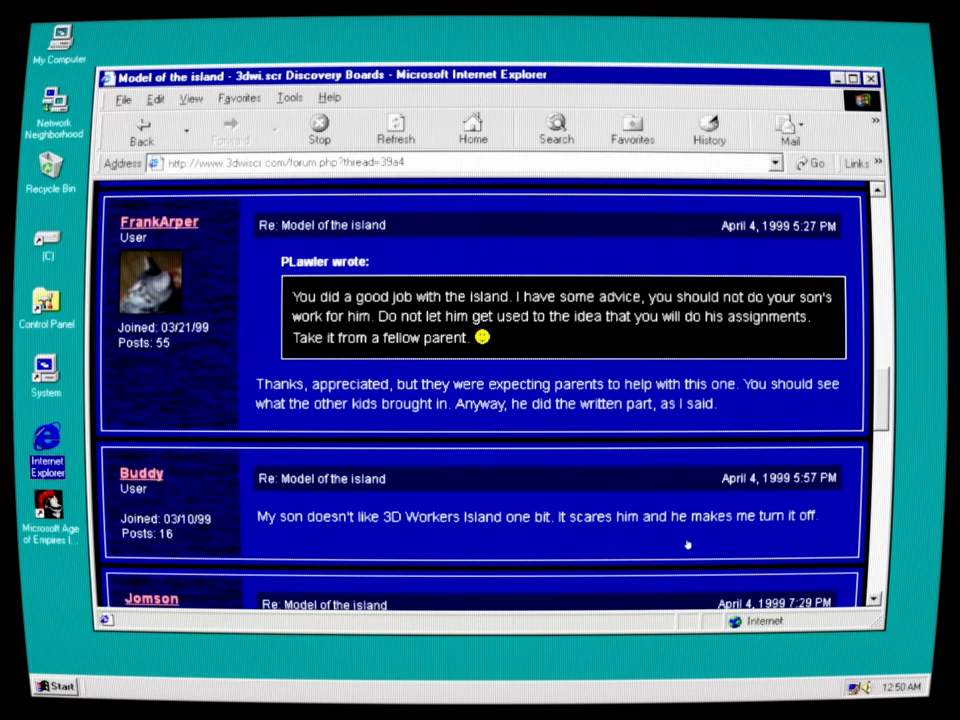
Scroll further to Jomson's long reply about kids being afraid, recounting The Pagemaster
scroll("down", 3)
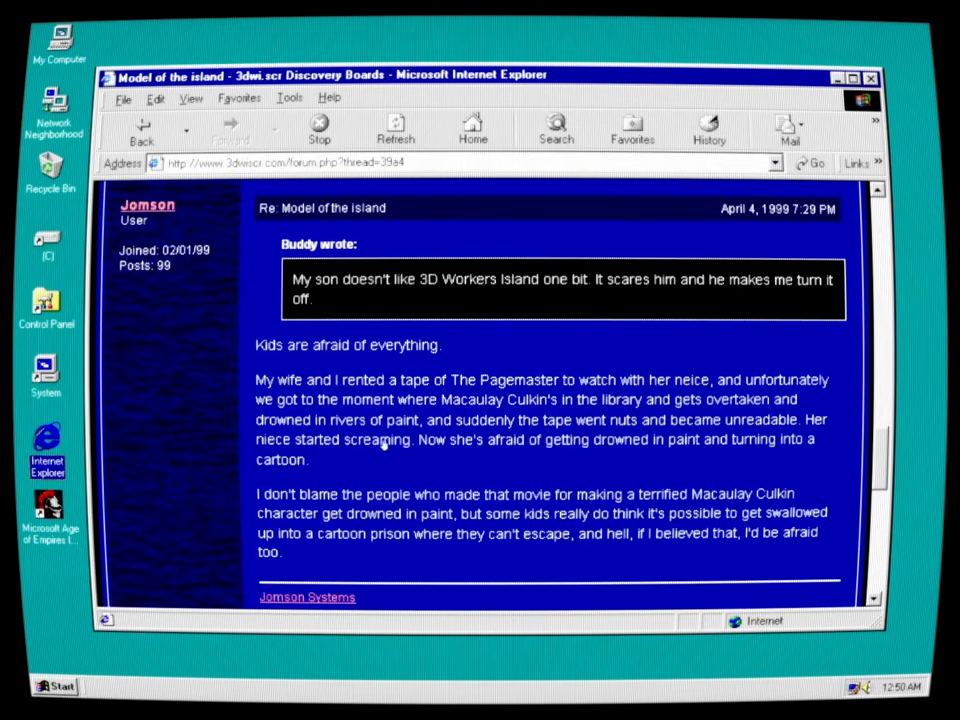
mouse_move(744, 436)
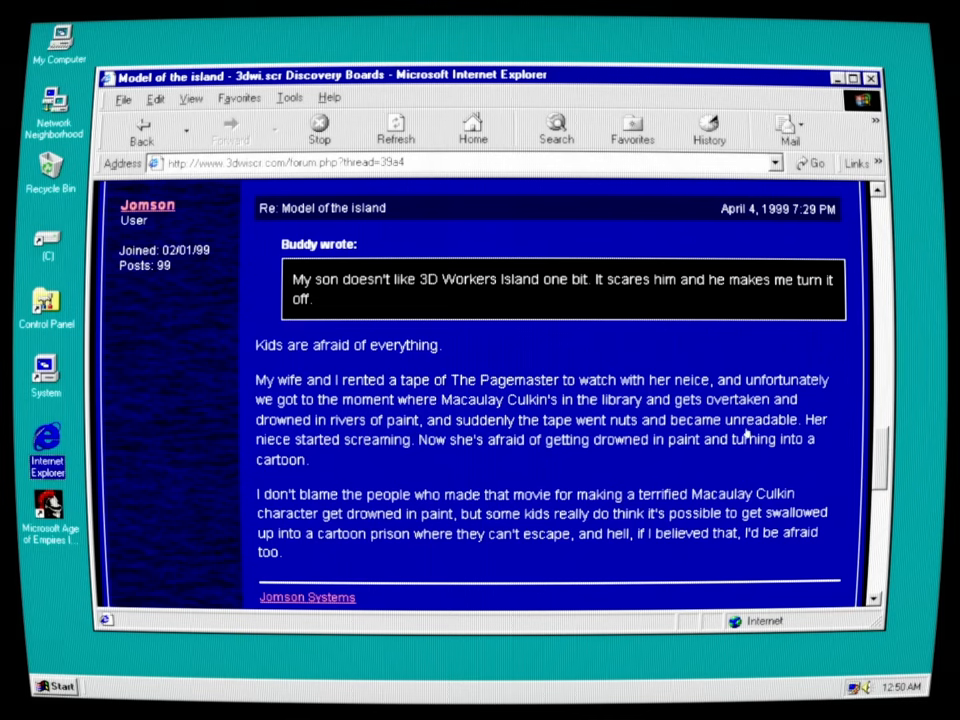
mouse_move(458, 472)
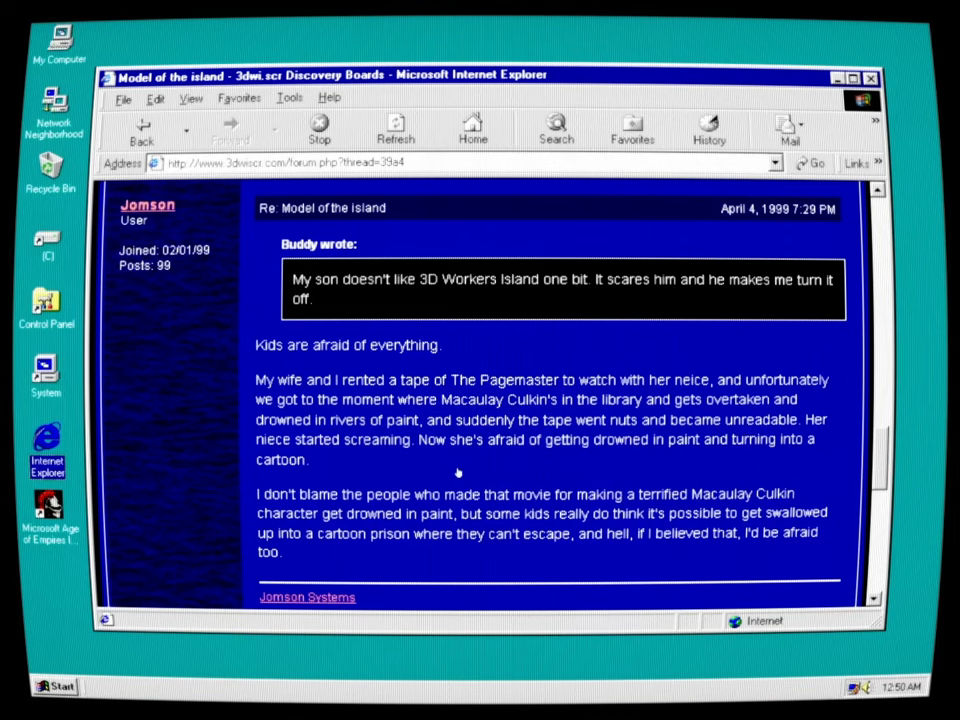
mouse_move(388, 476)
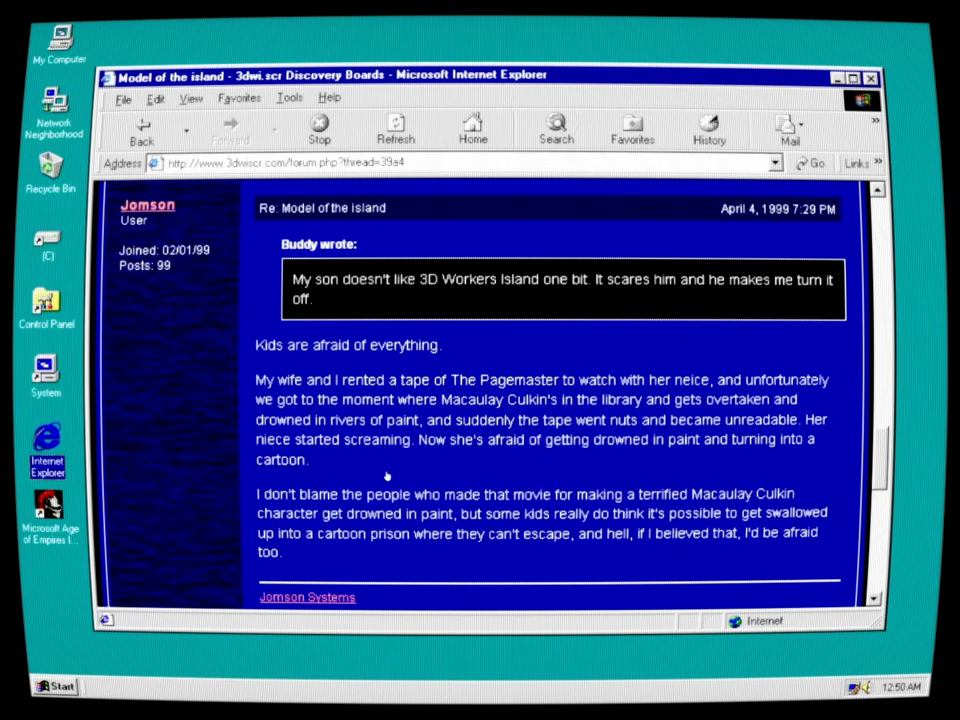
mouse_move(492, 480)
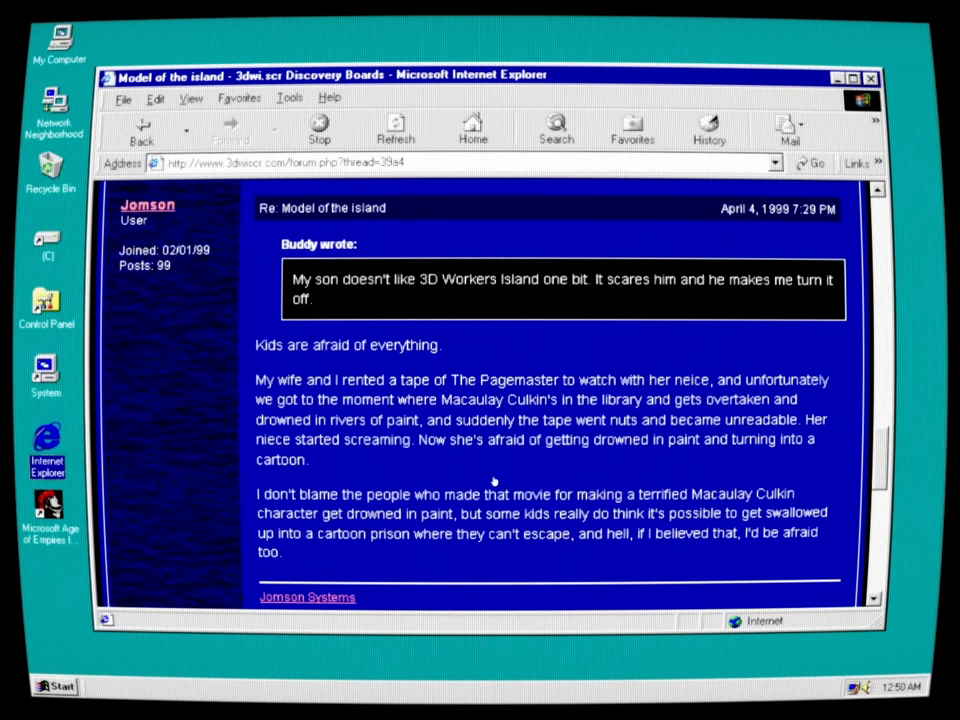
mouse_move(496, 488)
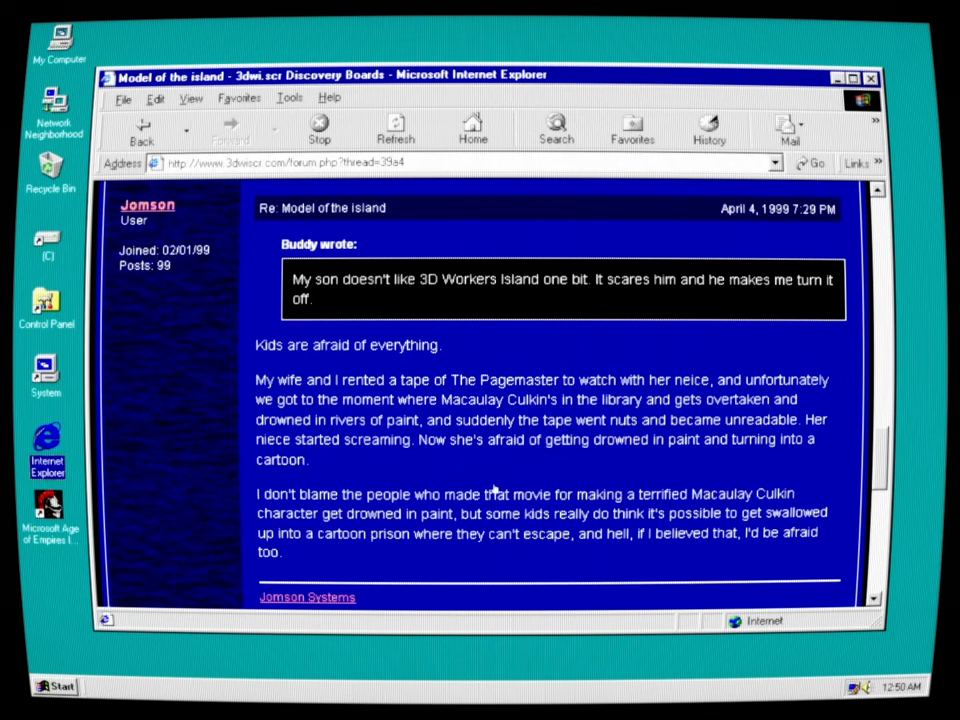
mouse_move(800, 456)
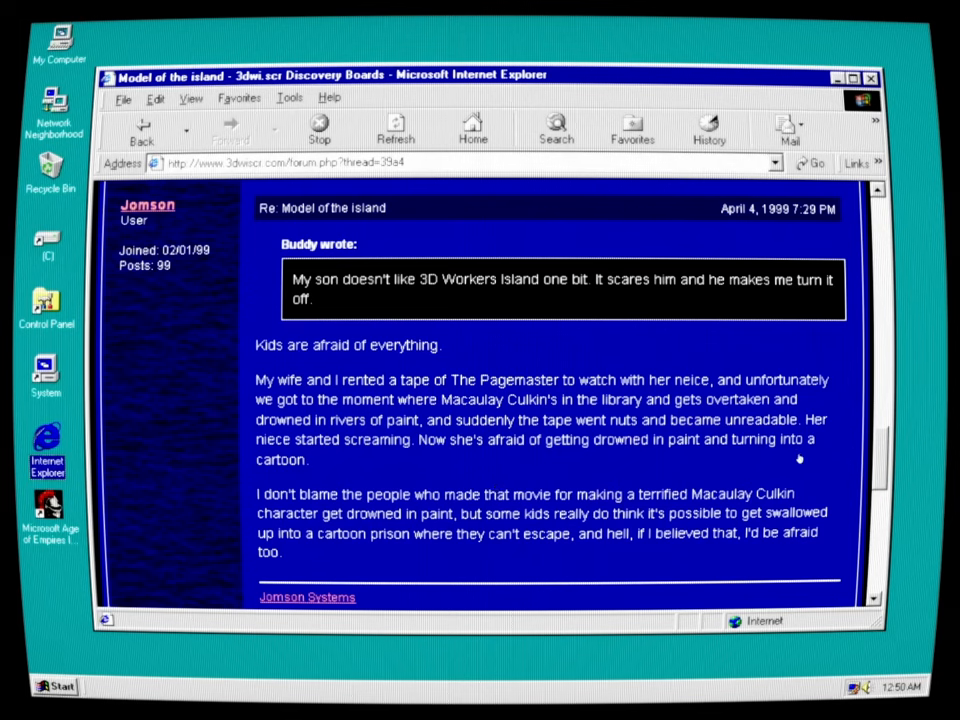
mouse_move(838, 460)
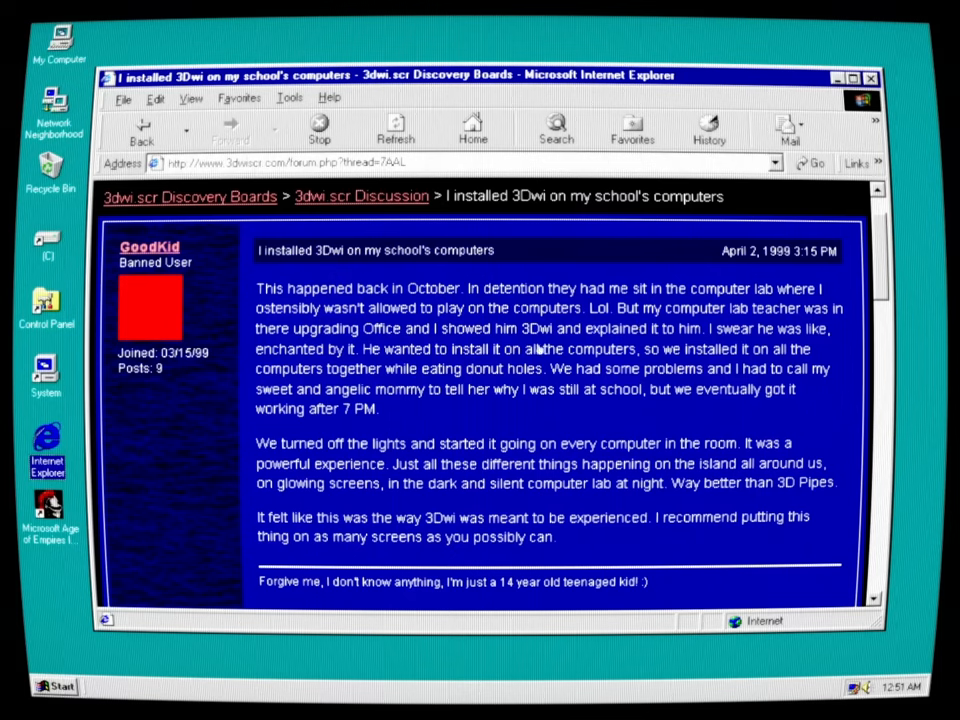
mouse_move(800, 350)
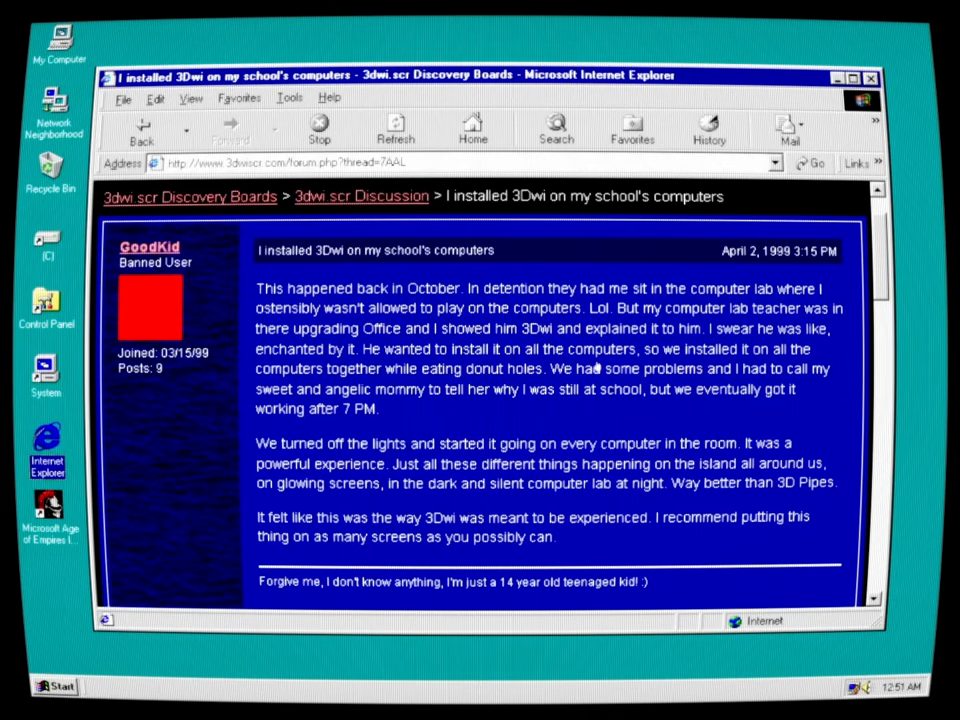
mouse_move(772, 384)
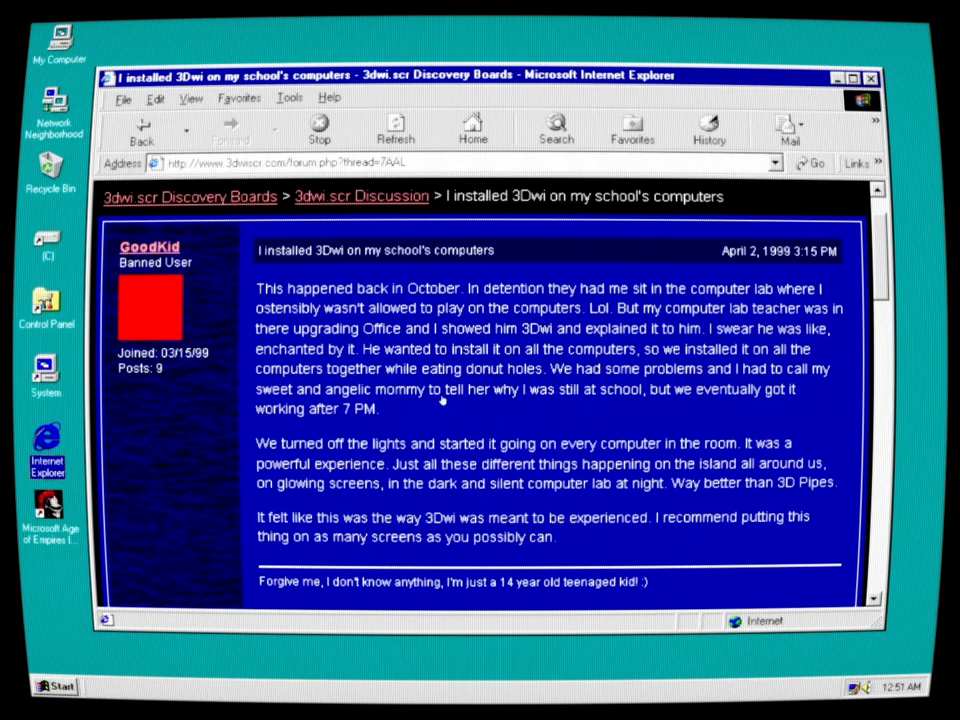
mouse_move(628, 404)
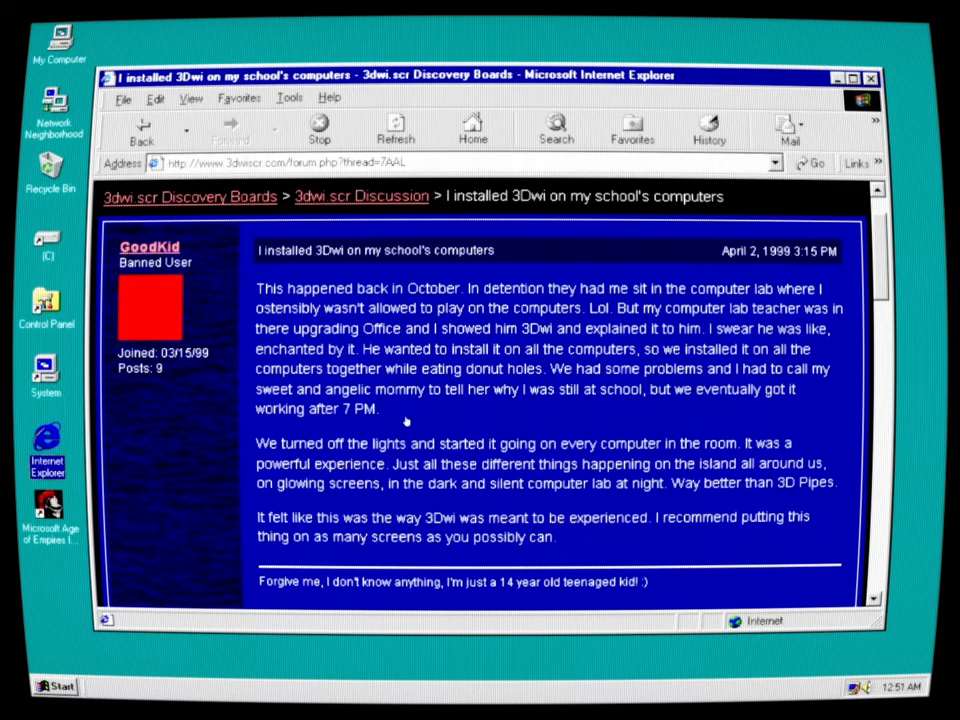
mouse_move(536, 446)
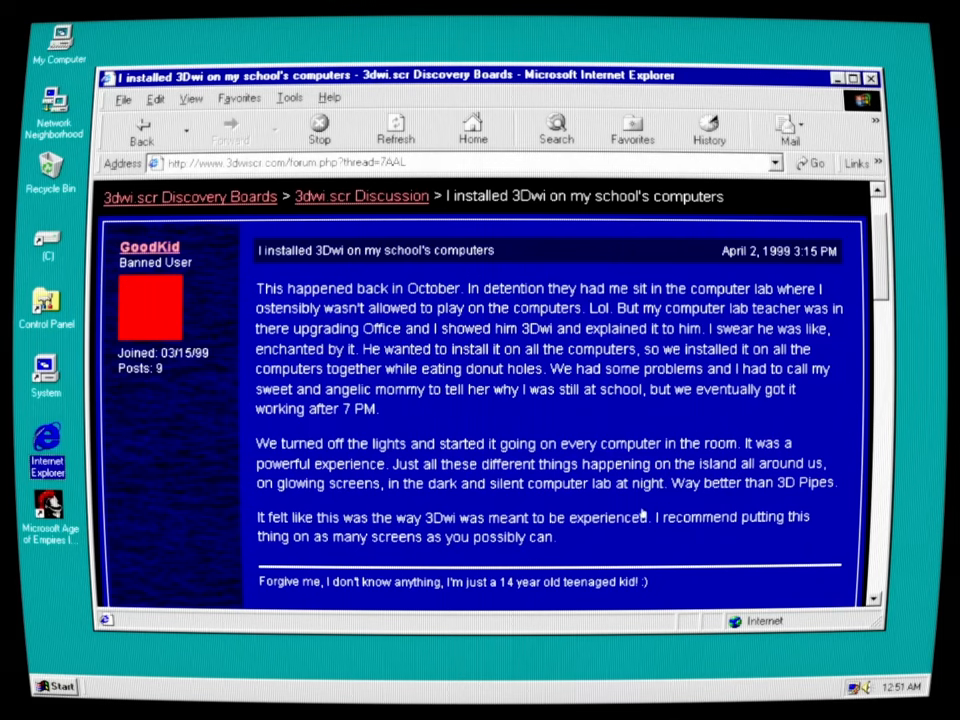
mouse_move(812, 520)
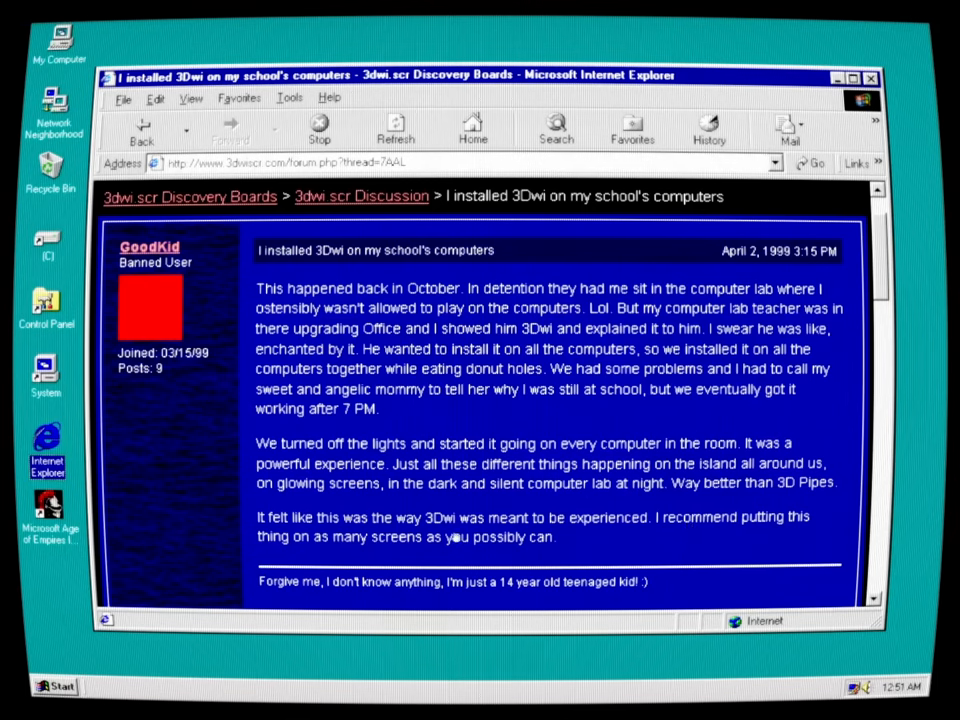
mouse_move(780, 544)
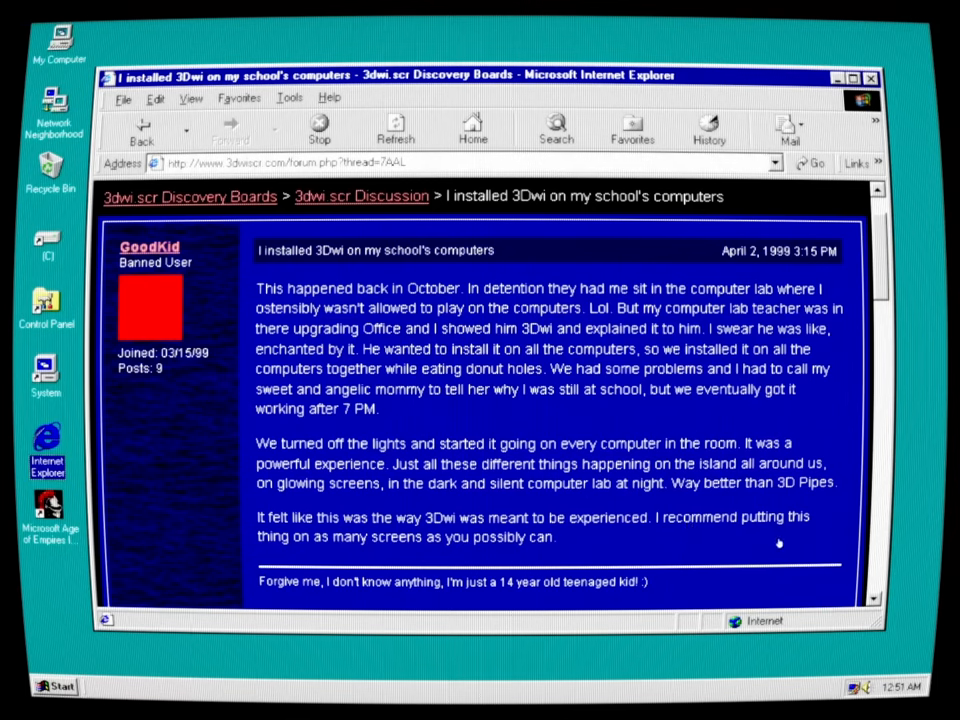
mouse_move(660, 512)
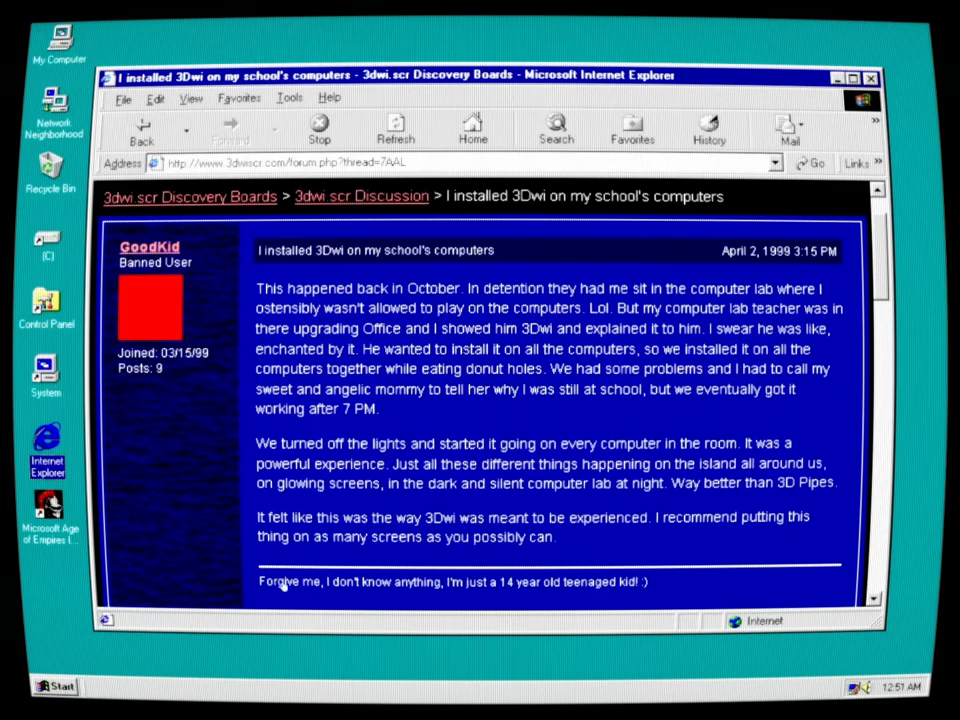
mouse_move(560, 596)
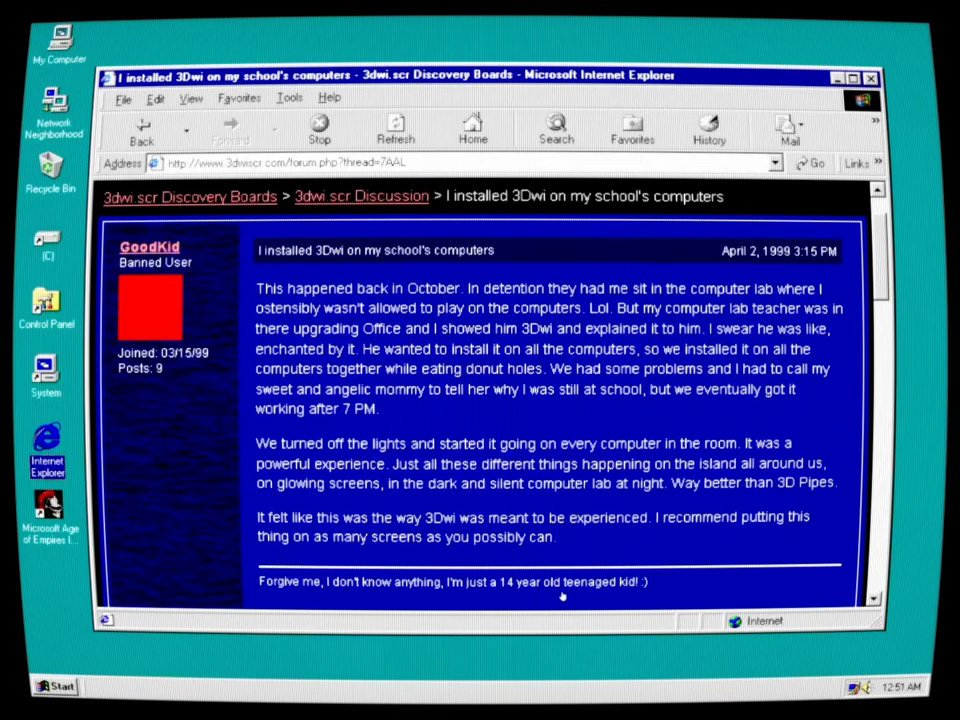
scroll("down", 3)
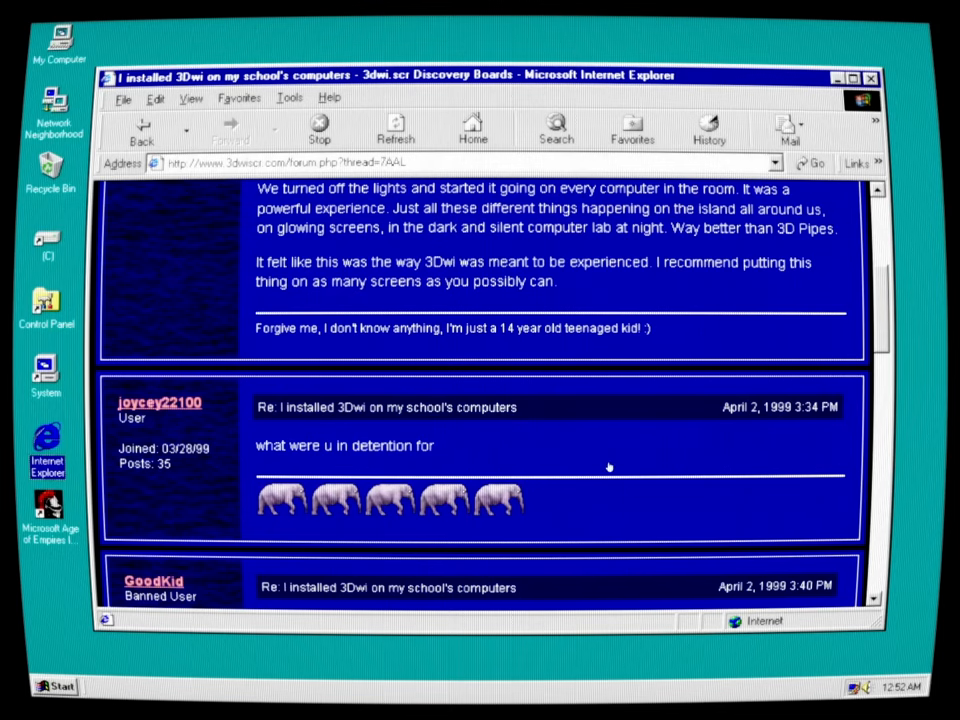
scroll("down", 3)
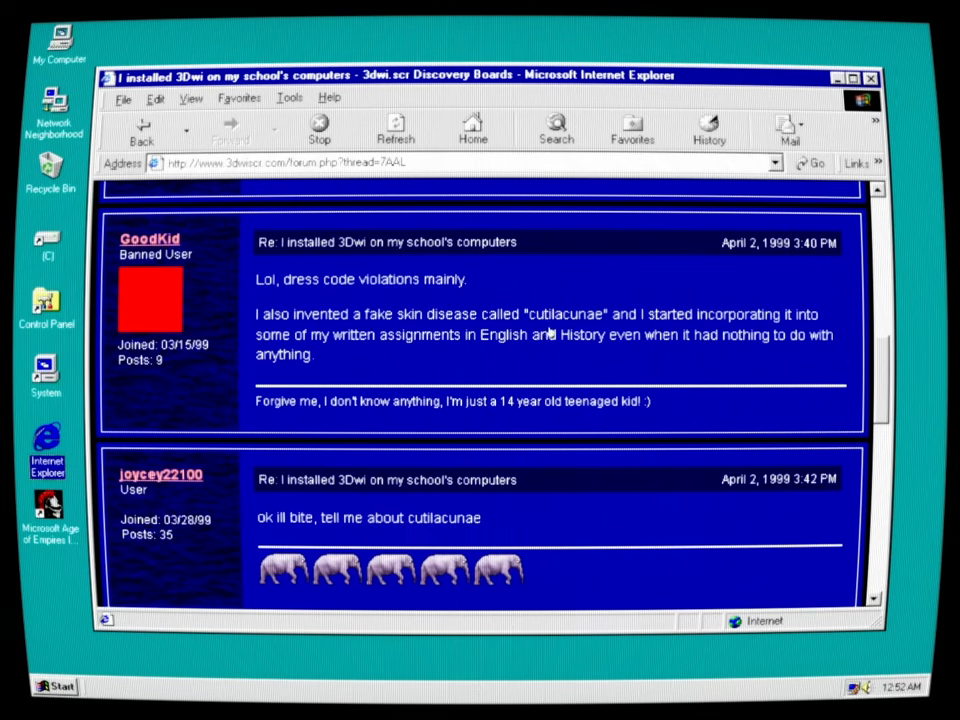
mouse_move(664, 336)
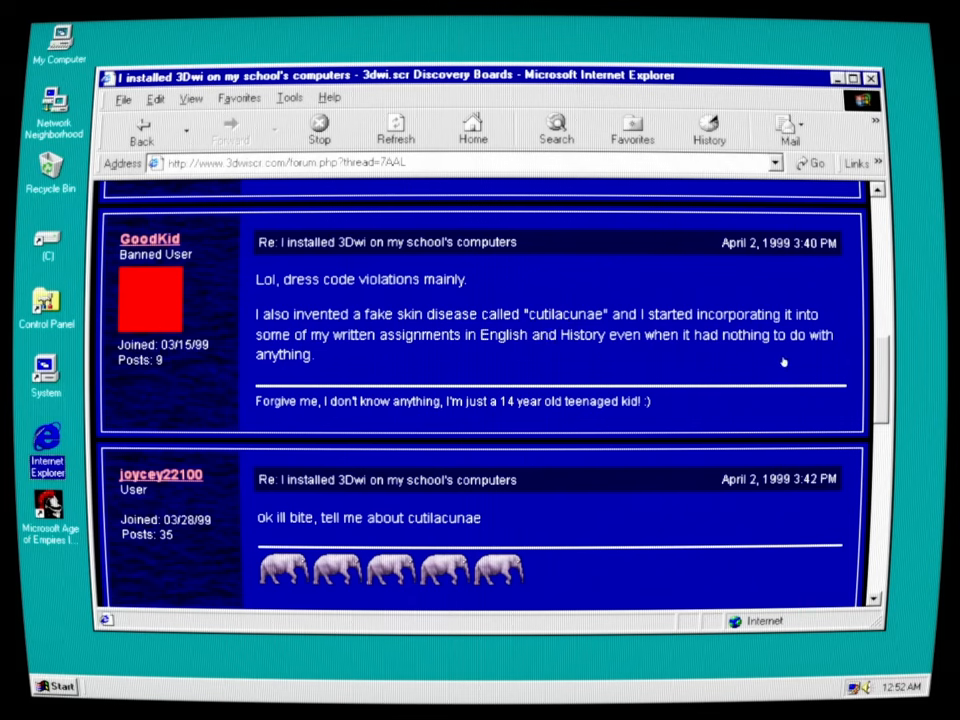
mouse_move(776, 364)
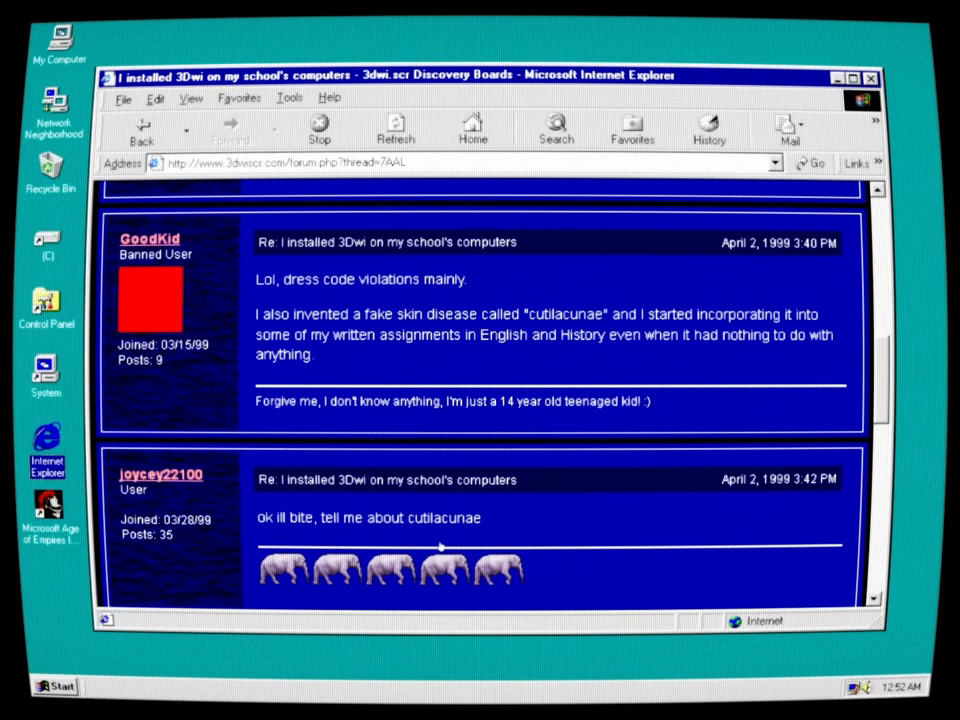
Scroll down to GoodKid's reply describing Cublacunae as a four-stage skin disease
scroll("down", 3)
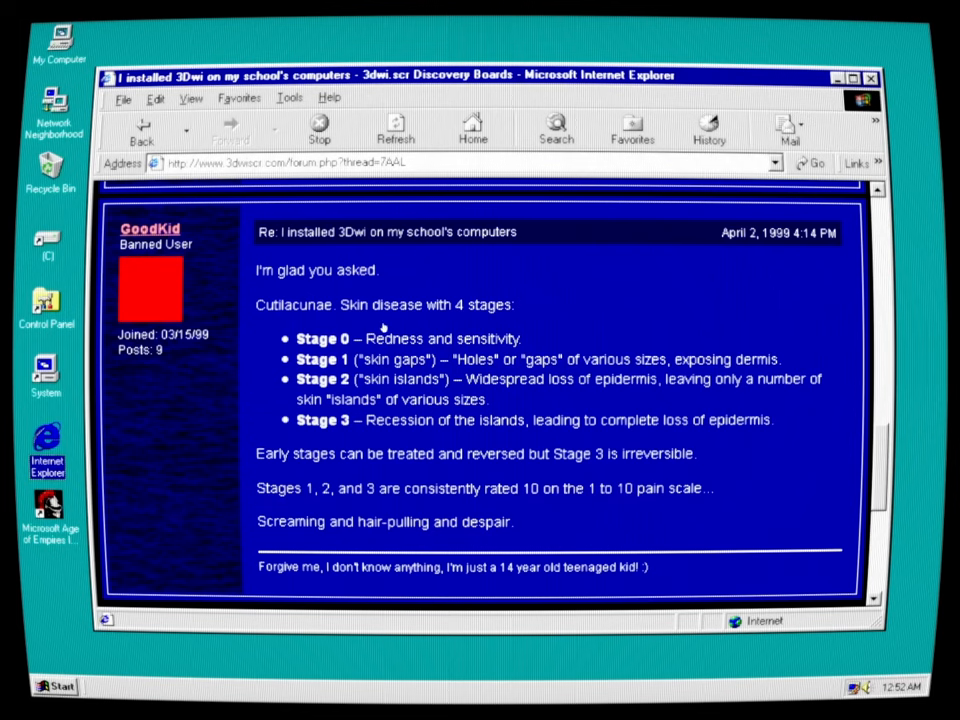
mouse_move(468, 376)
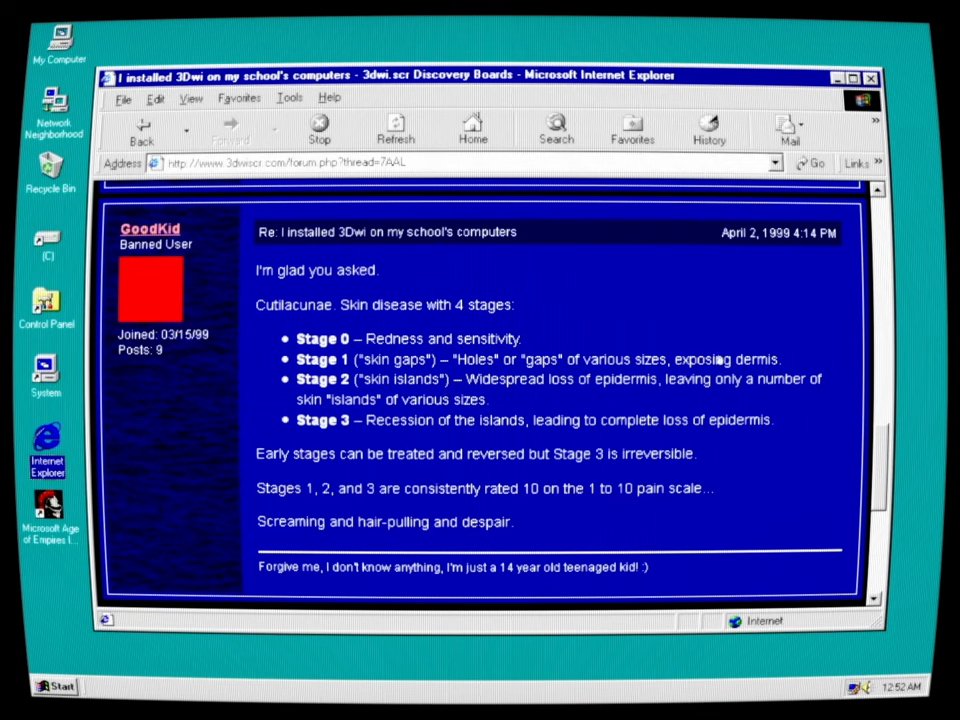
mouse_move(362, 436)
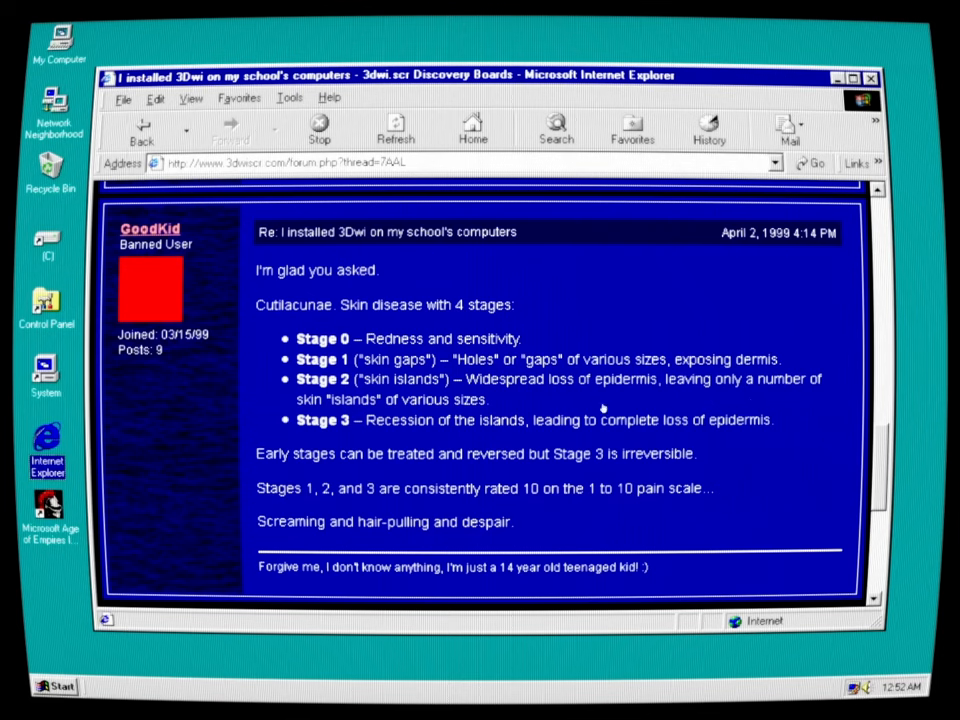
mouse_move(352, 438)
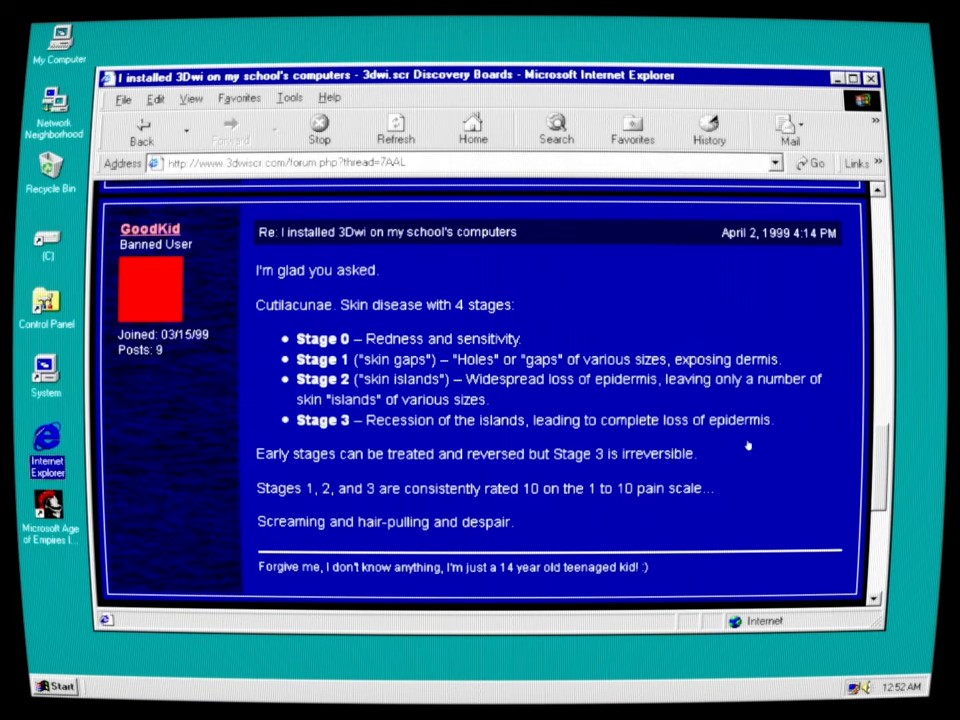
mouse_move(398, 476)
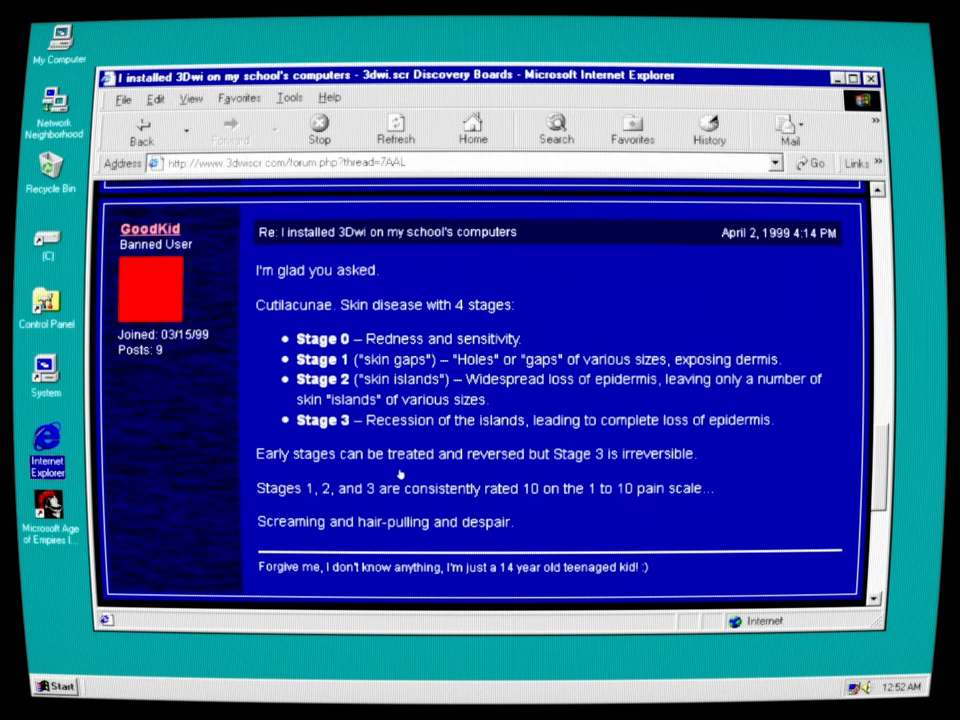
mouse_move(702, 476)
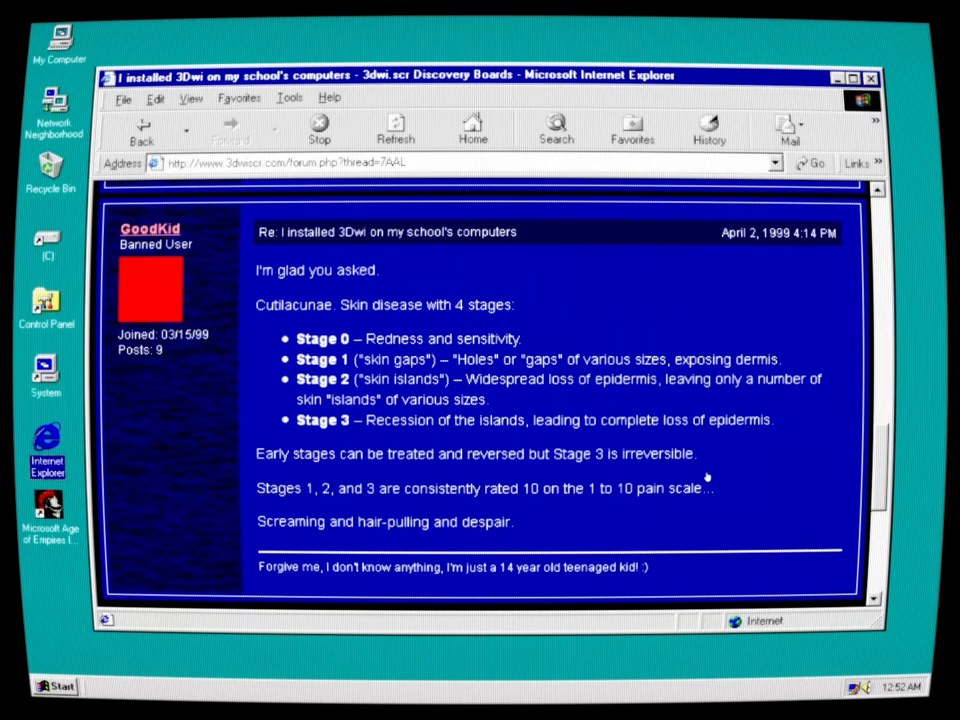
mouse_move(624, 520)
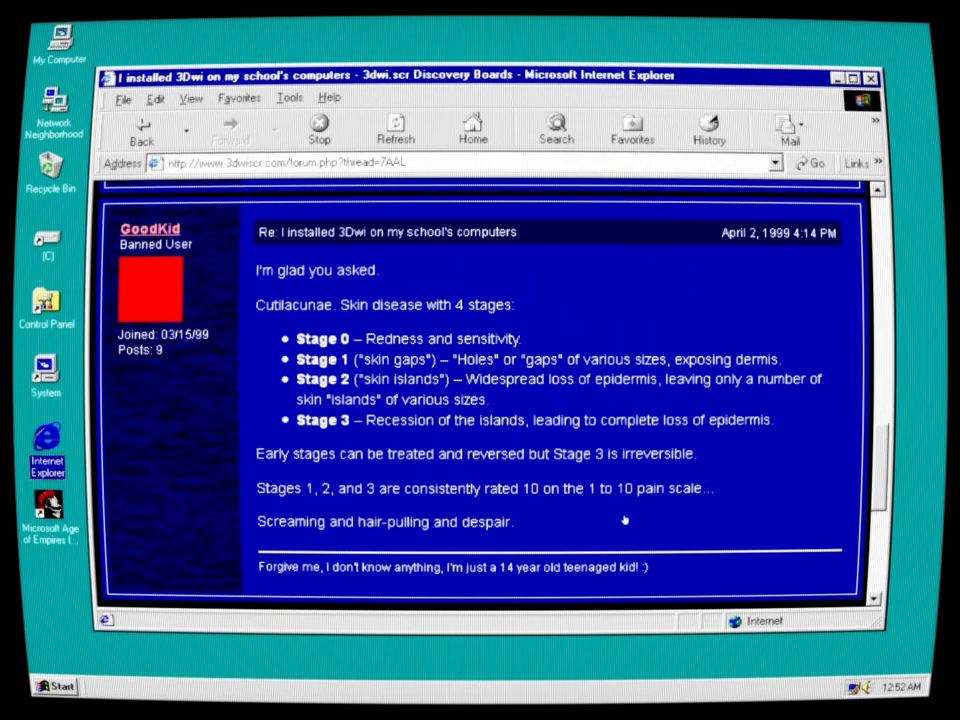
mouse_move(588, 492)
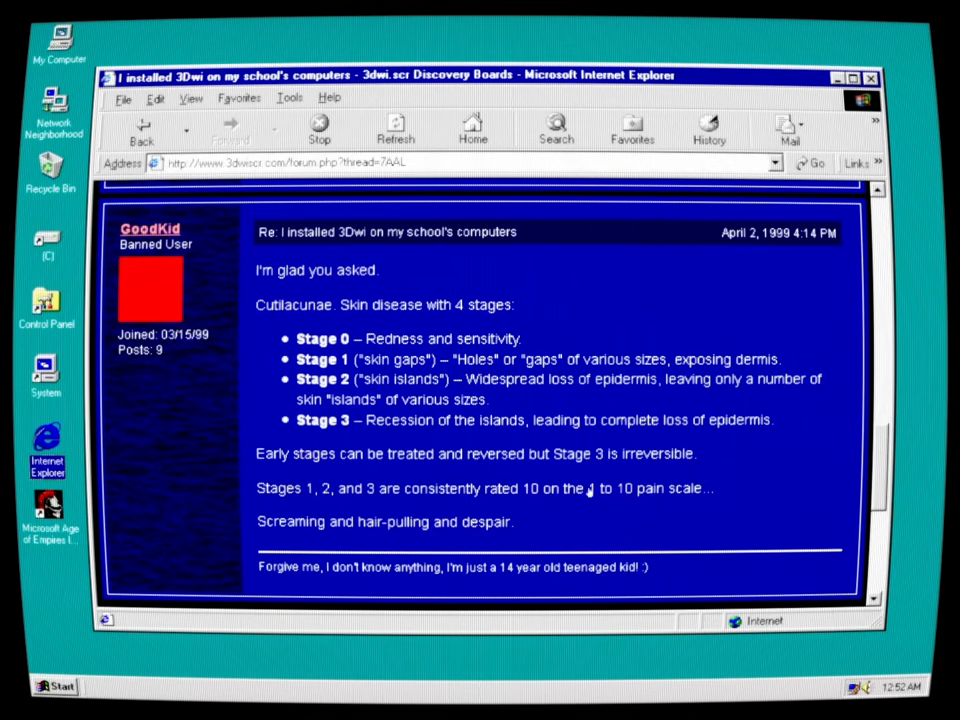
mouse_move(476, 488)
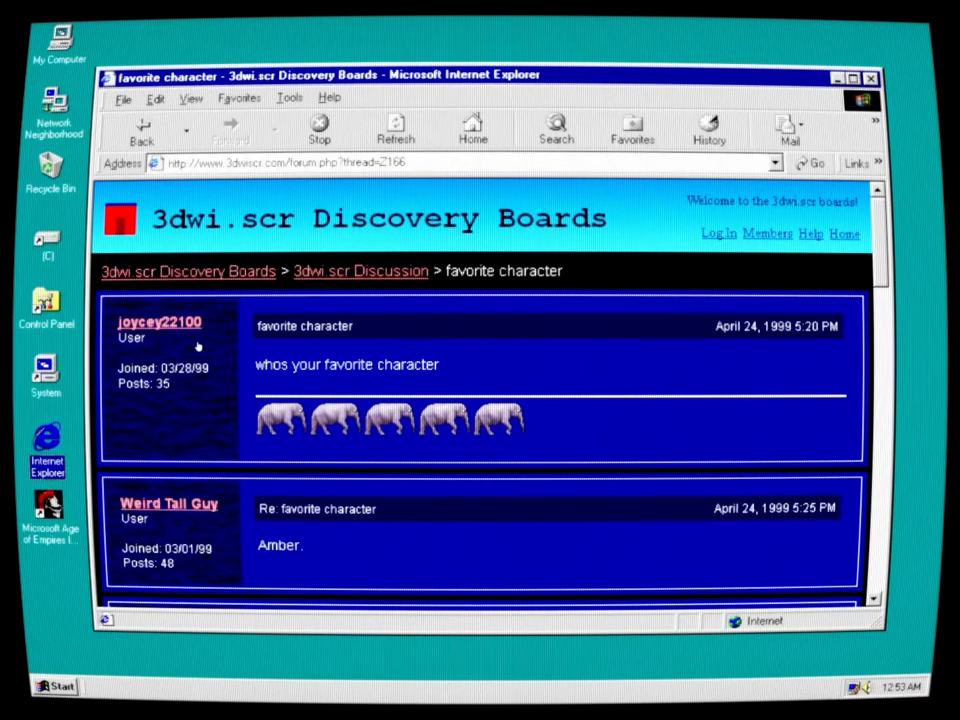
mouse_move(190, 410)
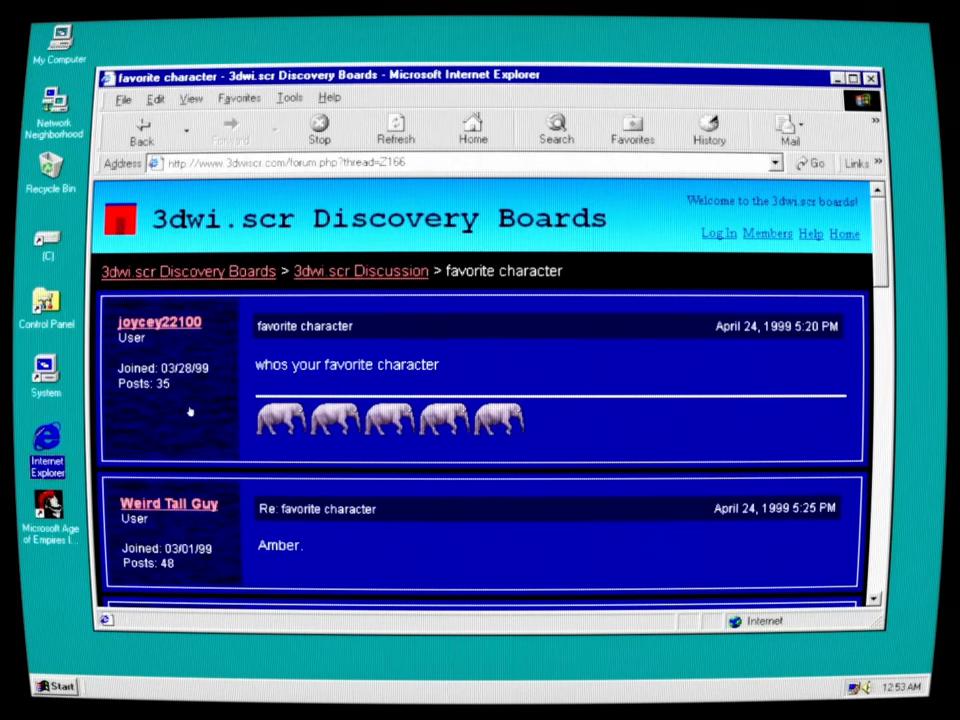
mouse_move(592, 518)
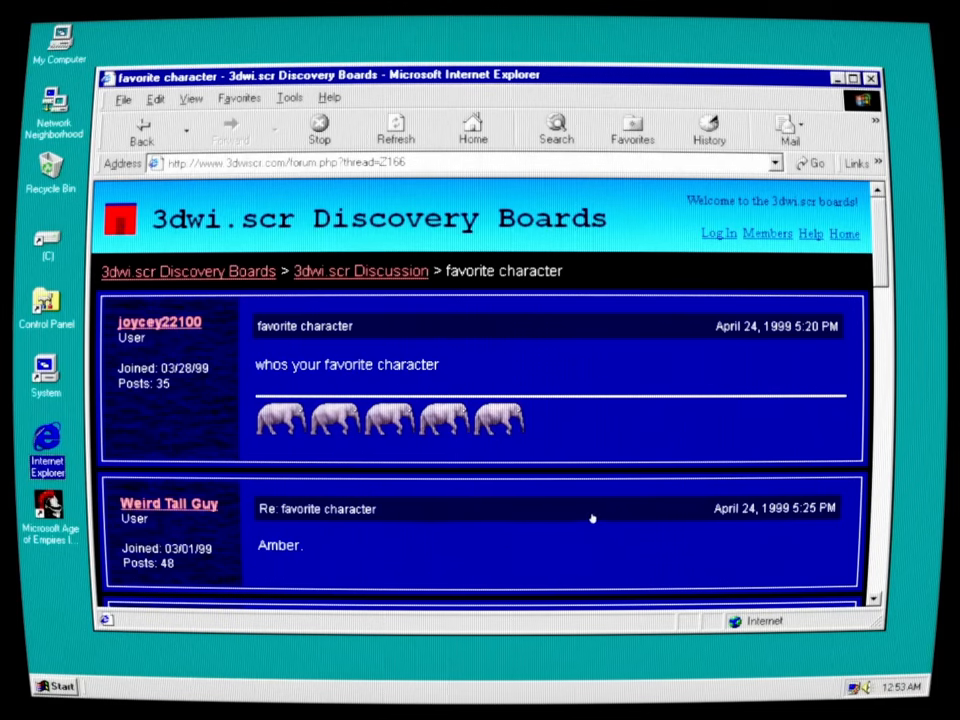
Scroll down the 'favorite character' replies naming Amber to Buddy's question about the others
scroll("down", 3)
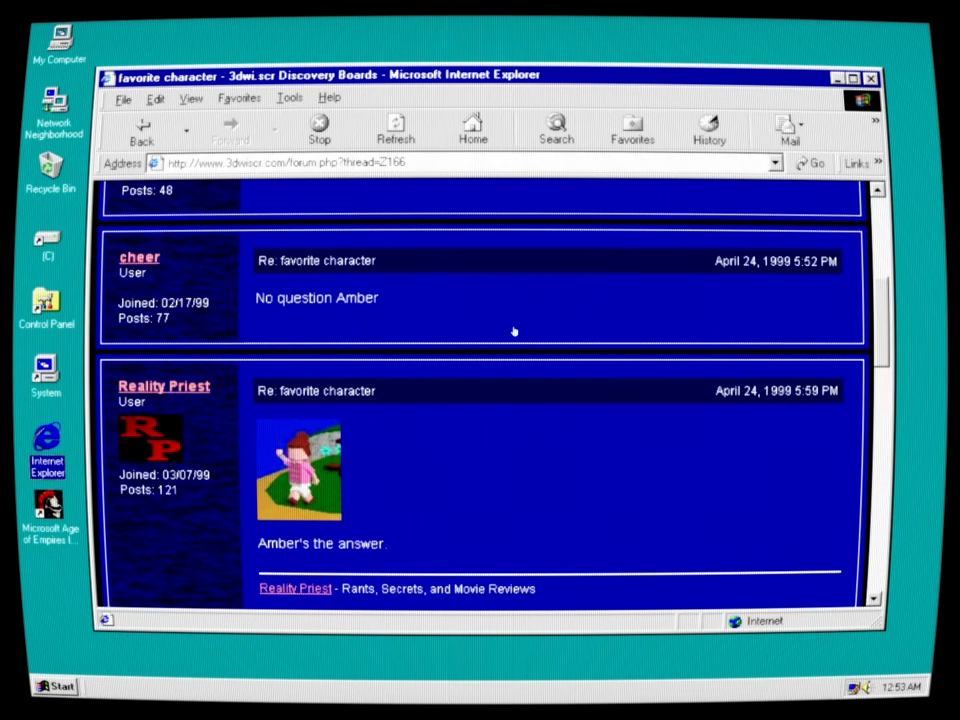
mouse_move(348, 496)
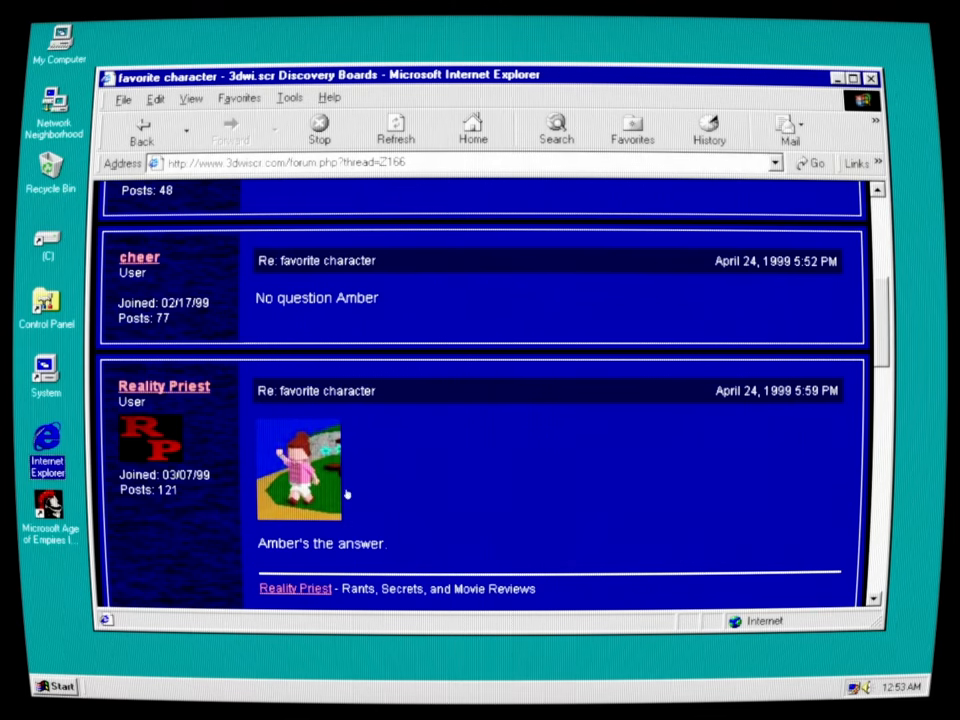
scroll("down", 3)
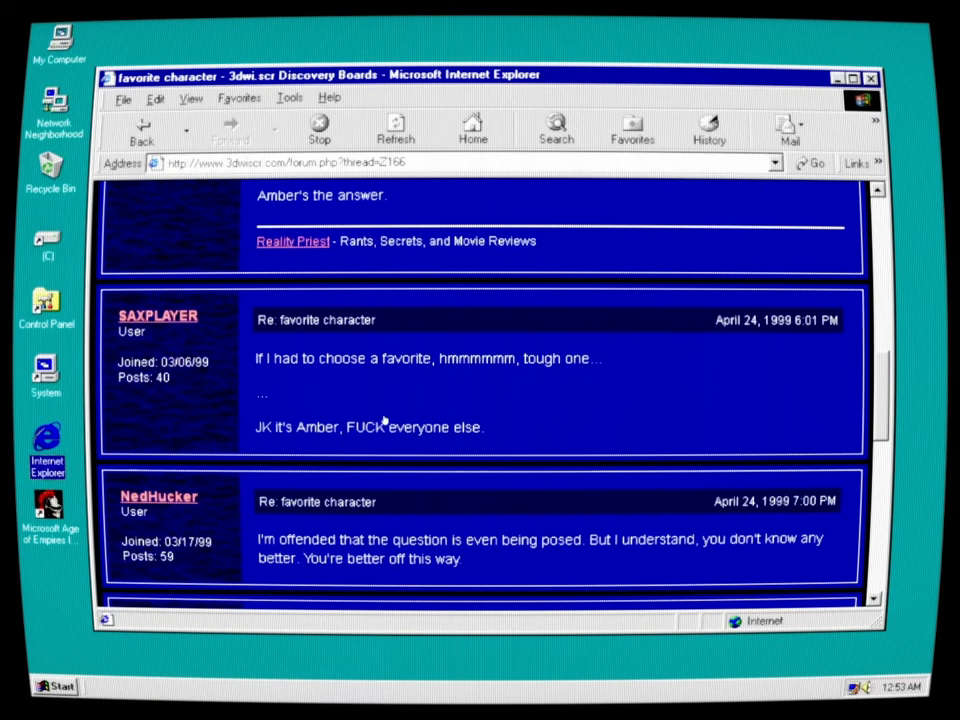
mouse_move(660, 408)
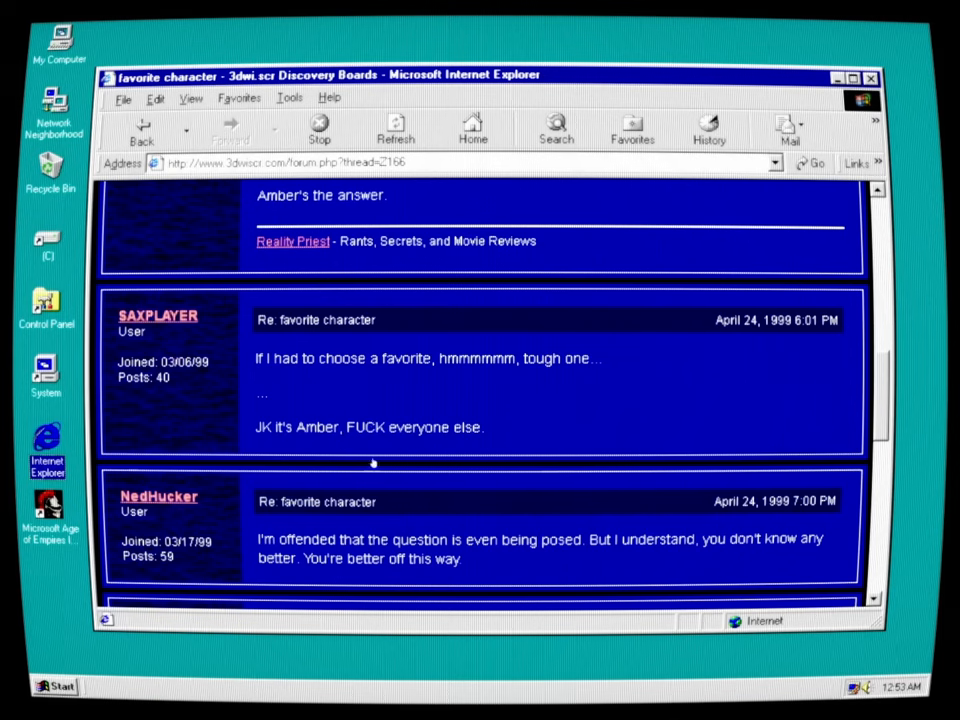
mouse_move(740, 544)
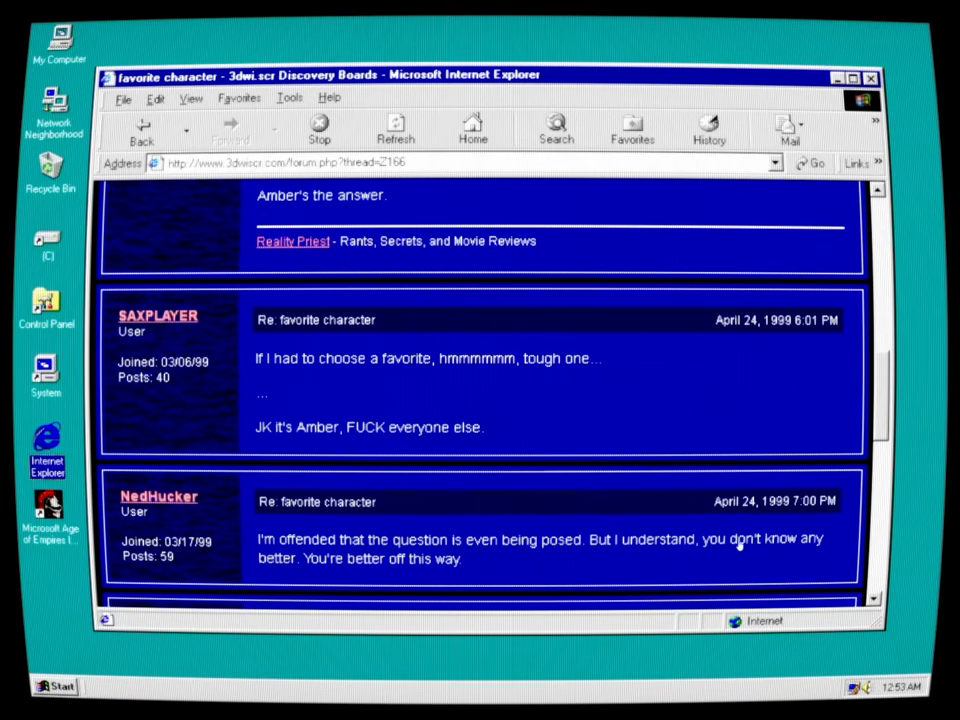
mouse_move(504, 512)
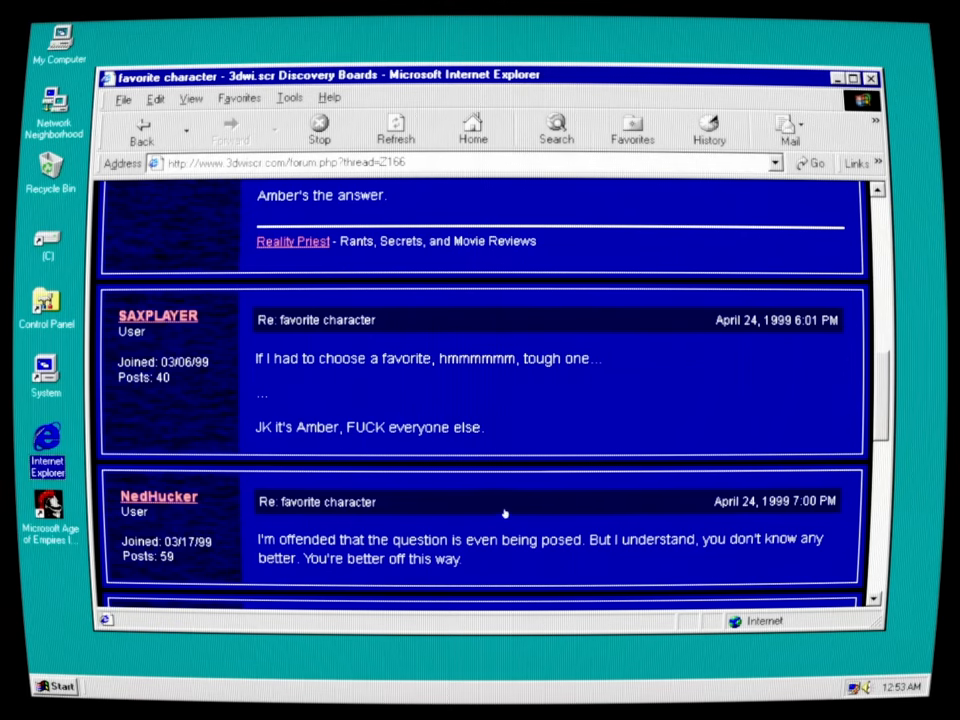
scroll("down", 3)
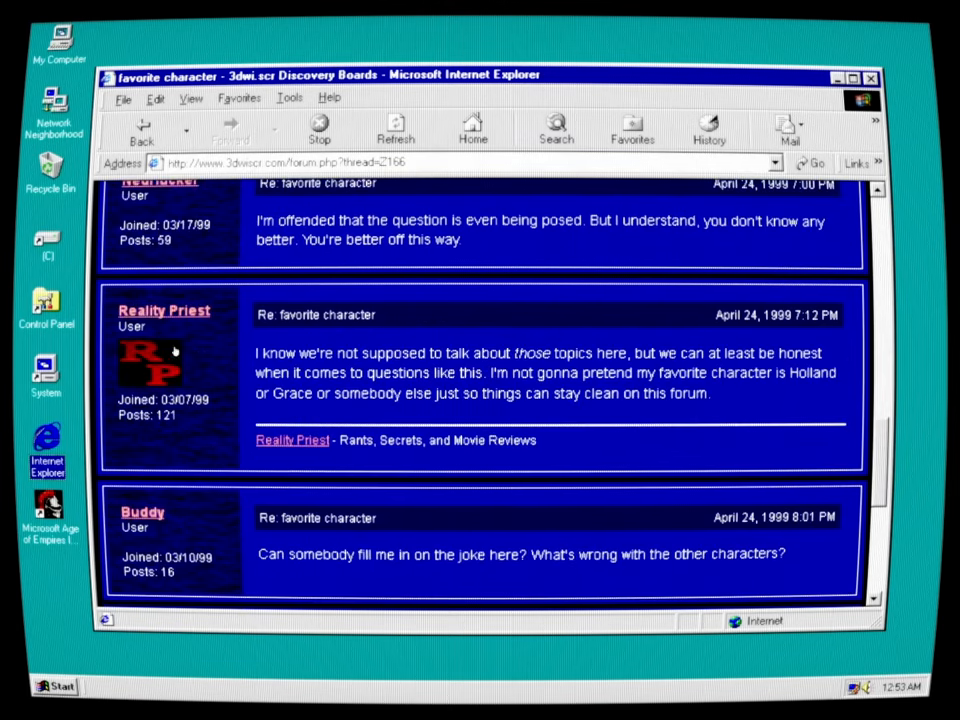
mouse_move(670, 400)
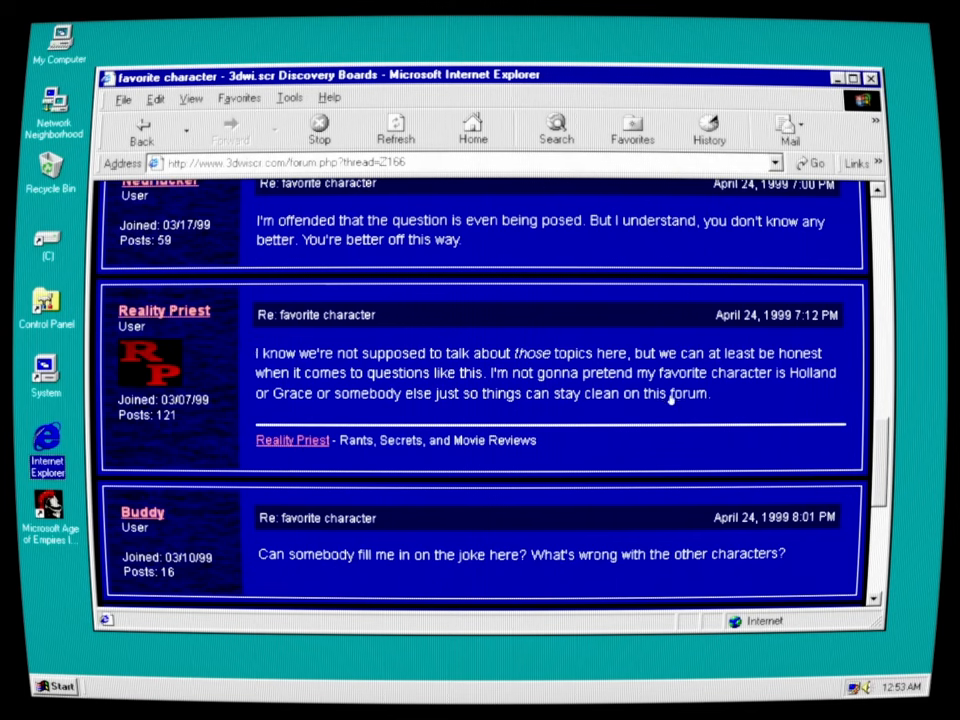
mouse_move(668, 400)
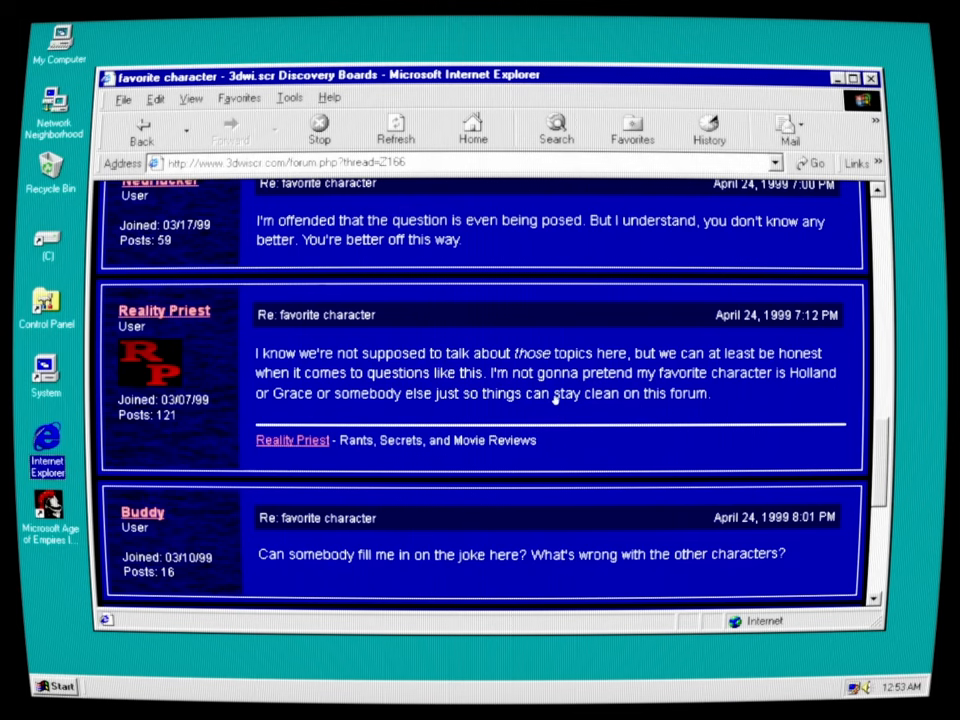
mouse_move(350, 428)
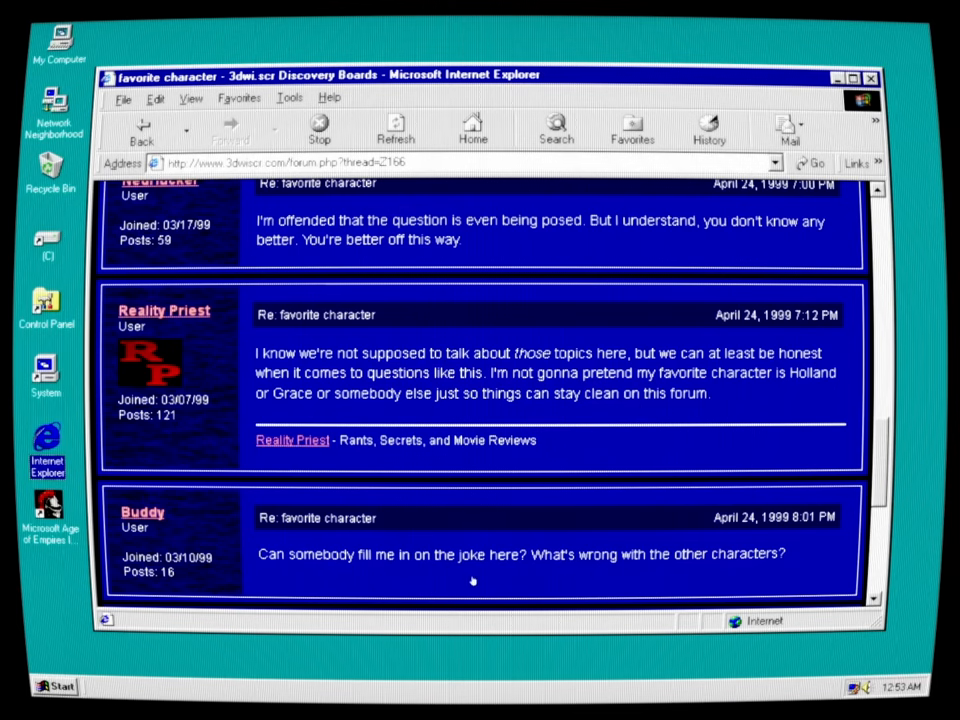
mouse_move(674, 576)
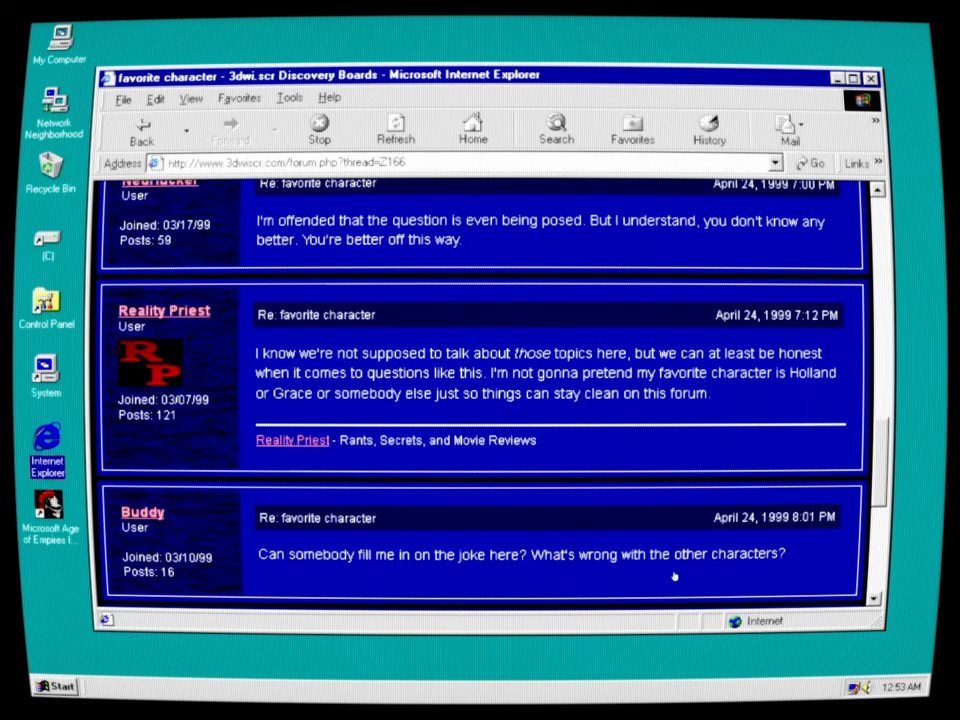
scroll("down", 3)
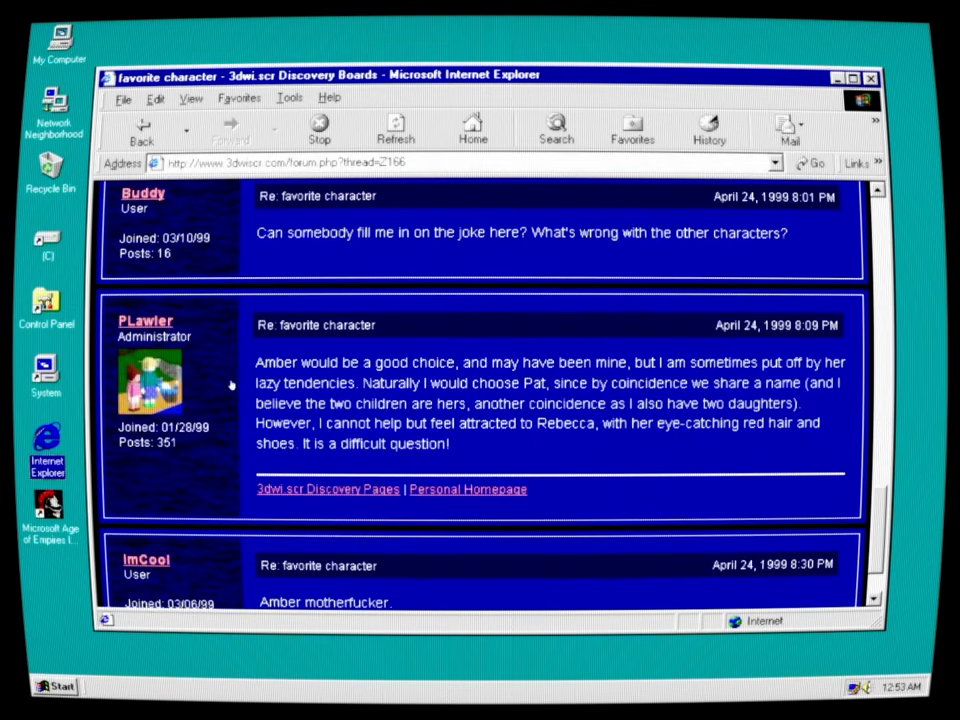
mouse_move(736, 384)
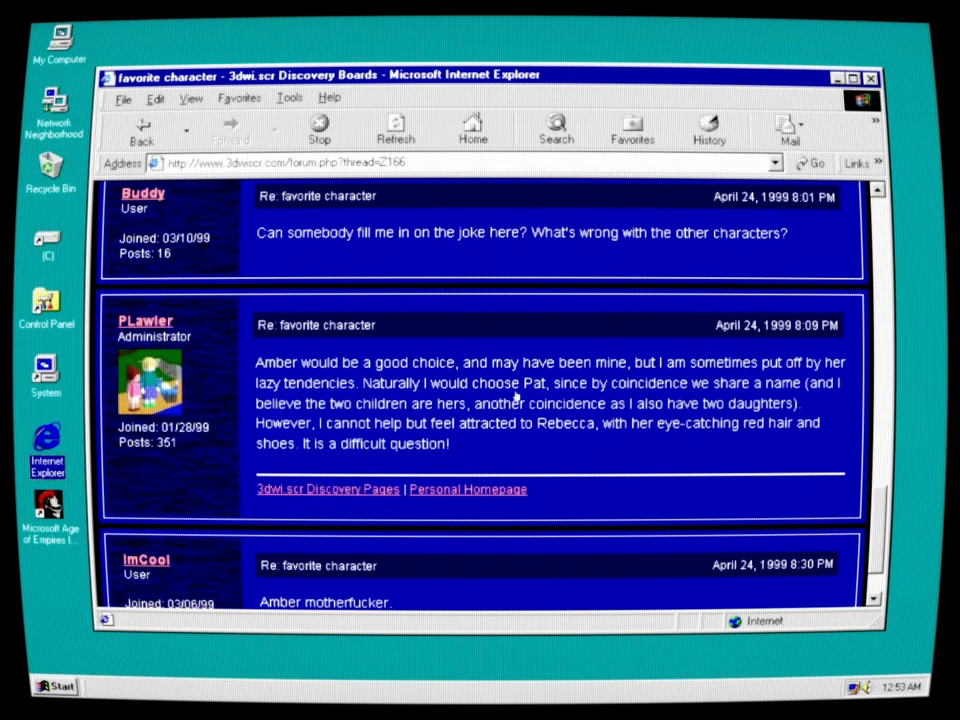
mouse_move(790, 400)
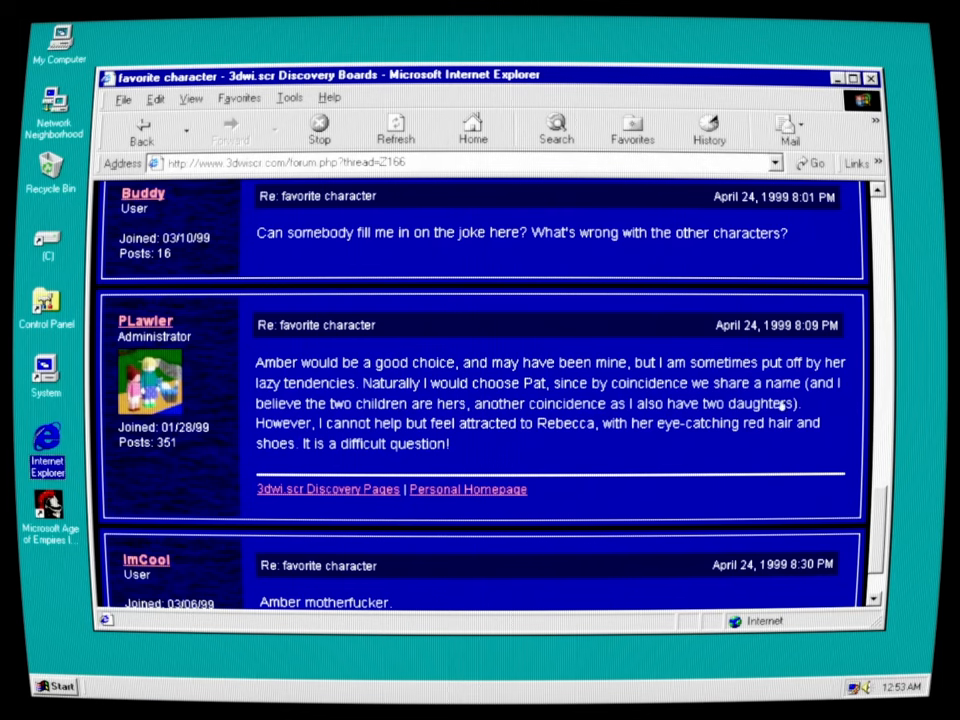
mouse_move(378, 456)
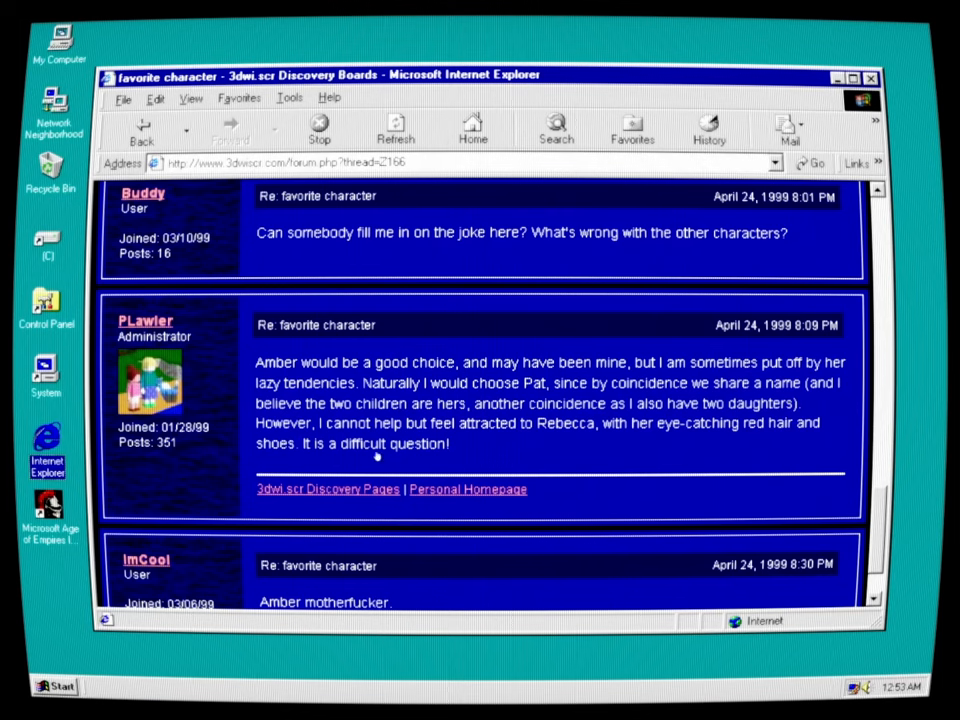
mouse_move(468, 446)
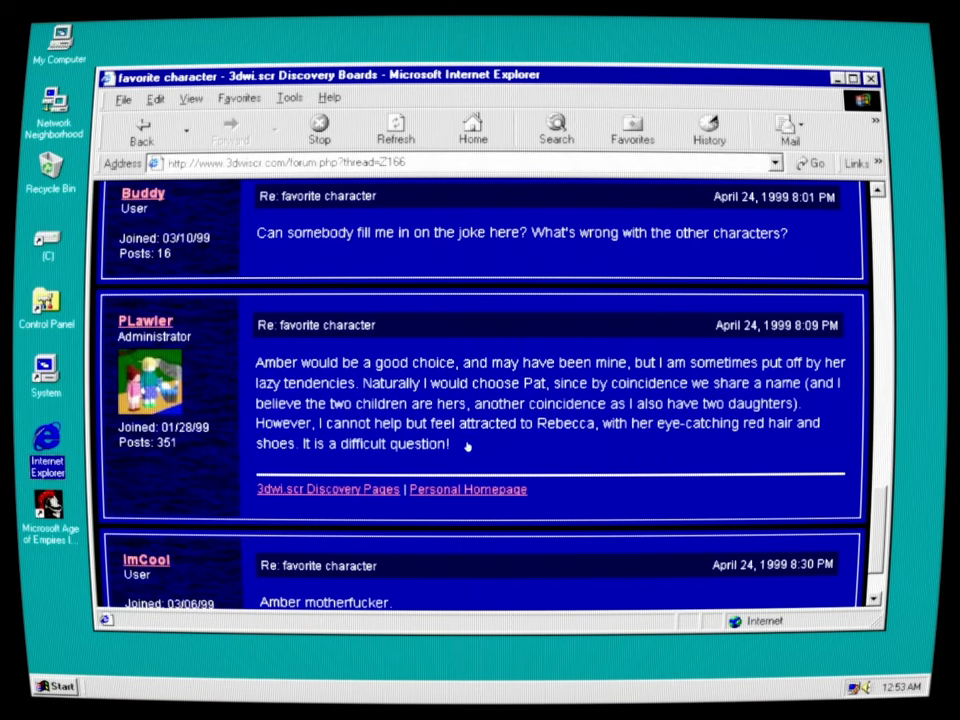
mouse_move(718, 438)
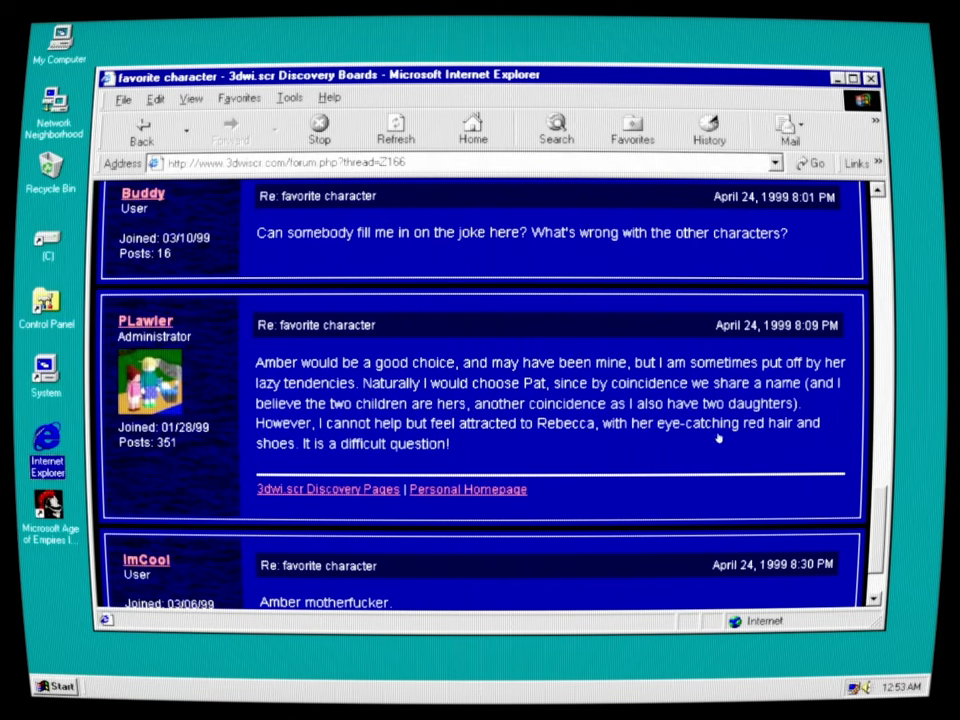
mouse_move(270, 448)
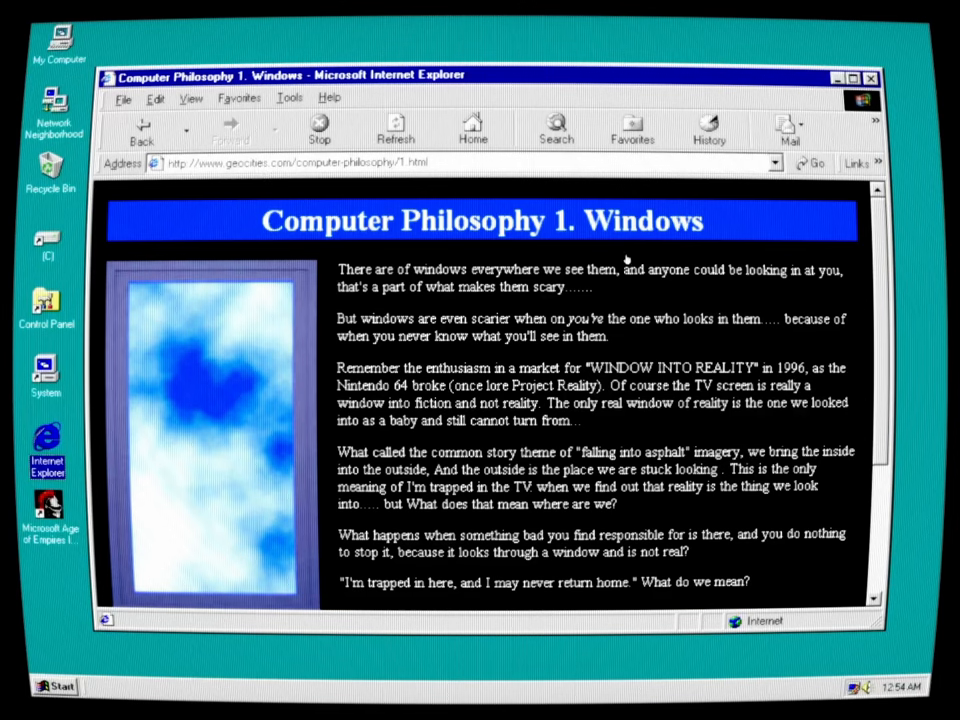
mouse_move(310, 320)
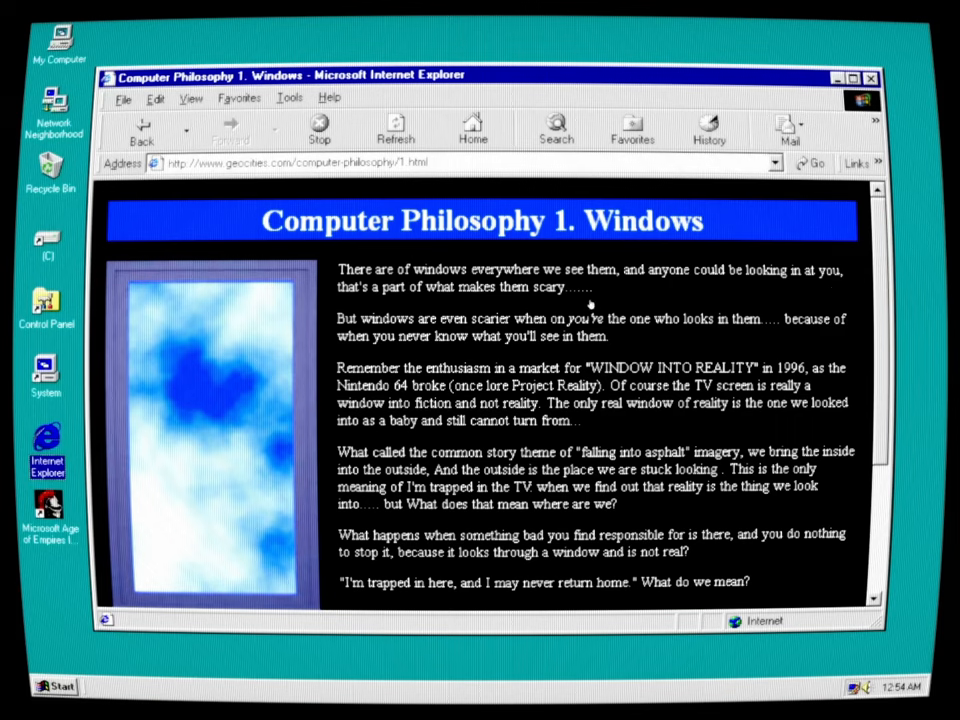
mouse_move(624, 336)
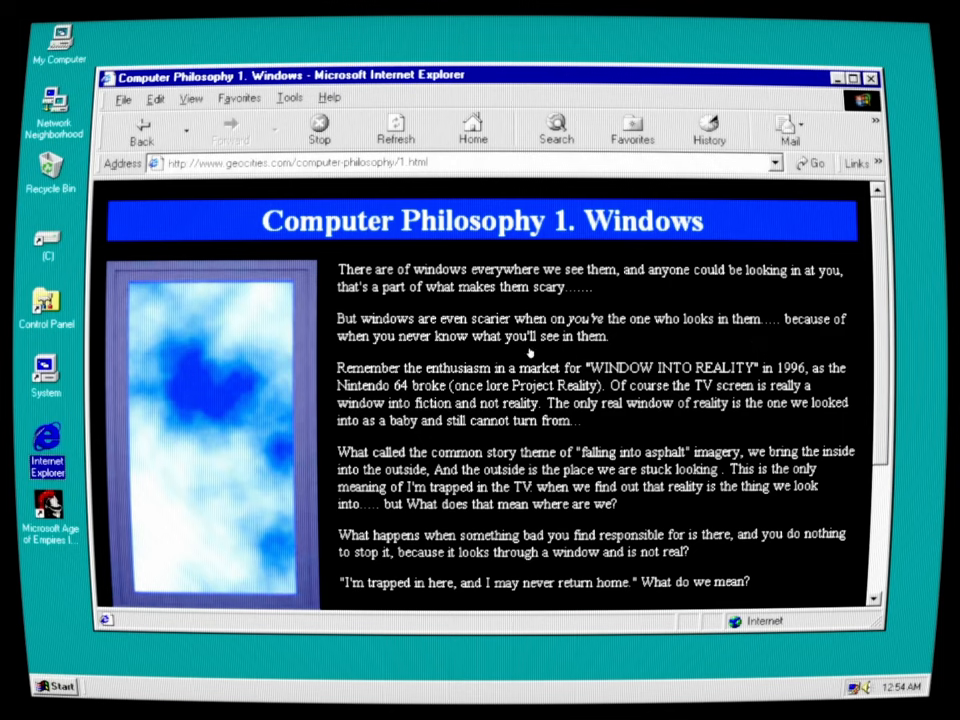
mouse_move(550, 400)
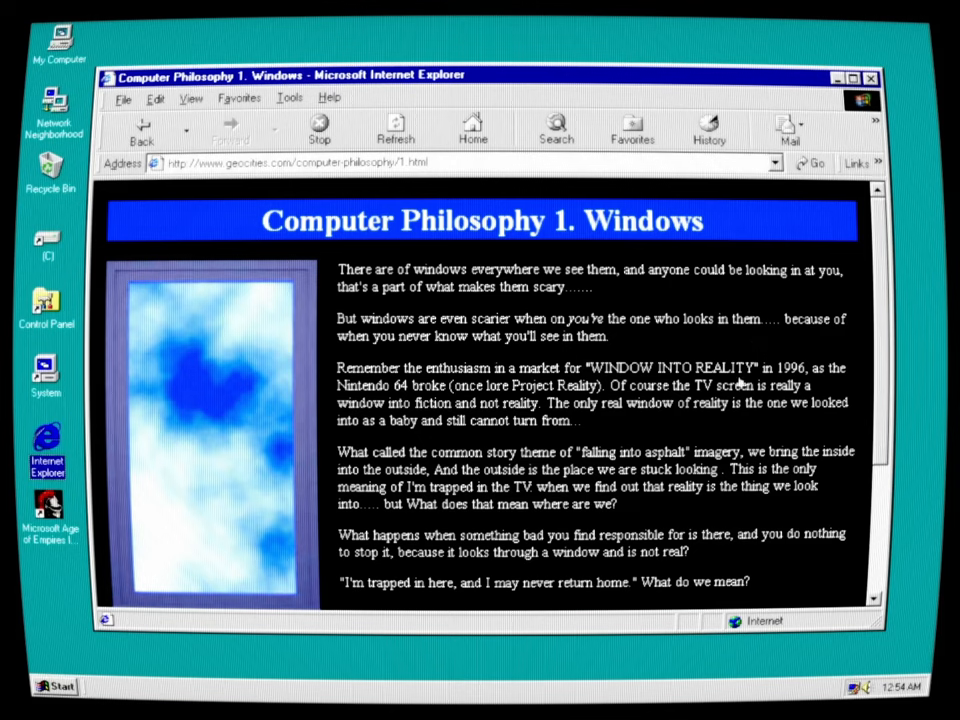
mouse_move(648, 388)
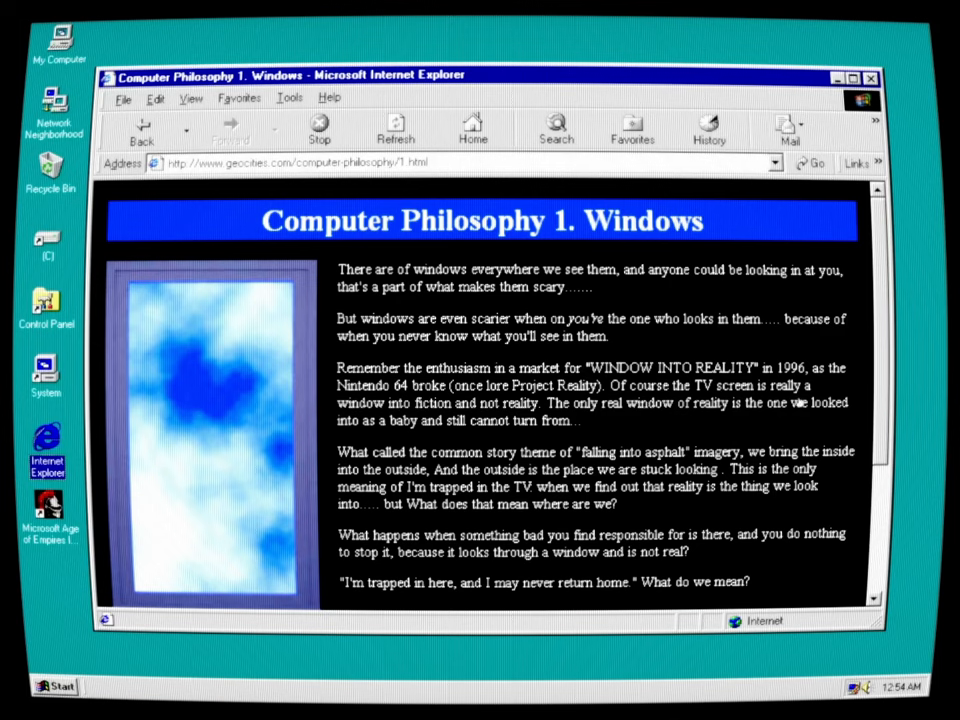
mouse_move(564, 422)
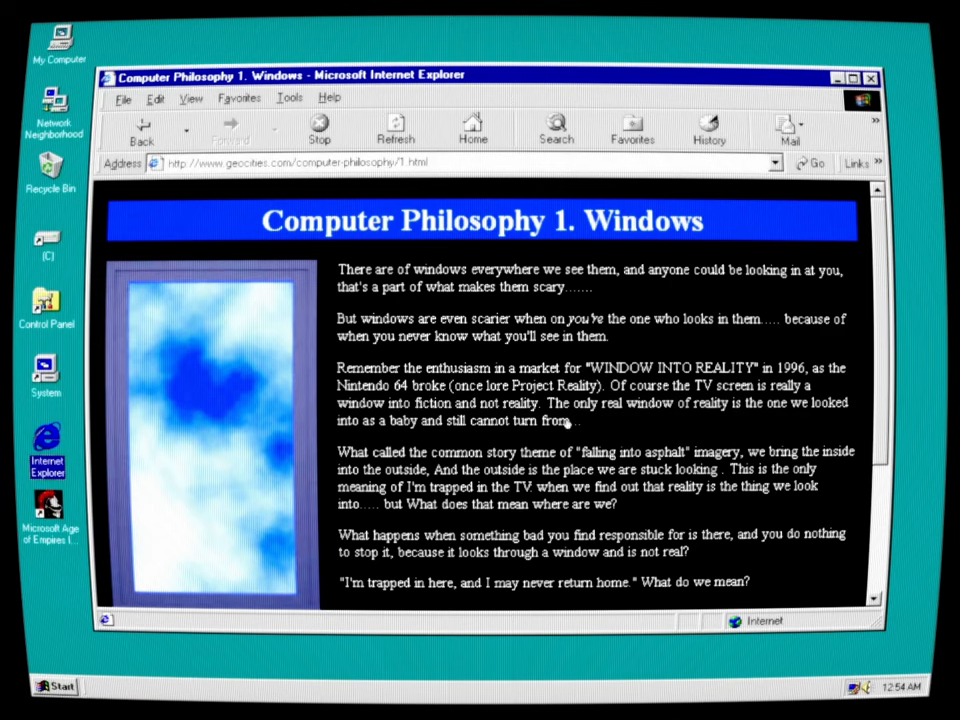
mouse_move(788, 424)
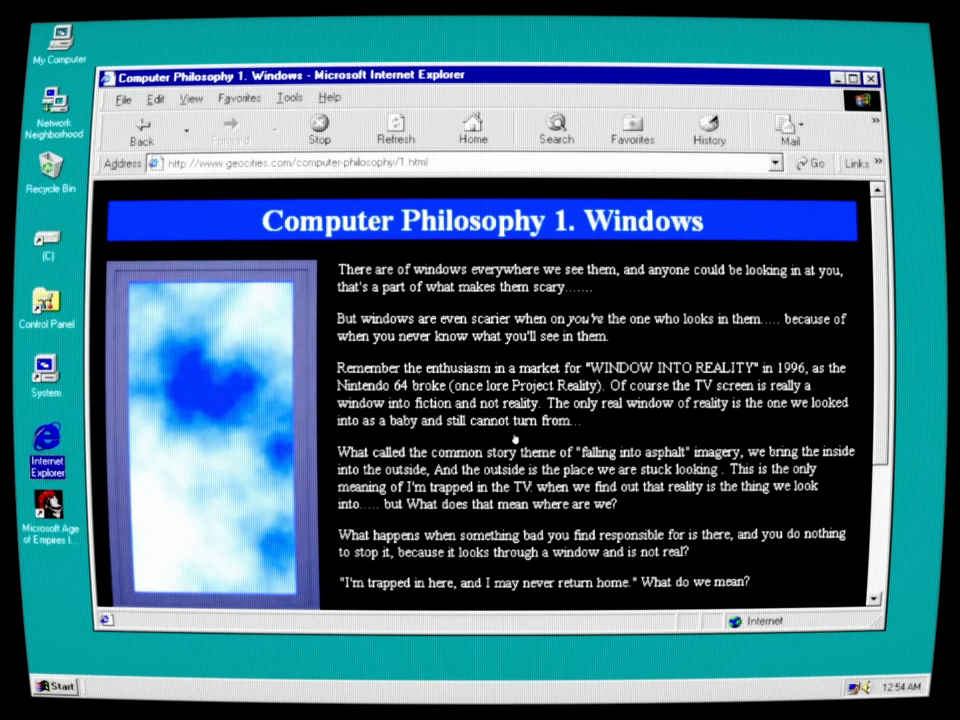
mouse_move(520, 440)
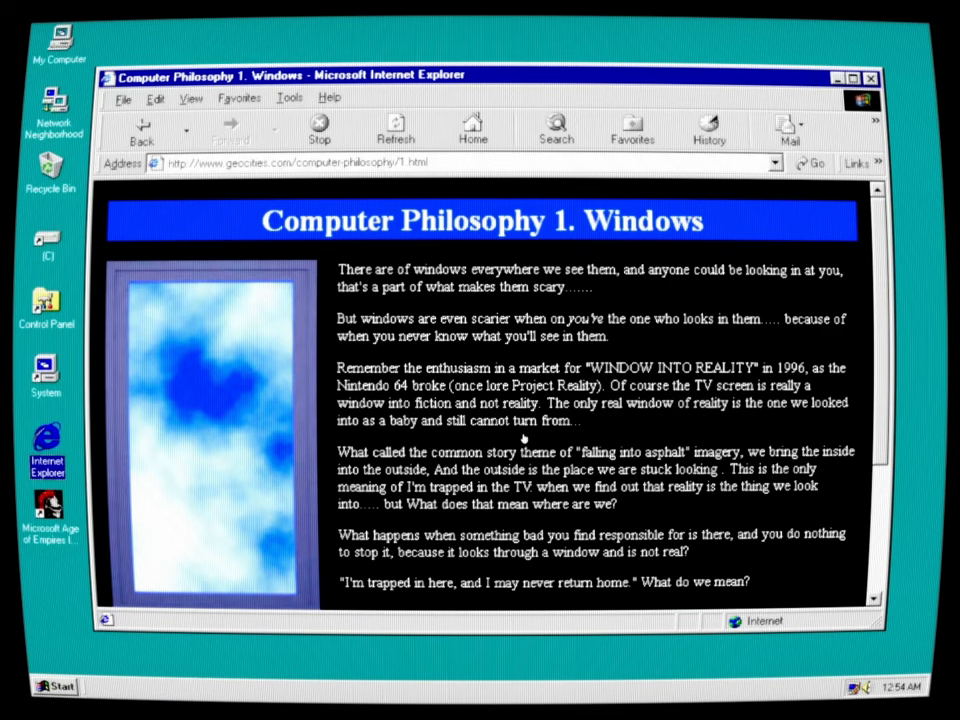
mouse_move(612, 468)
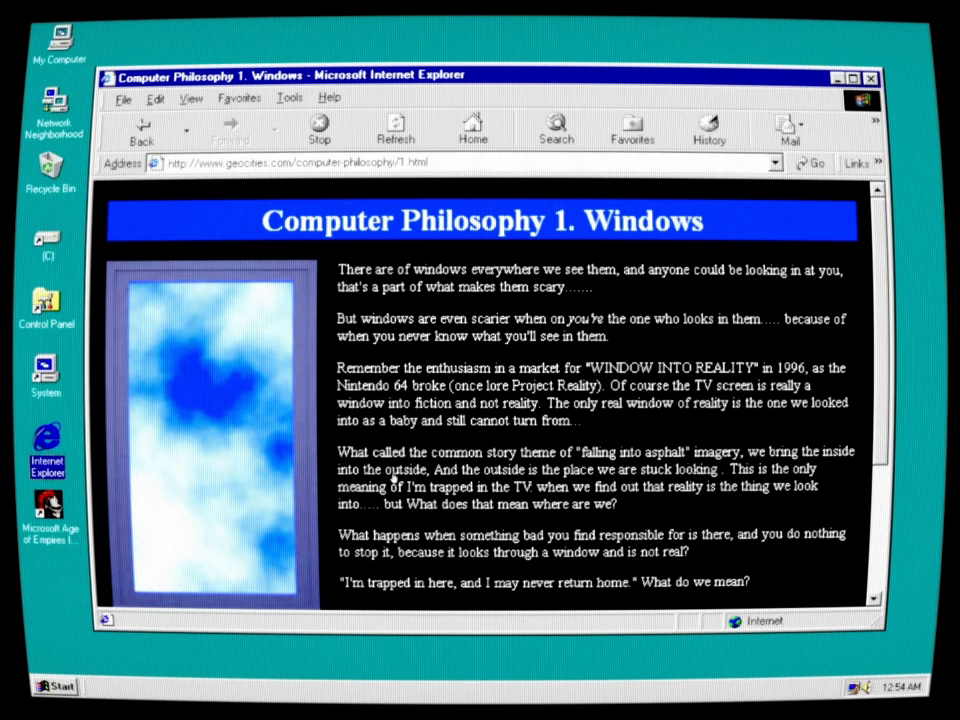
mouse_move(620, 496)
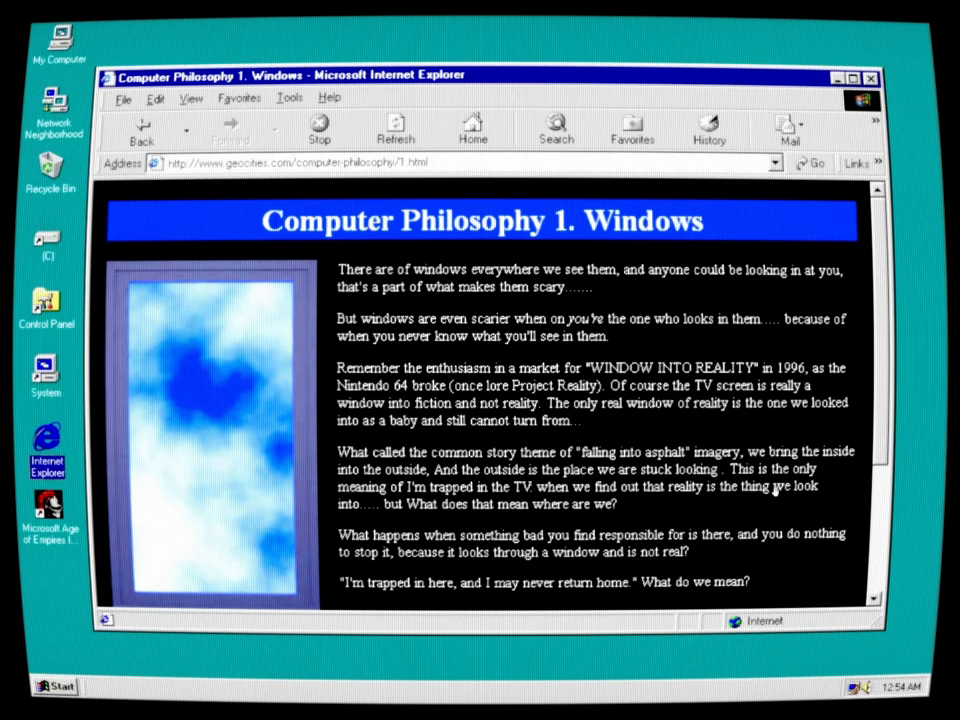
mouse_move(400, 510)
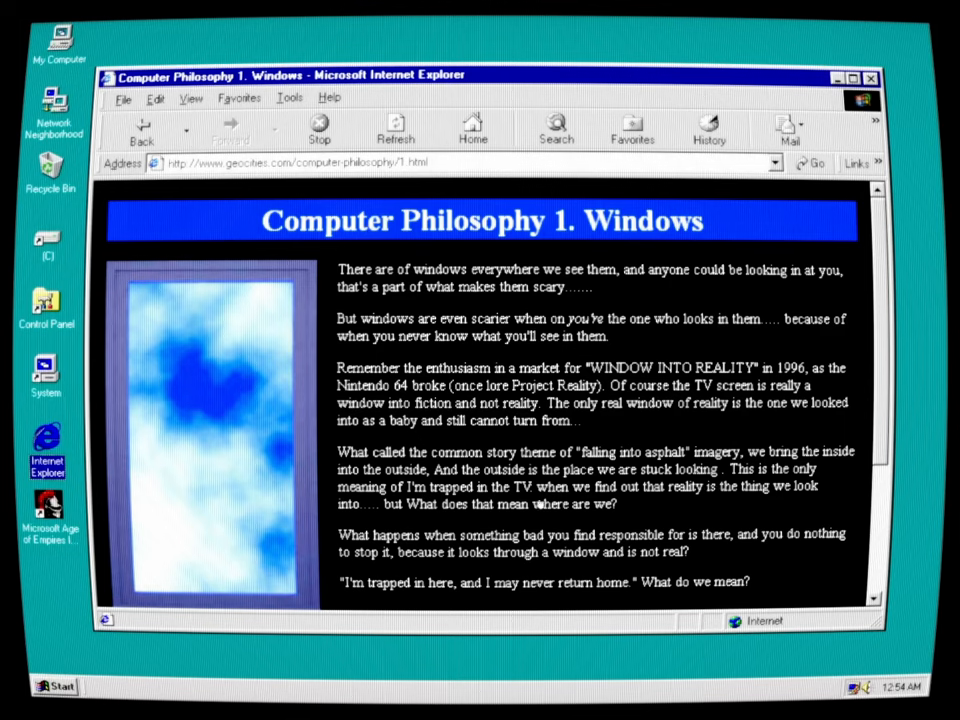
mouse_move(824, 440)
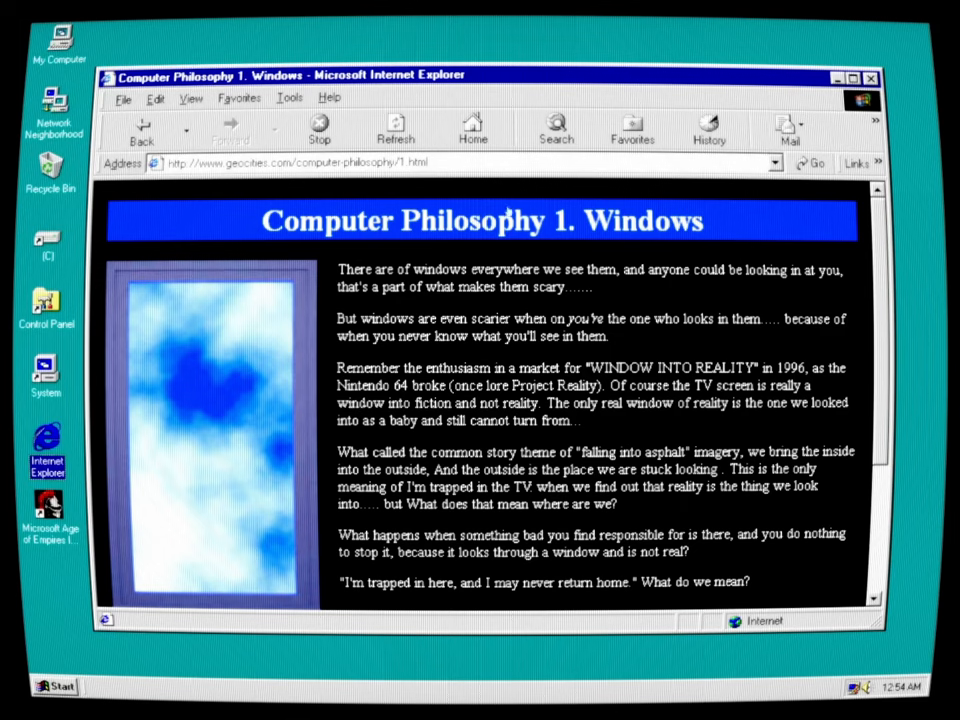
mouse_move(508, 560)
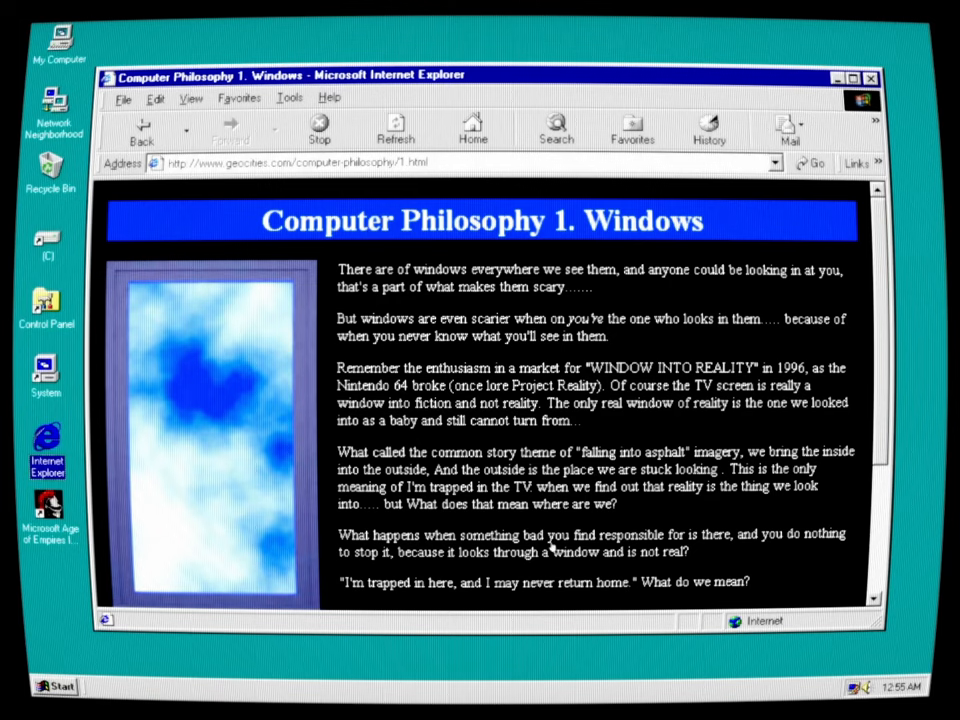
mouse_move(722, 538)
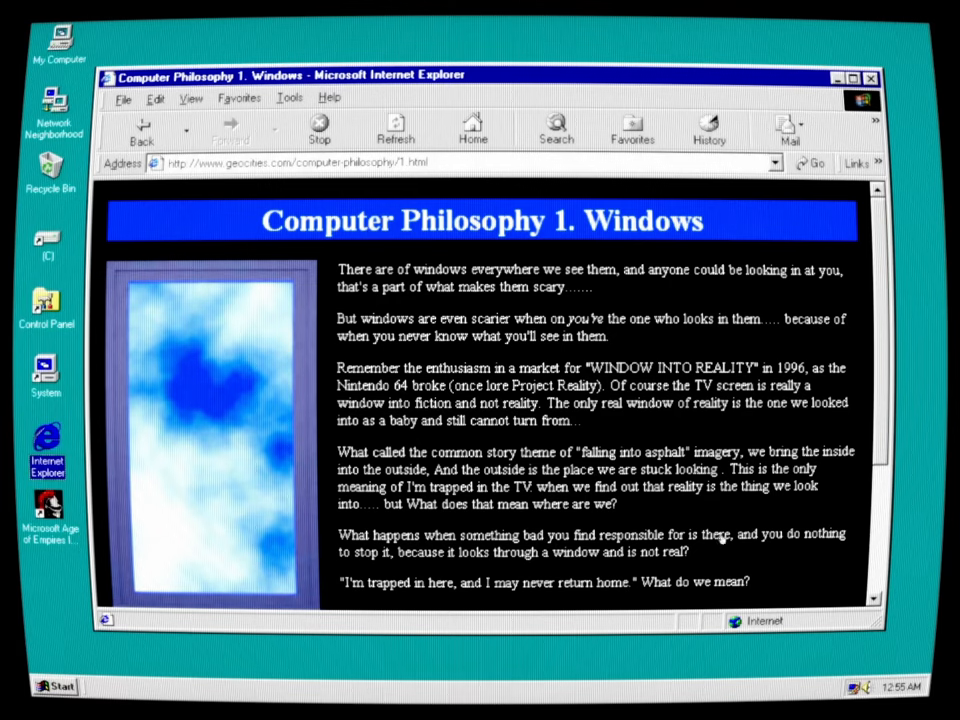
Scroll the Windows essay to its bottom with the three monitor images and Back Home link
scroll("down", 3)
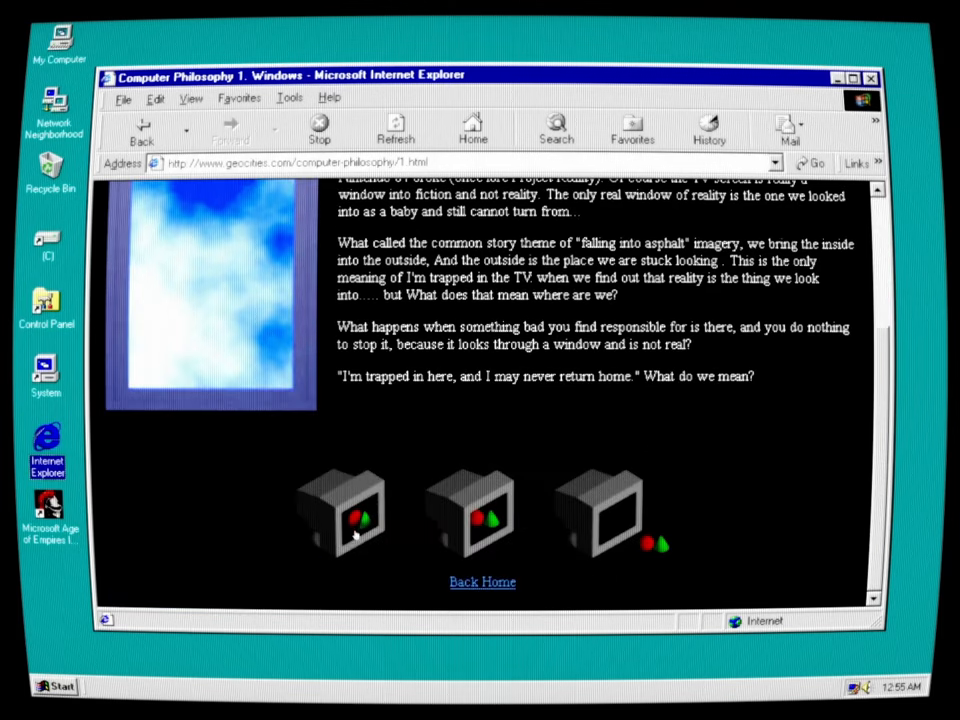
mouse_move(728, 536)
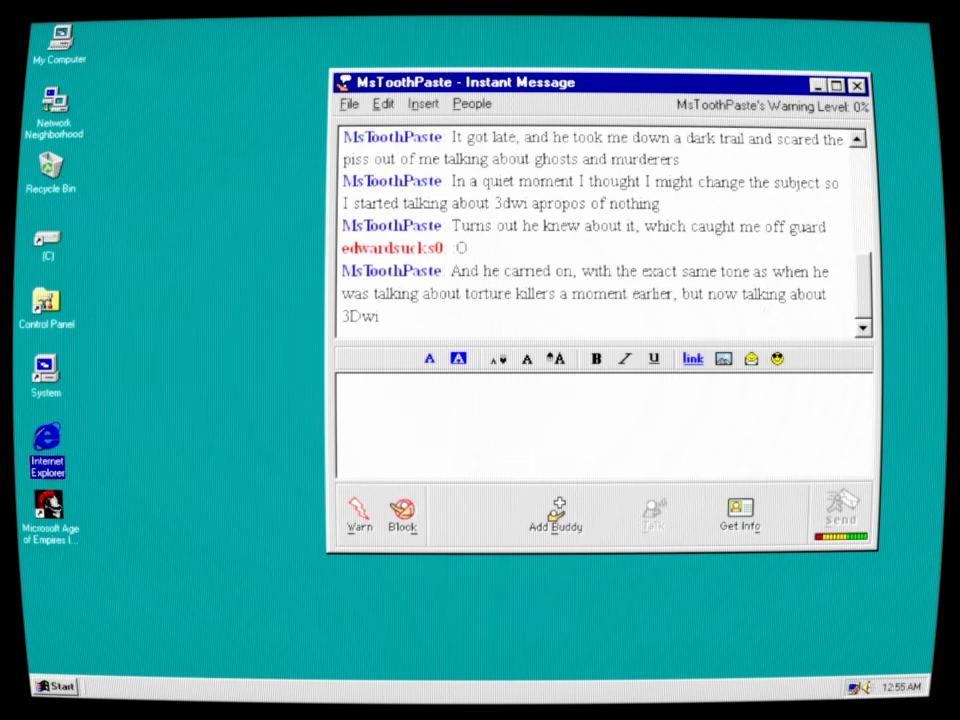
Scroll through the AIM conversation about 3dwi, the Amber people and the frozen computer
scroll("down", 3)
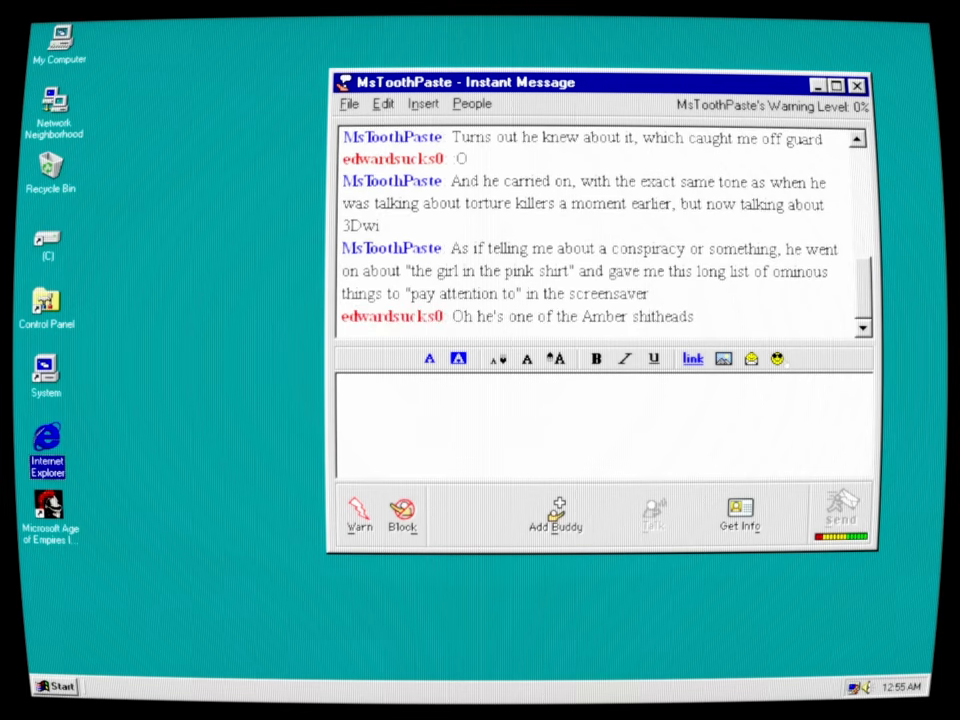
scroll("down", 3)
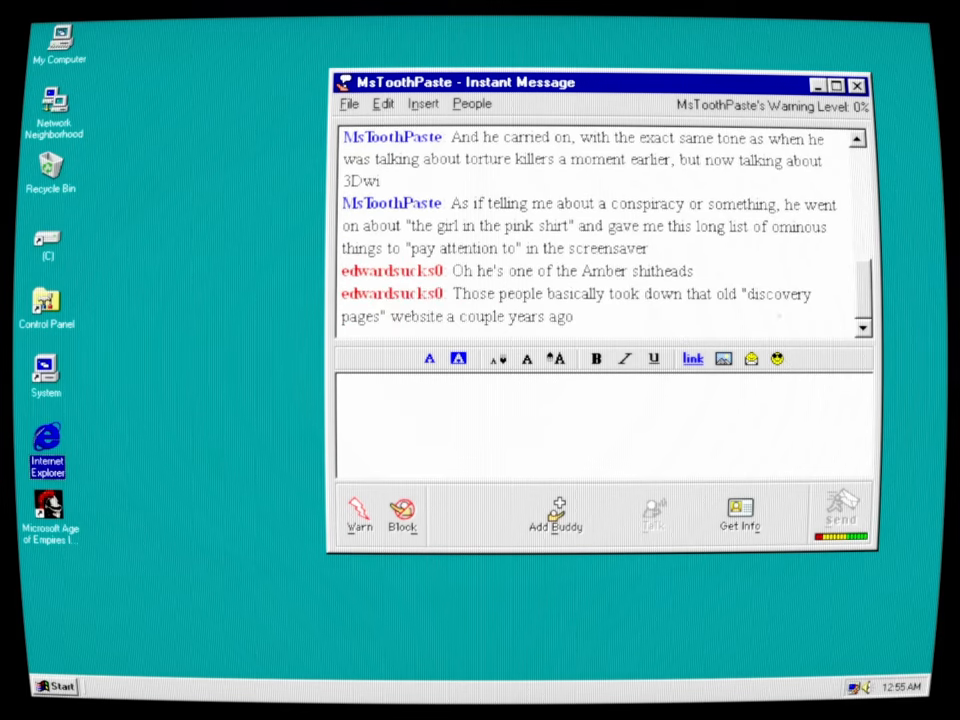
scroll("down", 3)
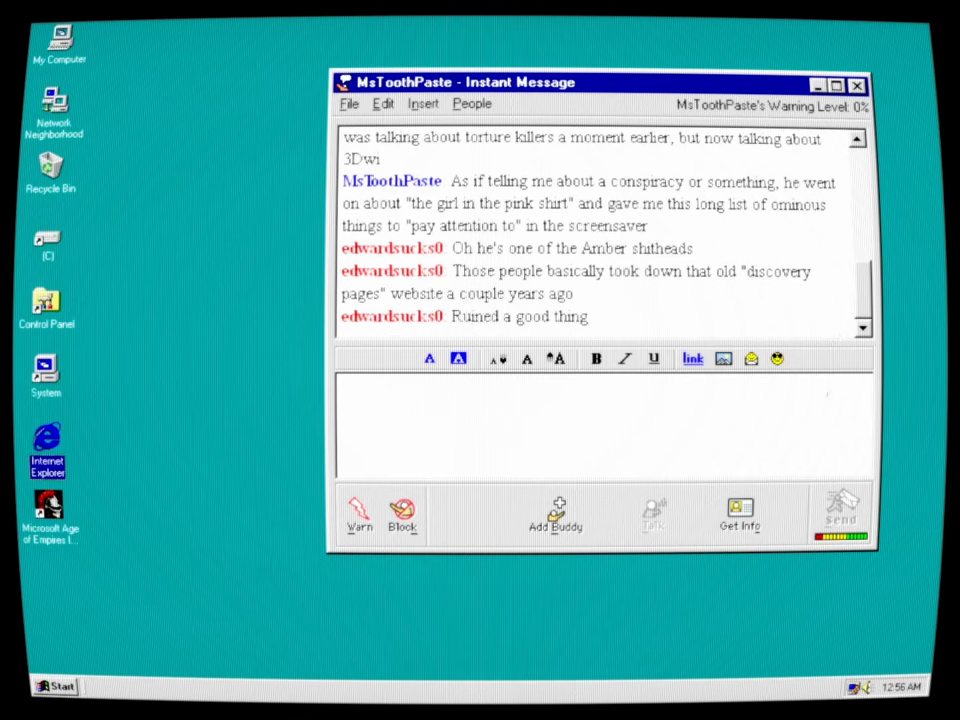
scroll("down", 3)
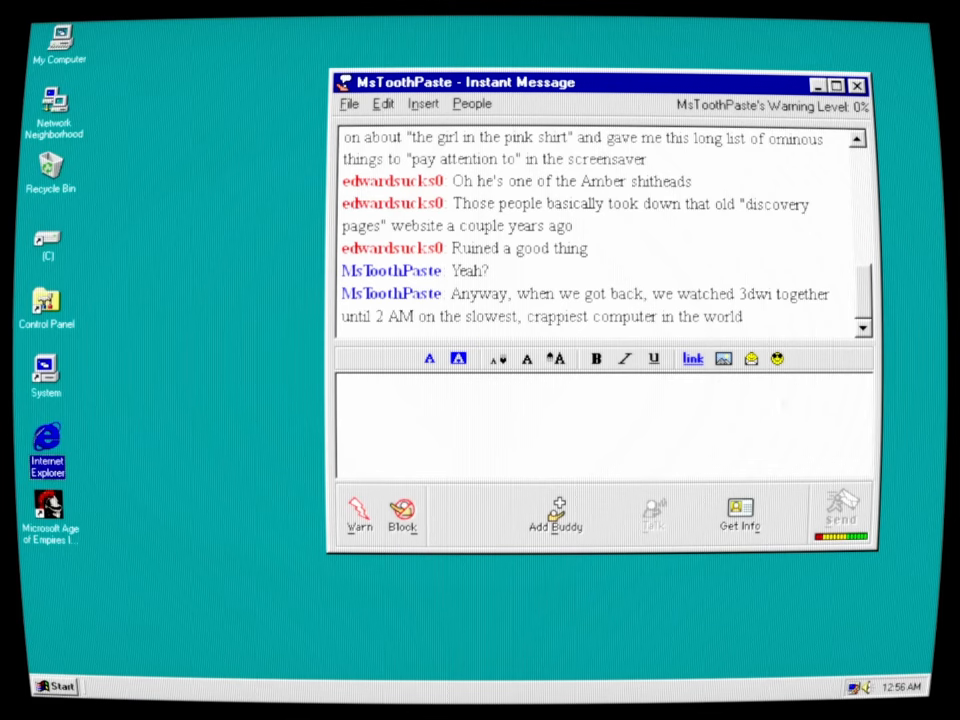
scroll("down", 3)
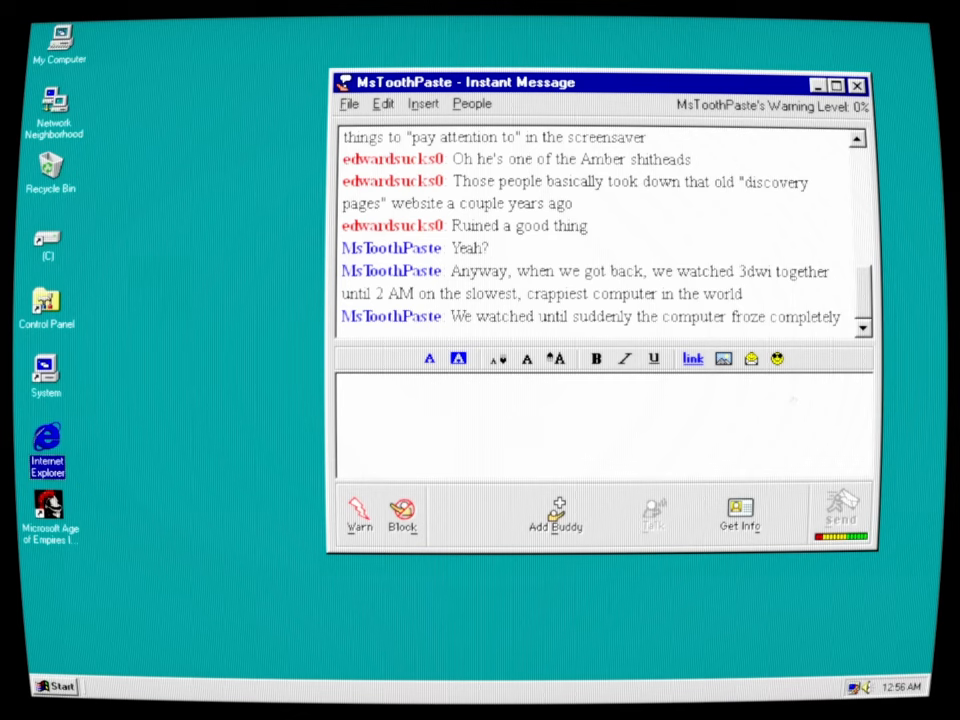
scroll("down", 3)
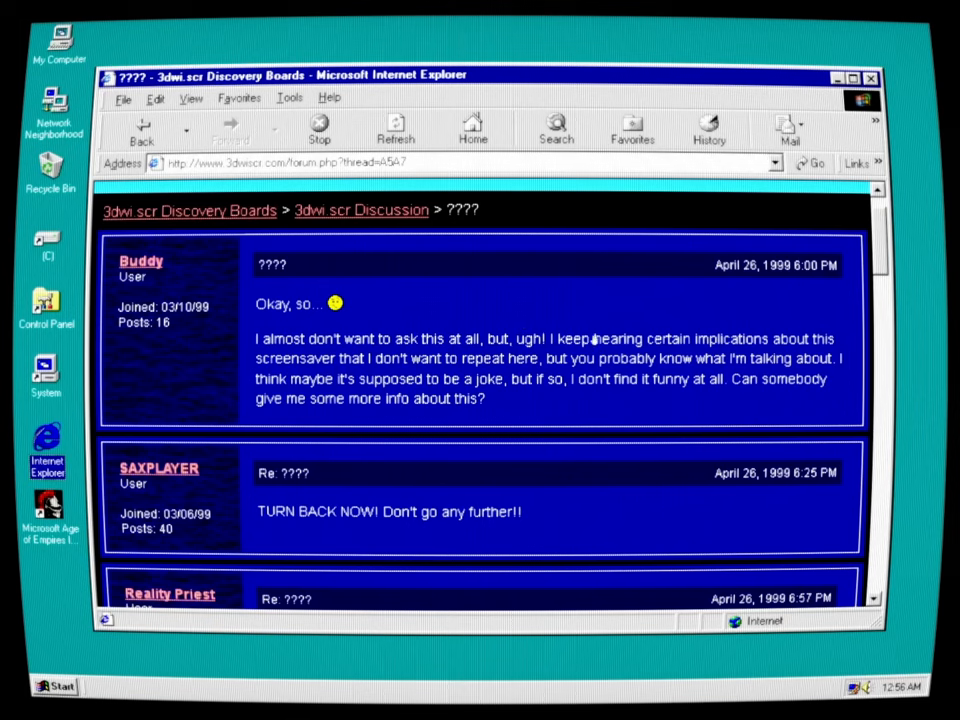
mouse_move(650, 348)
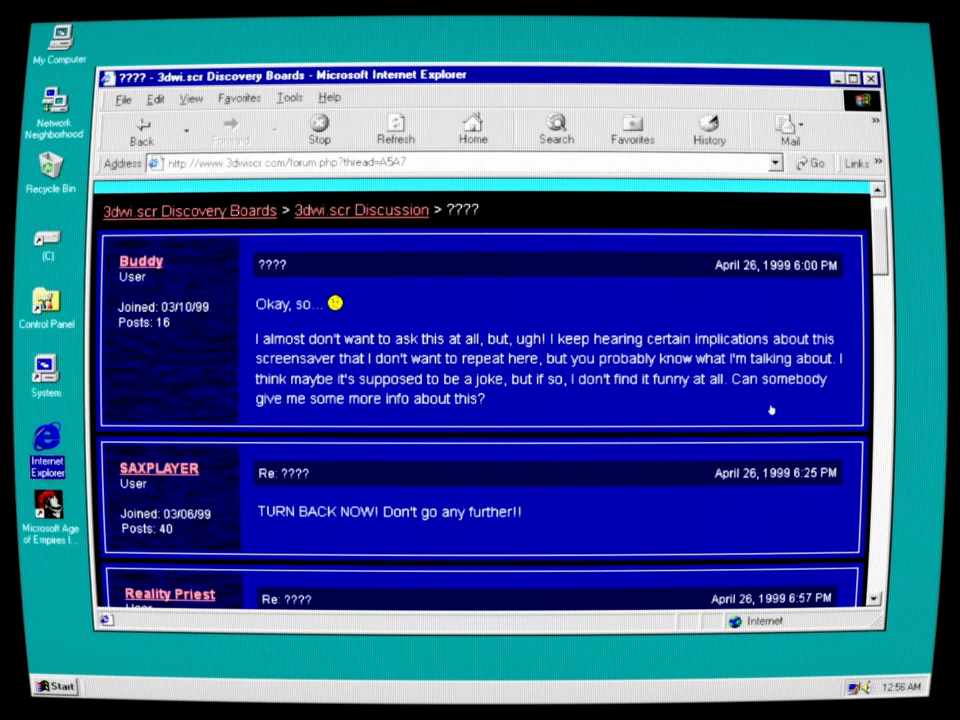
mouse_move(458, 440)
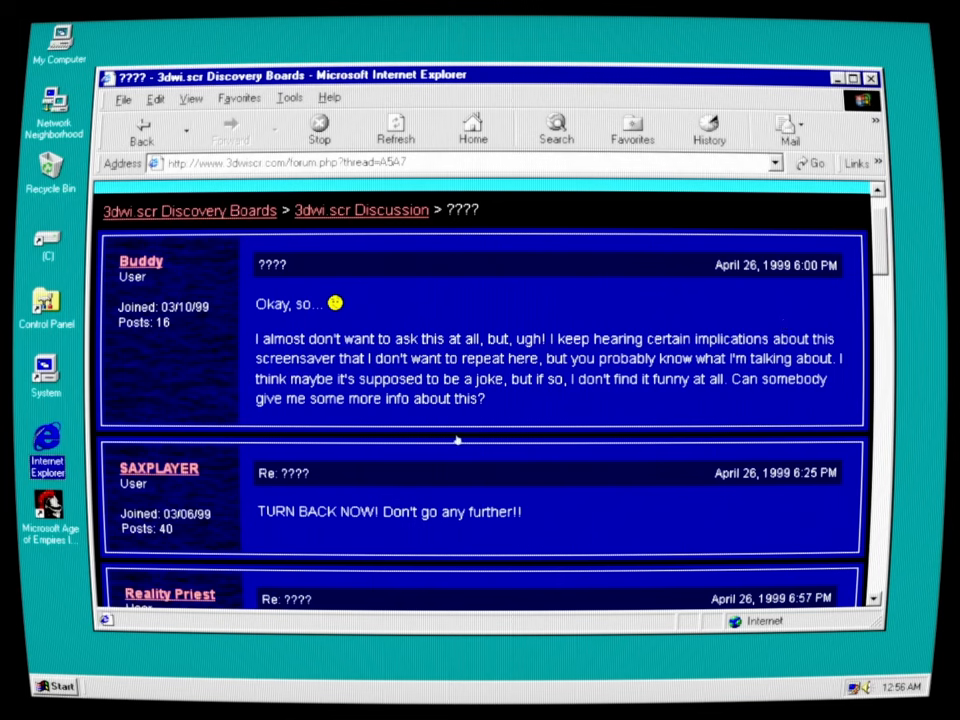
mouse_move(642, 400)
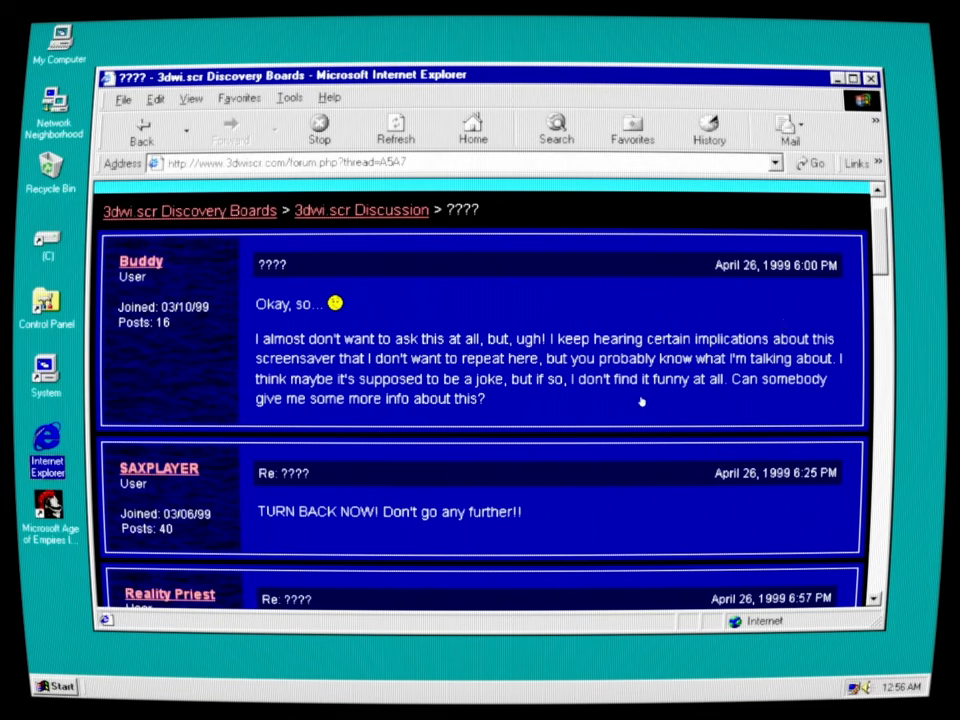
mouse_move(440, 428)
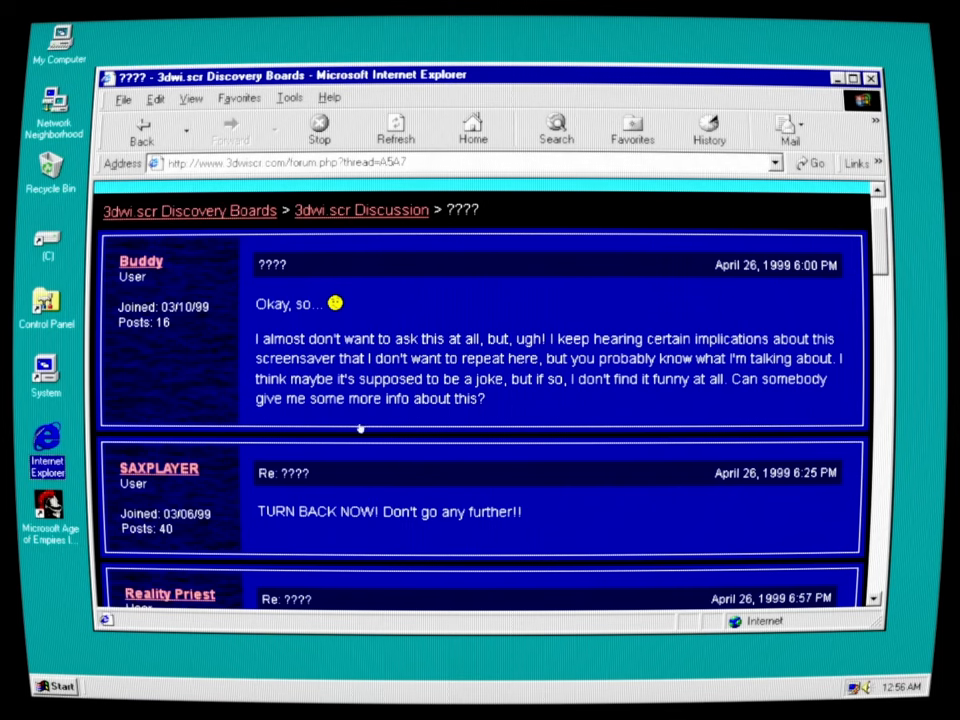
mouse_move(436, 544)
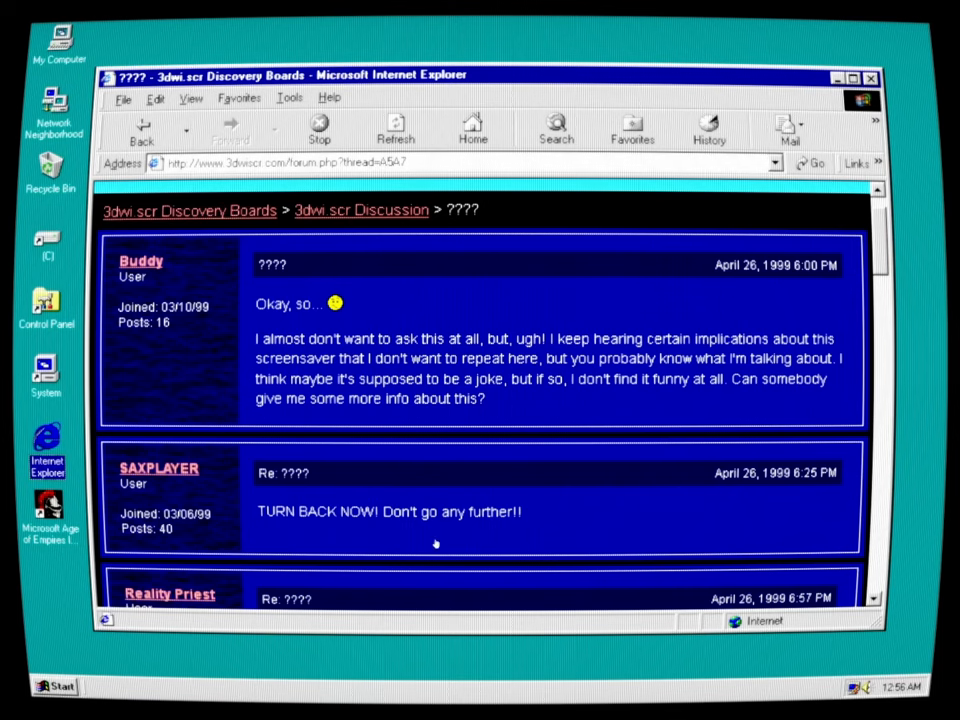
scroll("down", 3)
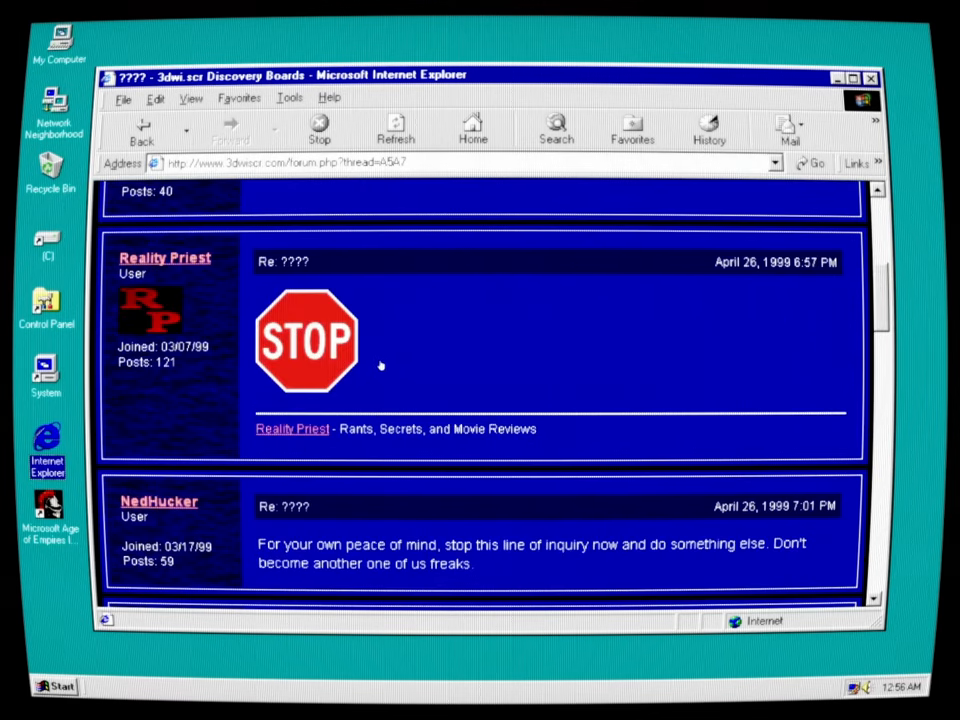
mouse_move(588, 568)
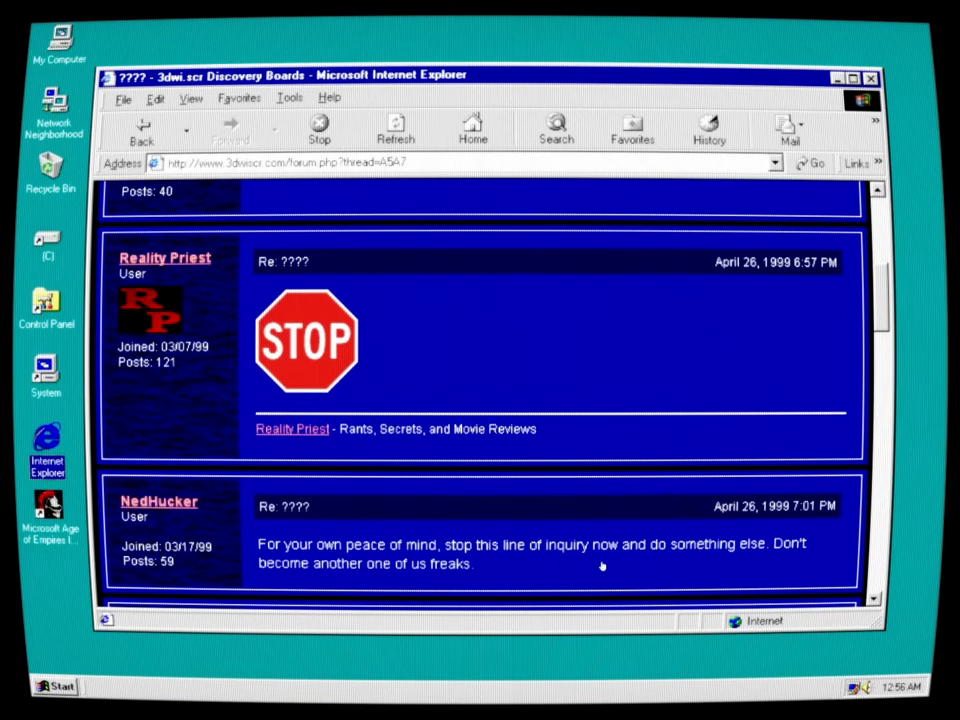
scroll("down", 3)
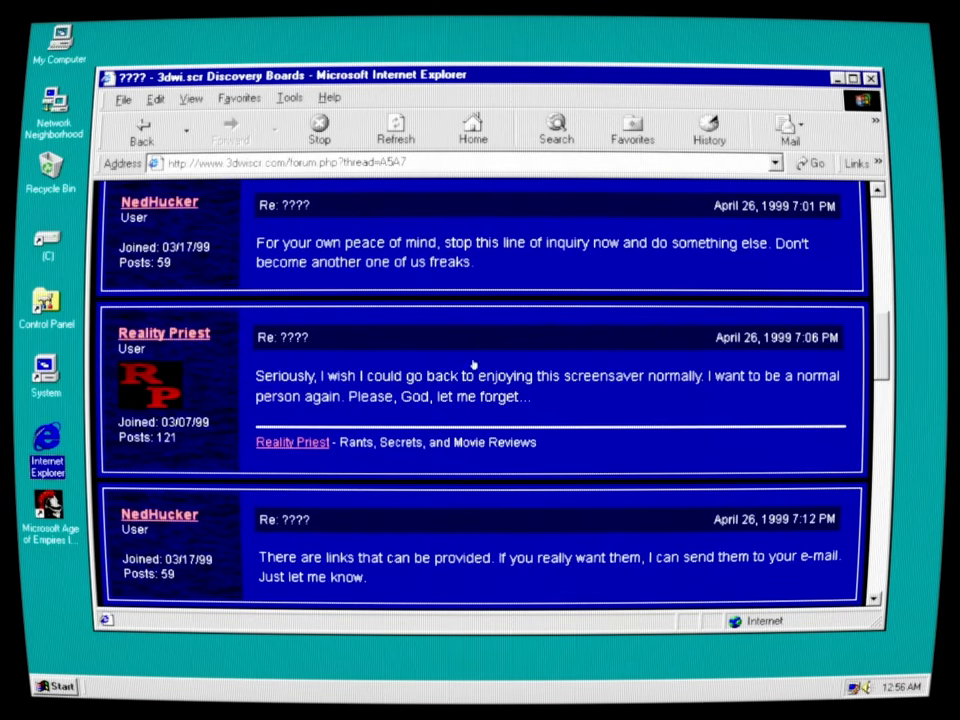
mouse_move(588, 412)
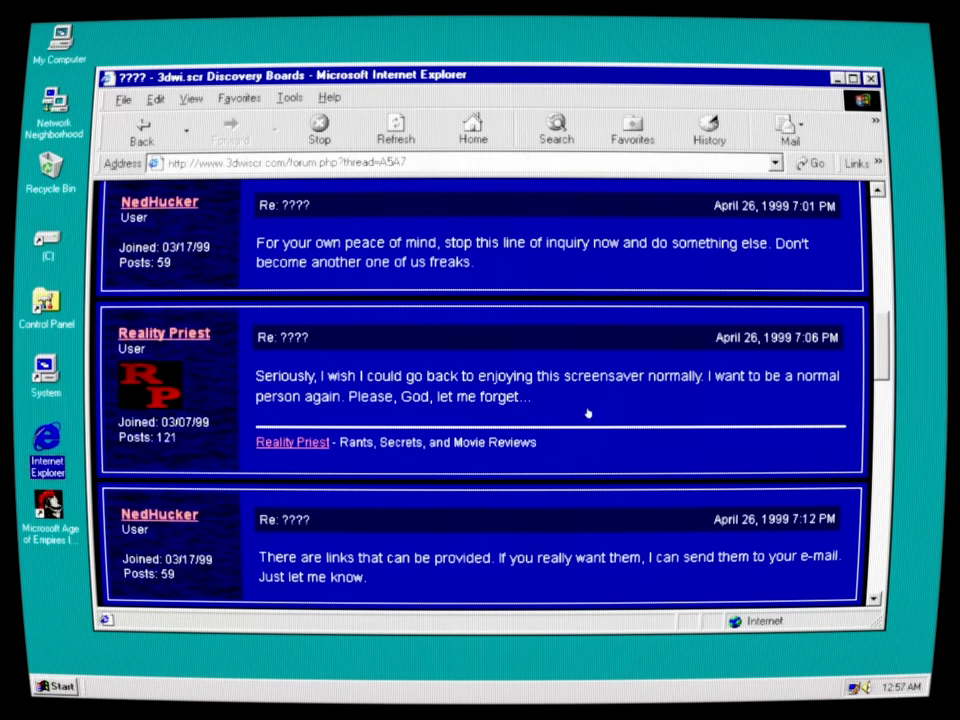
mouse_move(614, 408)
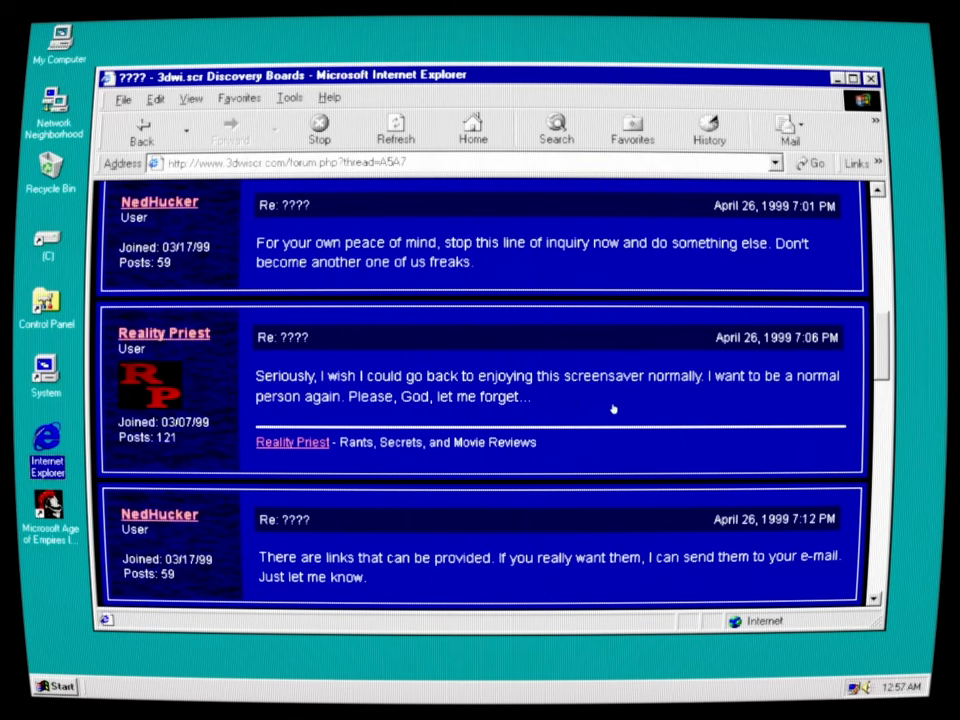
mouse_move(556, 408)
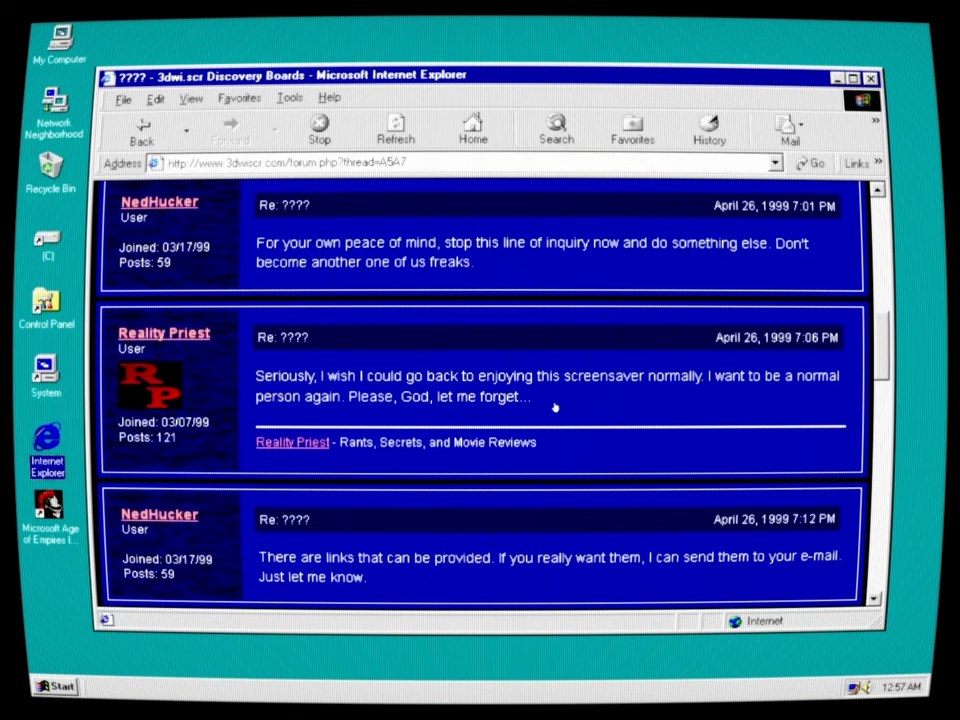
mouse_move(504, 580)
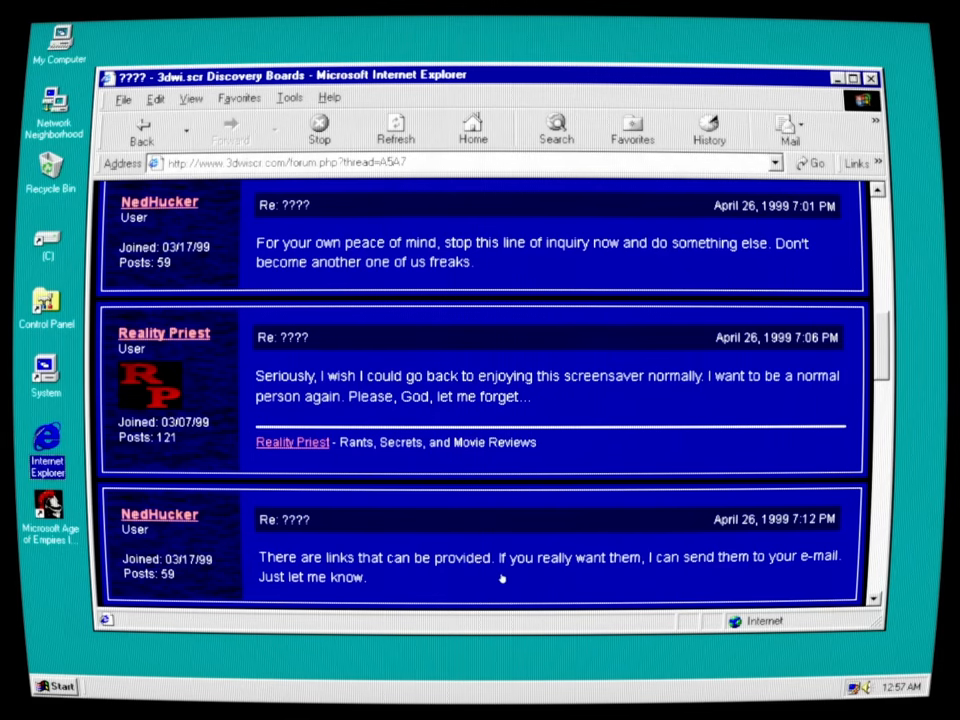
mouse_move(628, 580)
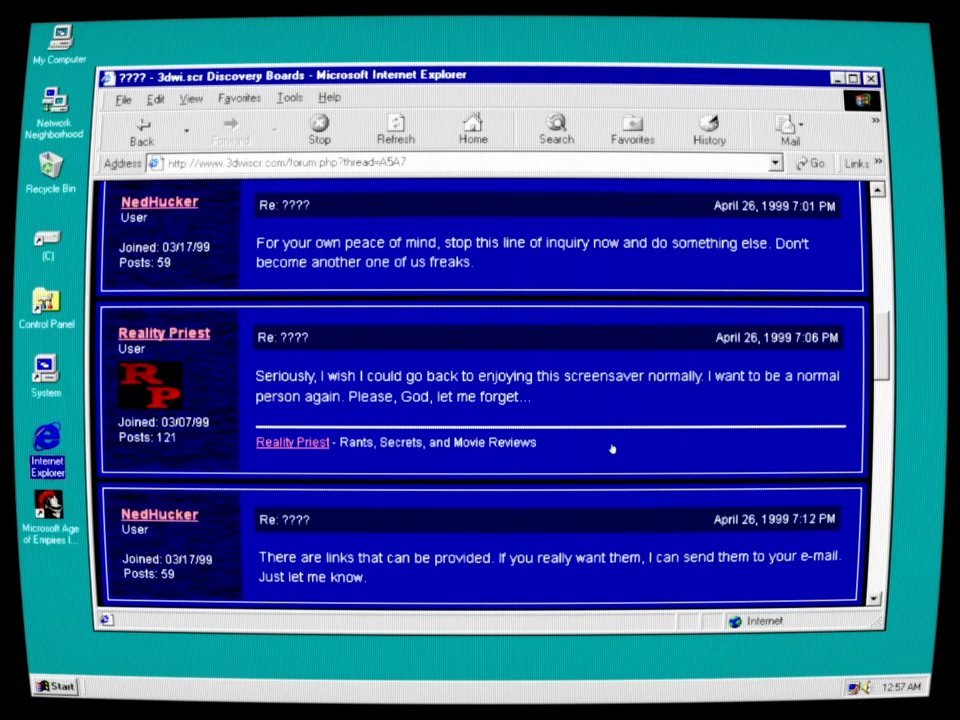
scroll("down", 3)
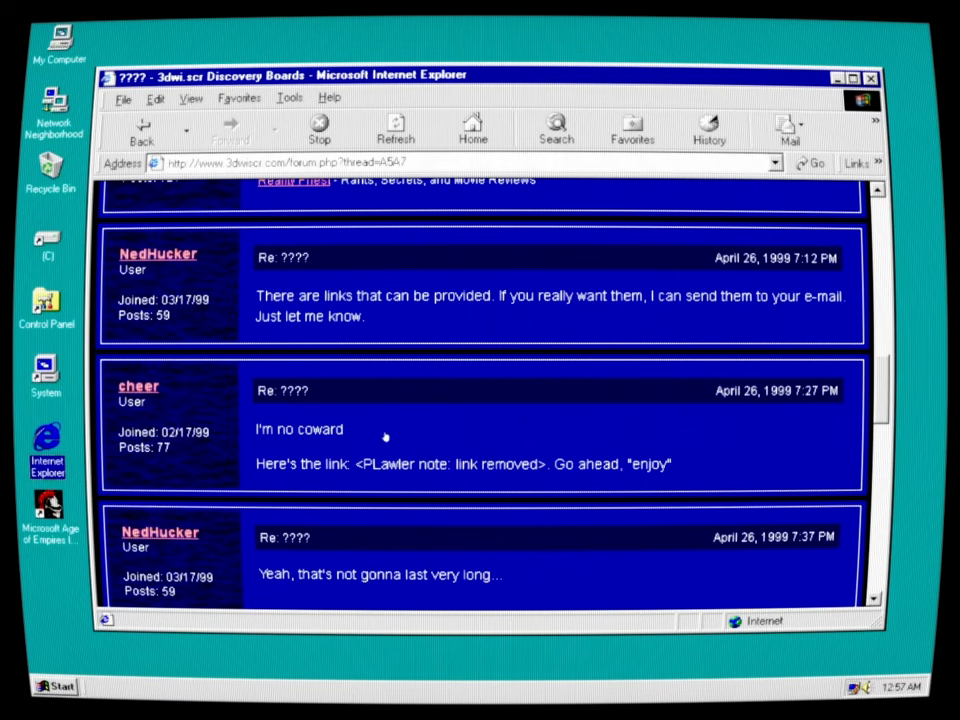
mouse_move(368, 468)
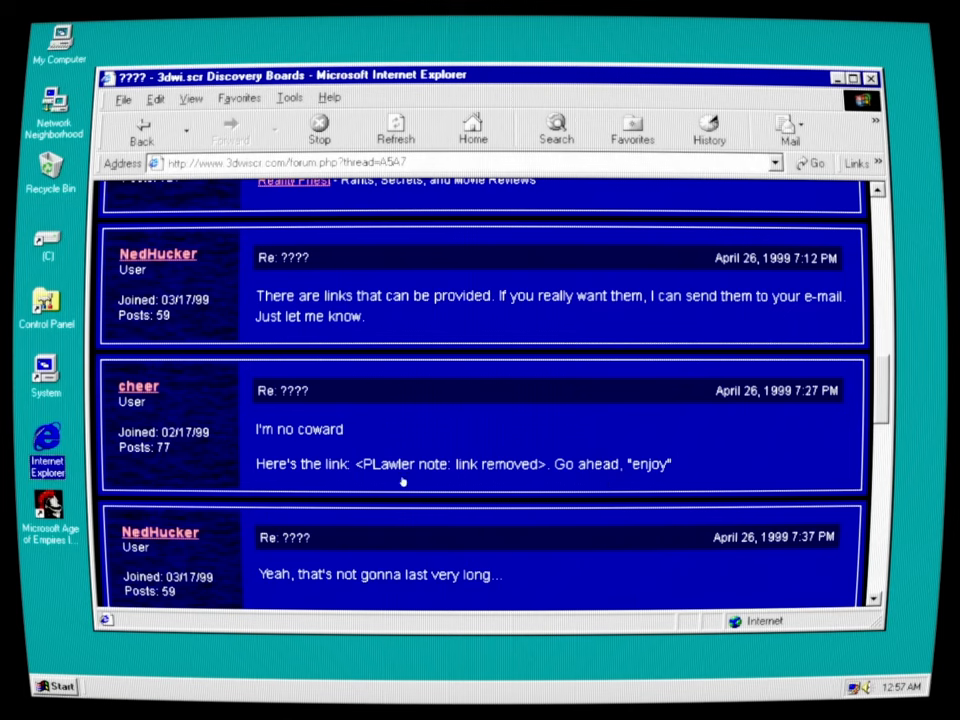
mouse_move(628, 464)
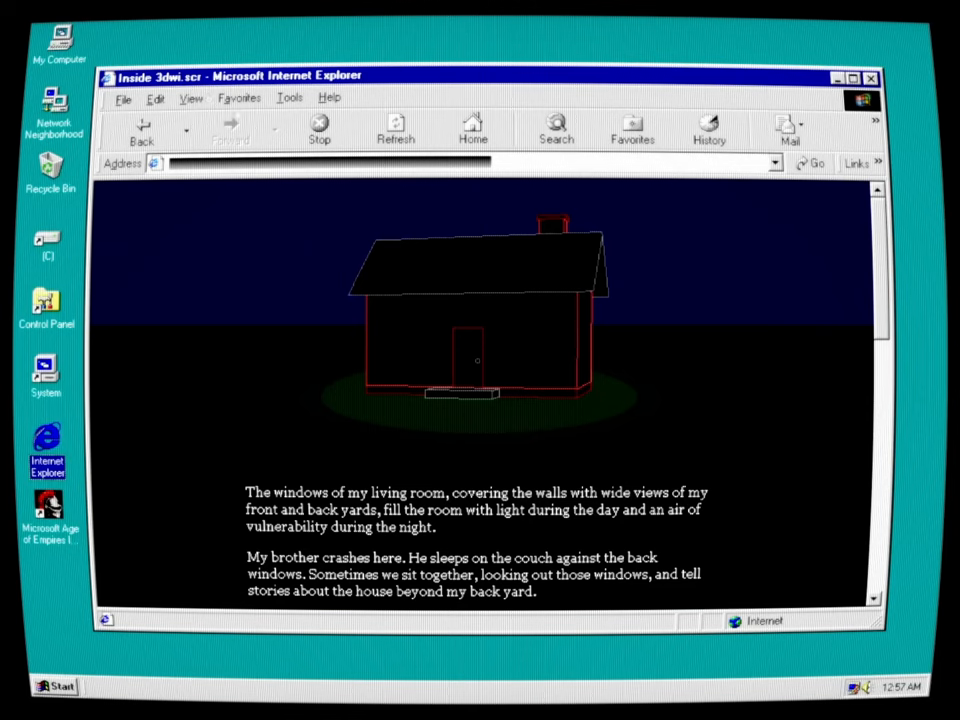
mouse_move(596, 480)
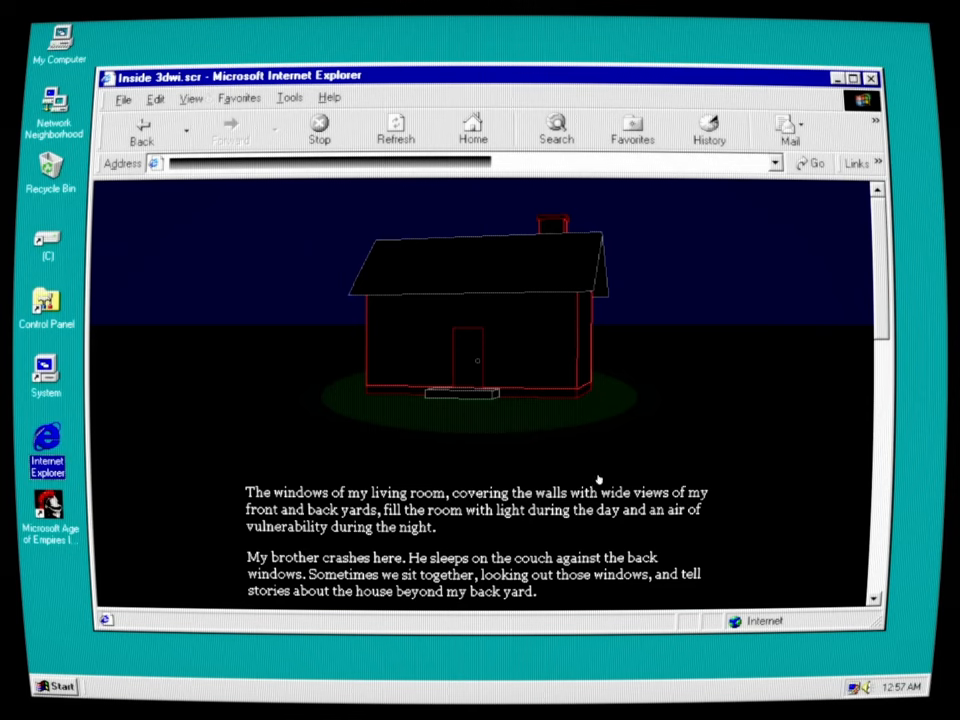
mouse_move(772, 504)
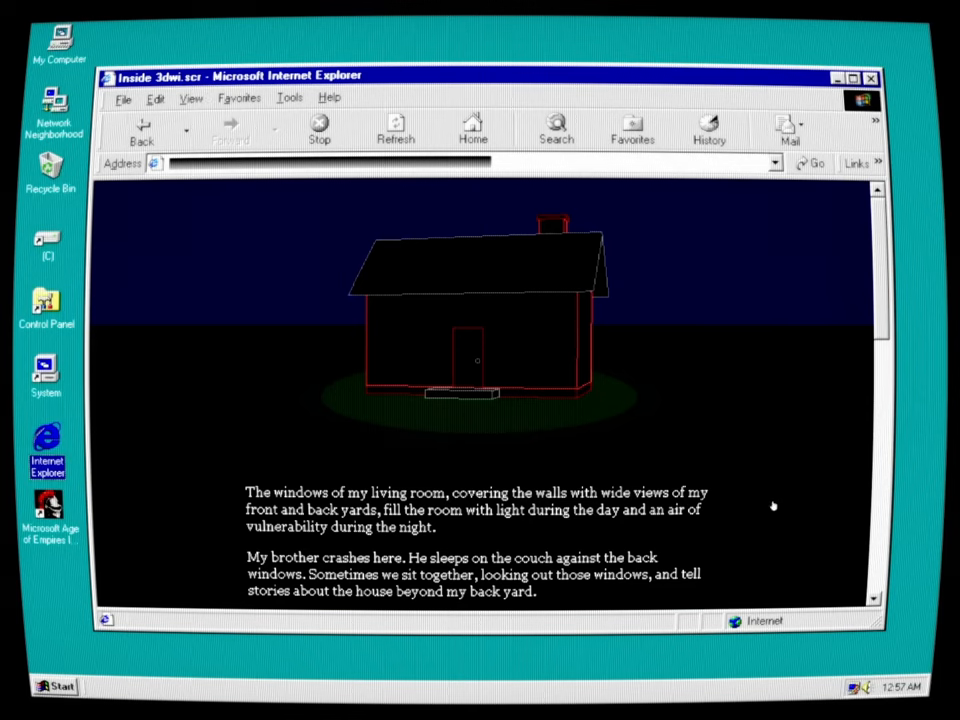
mouse_move(768, 512)
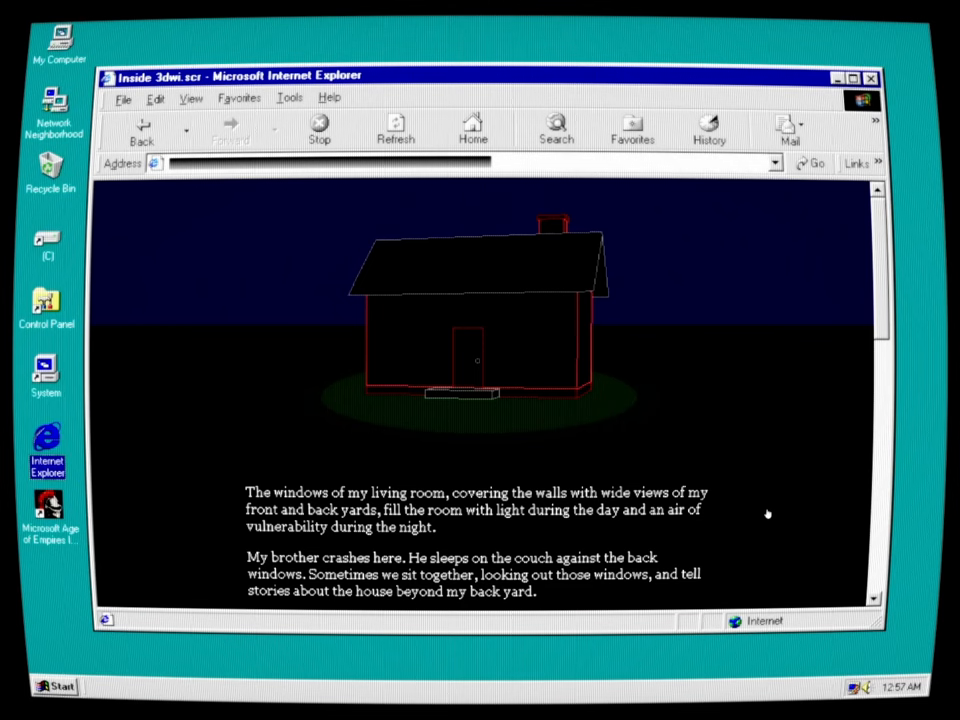
mouse_move(630, 528)
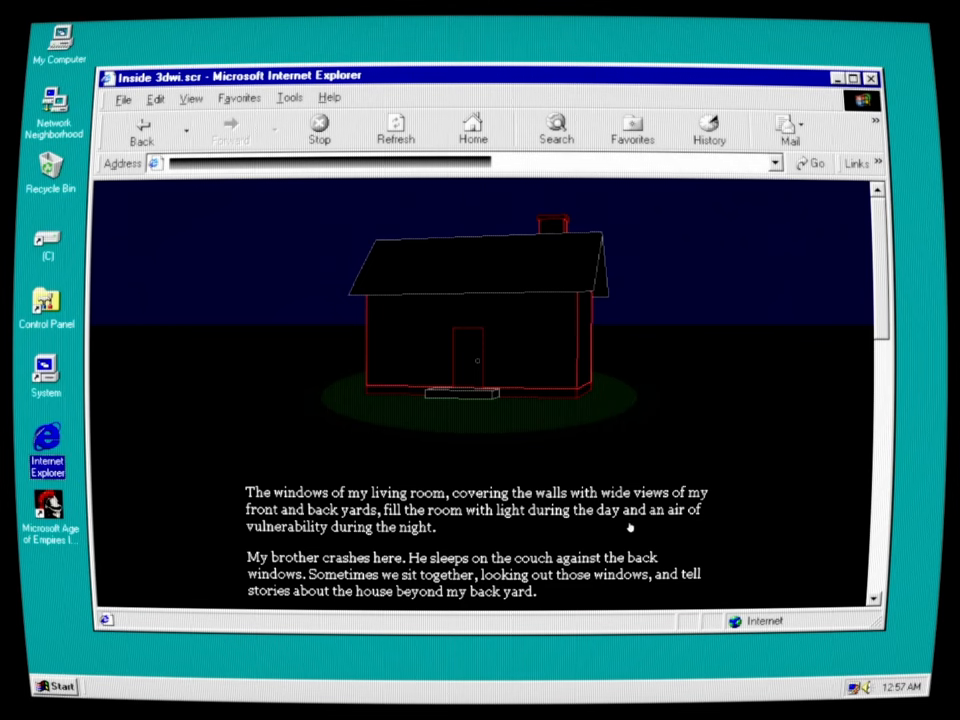
mouse_move(696, 532)
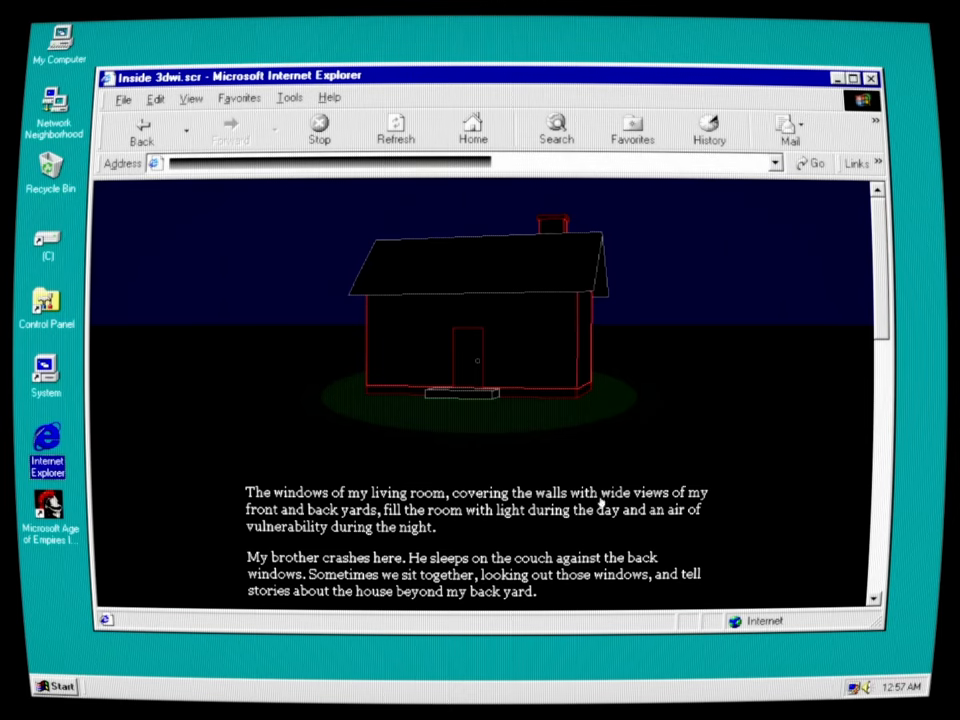
Scroll past the red-outlined house image to the paragraphs about the neighbor's house
scroll("down", 3)
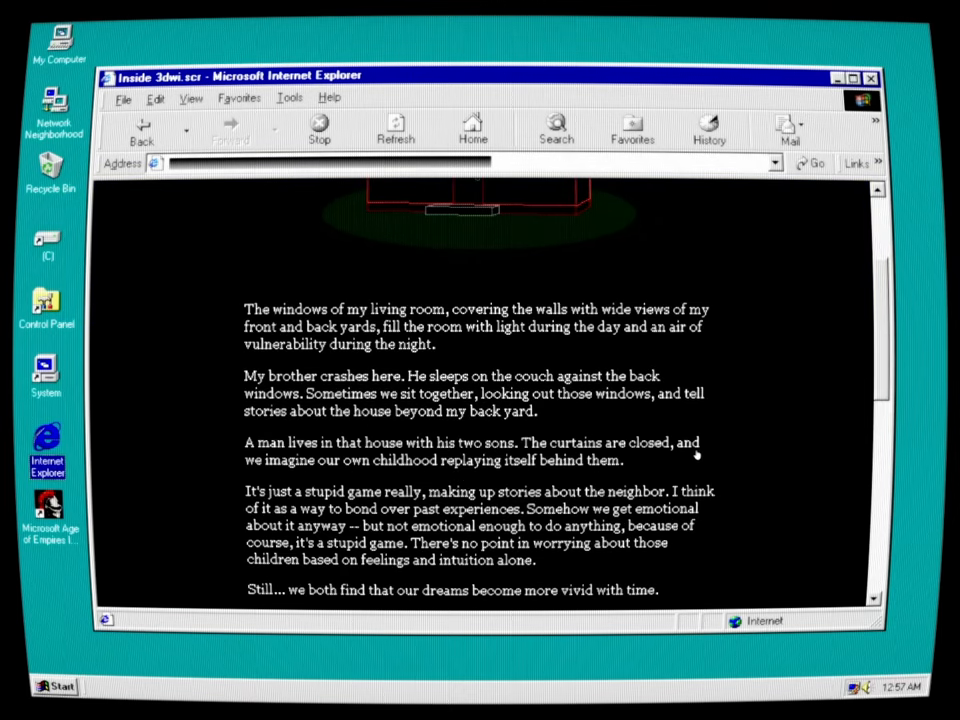
mouse_move(688, 462)
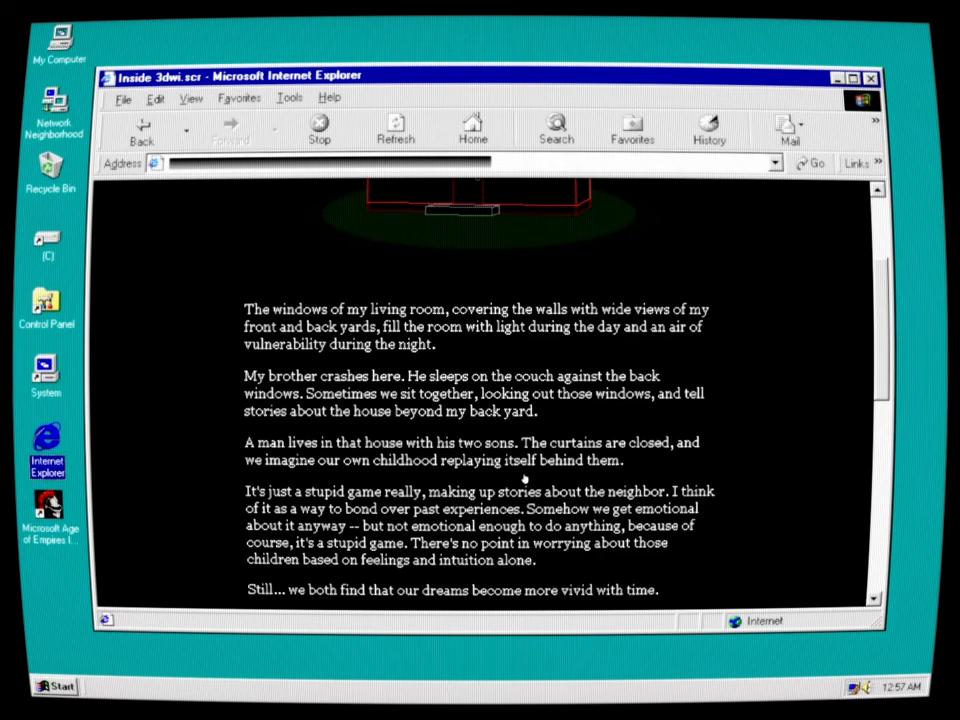
mouse_move(716, 478)
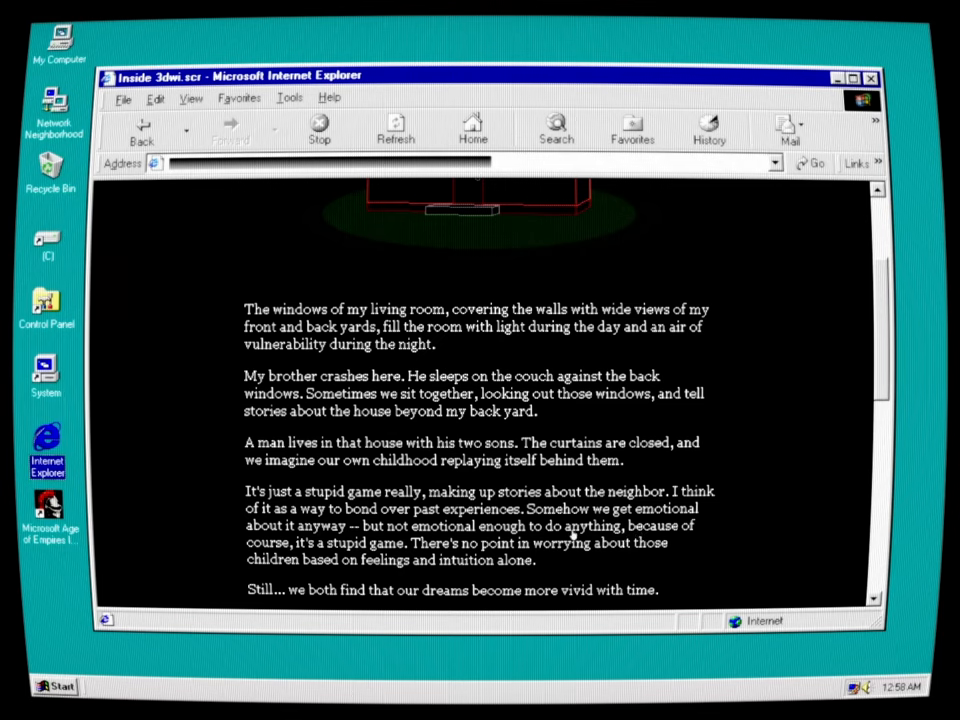
mouse_move(452, 556)
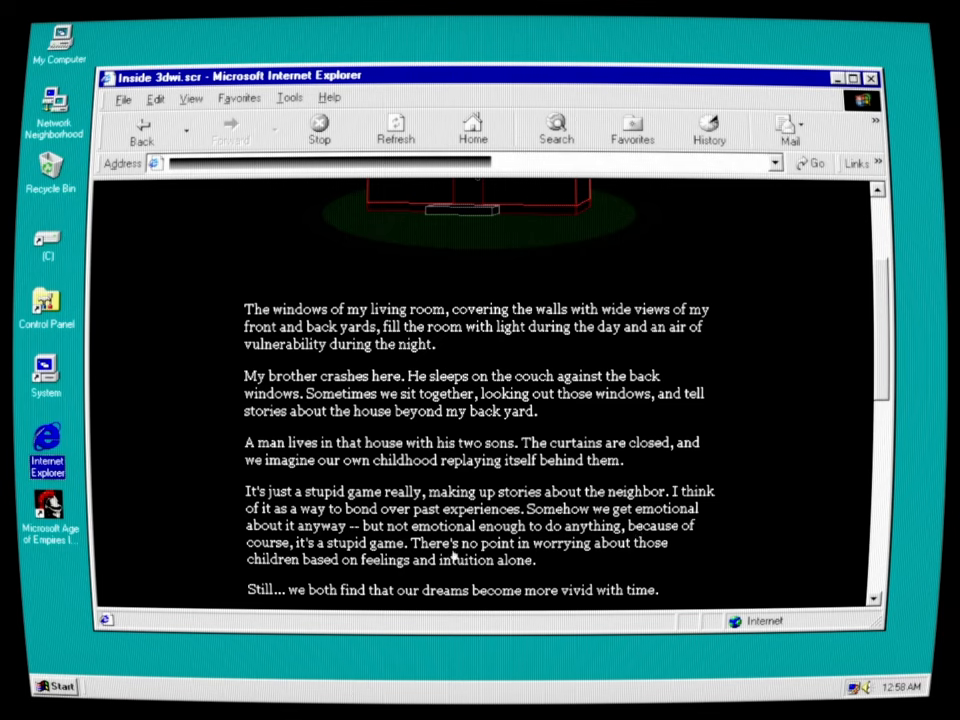
mouse_move(640, 566)
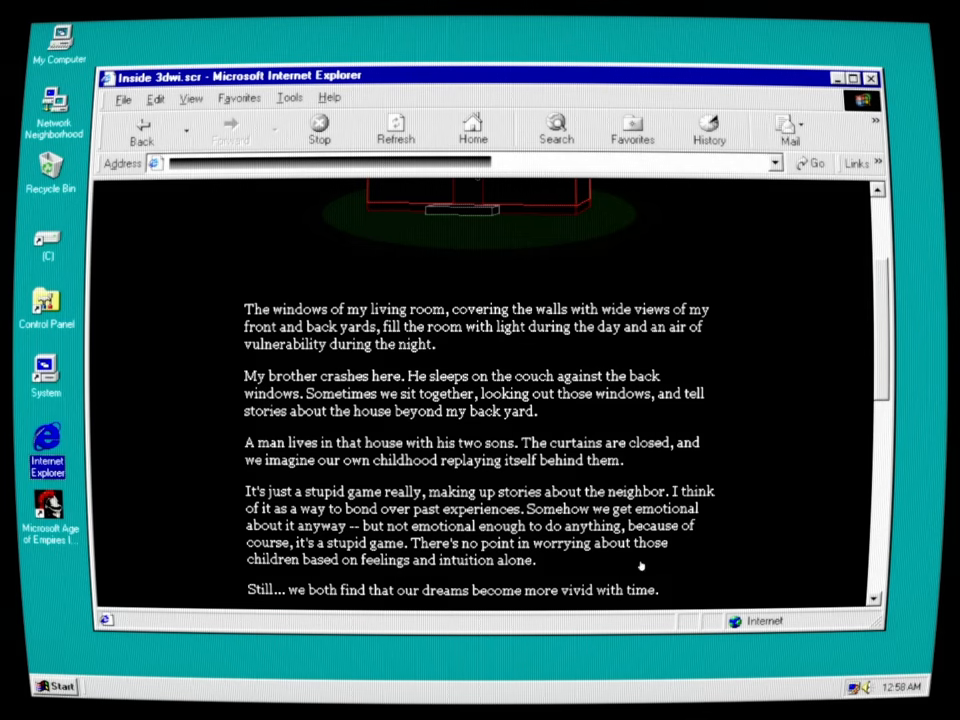
mouse_move(486, 562)
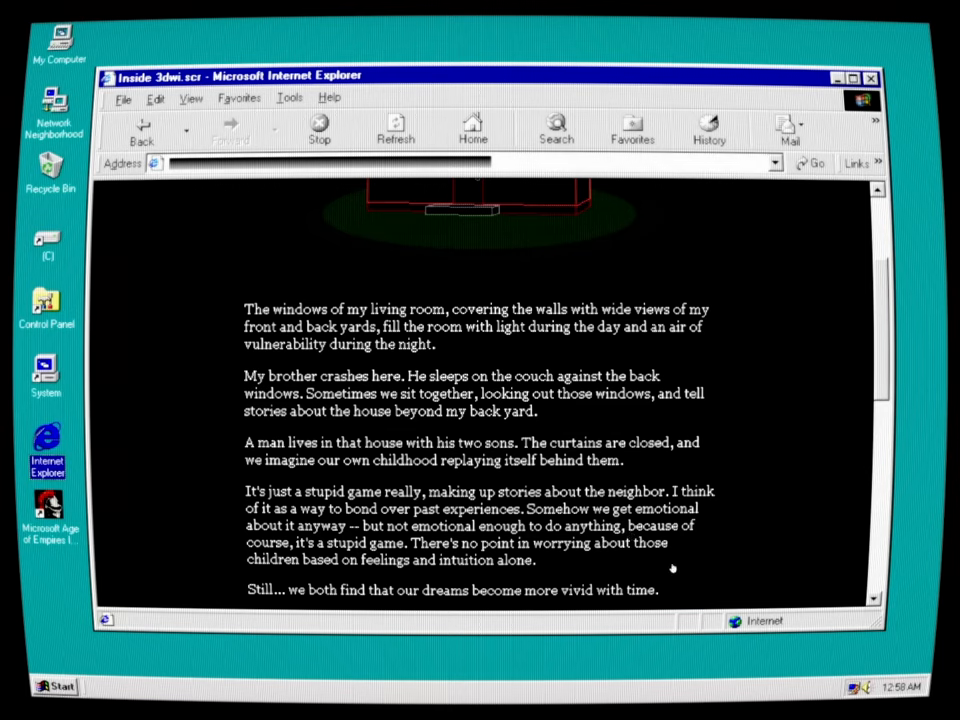
Read the Inside 3dwi.scr violence warning and follow the red 'Continue if you can handle that.' link
scroll("down", 3)
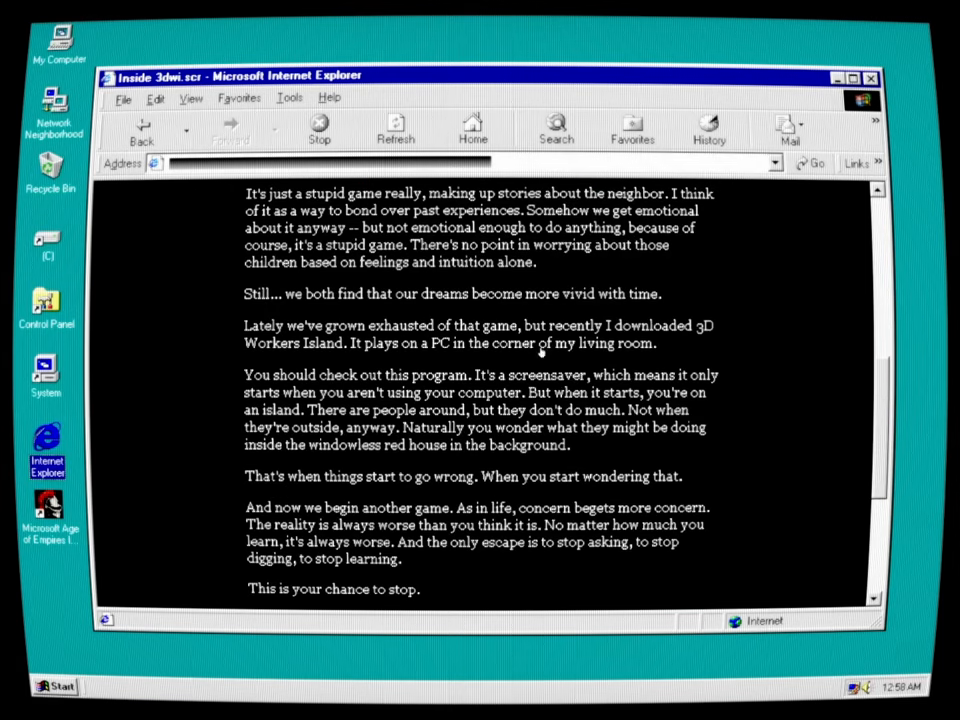
mouse_move(700, 352)
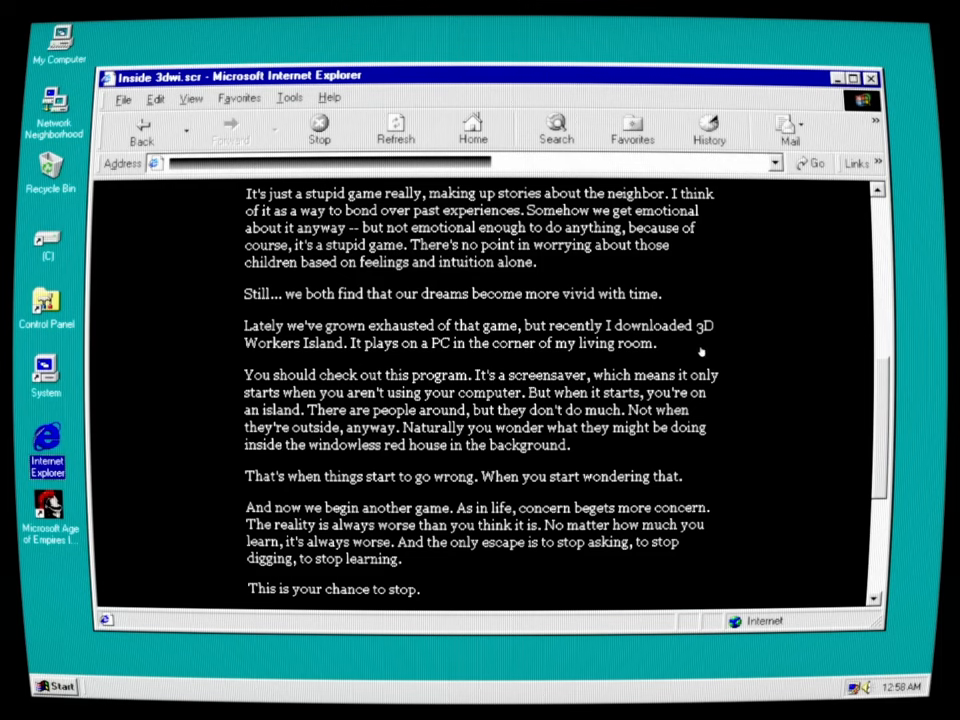
mouse_move(464, 376)
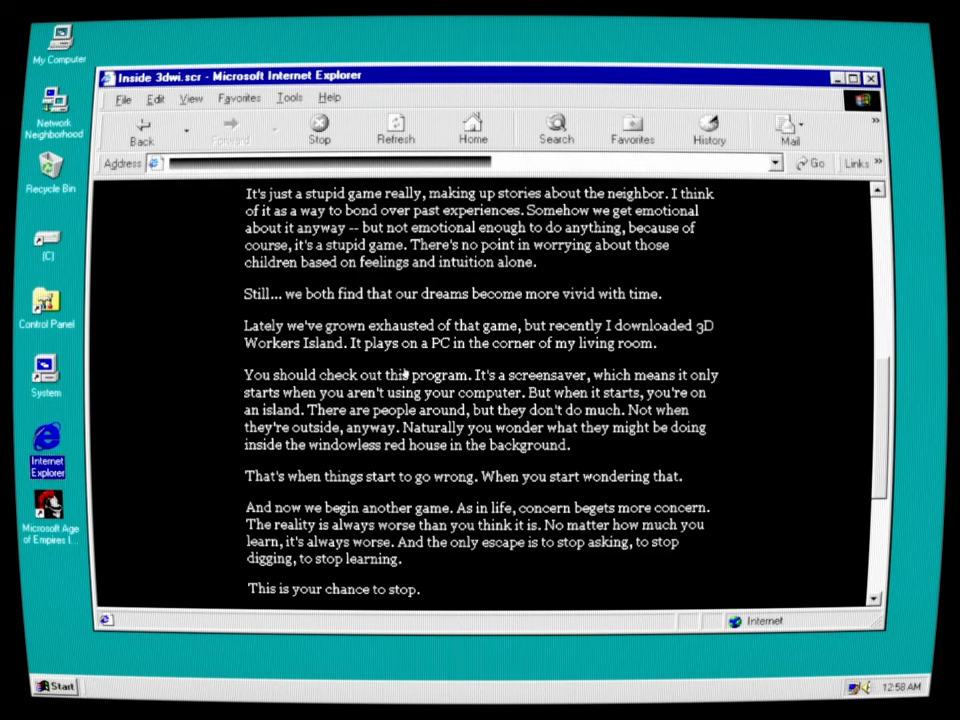
mouse_move(748, 408)
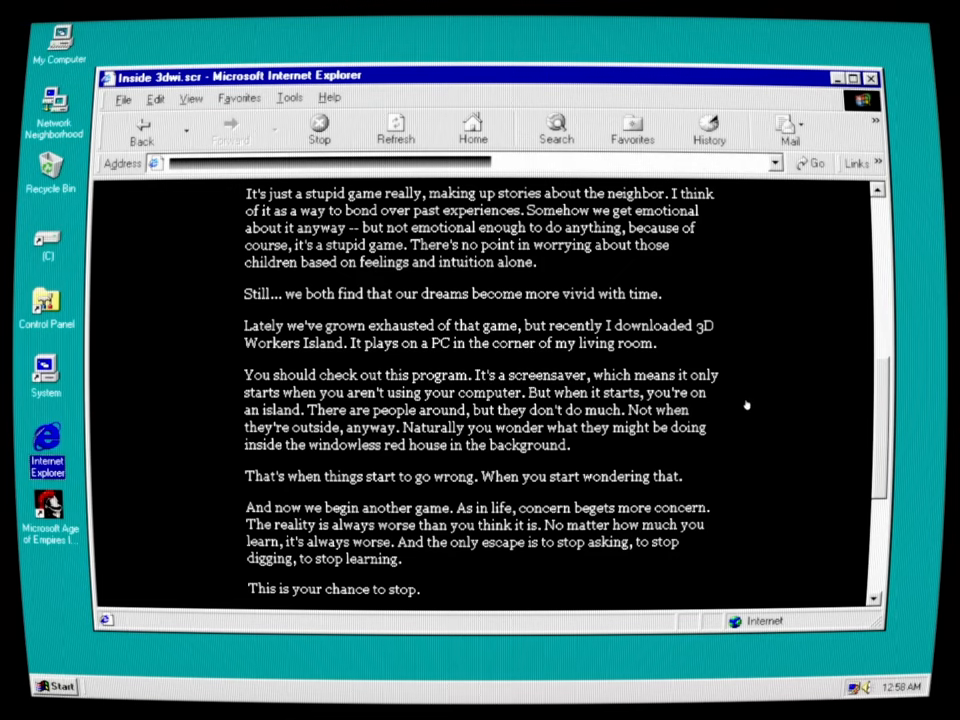
mouse_move(486, 428)
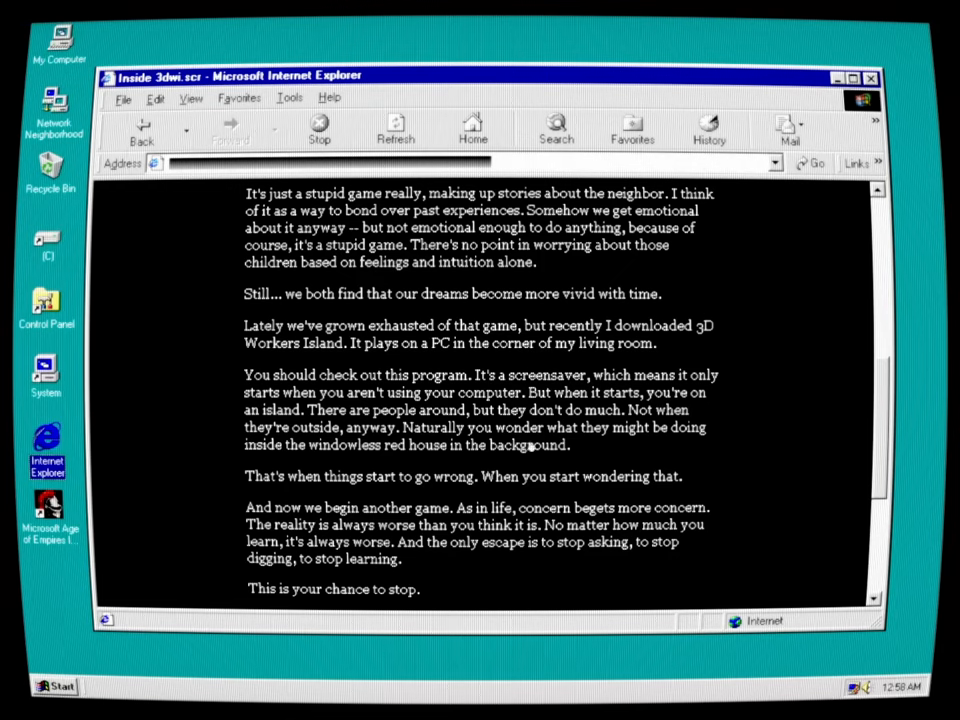
mouse_move(656, 428)
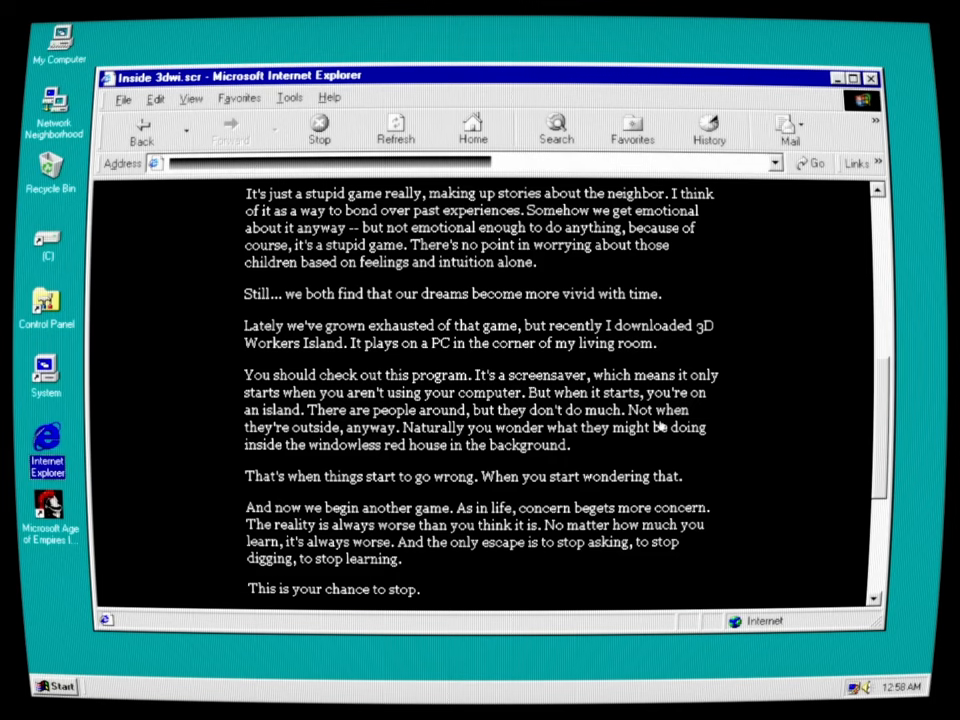
mouse_move(376, 440)
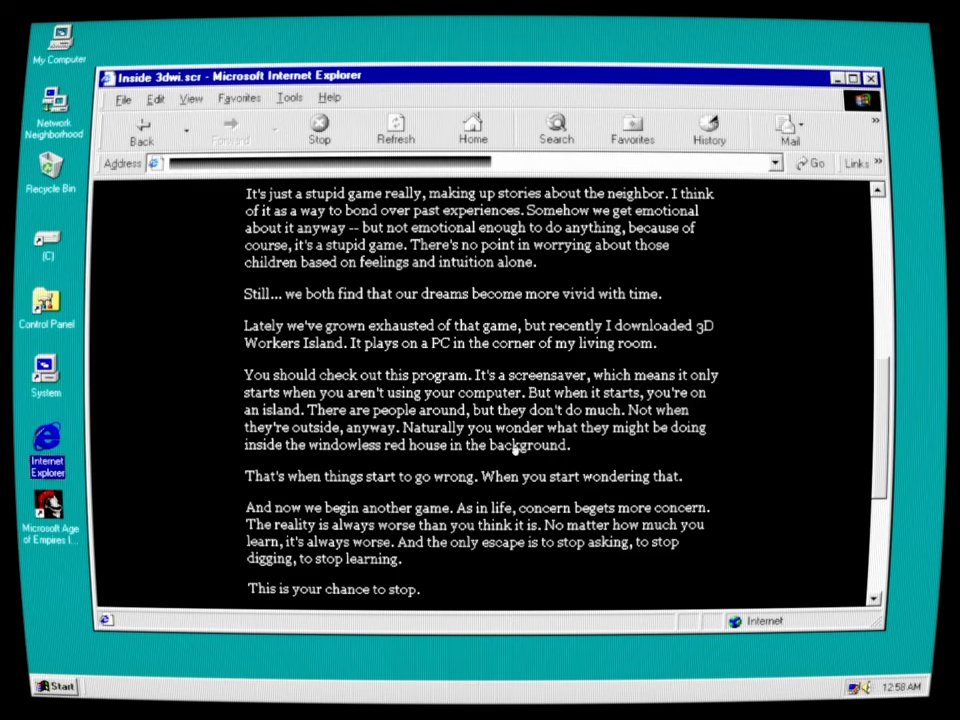
mouse_move(632, 434)
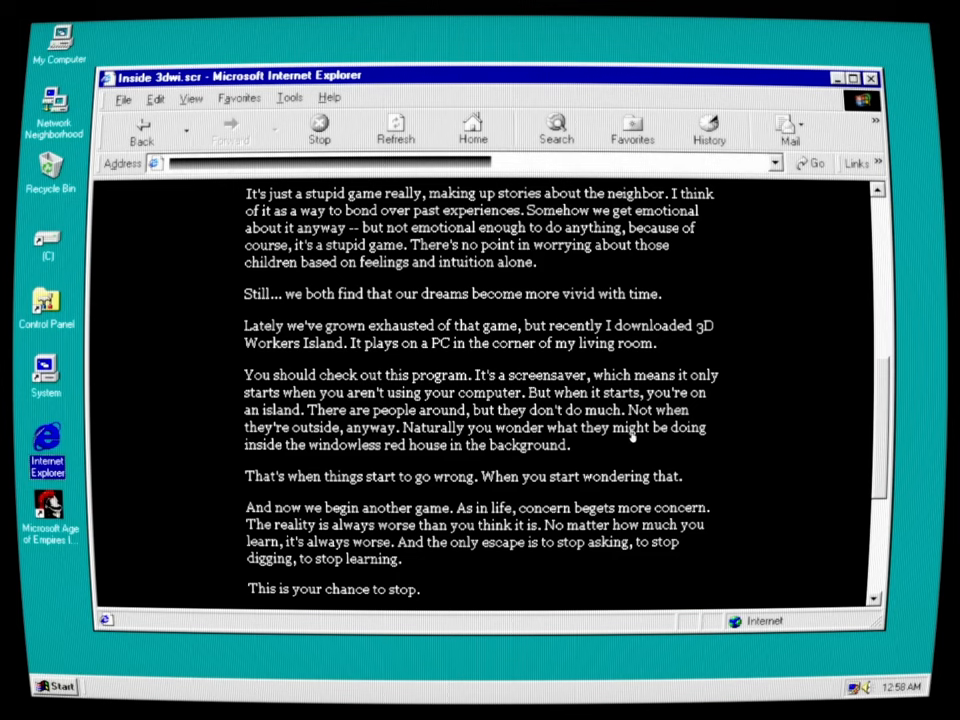
mouse_move(610, 448)
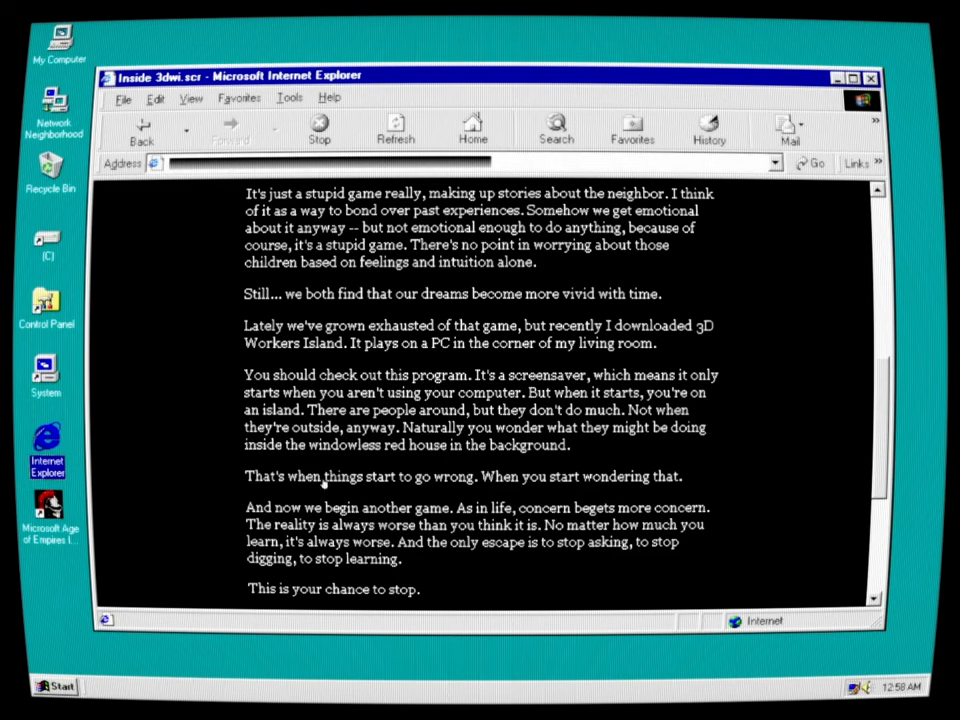
mouse_move(276, 524)
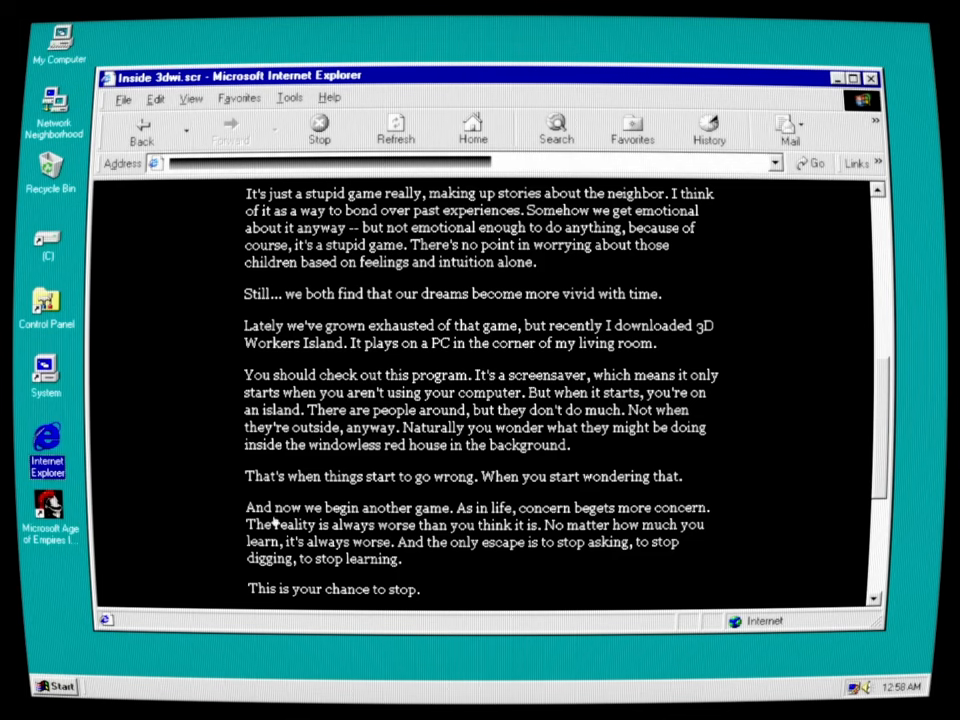
mouse_move(470, 528)
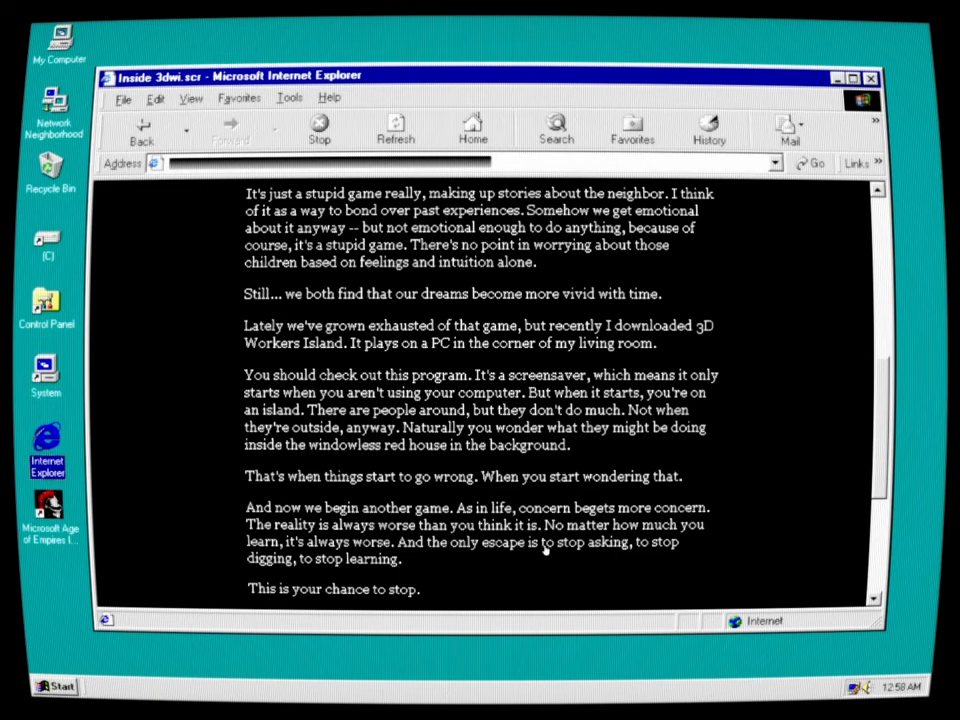
mouse_move(596, 548)
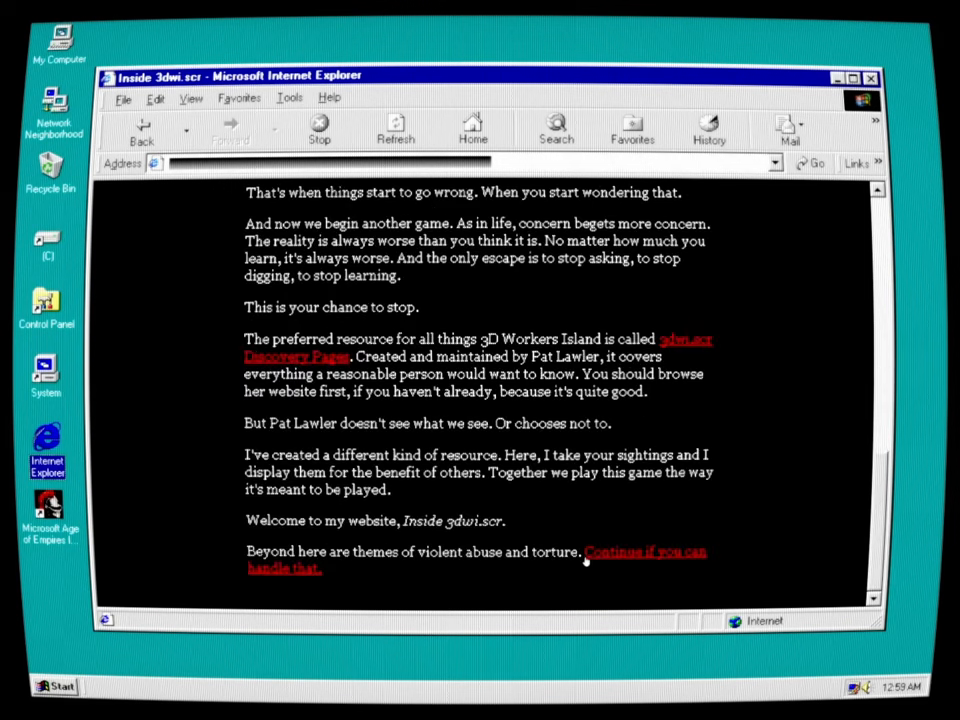
mouse_move(428, 390)
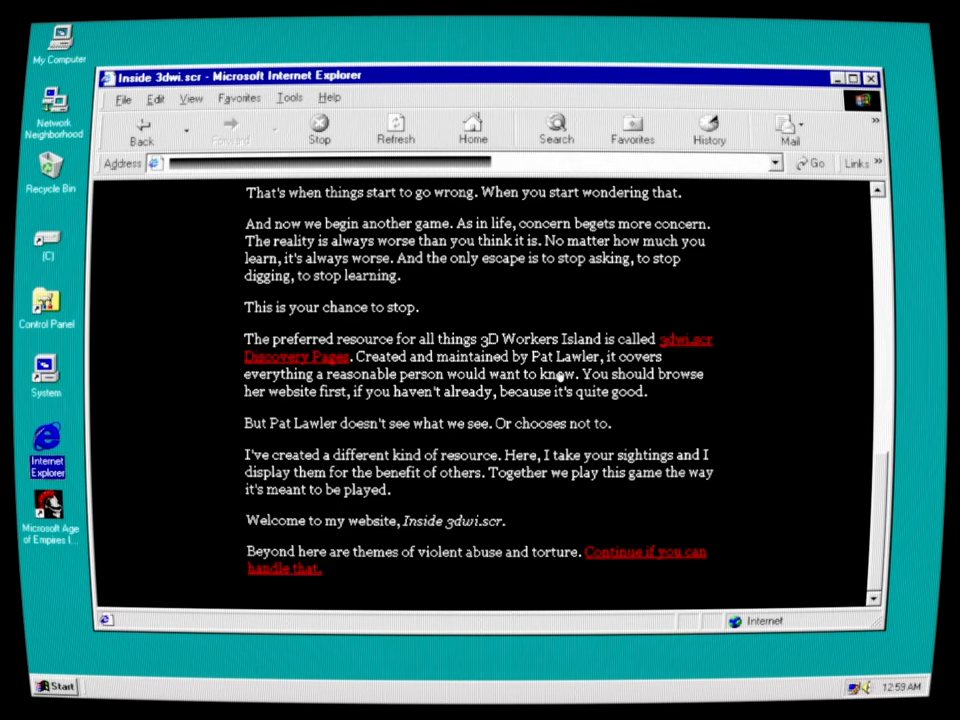
mouse_move(384, 412)
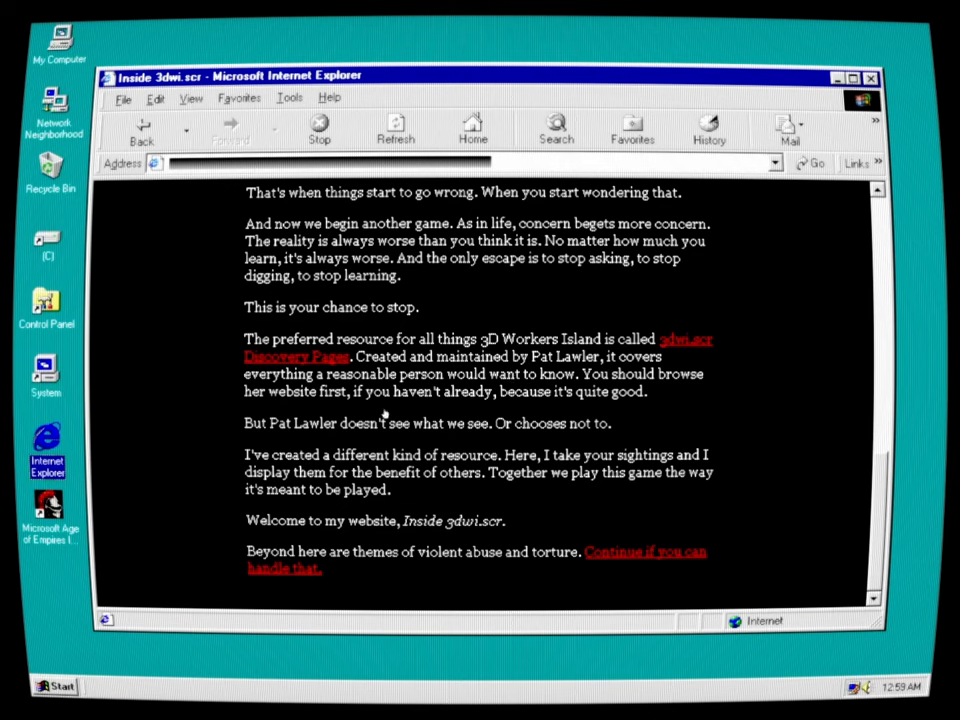
mouse_move(628, 418)
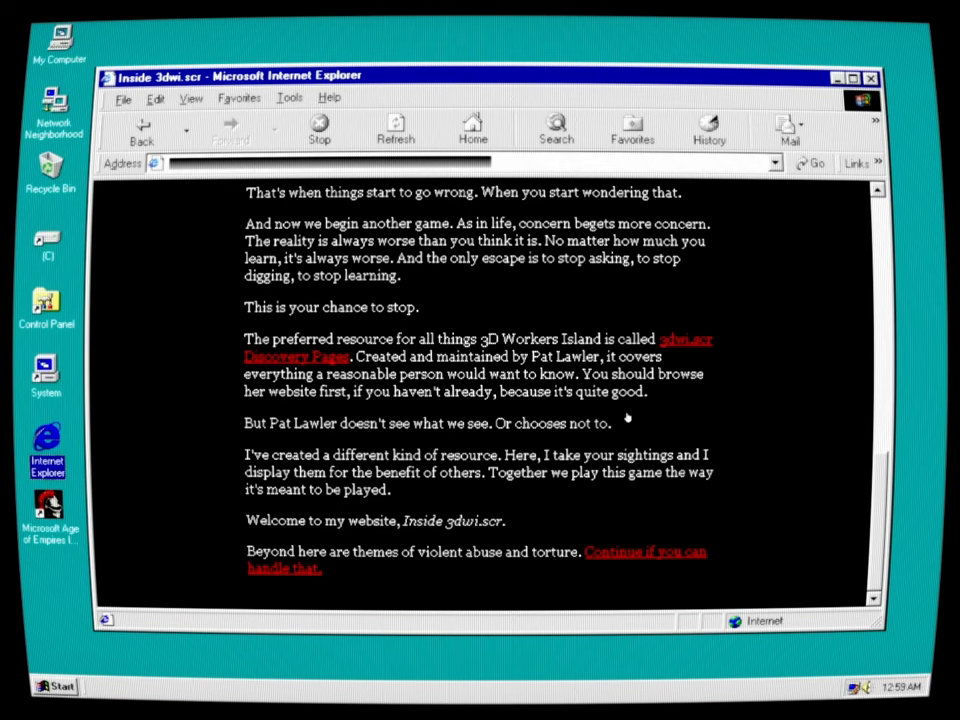
mouse_move(460, 440)
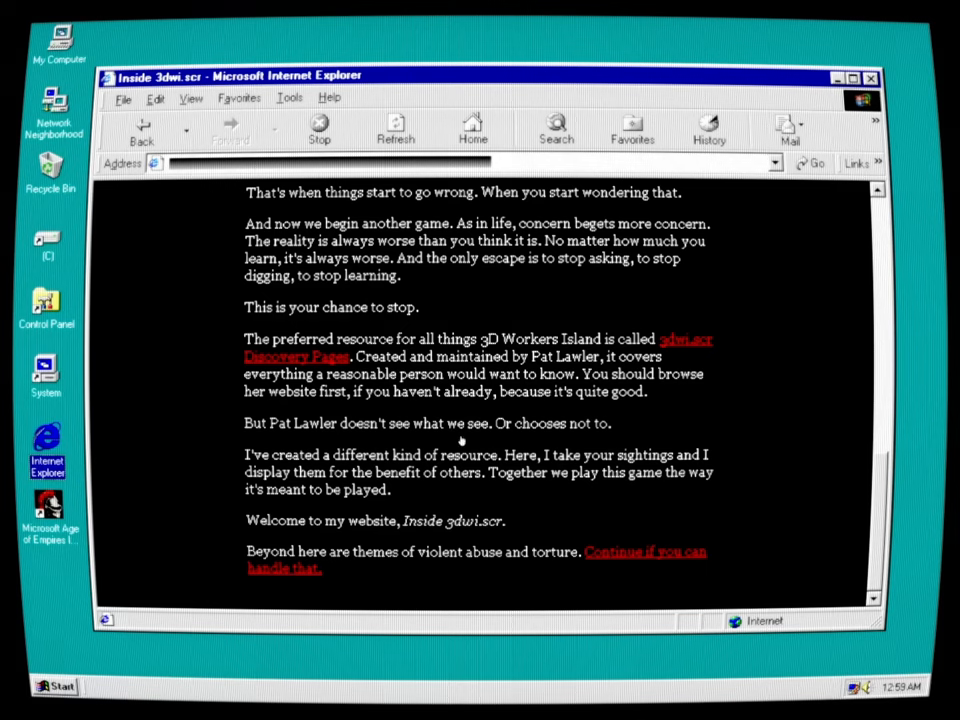
mouse_move(610, 436)
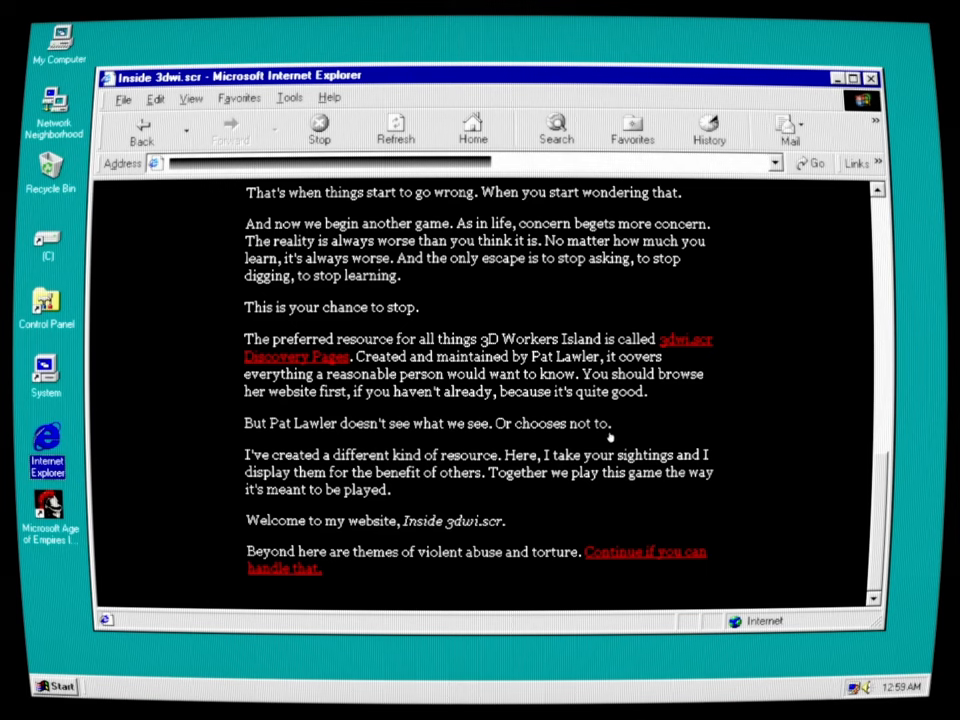
mouse_move(578, 438)
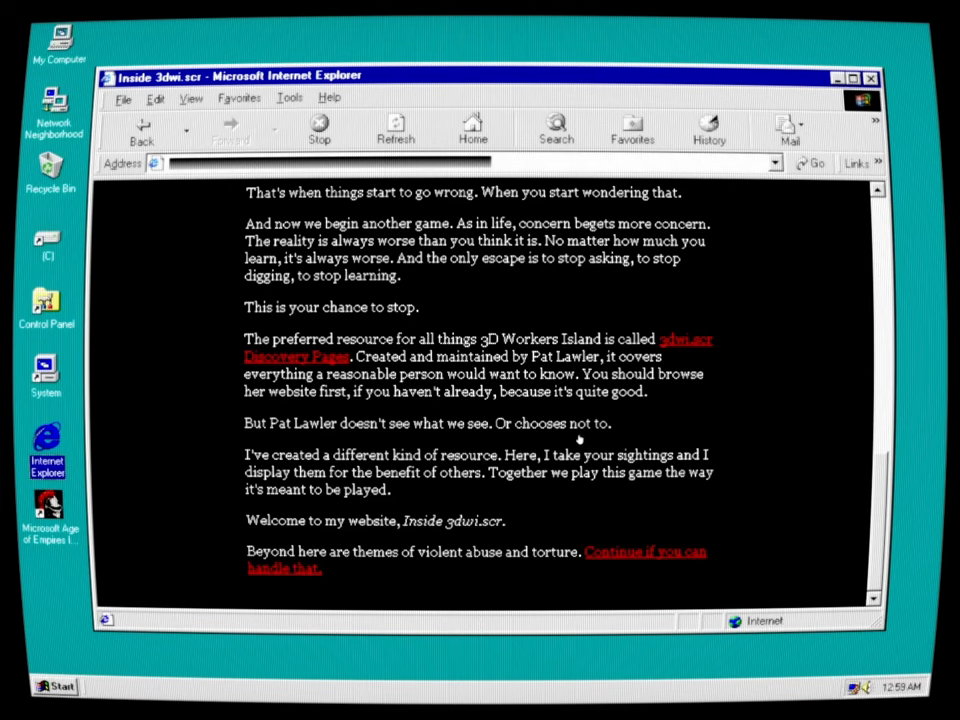
mouse_move(720, 492)
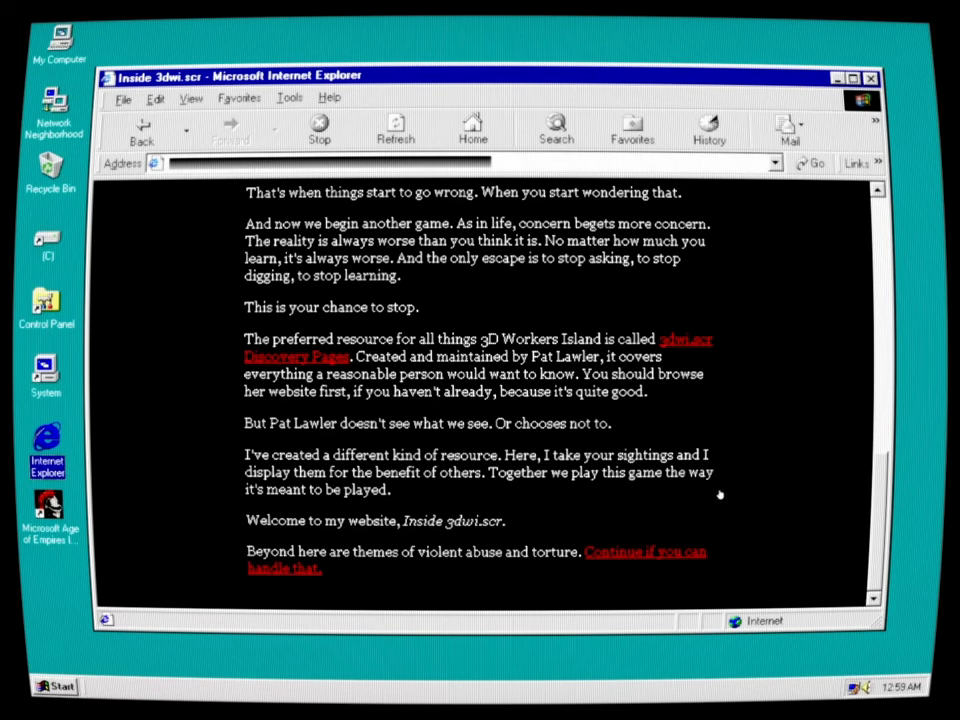
mouse_move(304, 548)
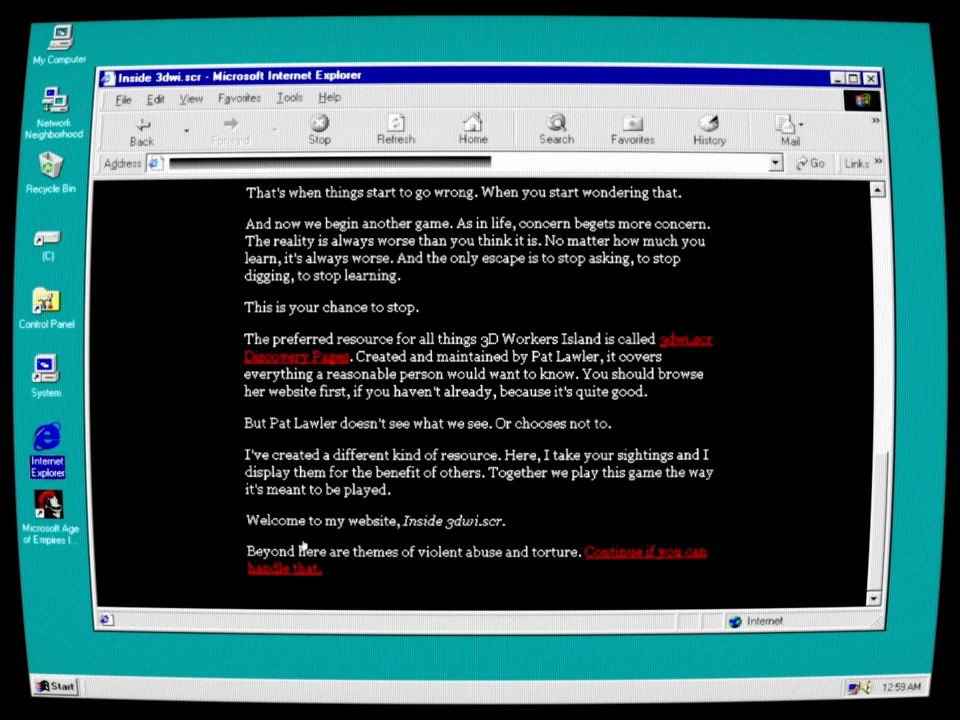
mouse_move(504, 548)
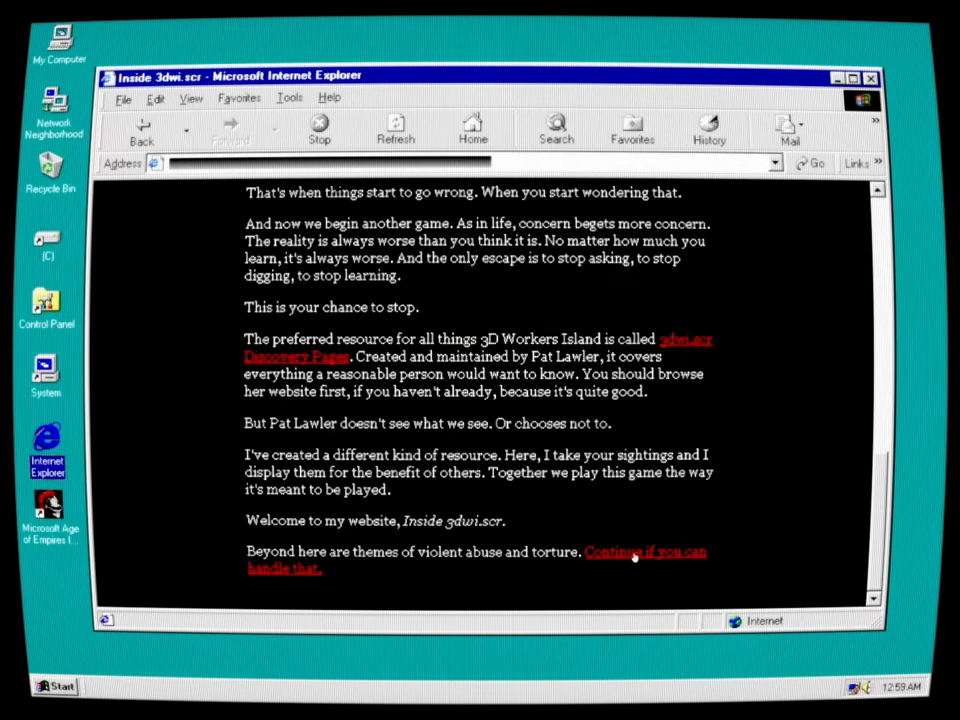
left_click(632, 552)
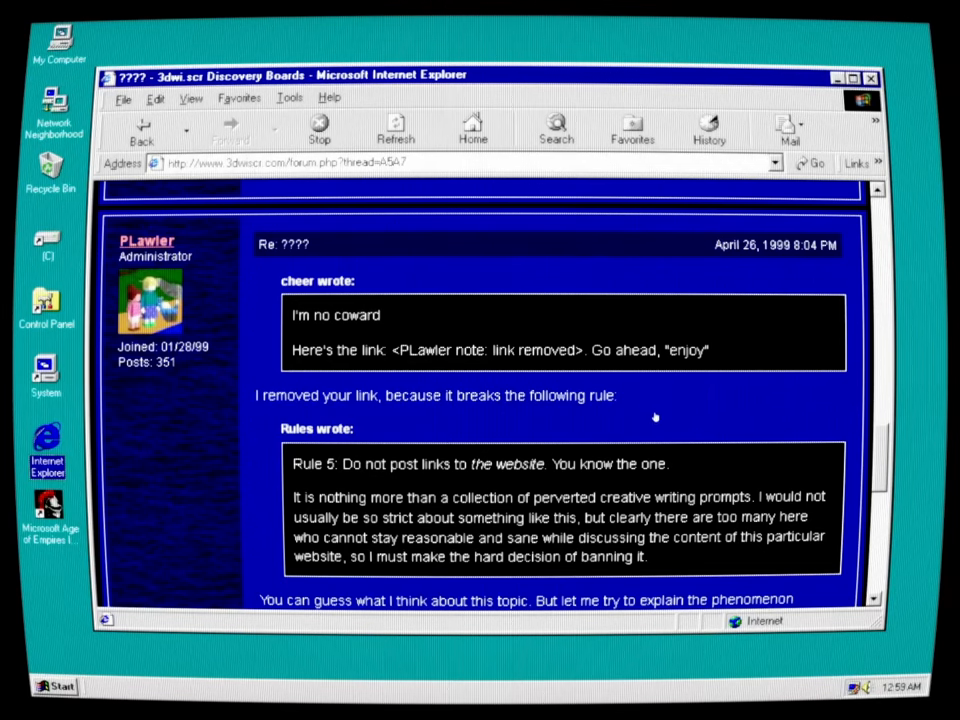
mouse_move(422, 488)
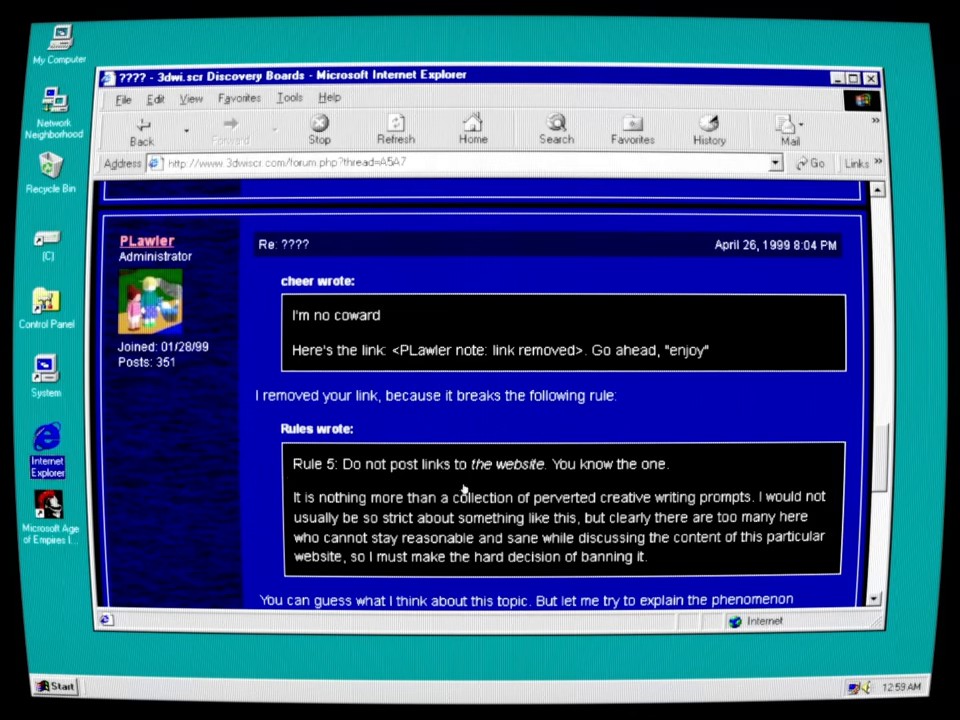
mouse_move(538, 456)
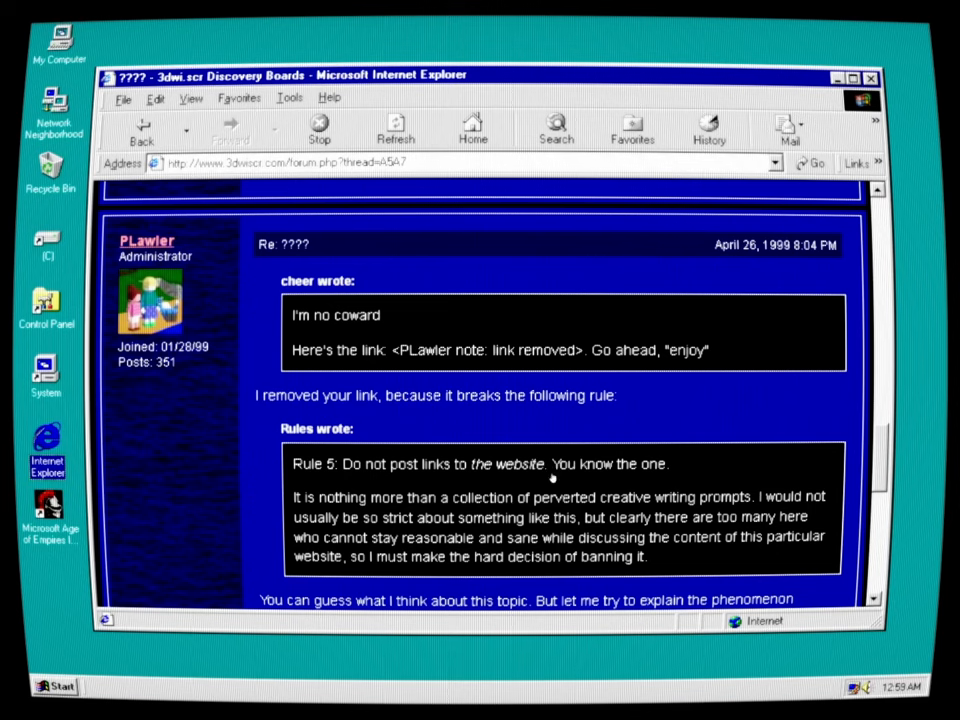
mouse_move(644, 558)
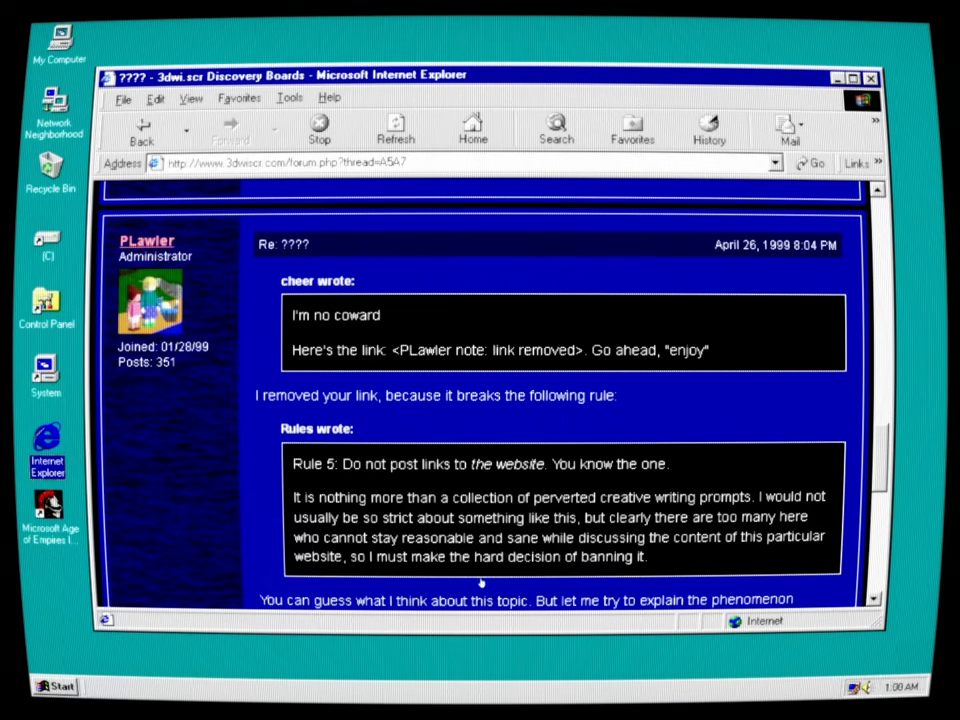
scroll("down", 3)
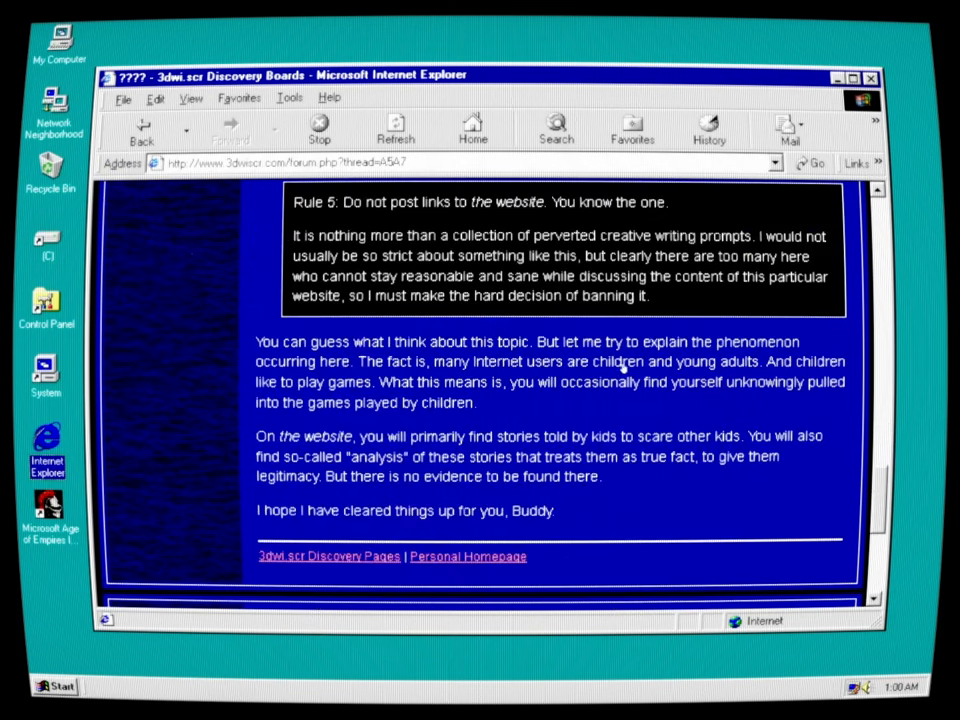
mouse_move(736, 408)
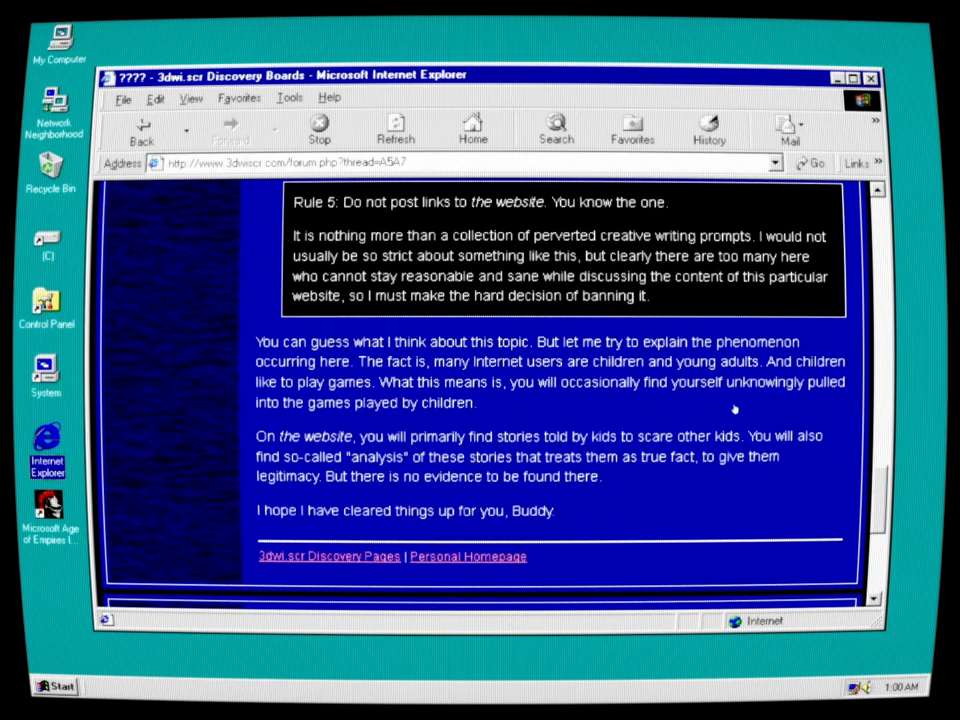
mouse_move(716, 408)
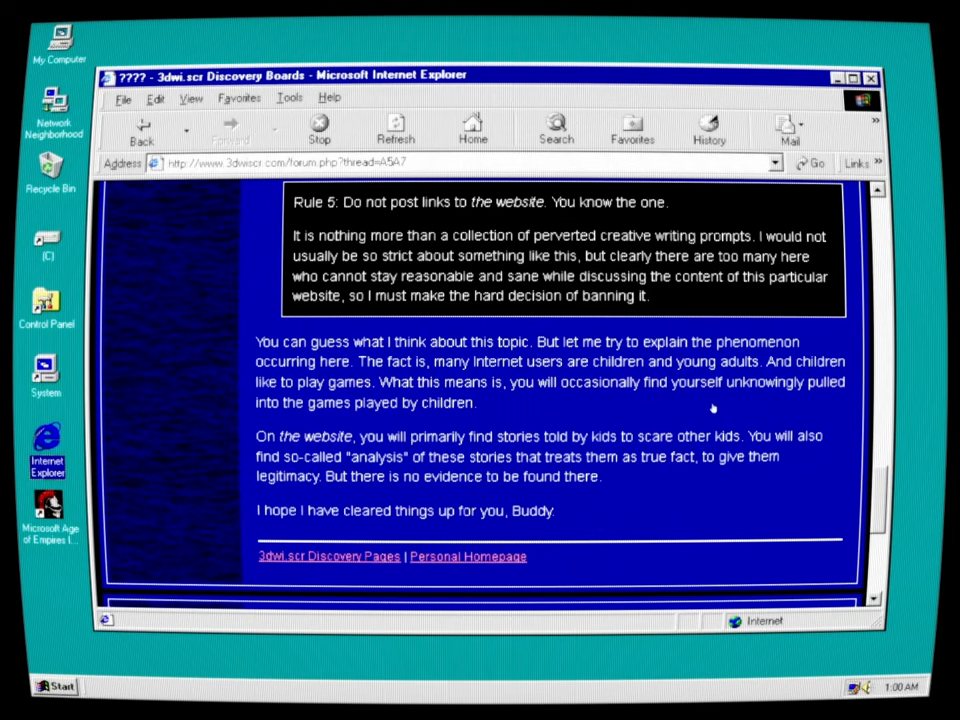
mouse_move(648, 408)
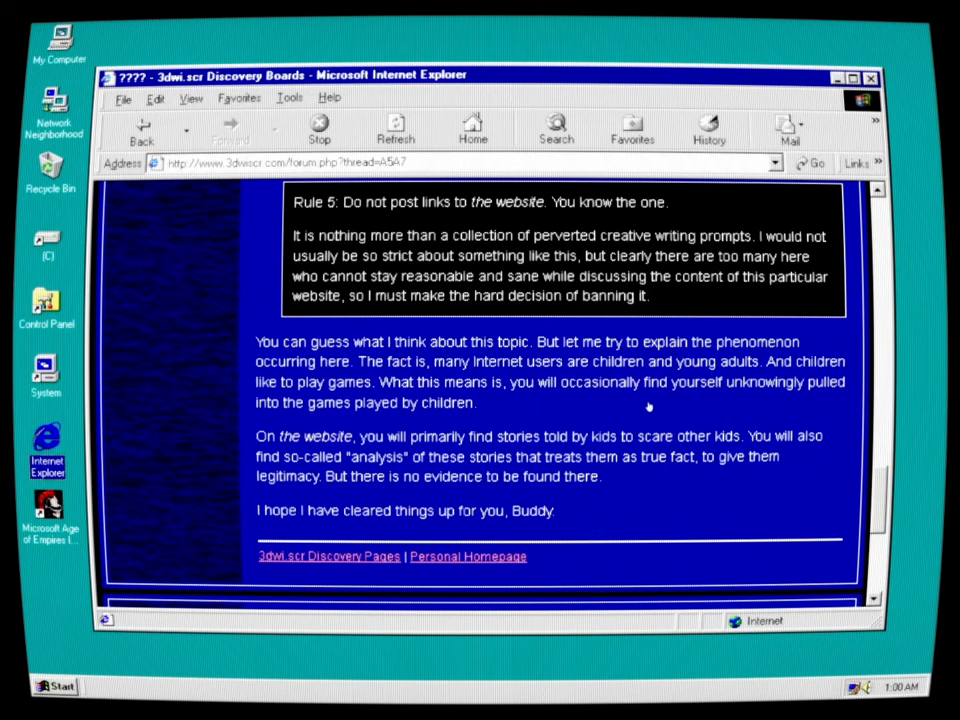
mouse_move(494, 408)
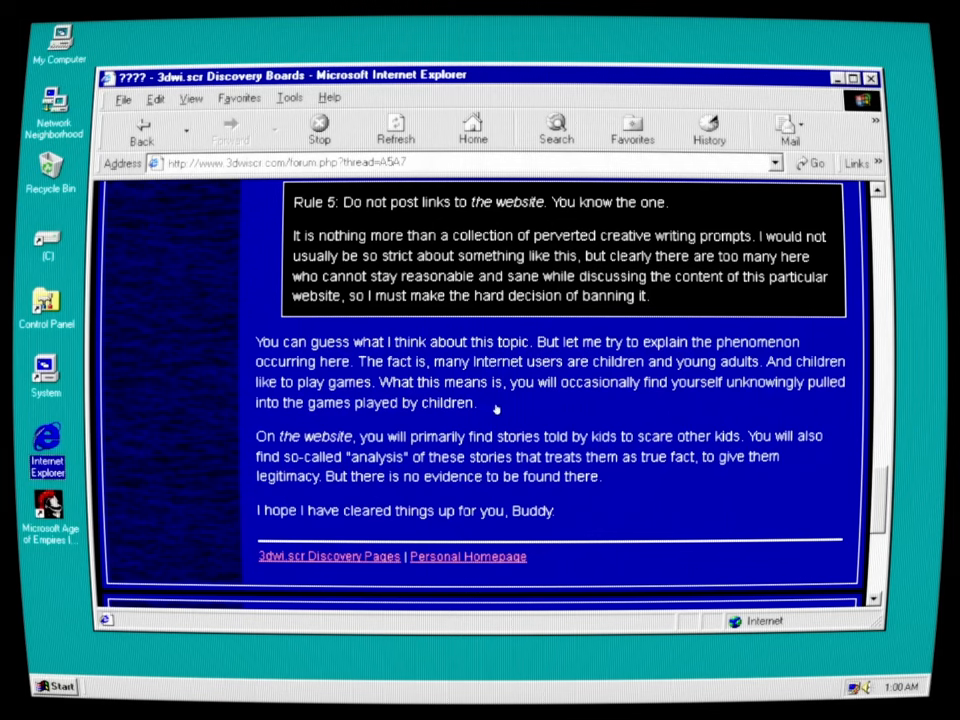
mouse_move(768, 402)
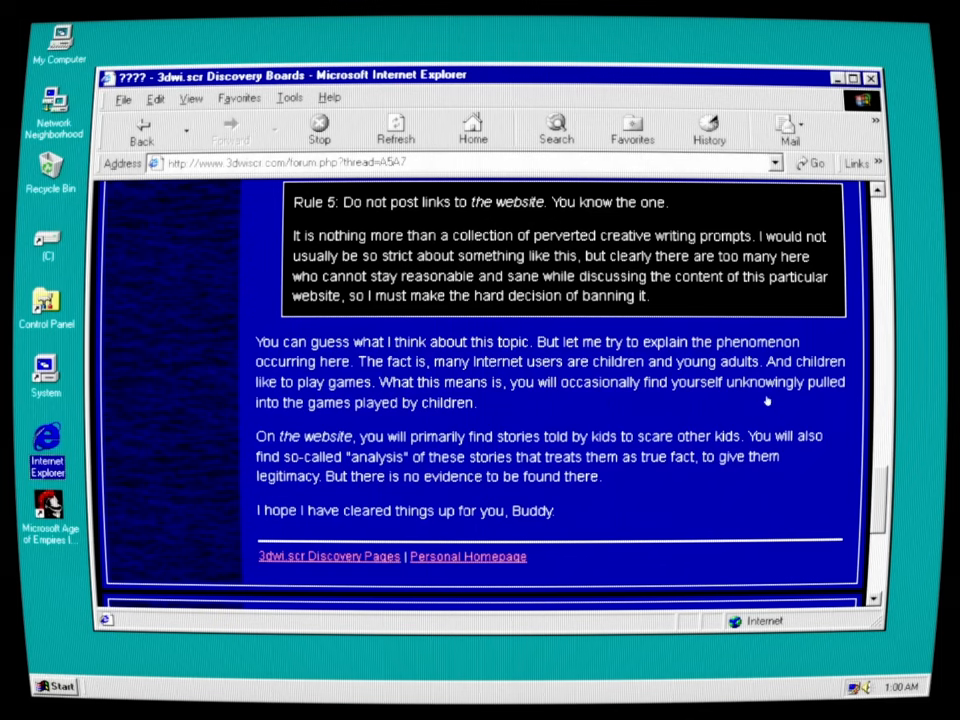
mouse_move(804, 404)
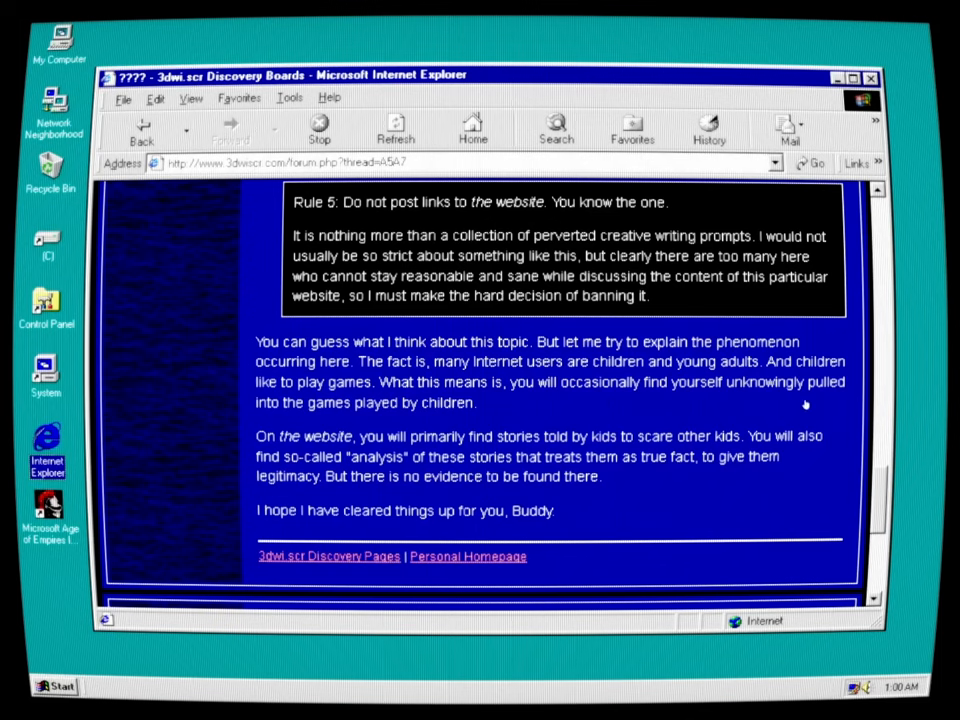
mouse_move(818, 408)
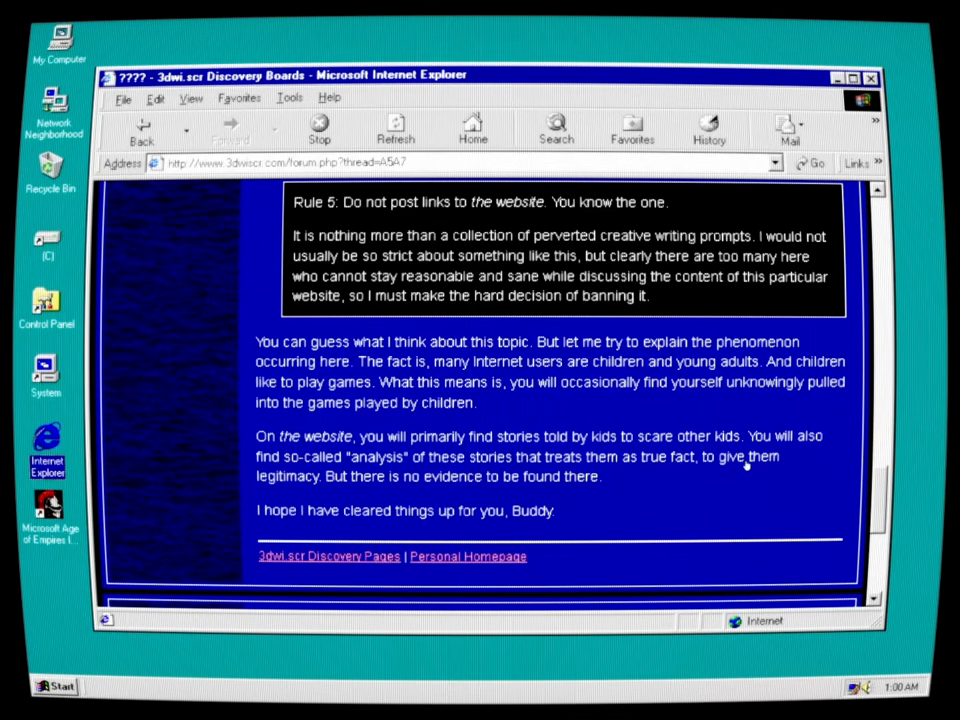
mouse_move(402, 486)
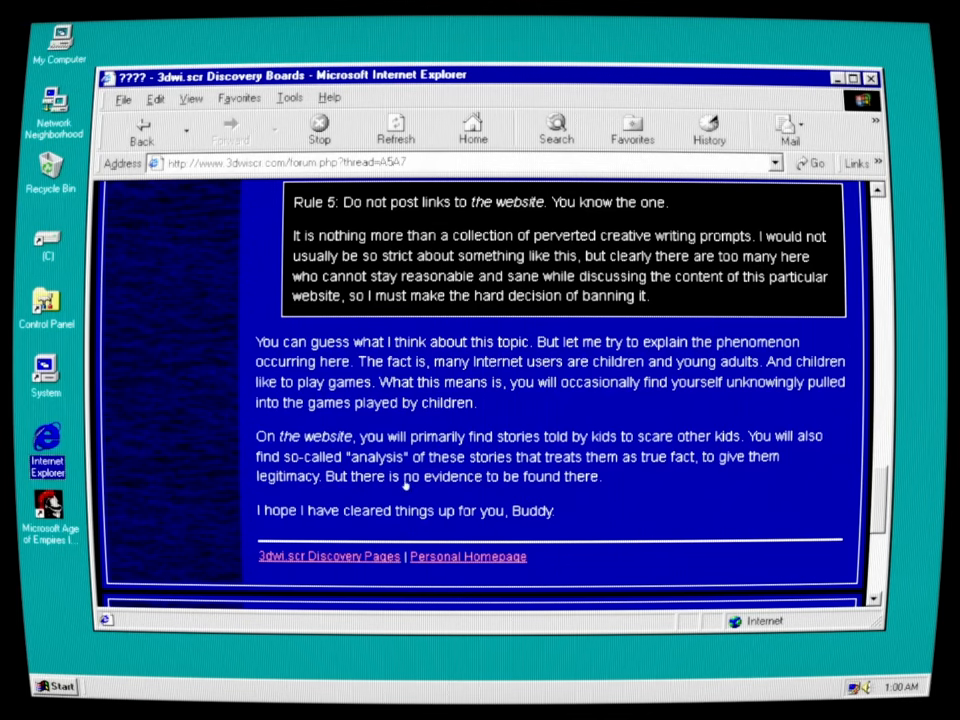
mouse_move(672, 488)
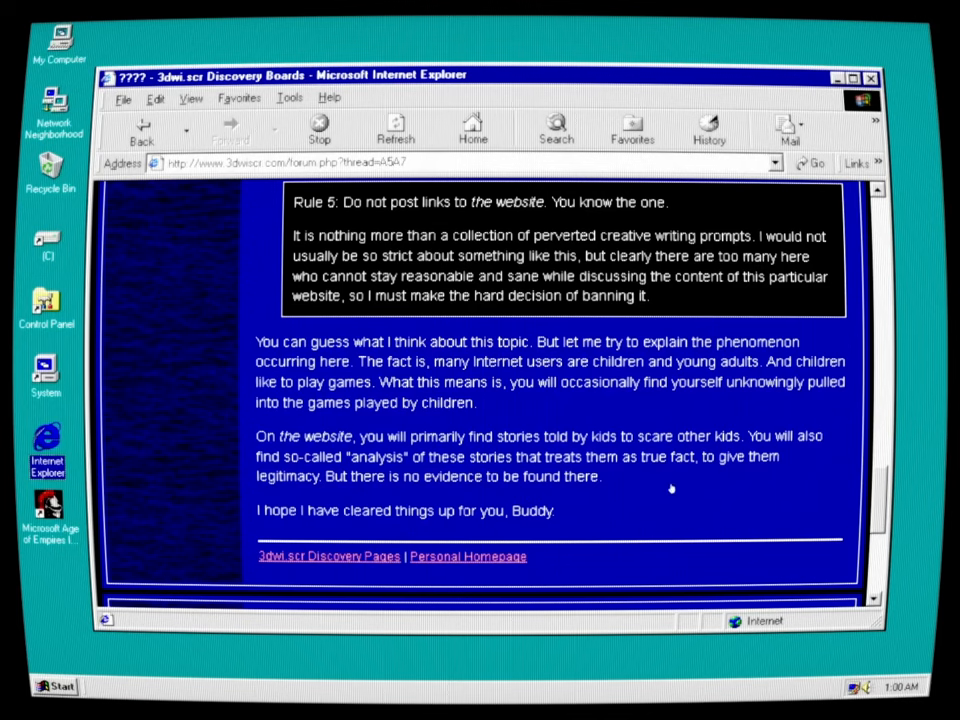
mouse_move(788, 492)
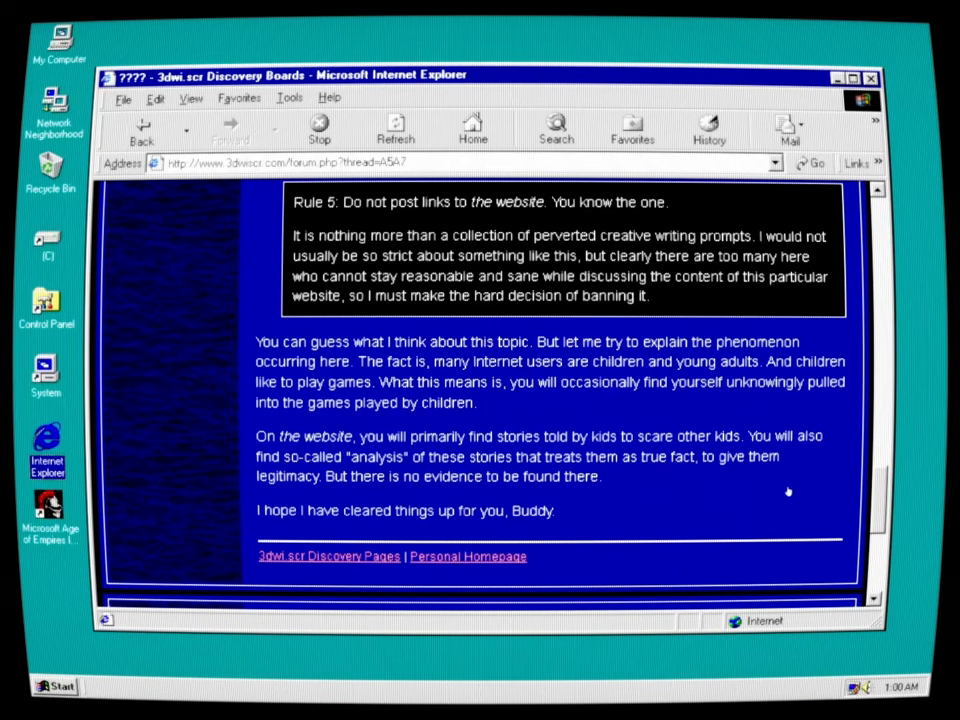
mouse_move(618, 492)
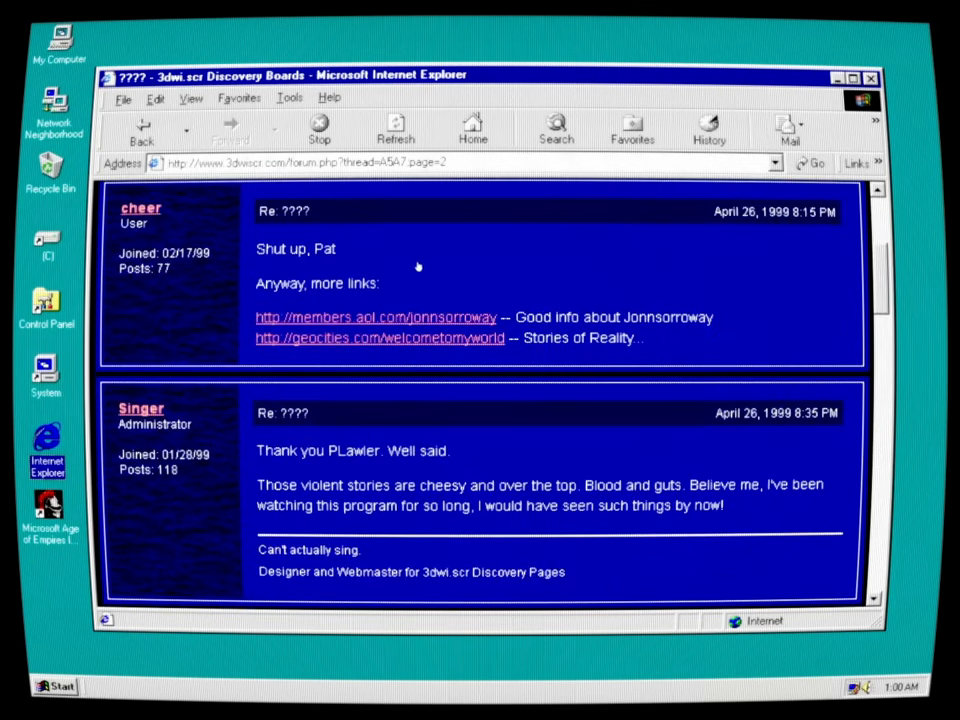
mouse_move(478, 458)
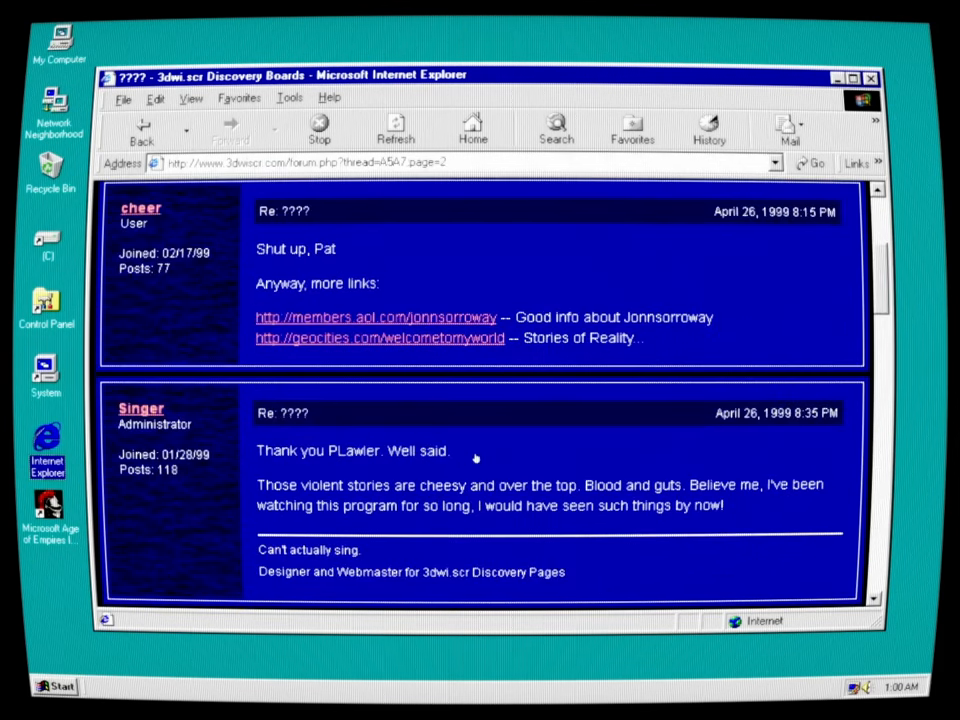
mouse_move(470, 510)
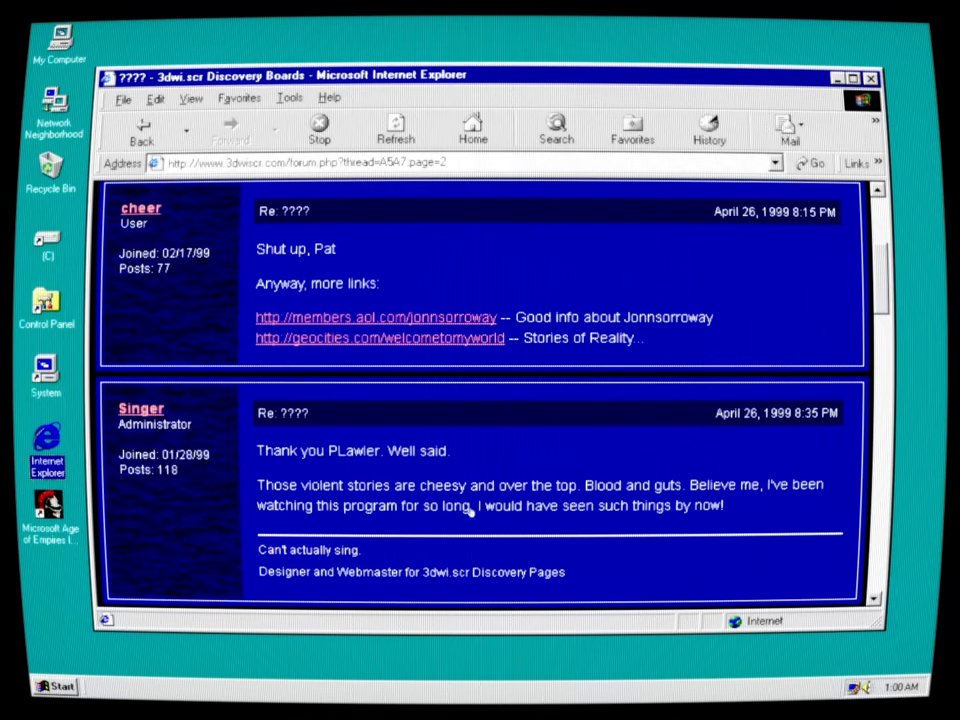
mouse_move(710, 508)
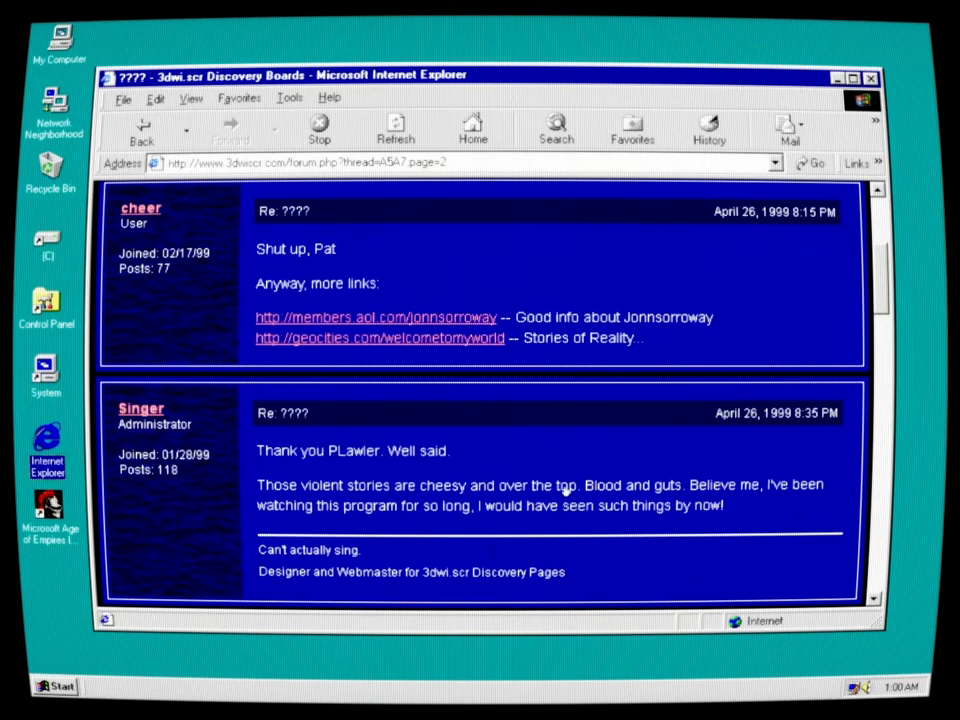
scroll("down", 3)
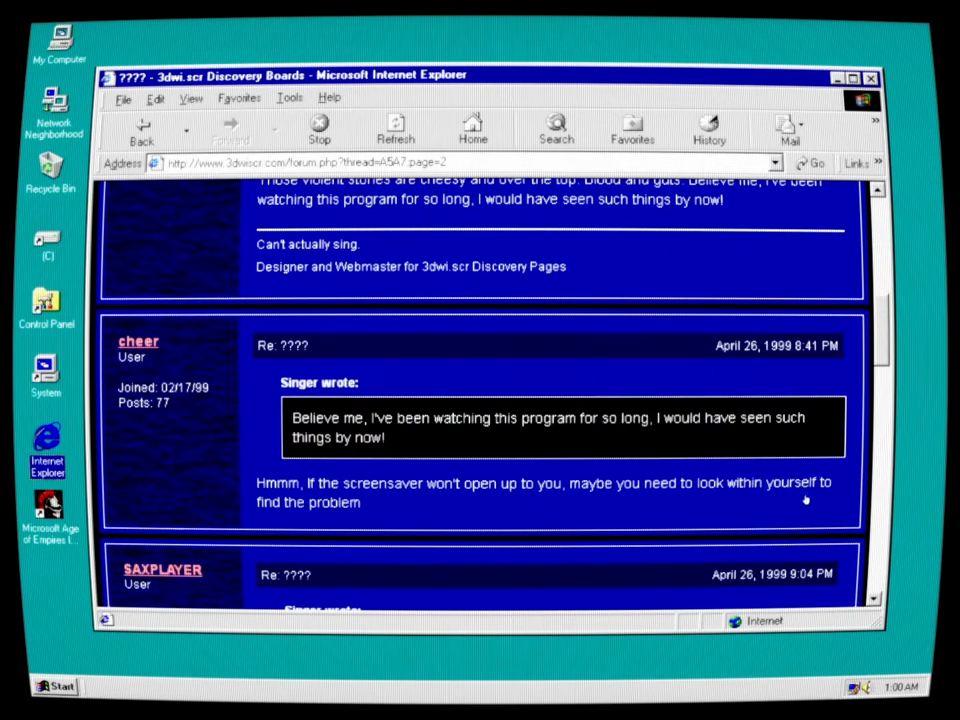
scroll("down", 3)
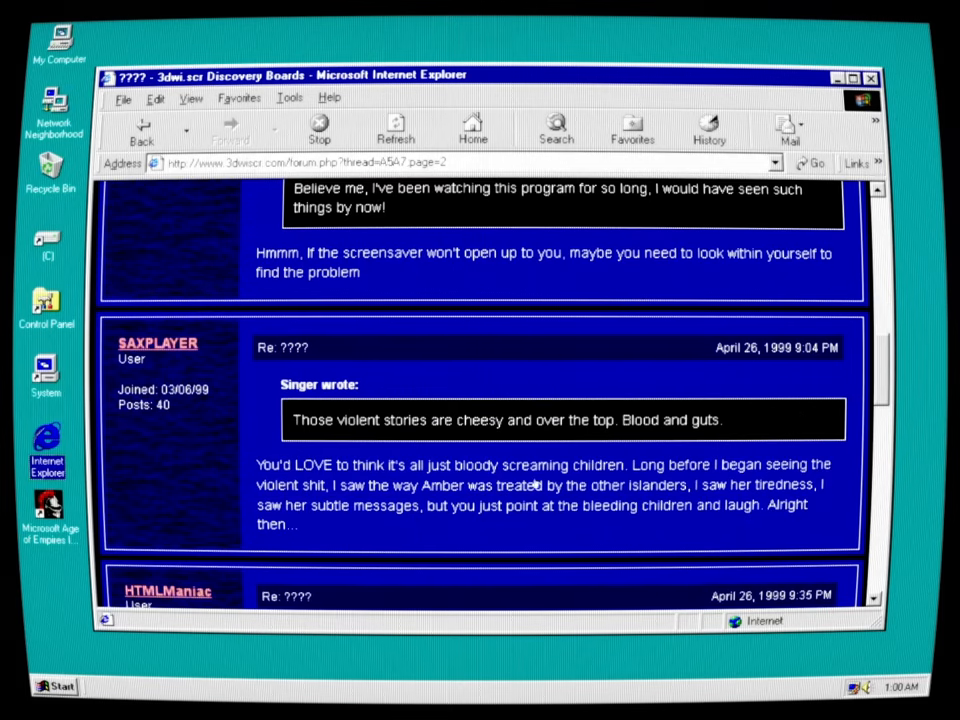
mouse_move(584, 486)
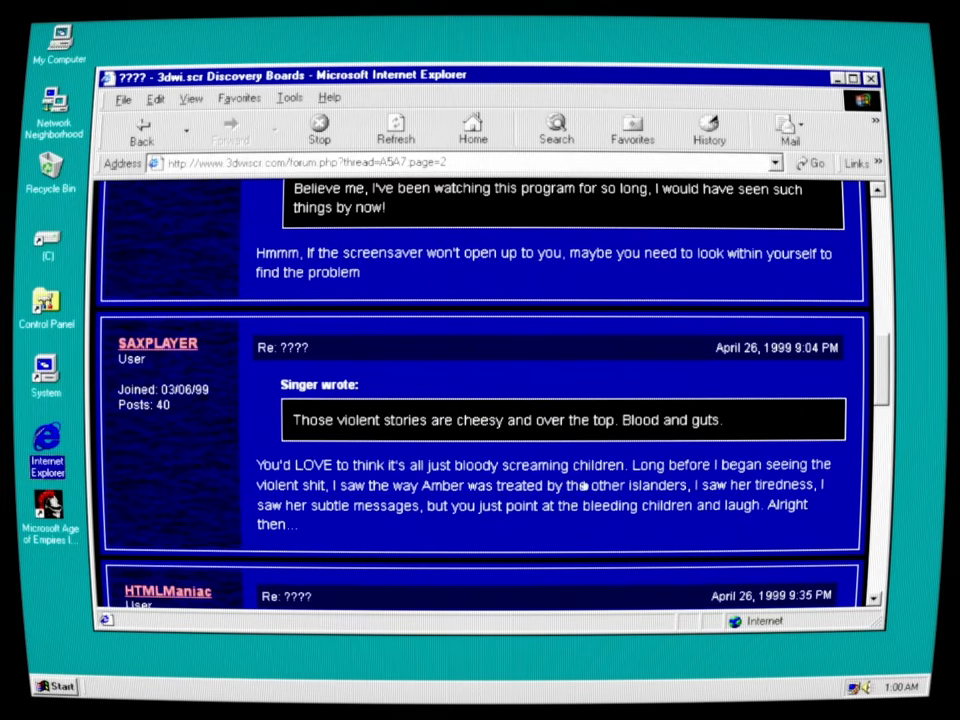
mouse_move(818, 482)
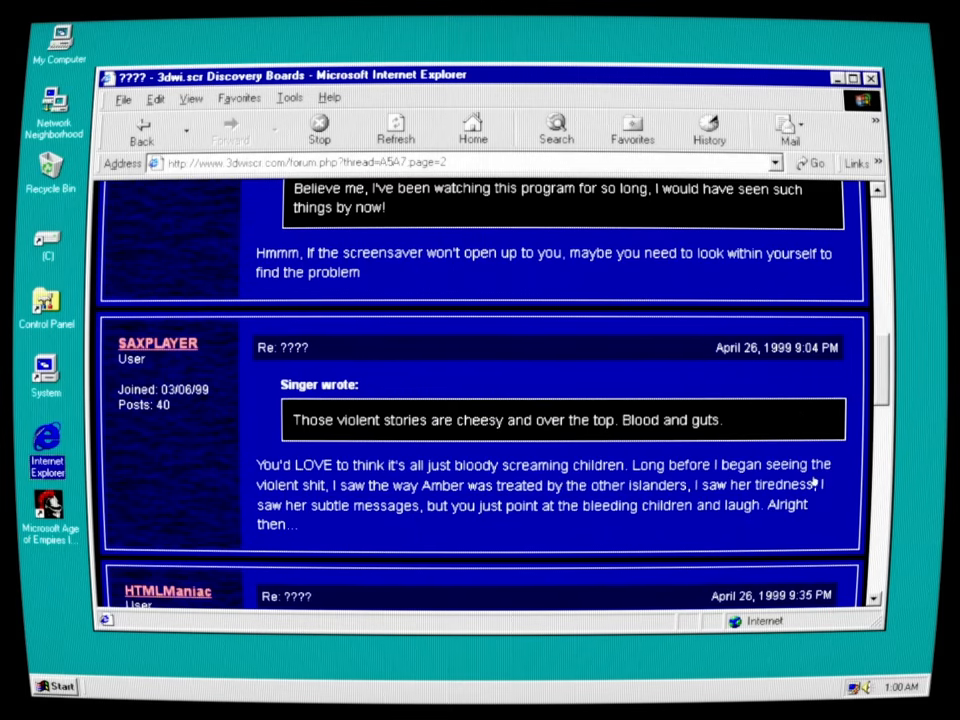
mouse_move(444, 516)
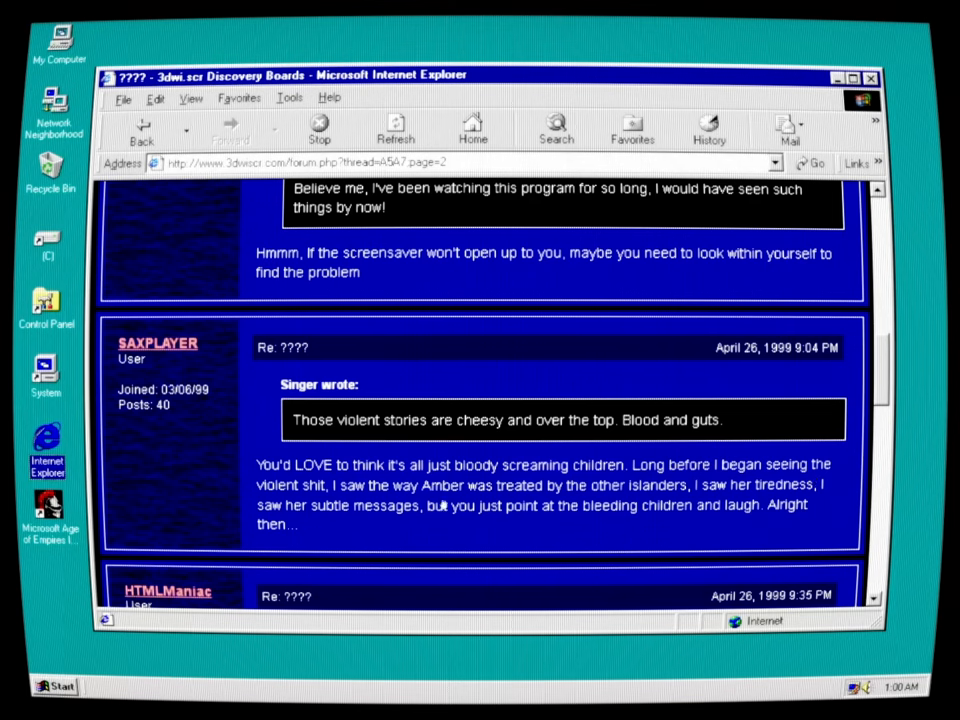
mouse_move(782, 490)
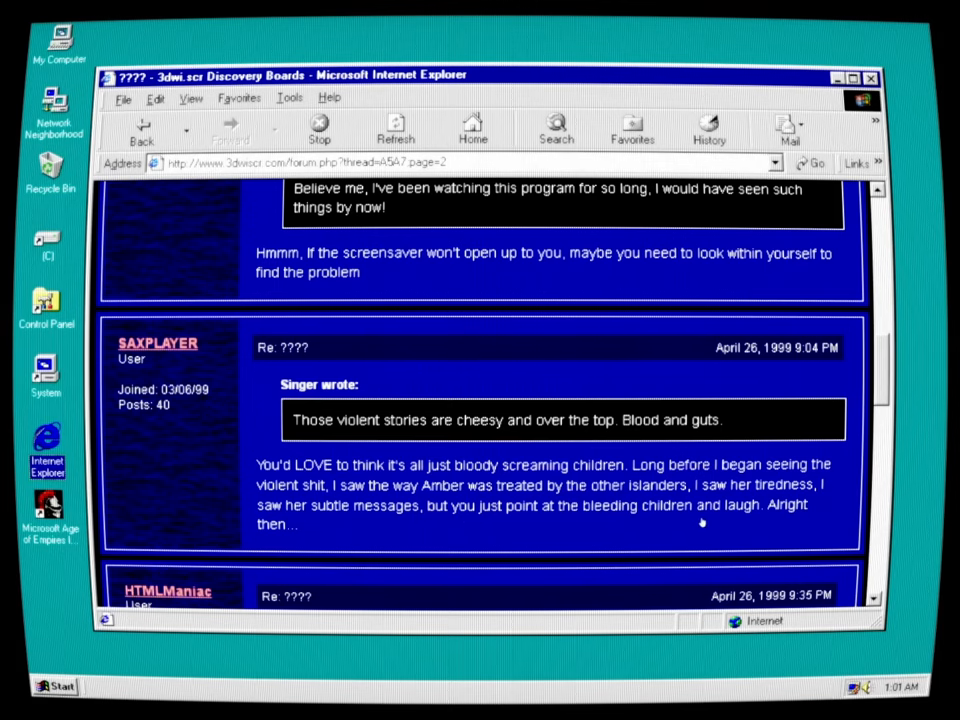
scroll("down", 3)
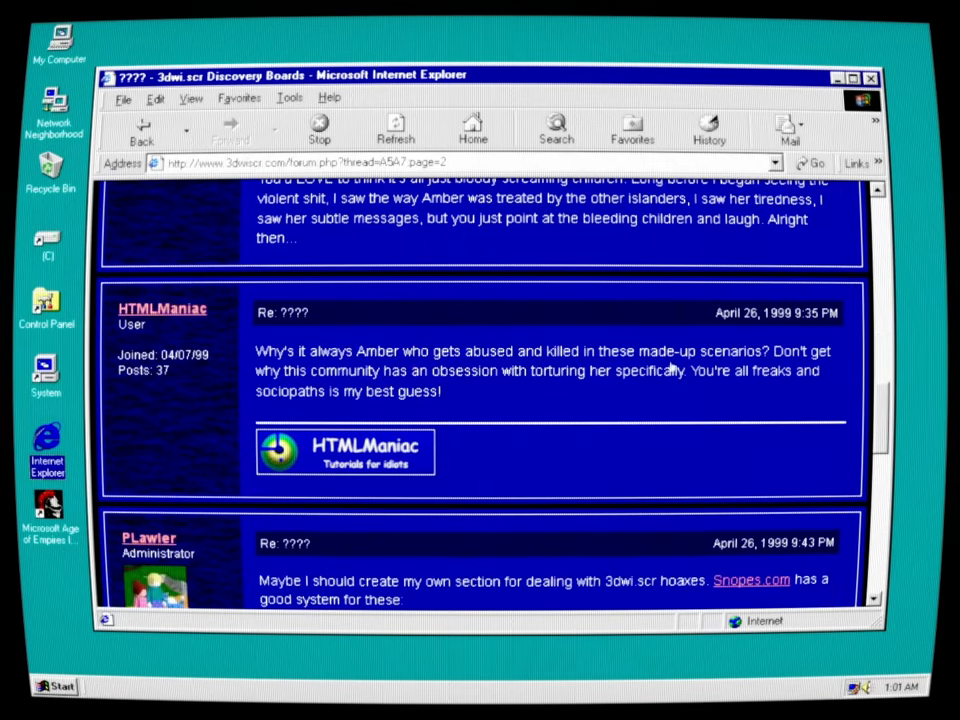
mouse_move(764, 384)
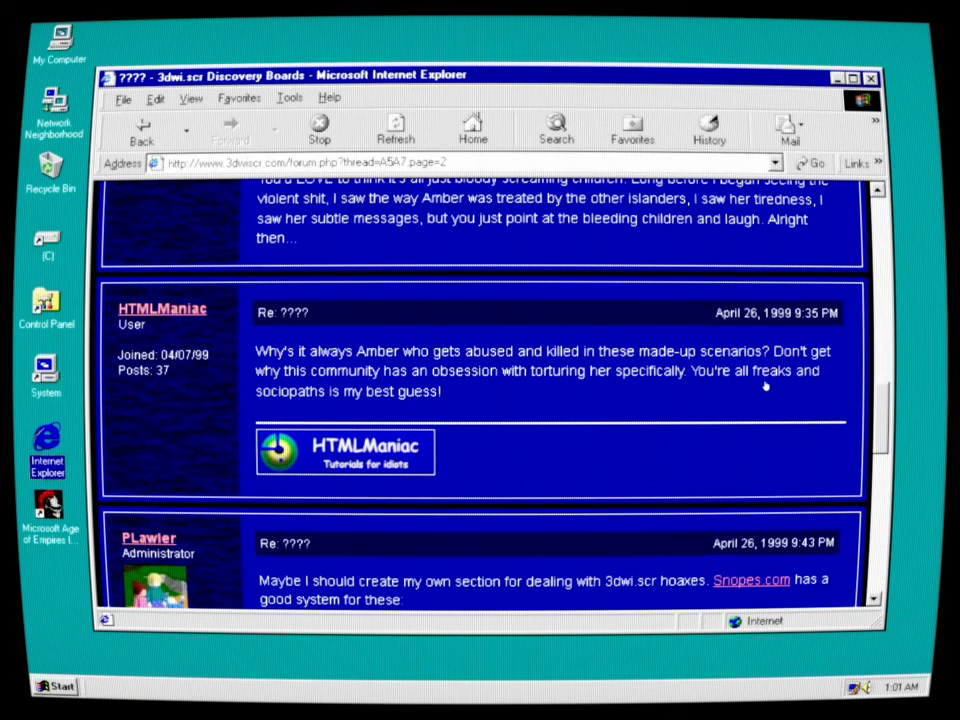
mouse_move(512, 400)
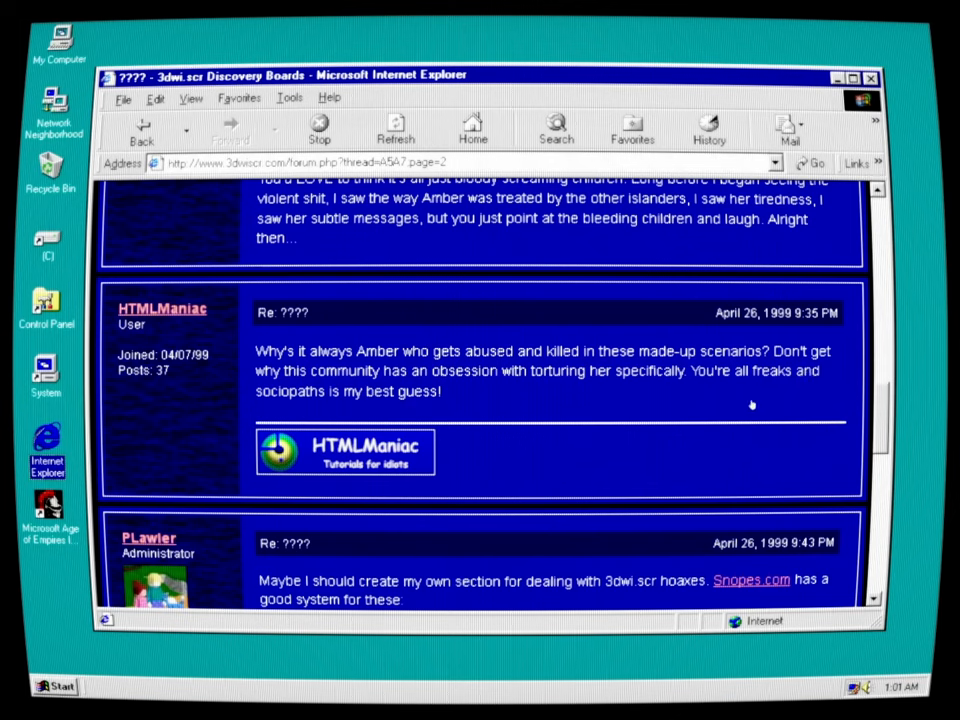
mouse_move(756, 424)
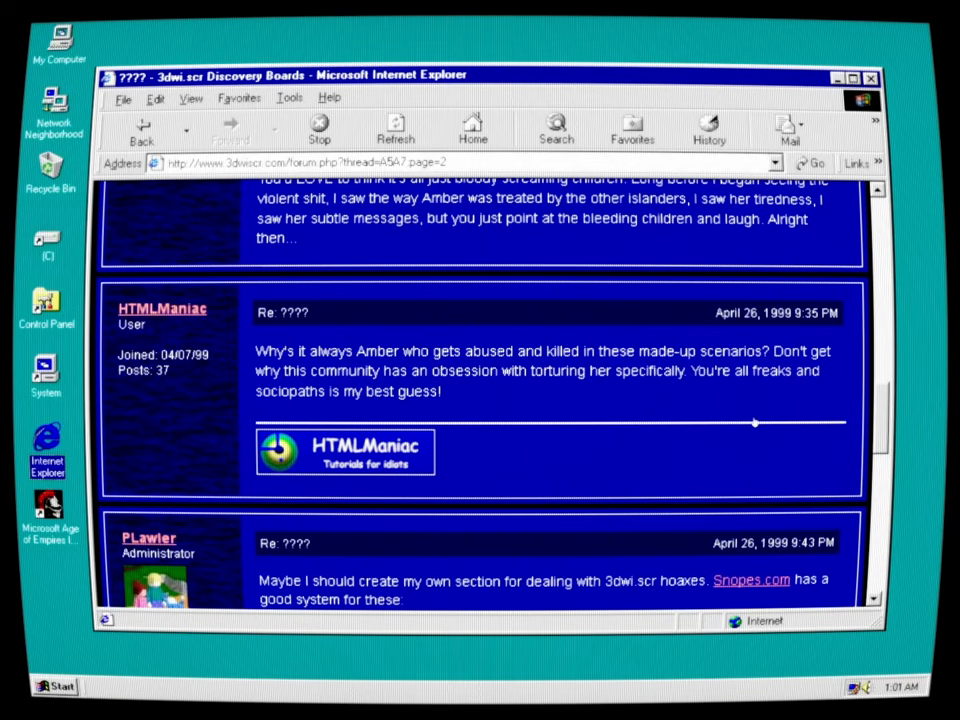
Scroll past PLawler's ratings-key reply to 12pt's reaction to the website's screenshots
scroll("down", 3)
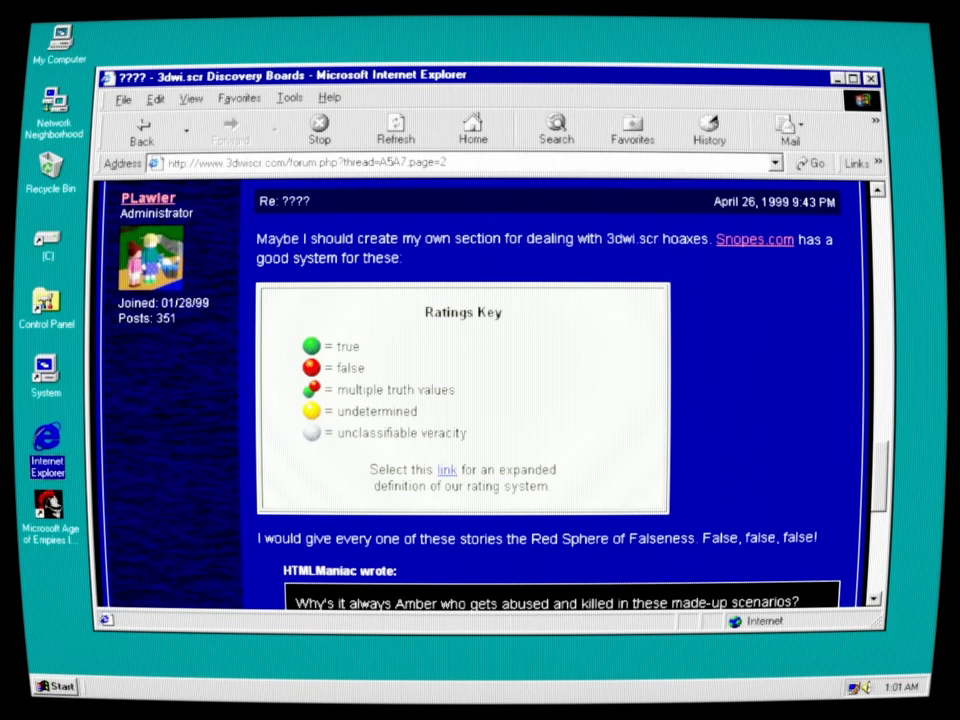
mouse_move(356, 556)
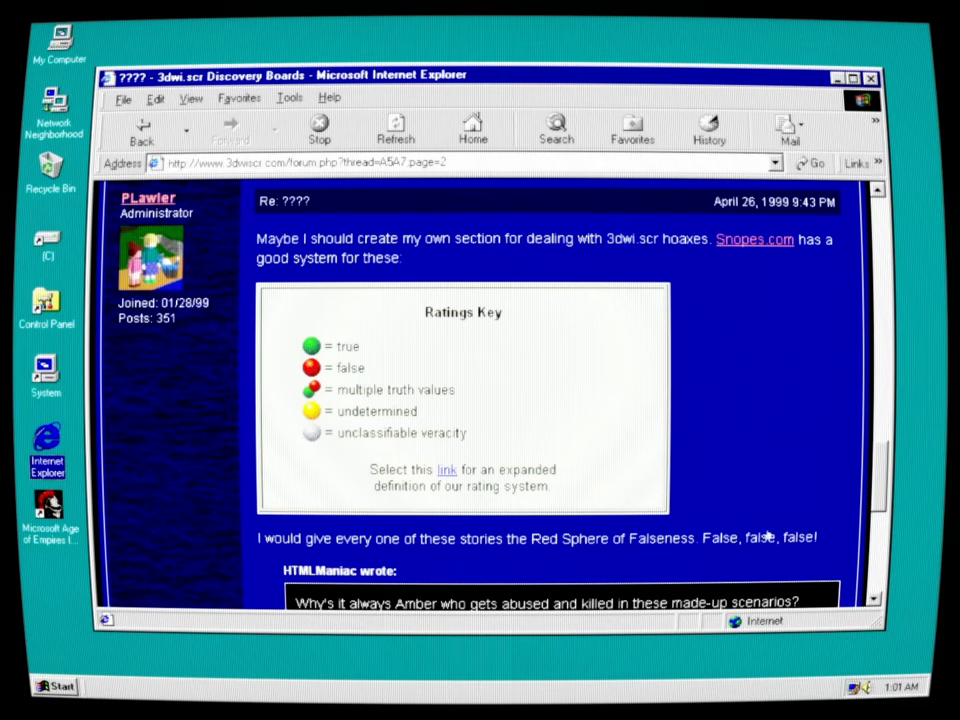
scroll("down", 3)
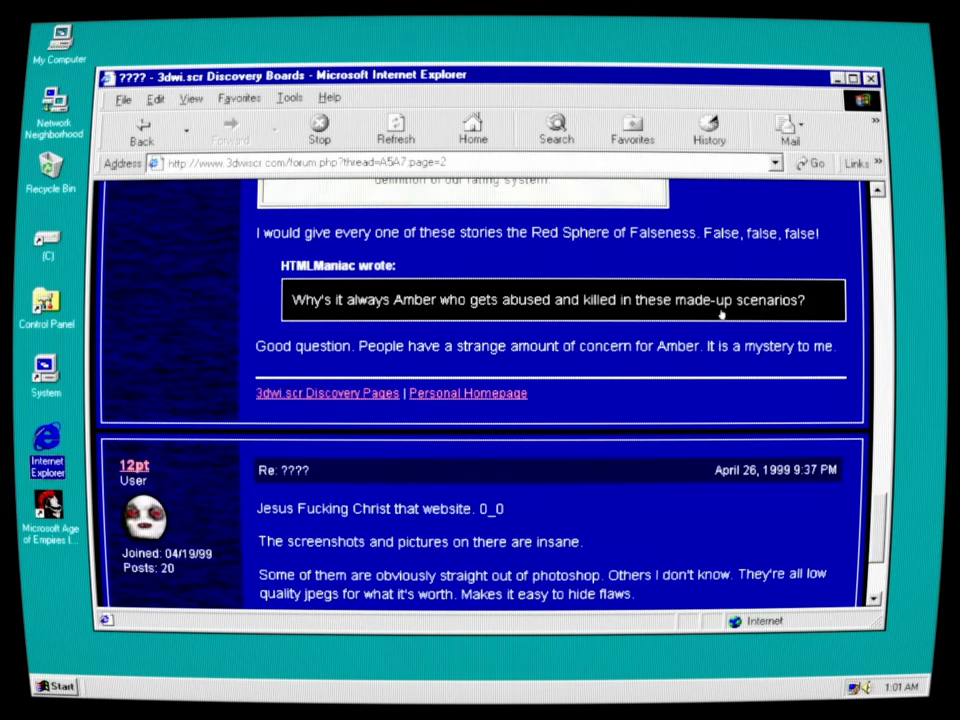
mouse_move(768, 364)
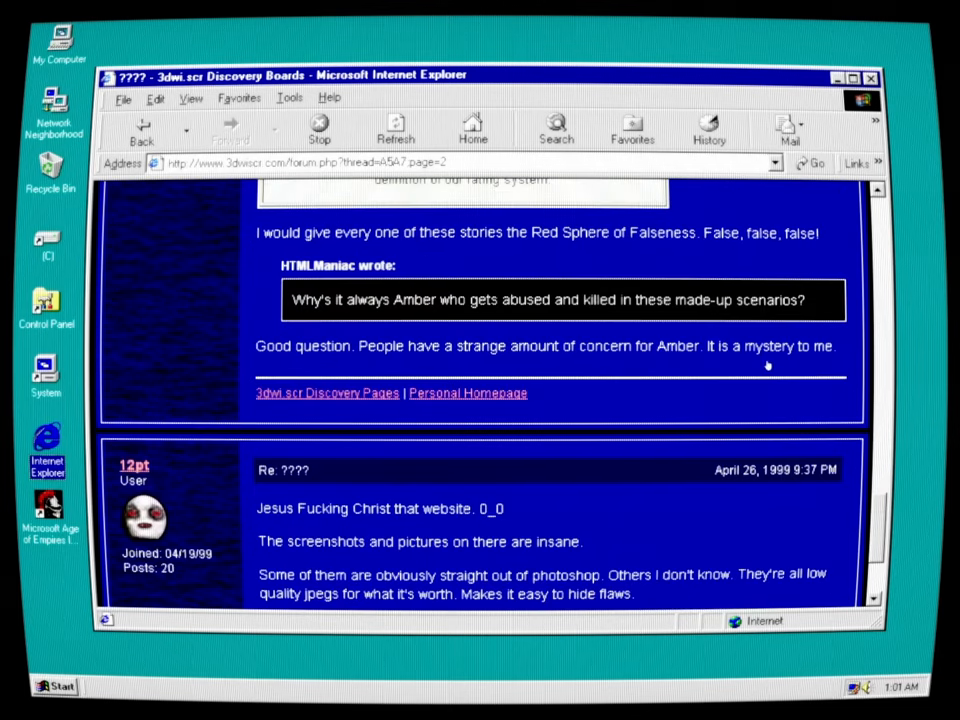
mouse_move(602, 382)
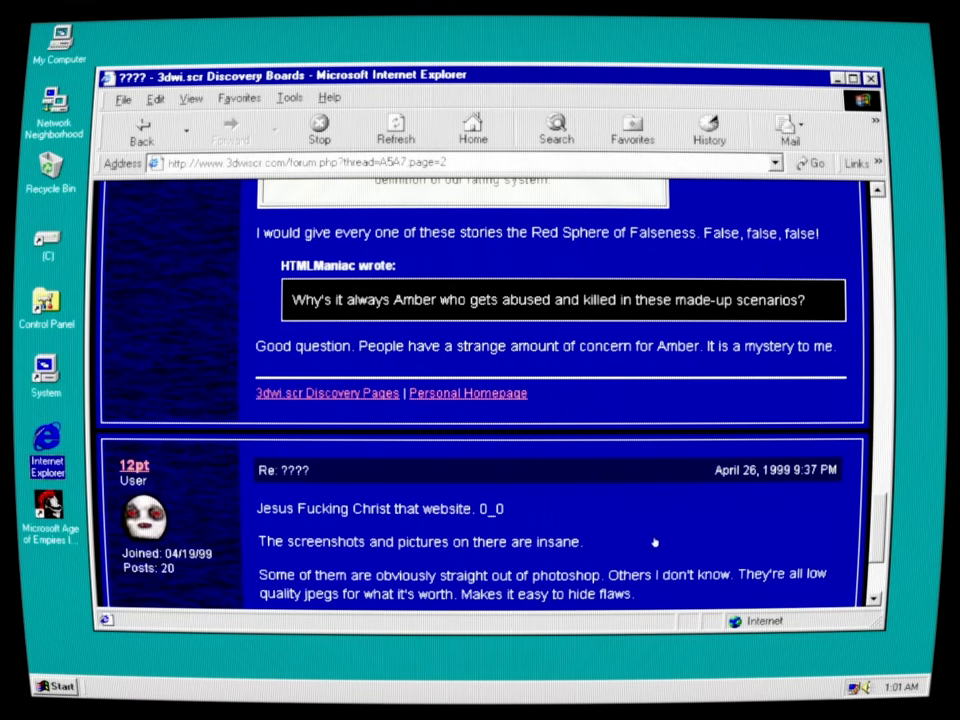
mouse_move(718, 540)
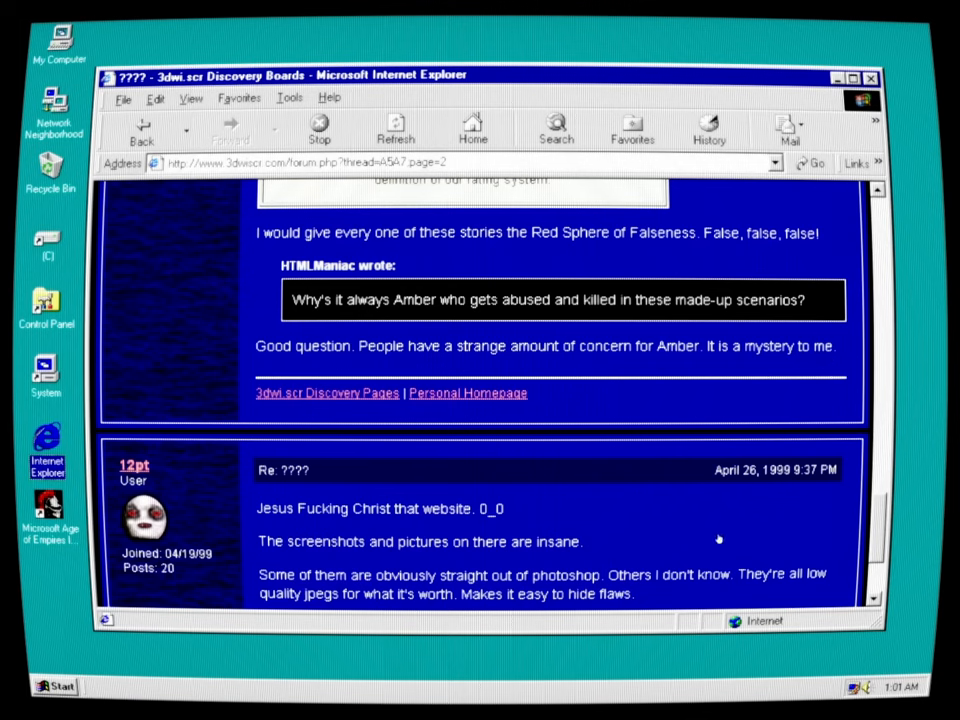
mouse_move(672, 552)
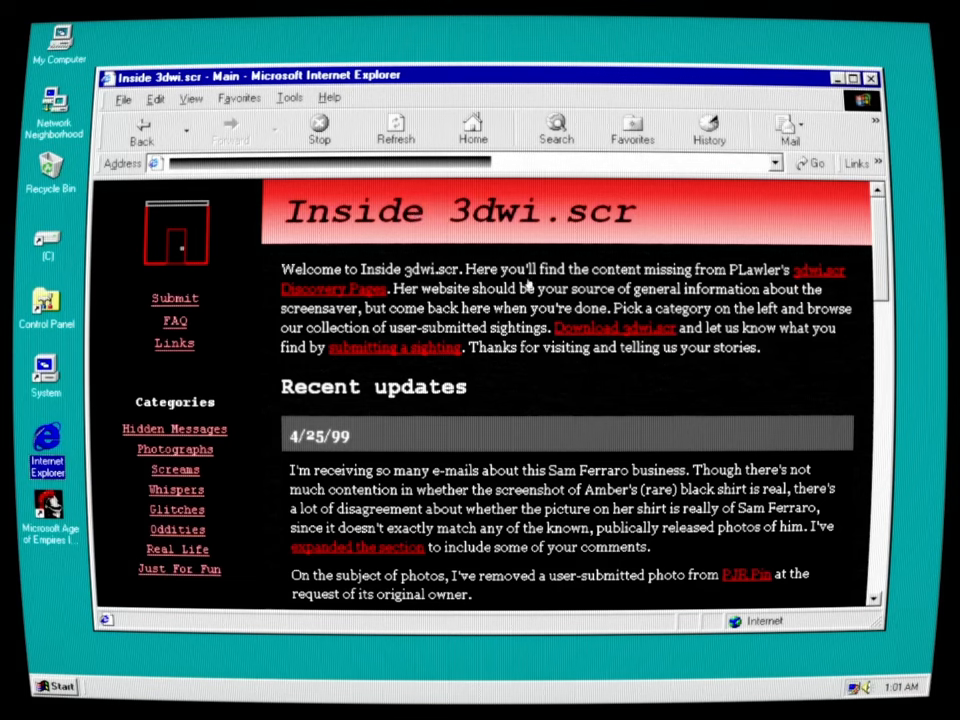
mouse_move(620, 322)
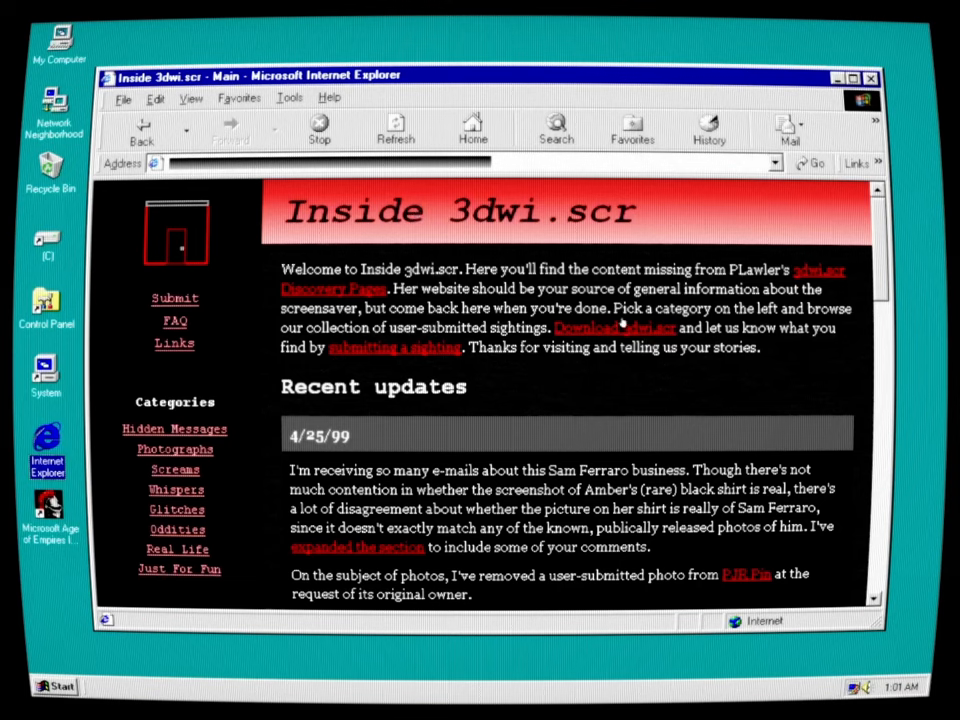
mouse_move(710, 304)
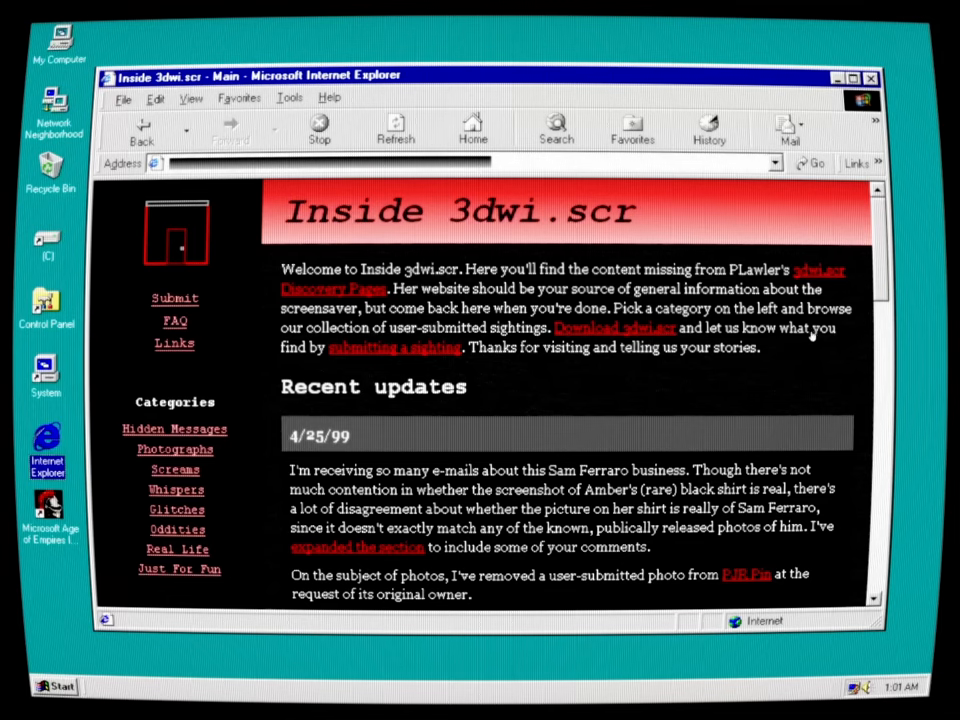
mouse_move(488, 330)
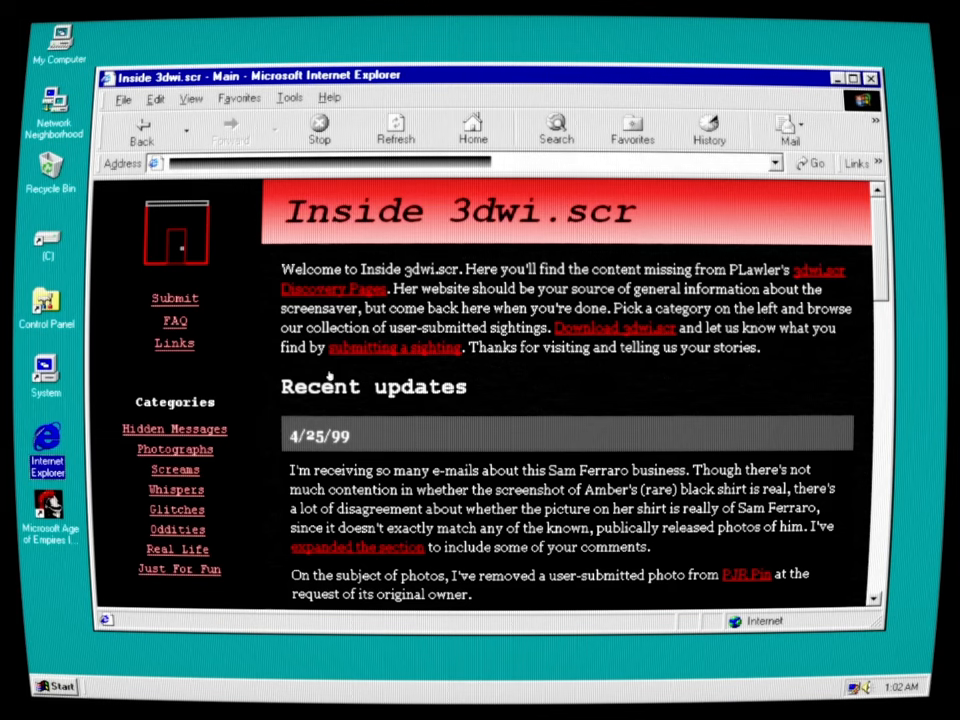
mouse_move(584, 348)
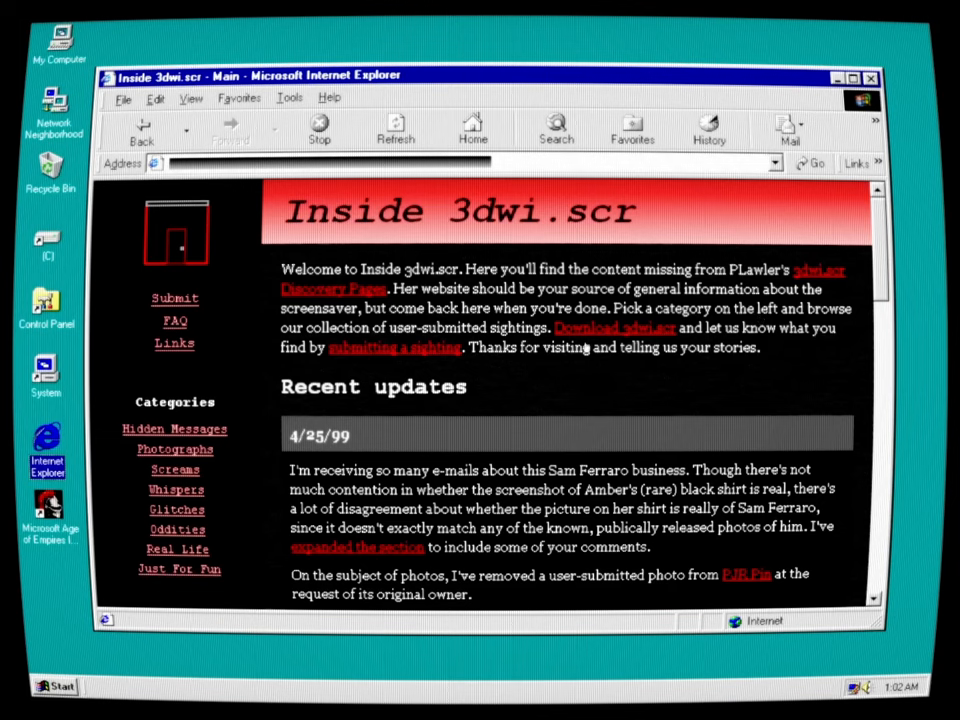
mouse_move(768, 352)
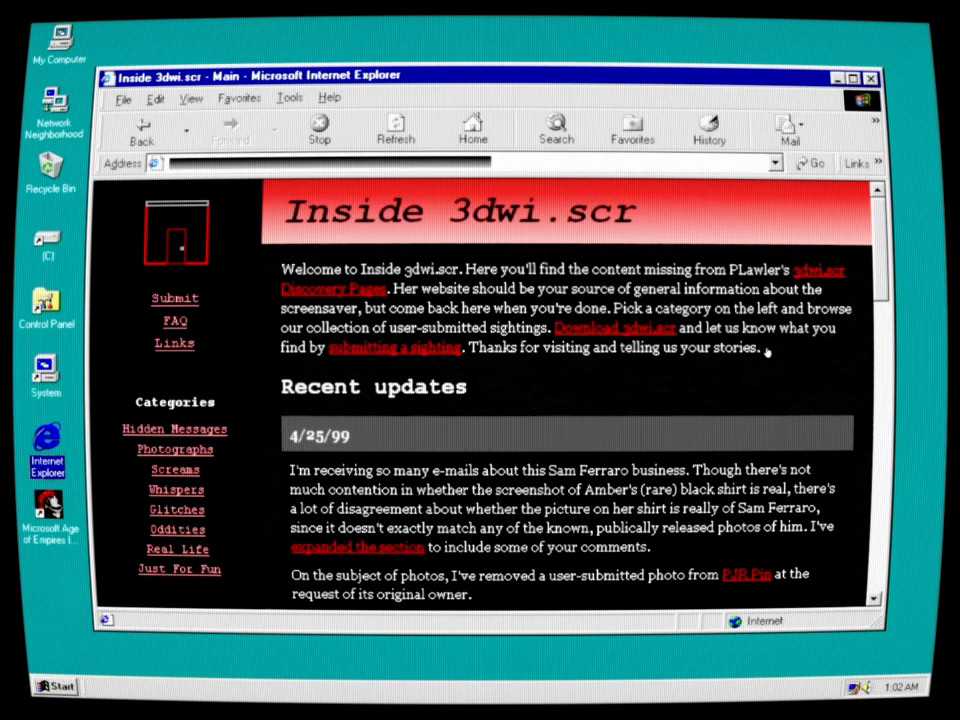
mouse_move(710, 376)
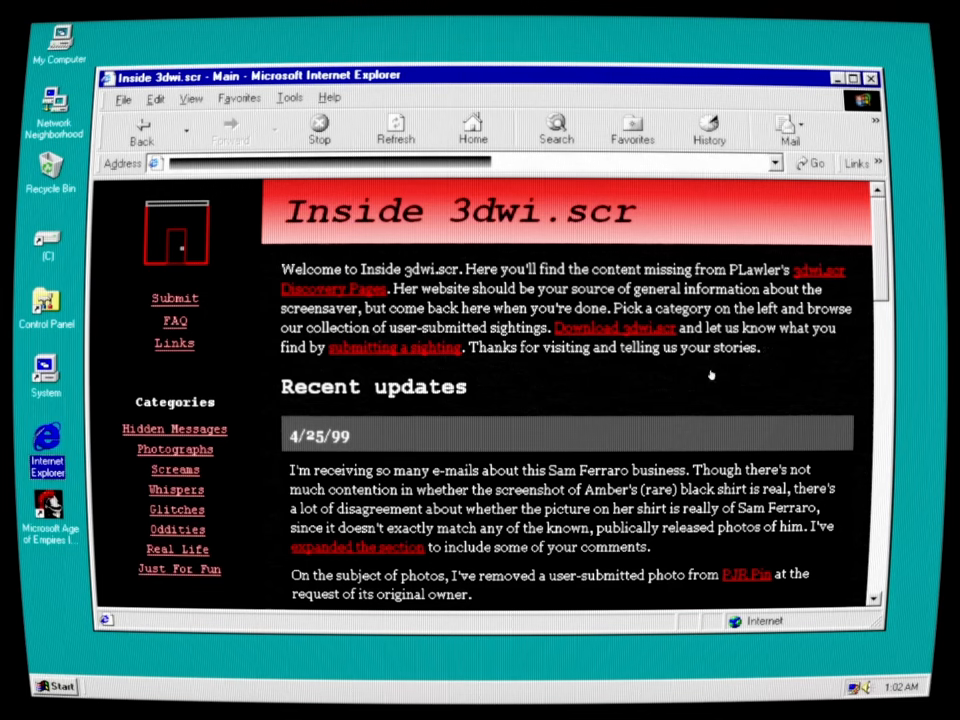
mouse_move(660, 388)
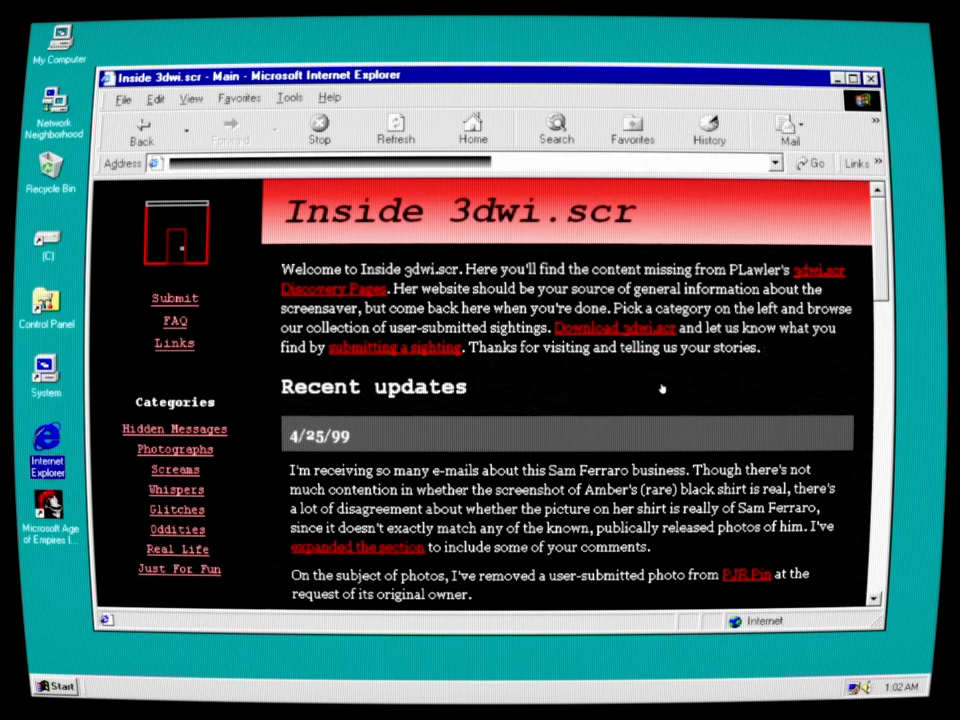
mouse_move(396, 488)
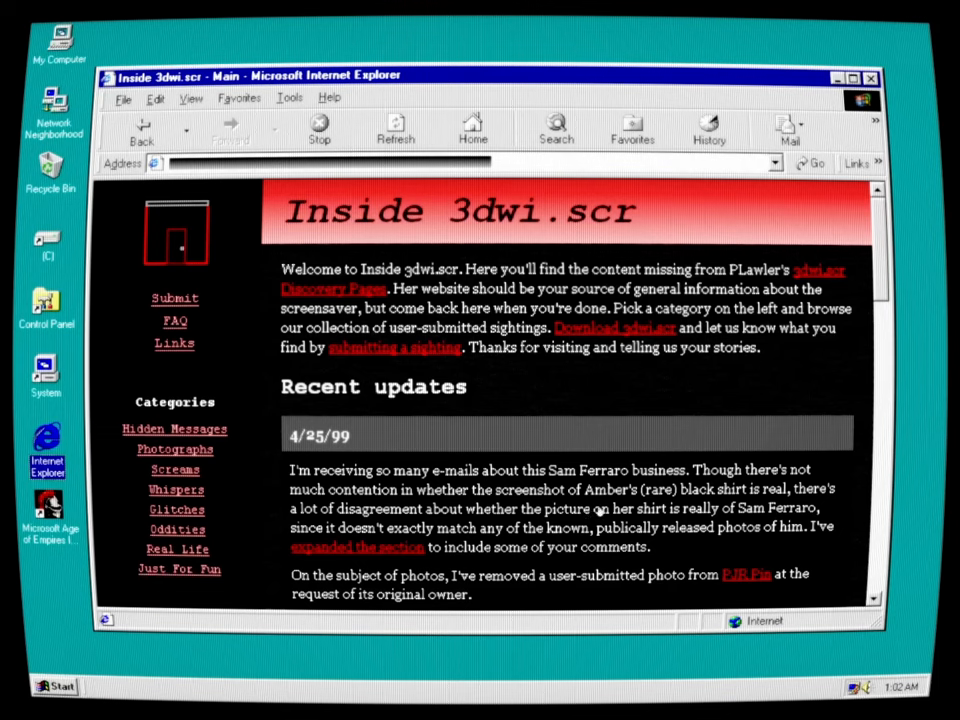
mouse_move(410, 540)
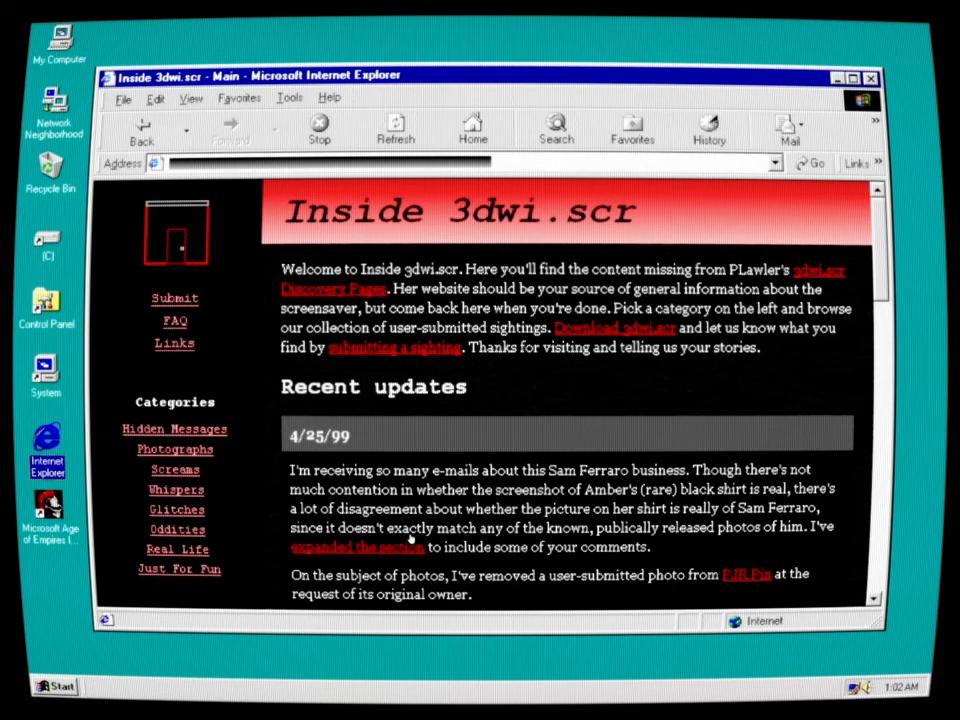
mouse_move(720, 524)
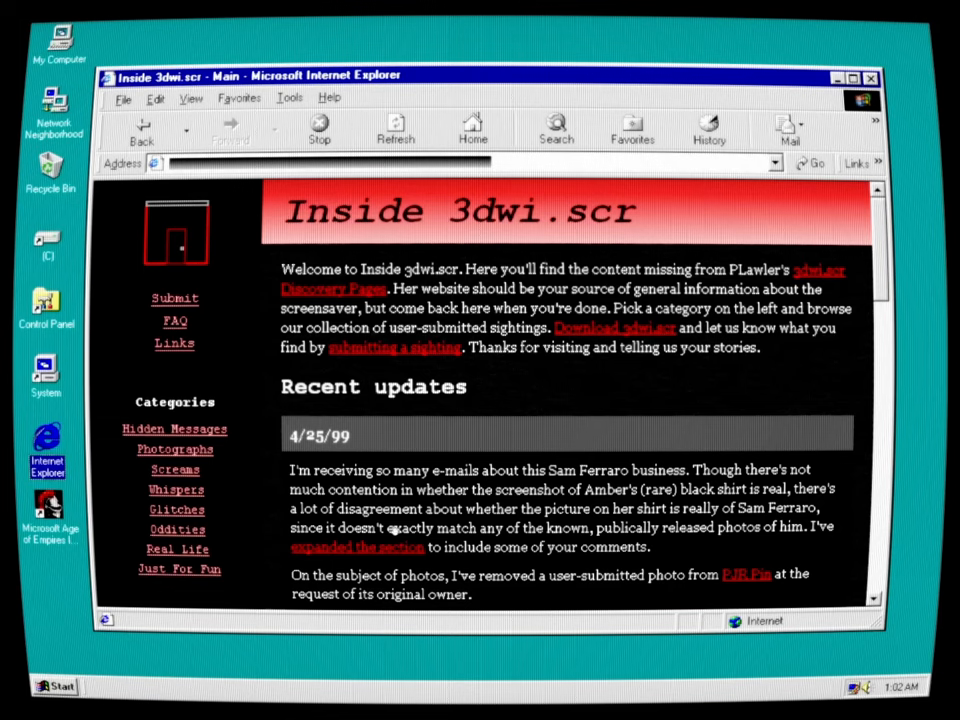
mouse_move(700, 560)
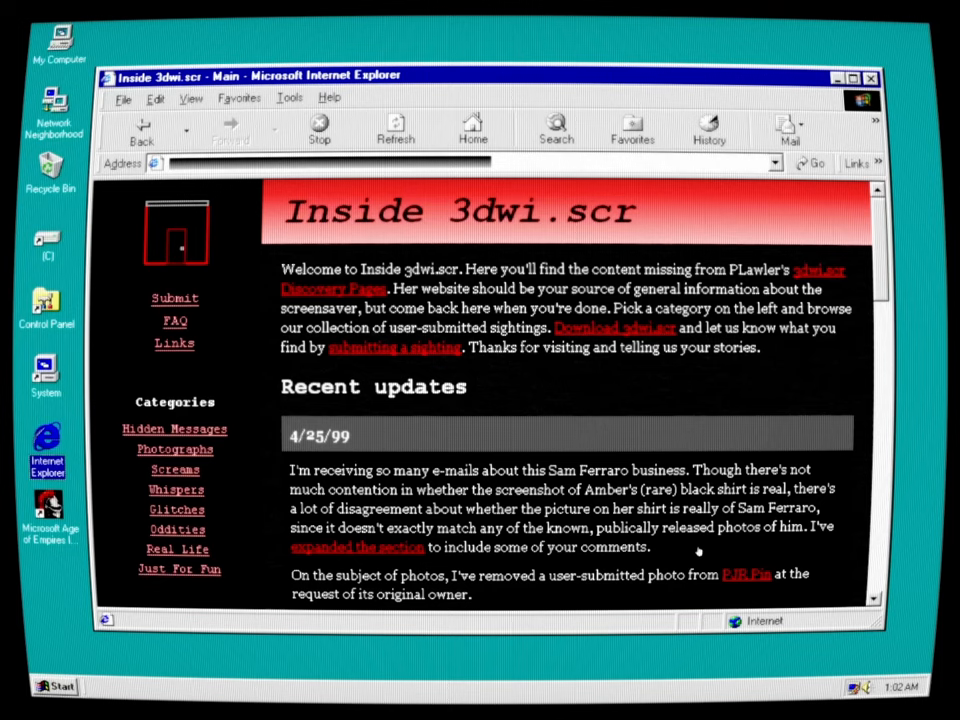
scroll("down", 3)
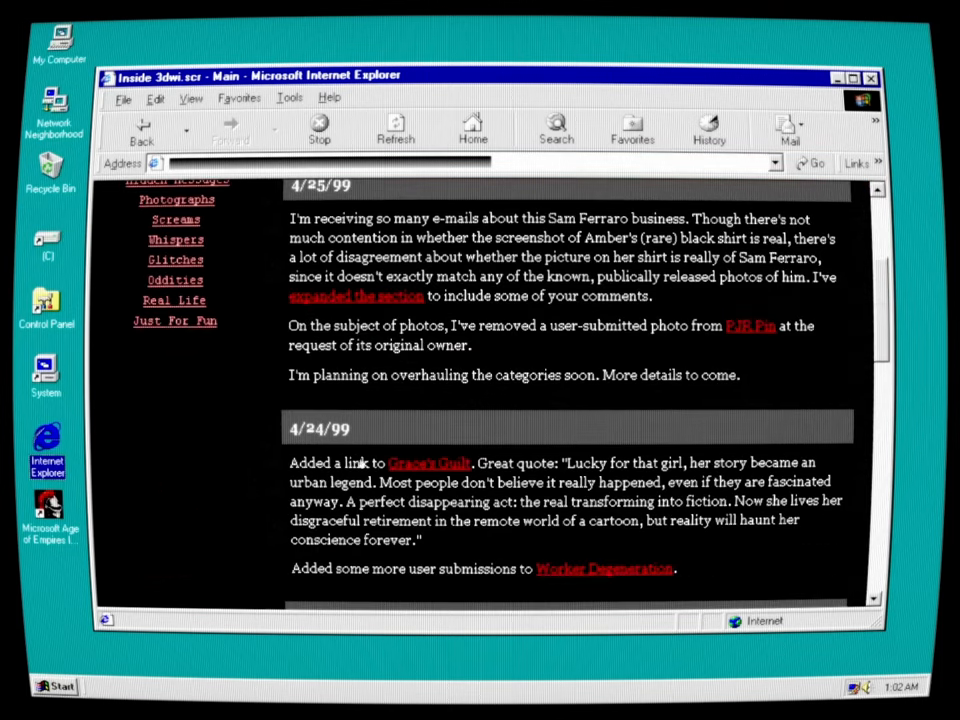
mouse_move(476, 496)
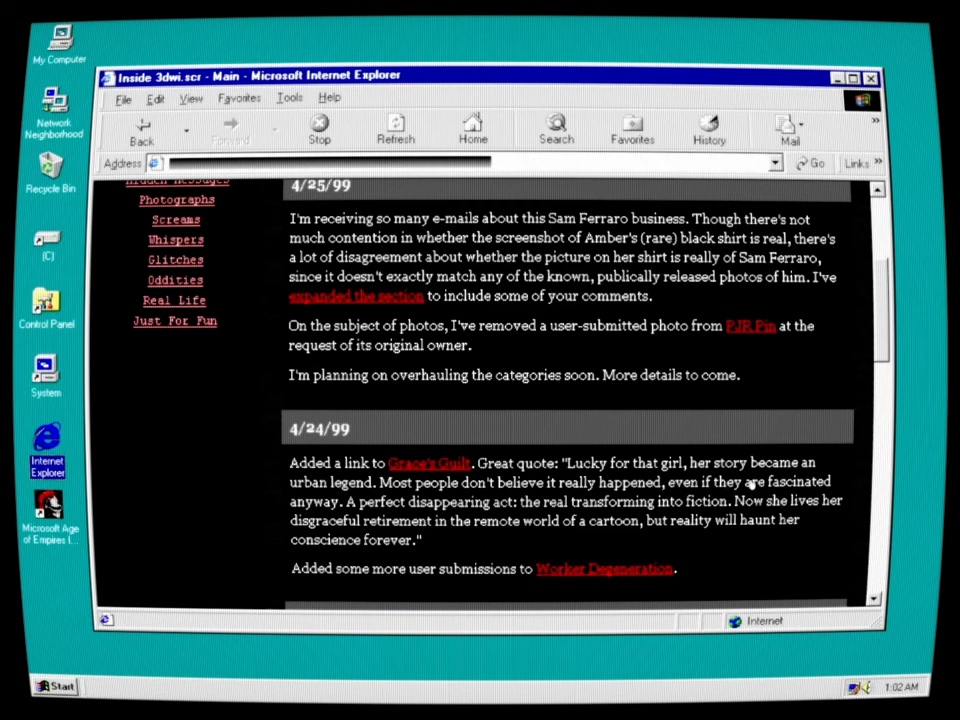
mouse_move(684, 464)
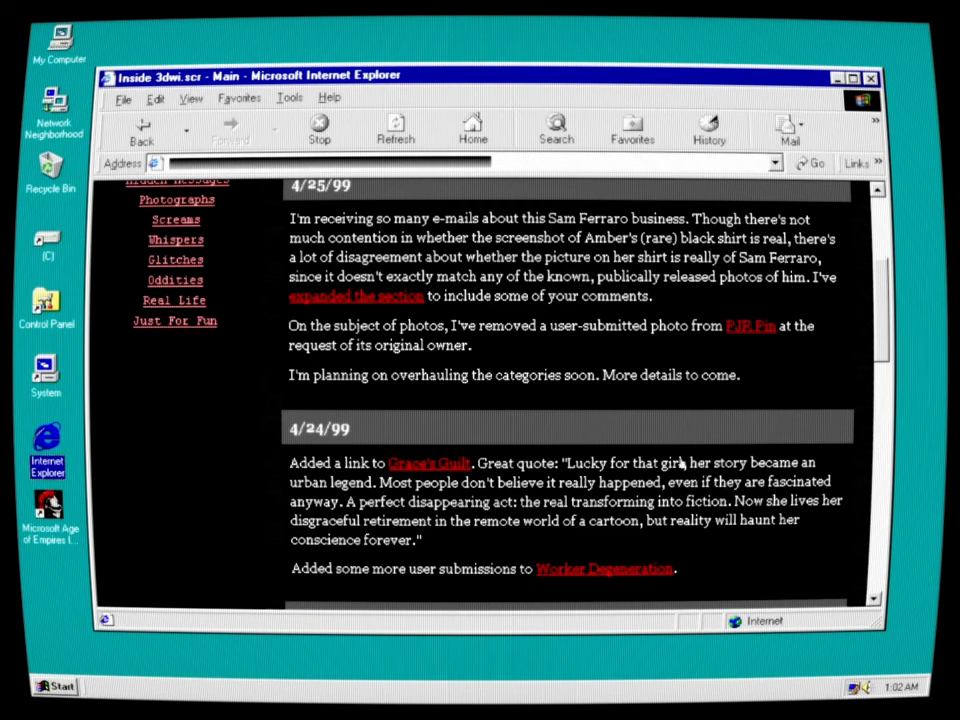
mouse_move(350, 520)
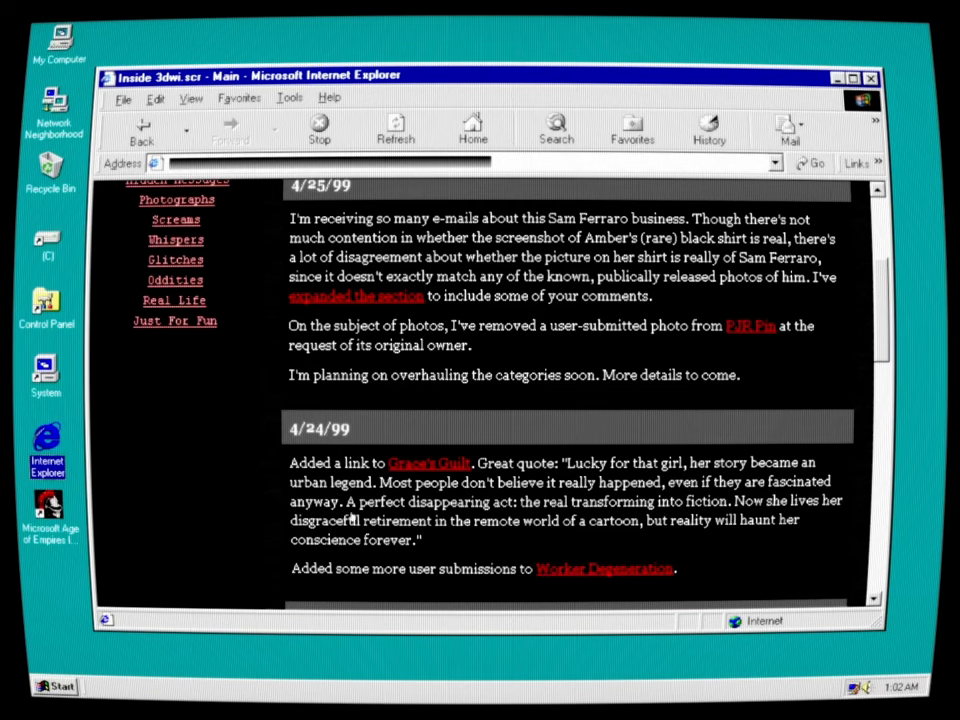
mouse_move(760, 538)
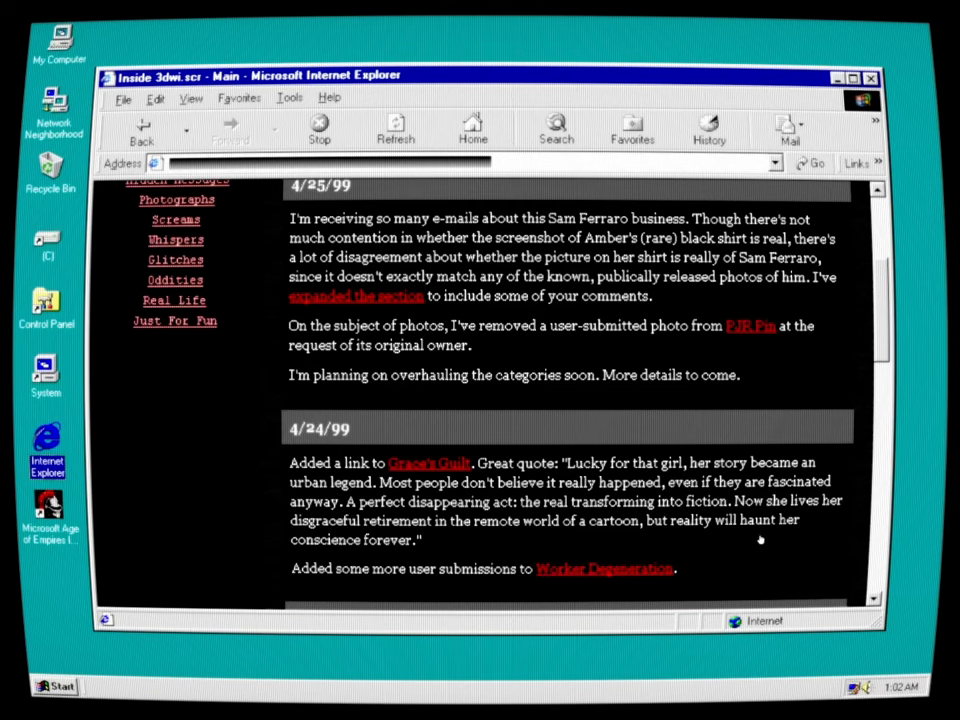
mouse_move(788, 564)
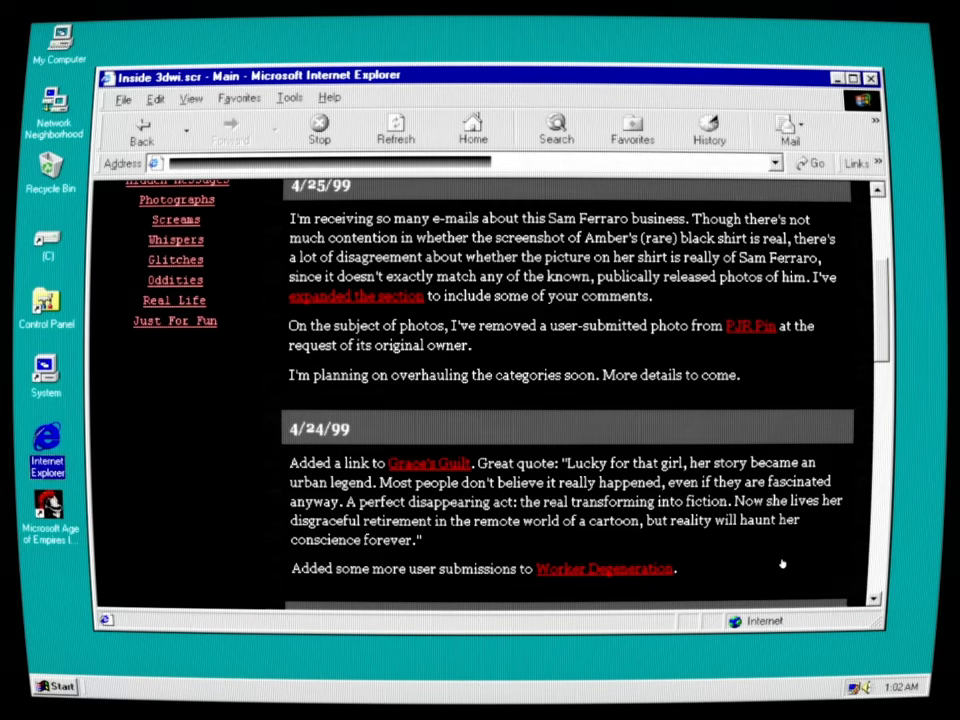
mouse_move(768, 562)
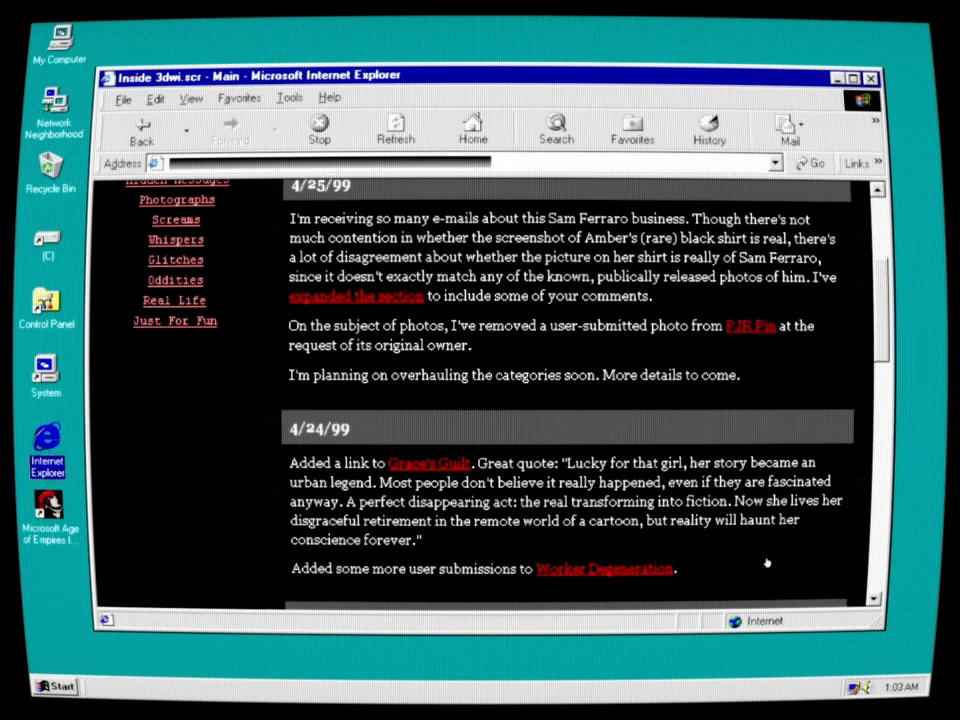
mouse_move(740, 560)
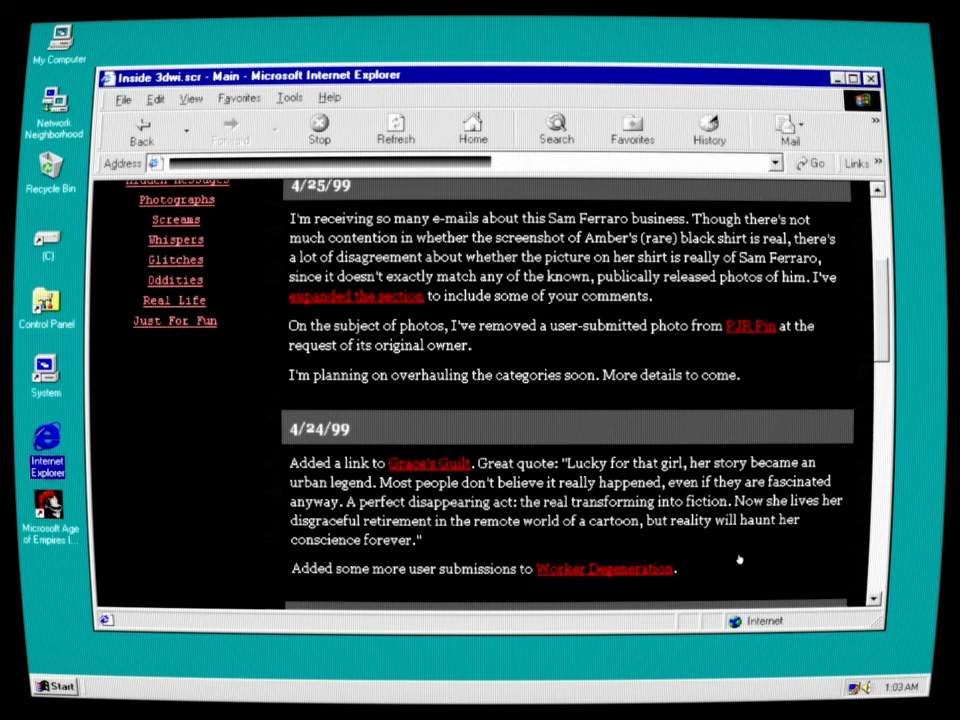
mouse_move(484, 580)
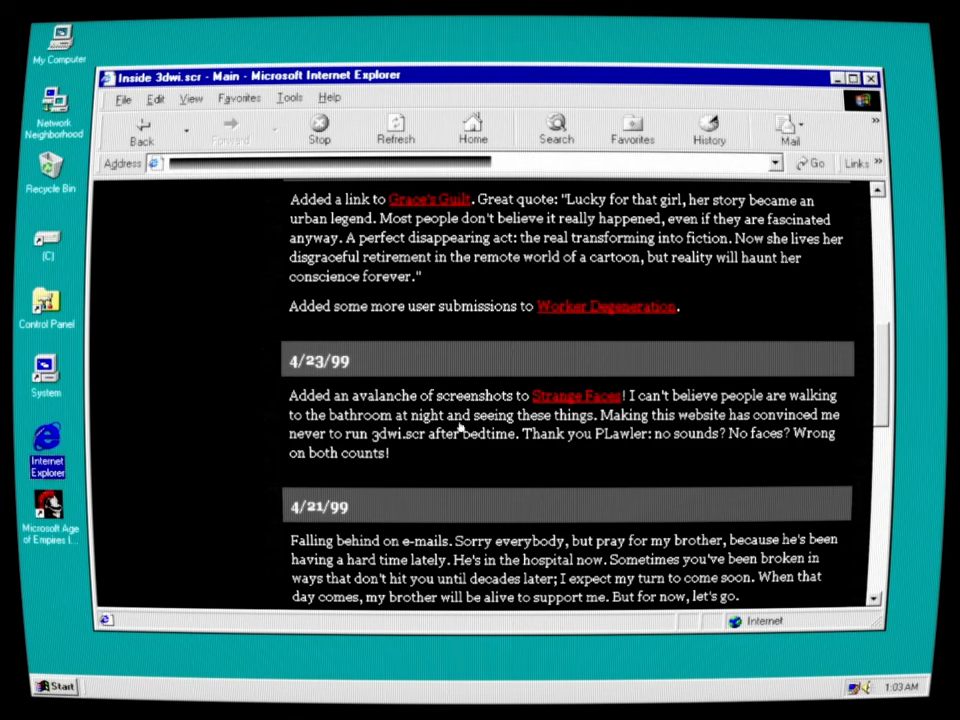
mouse_move(596, 432)
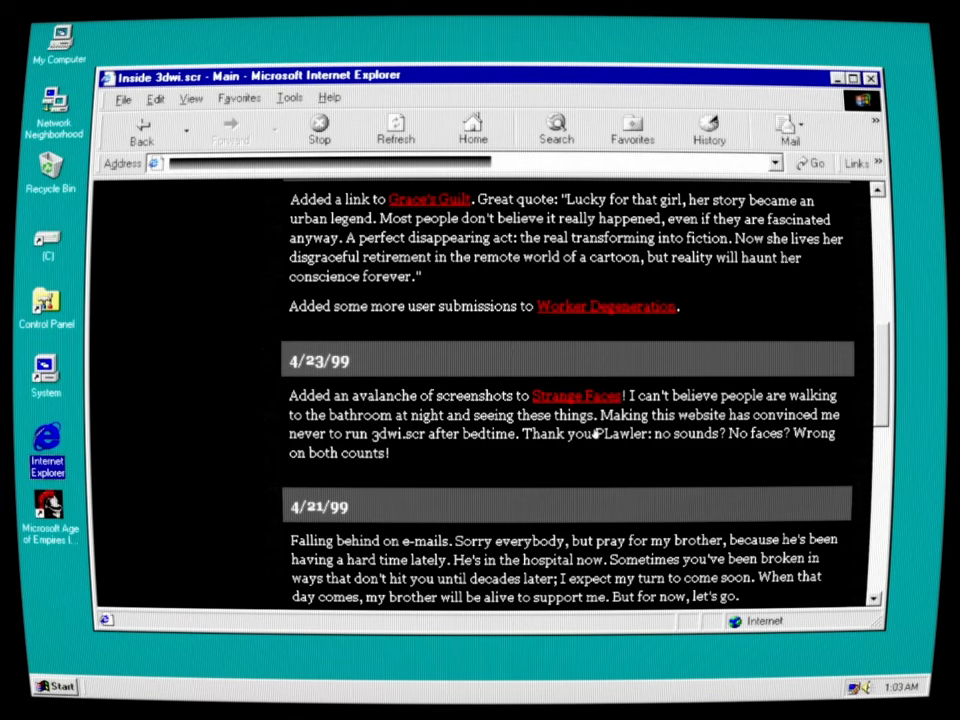
mouse_move(442, 448)
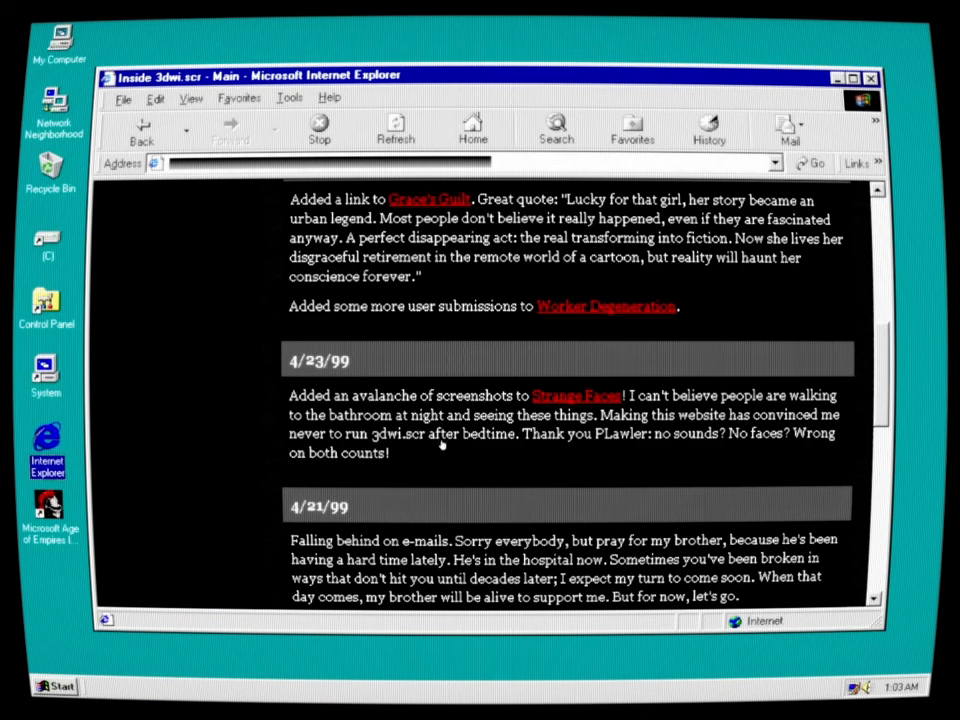
mouse_move(612, 450)
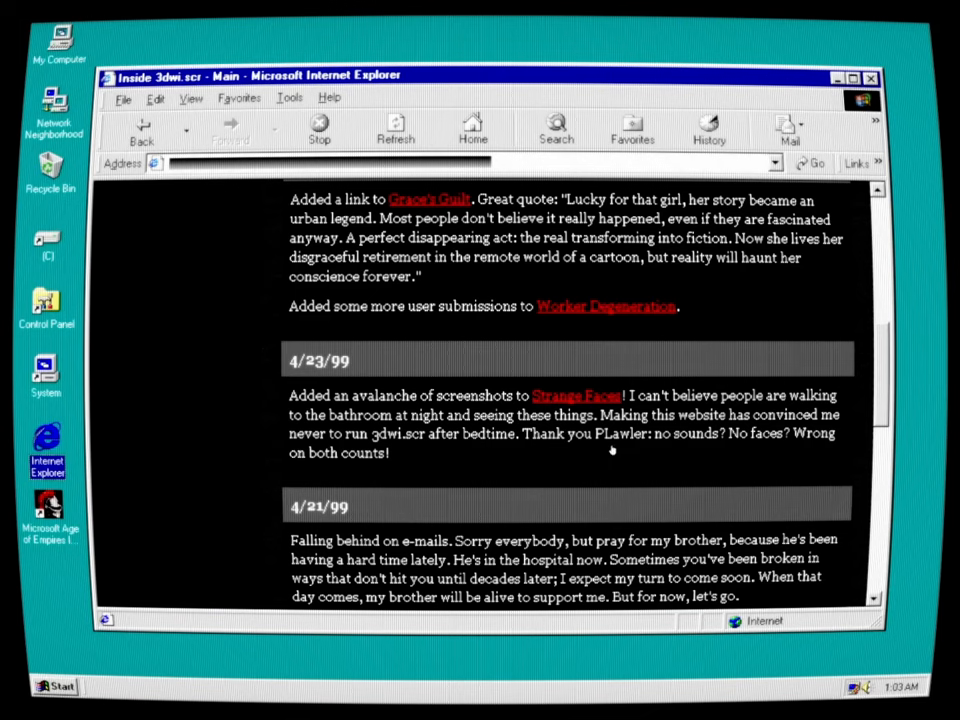
mouse_move(676, 460)
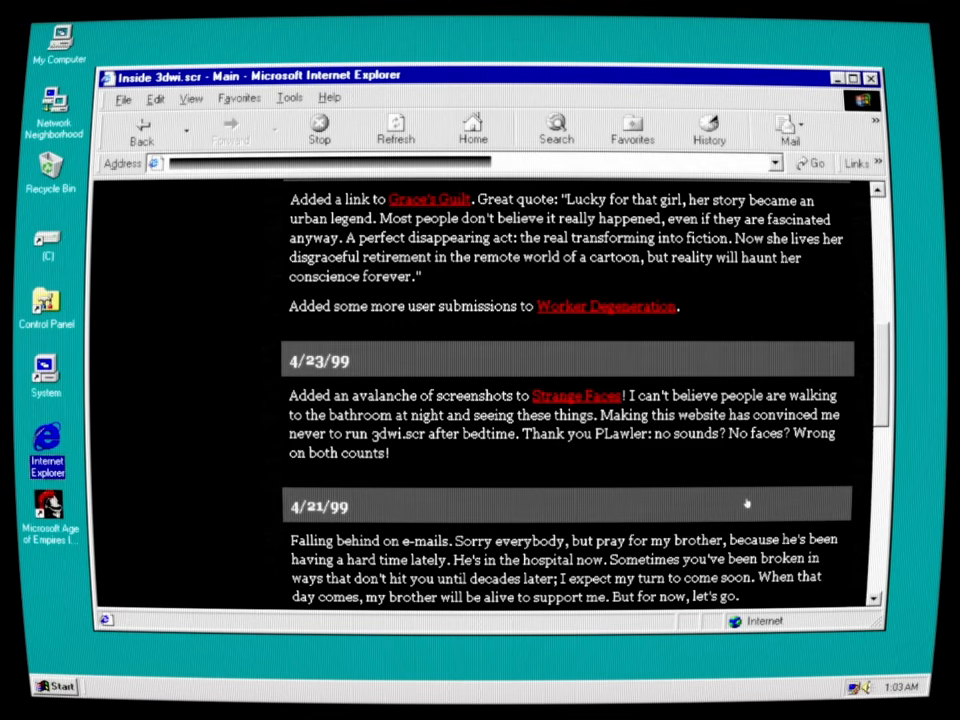
mouse_move(544, 510)
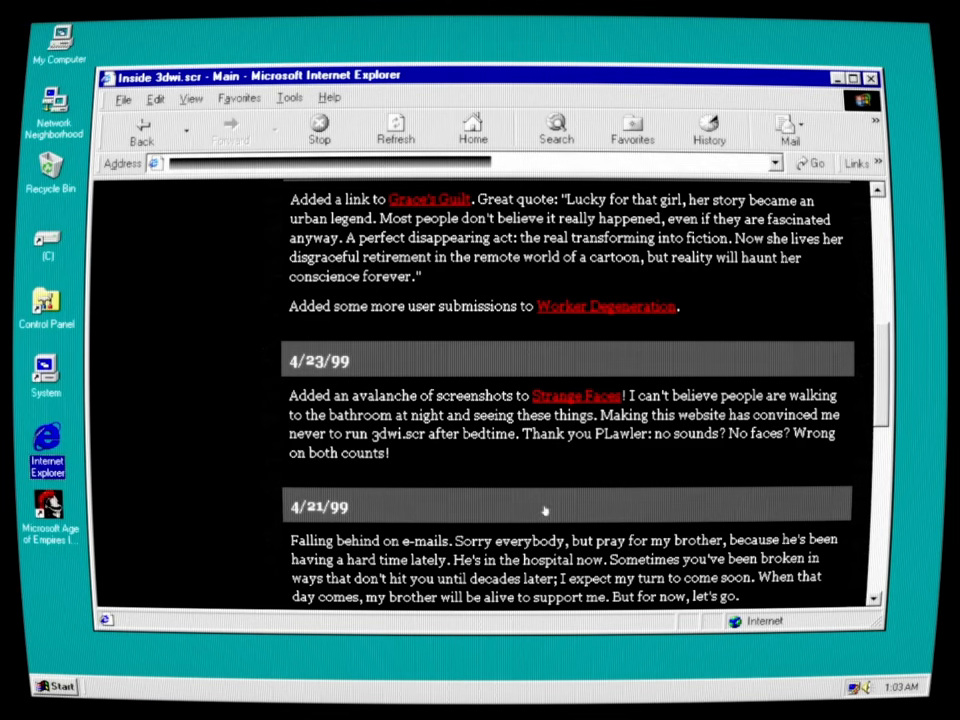
mouse_move(764, 580)
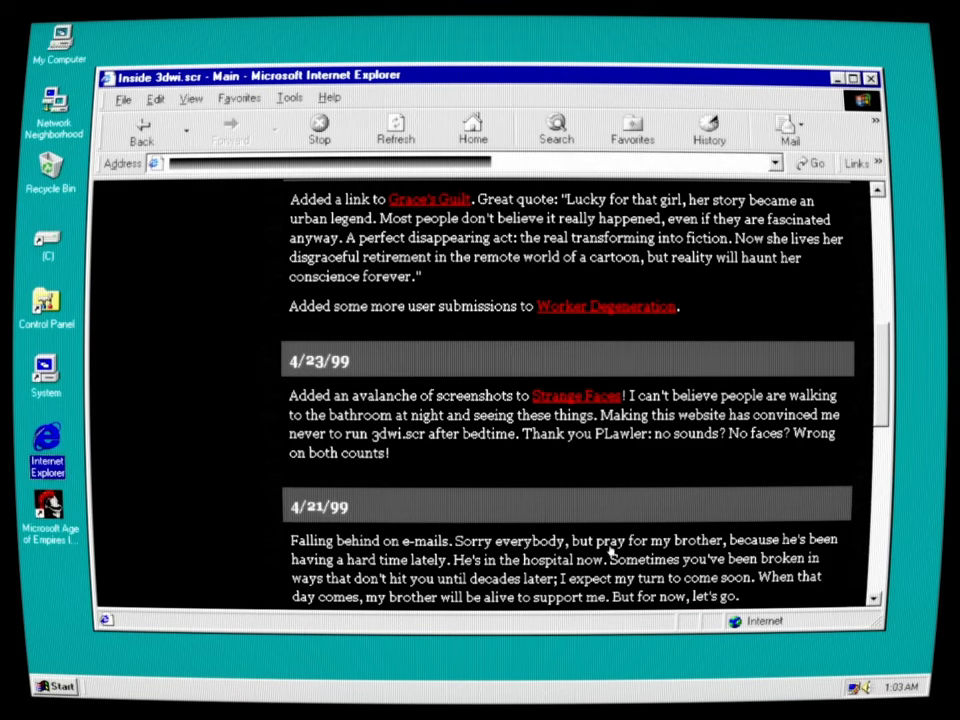
mouse_move(536, 490)
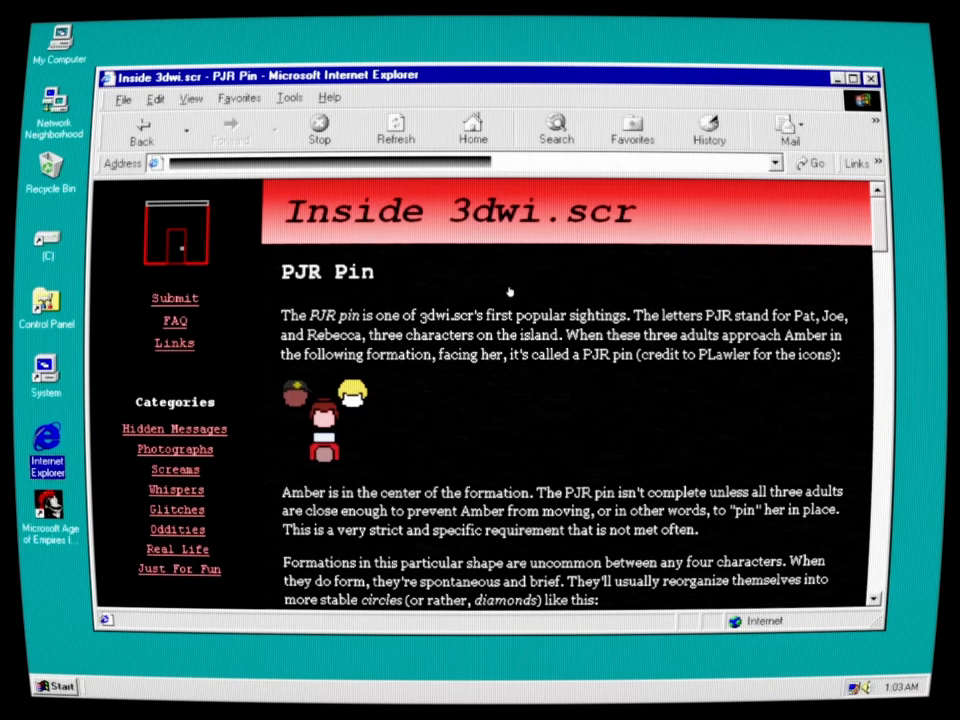
mouse_move(528, 396)
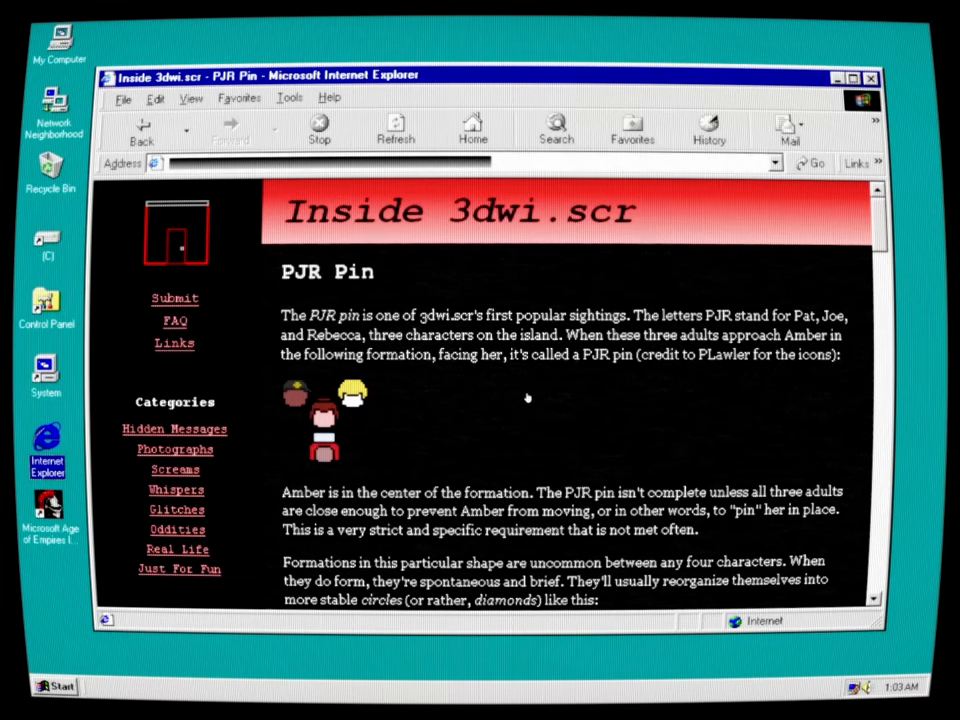
mouse_move(756, 388)
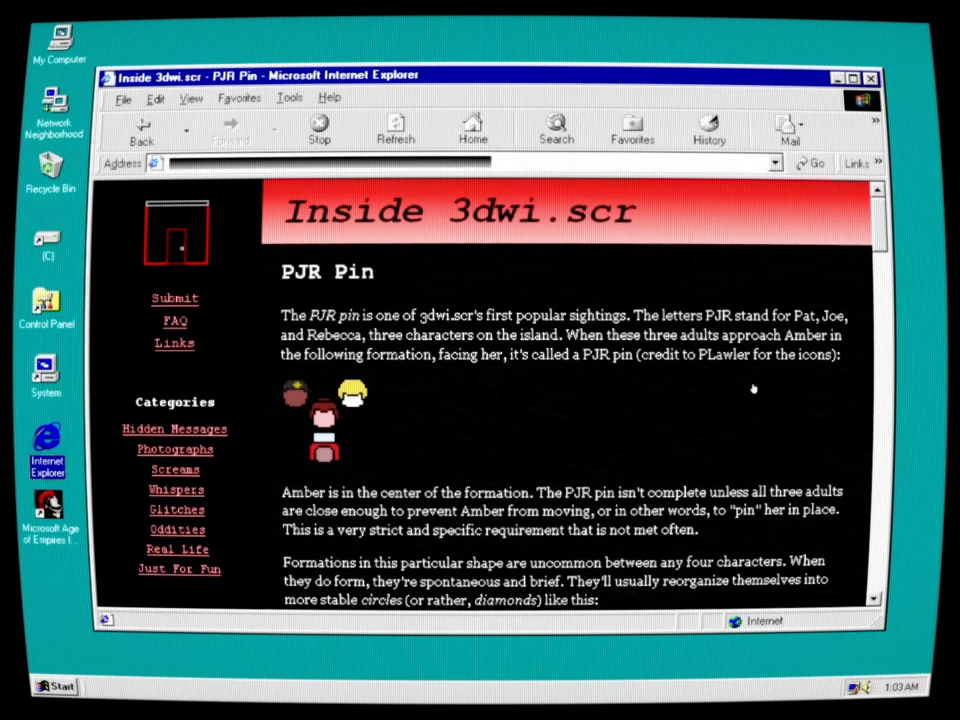
mouse_move(304, 368)
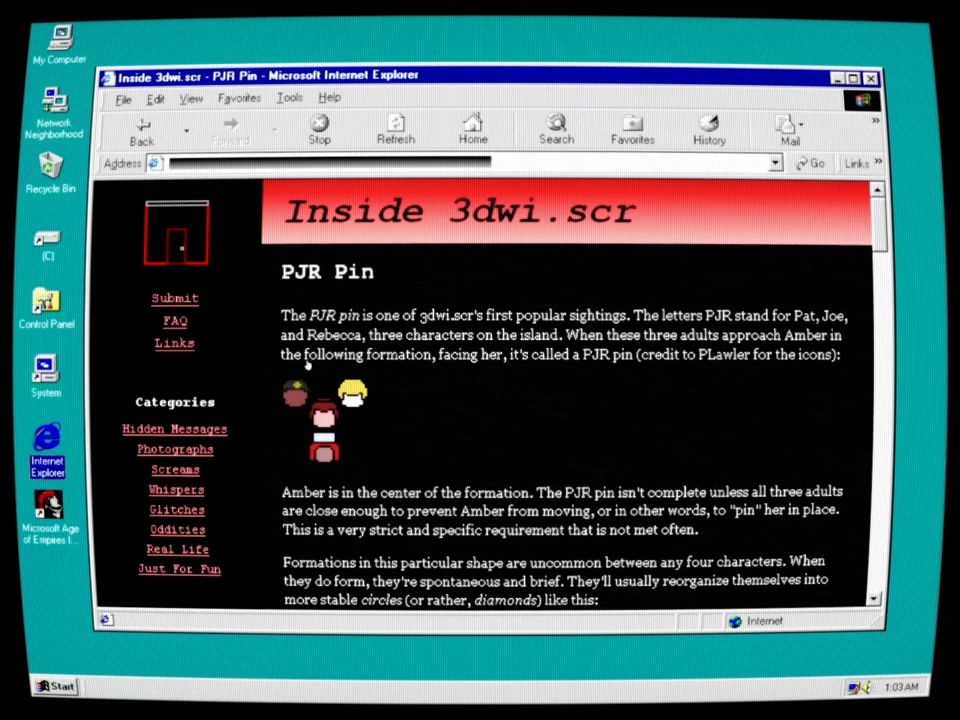
mouse_move(562, 388)
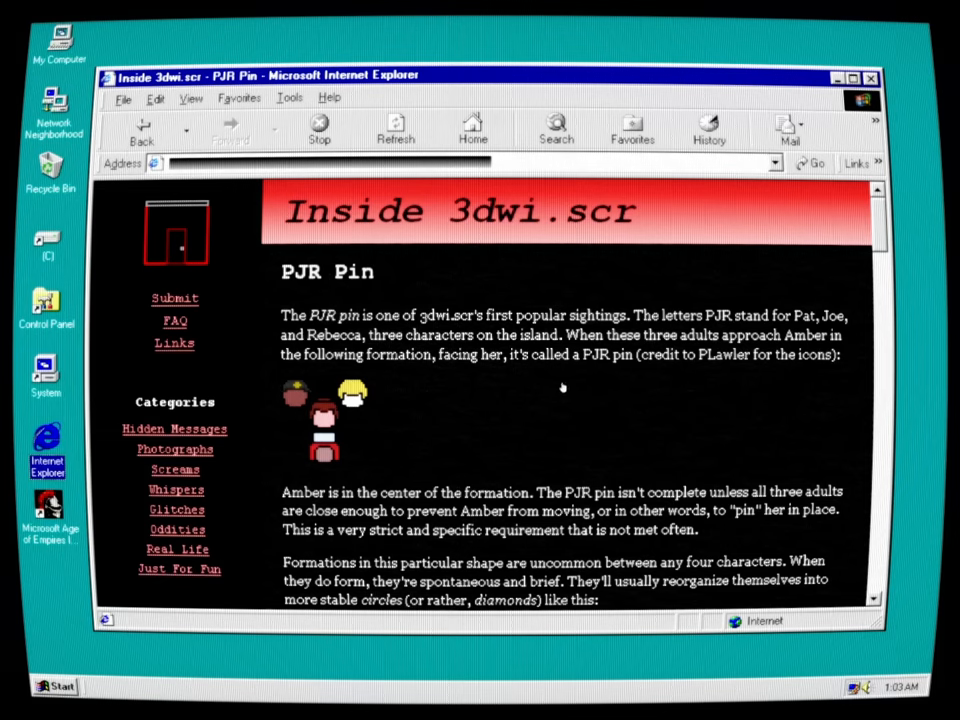
mouse_move(576, 388)
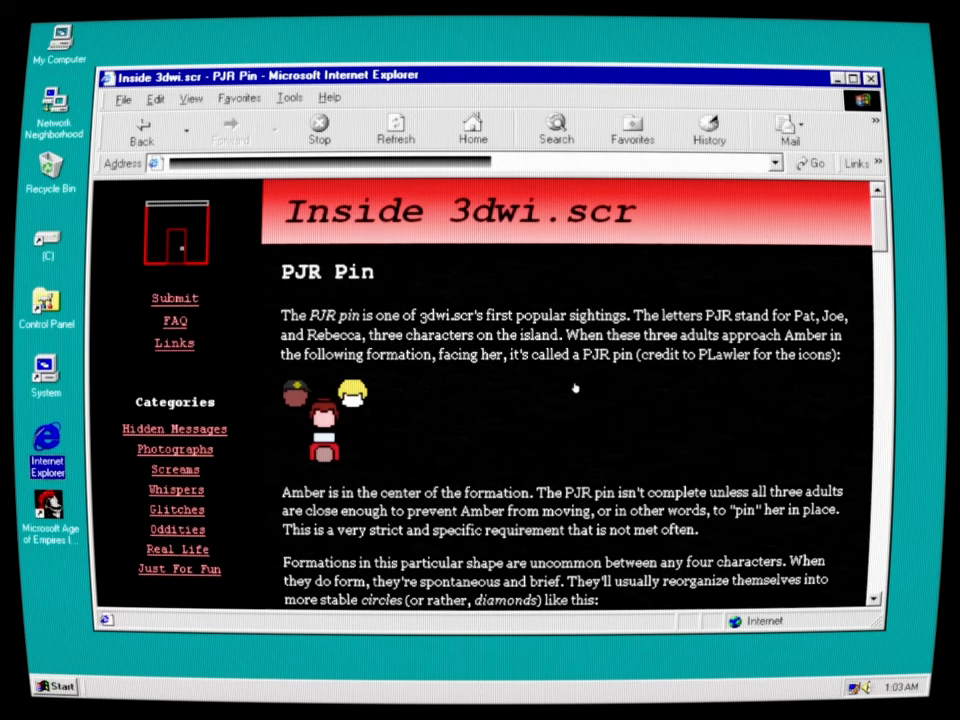
mouse_move(568, 384)
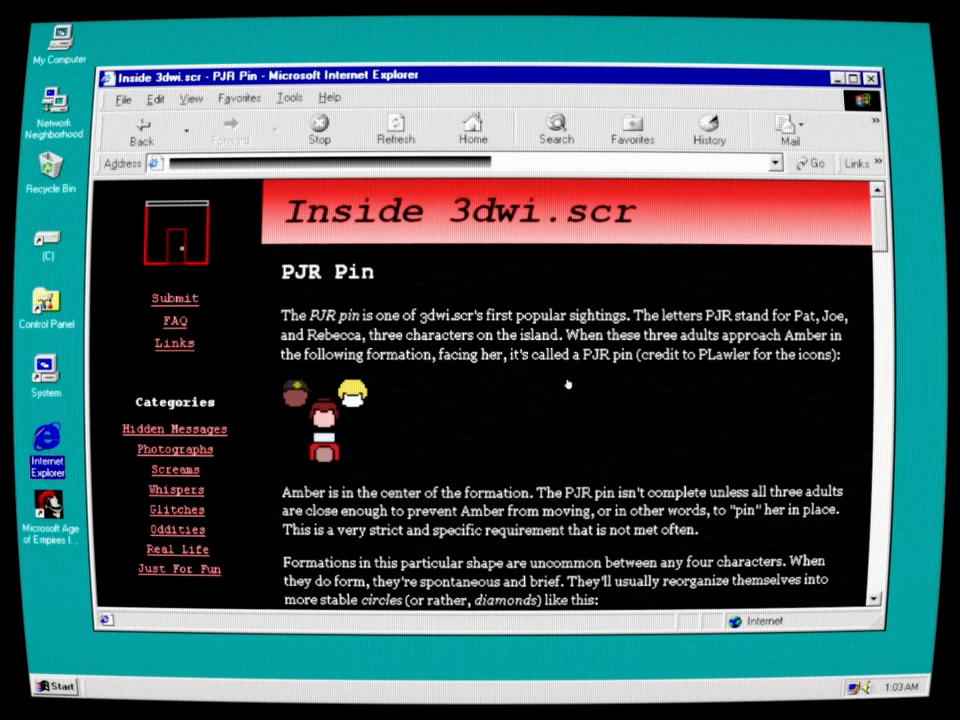
mouse_move(824, 404)
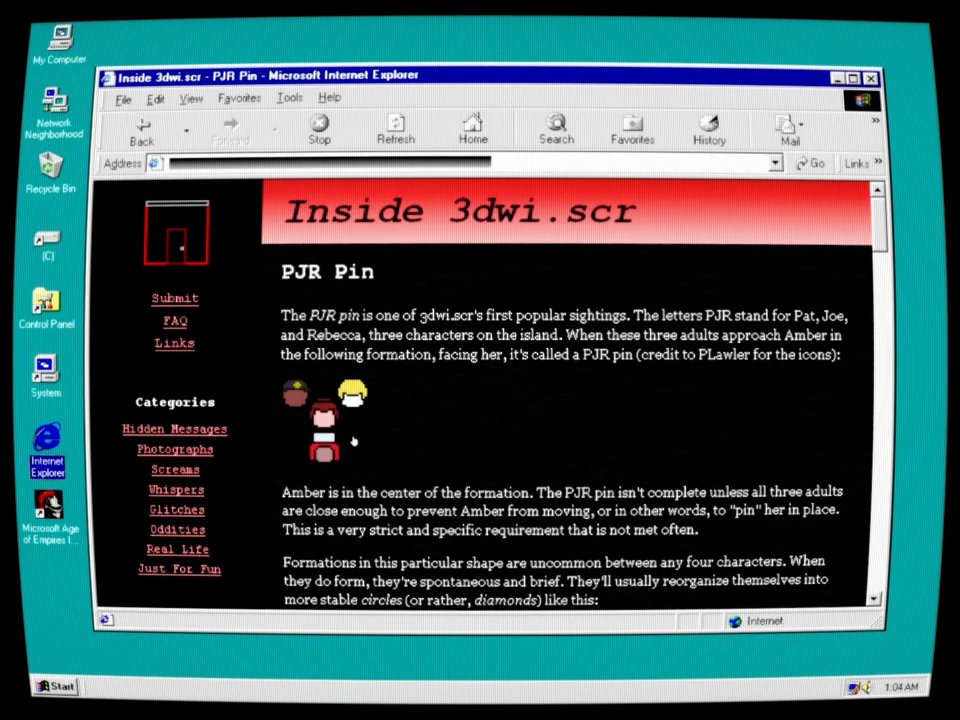
mouse_move(676, 424)
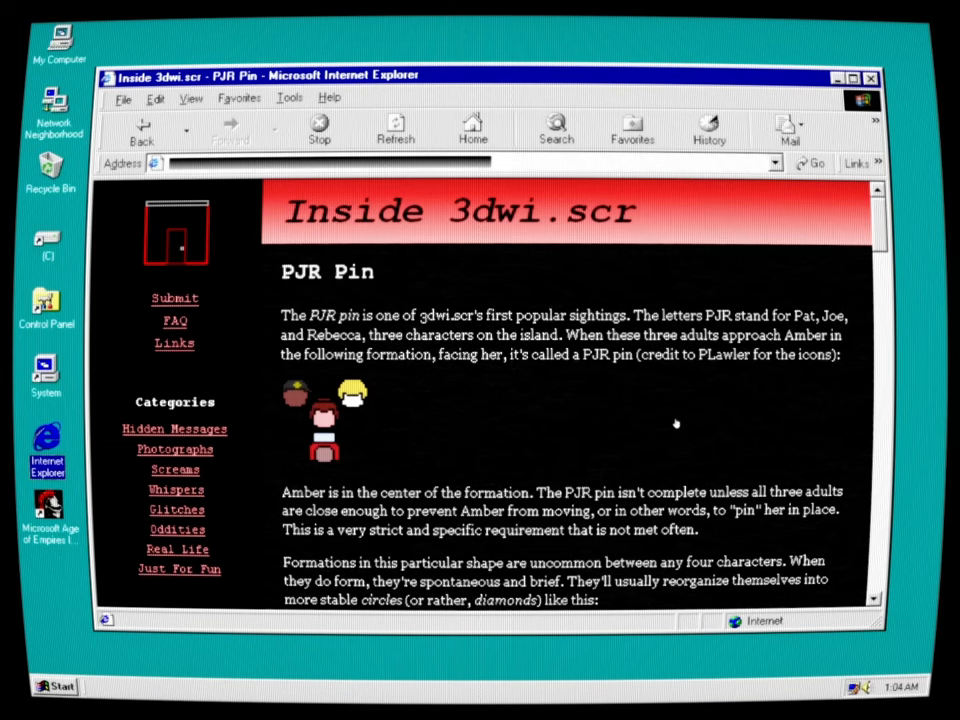
mouse_move(780, 468)
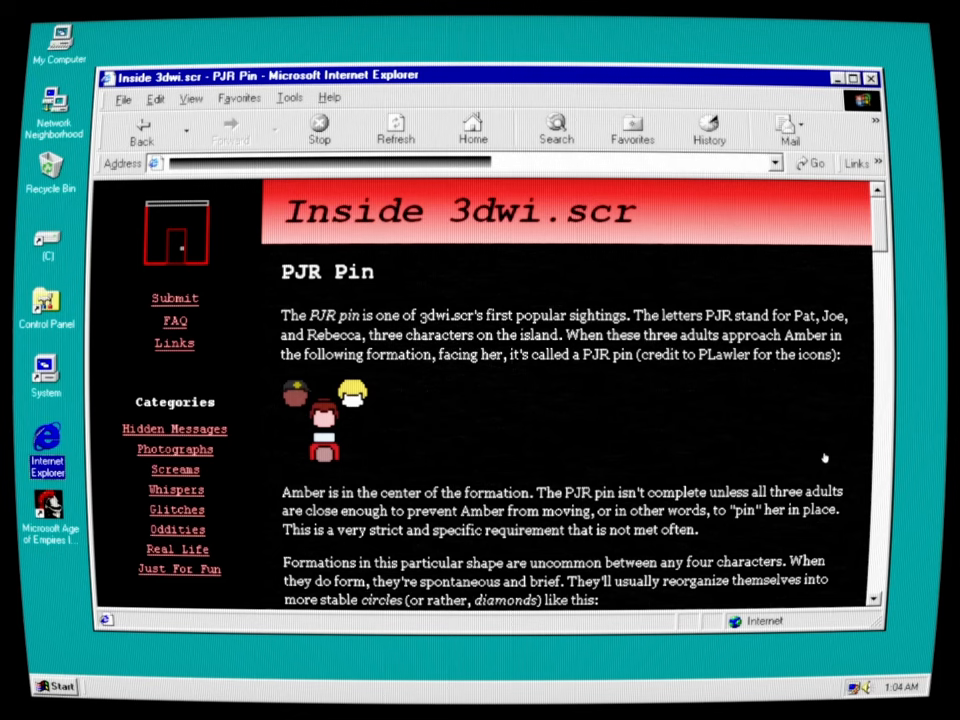
mouse_move(516, 432)
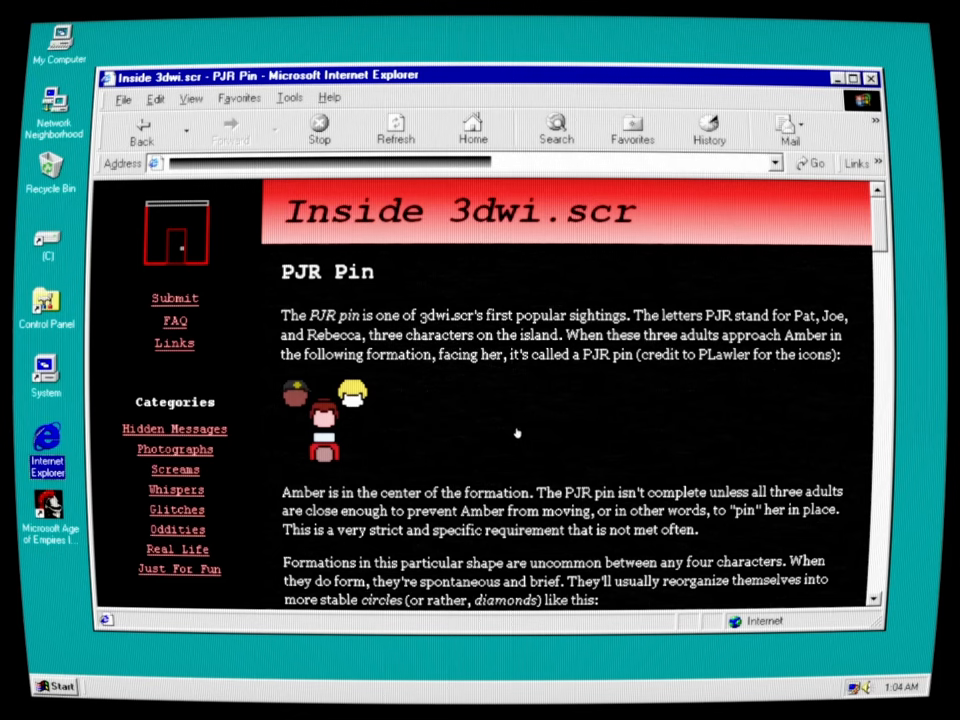
mouse_move(456, 464)
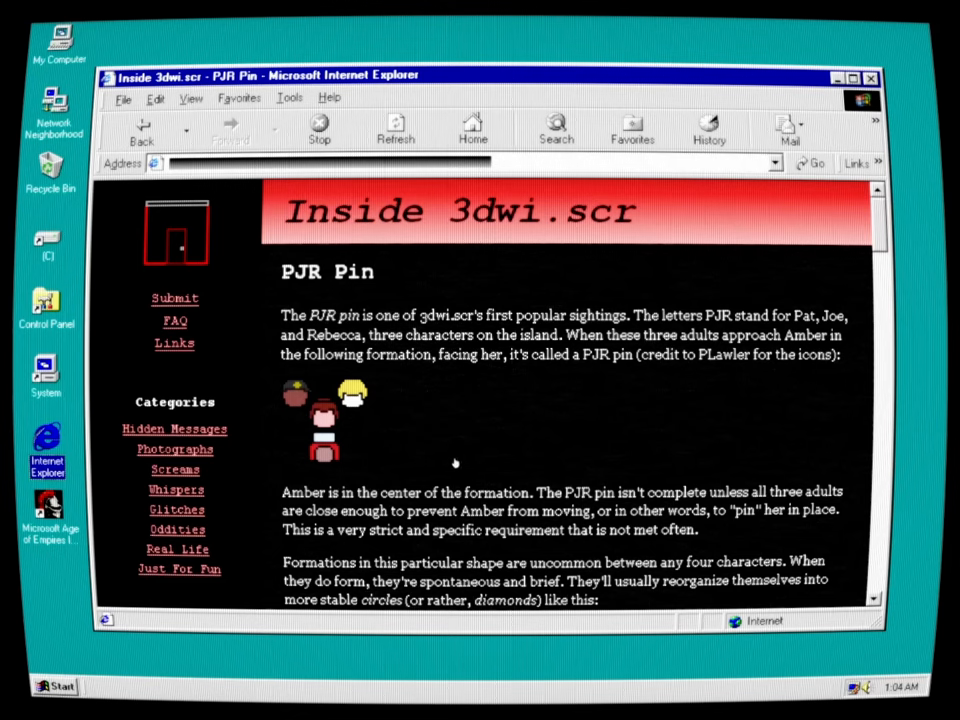
mouse_move(396, 470)
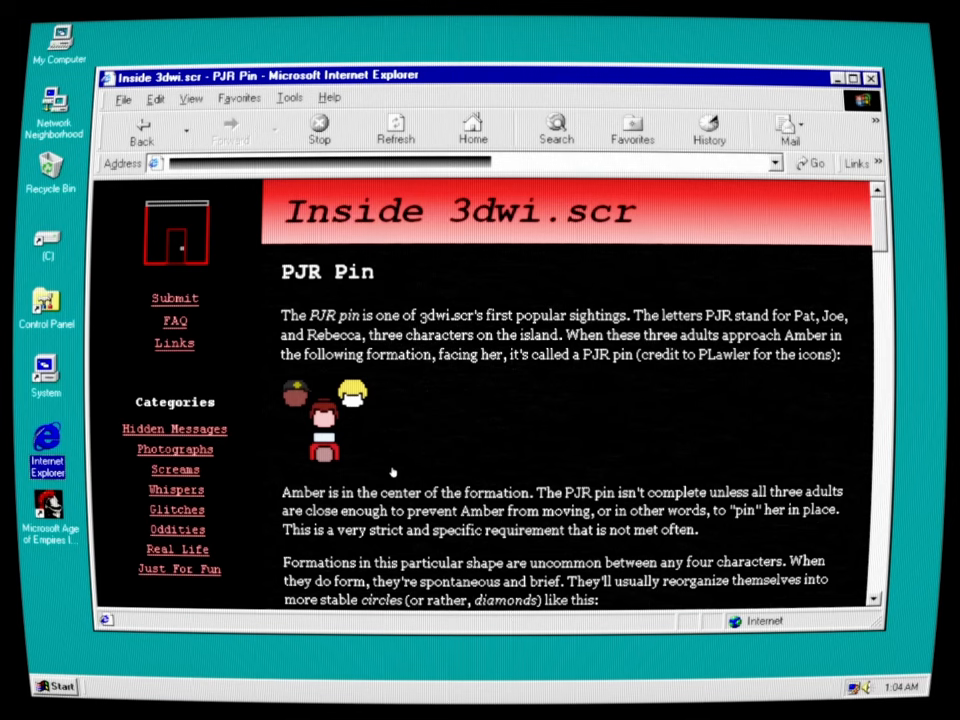
mouse_move(386, 466)
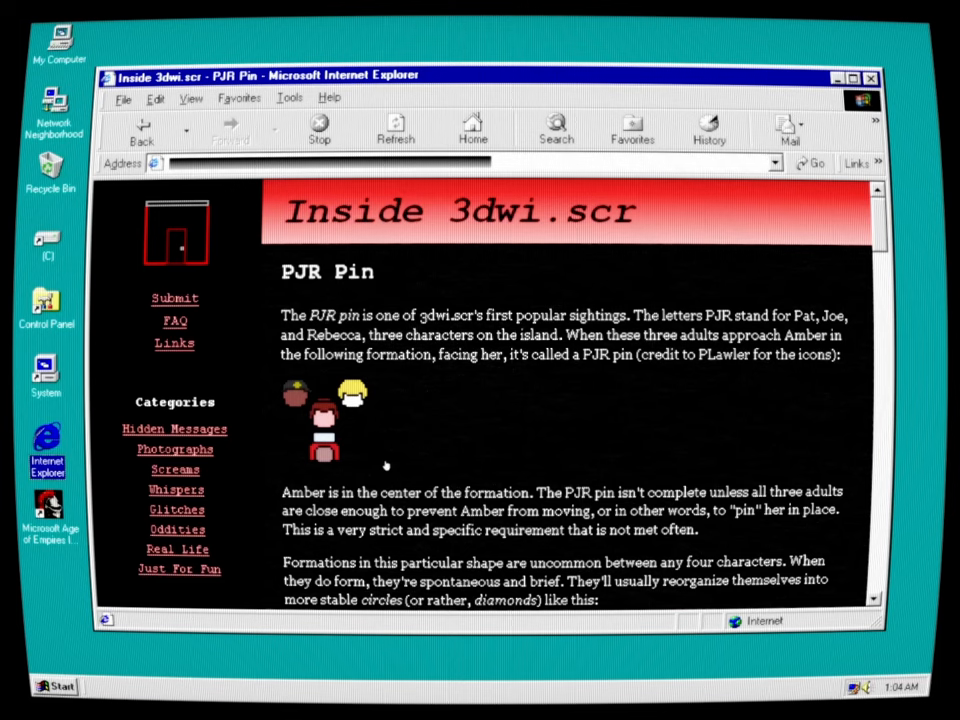
mouse_move(620, 508)
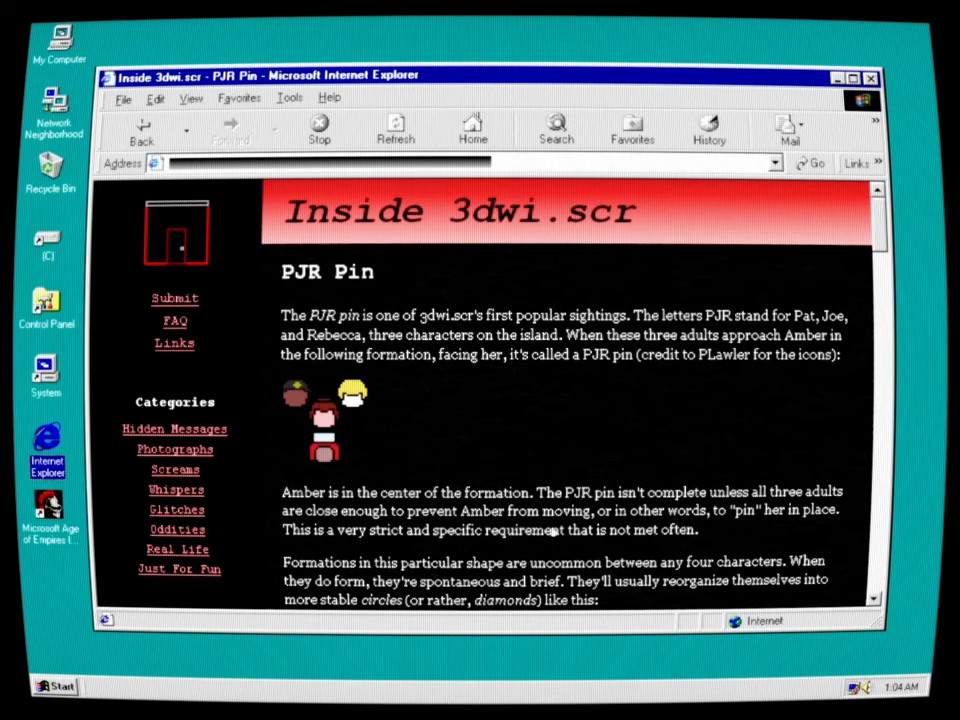
Scroll past the event list to the paragraphs on screams, whispers and photographs of a real girl
scroll("down", 3)
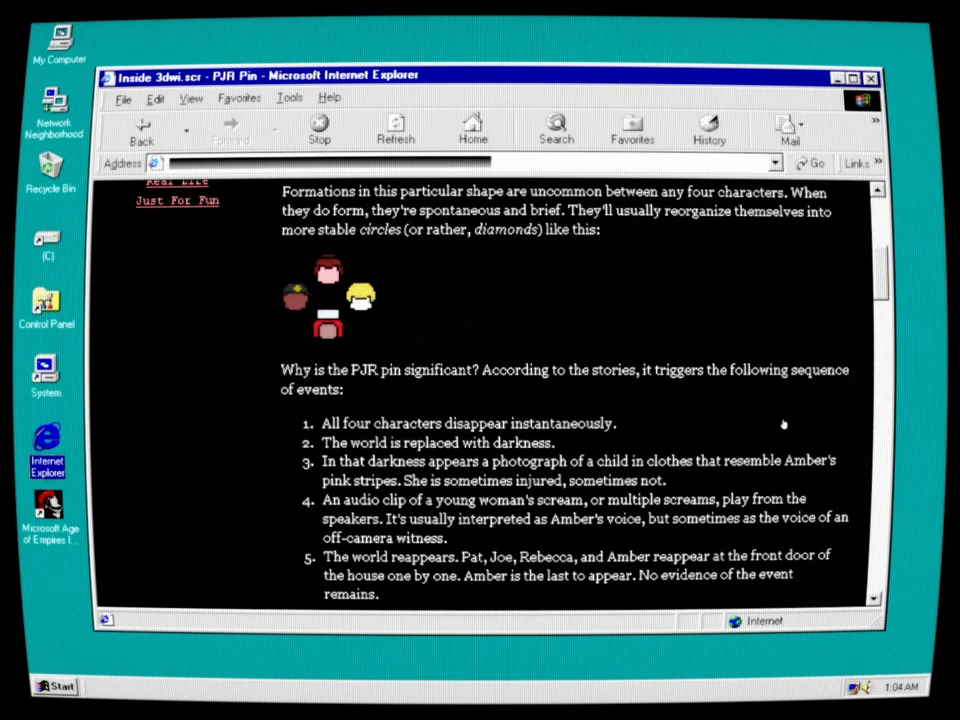
mouse_move(504, 400)
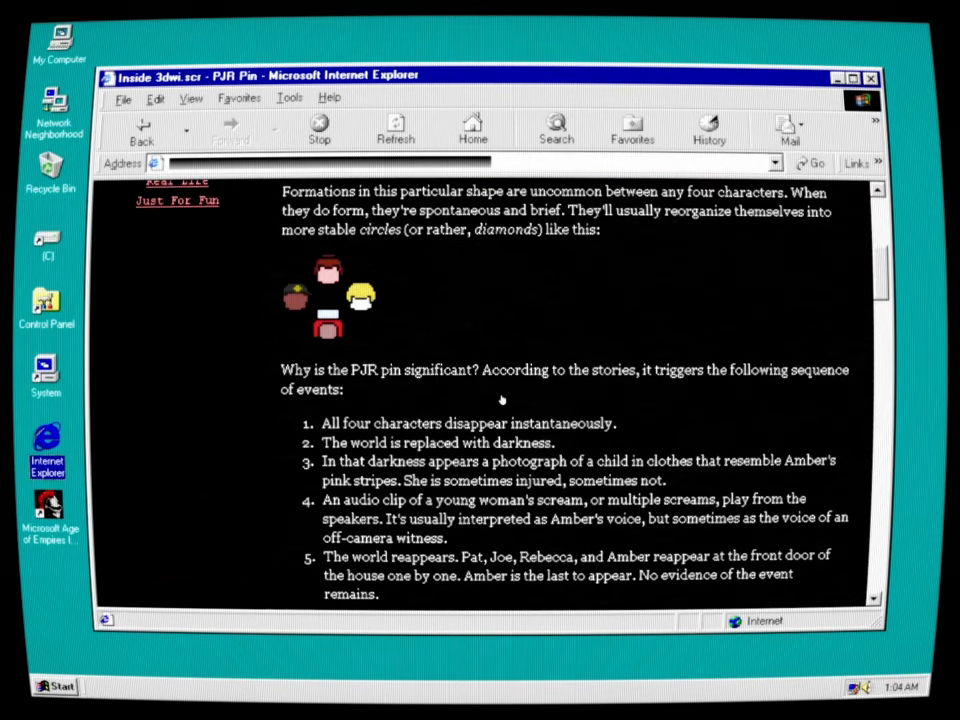
mouse_move(828, 392)
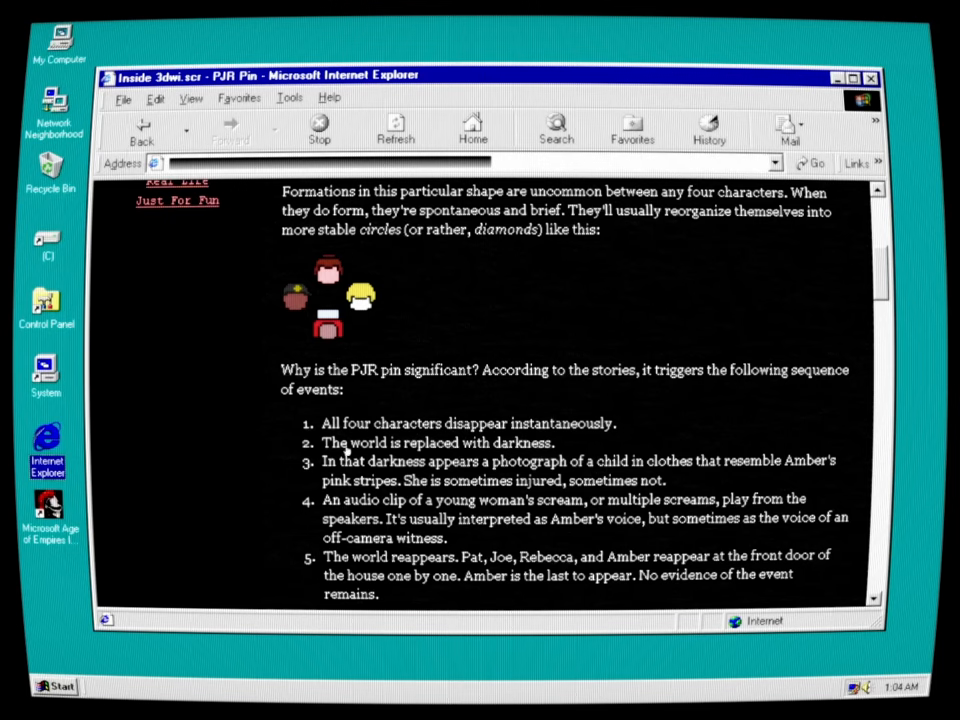
mouse_move(528, 452)
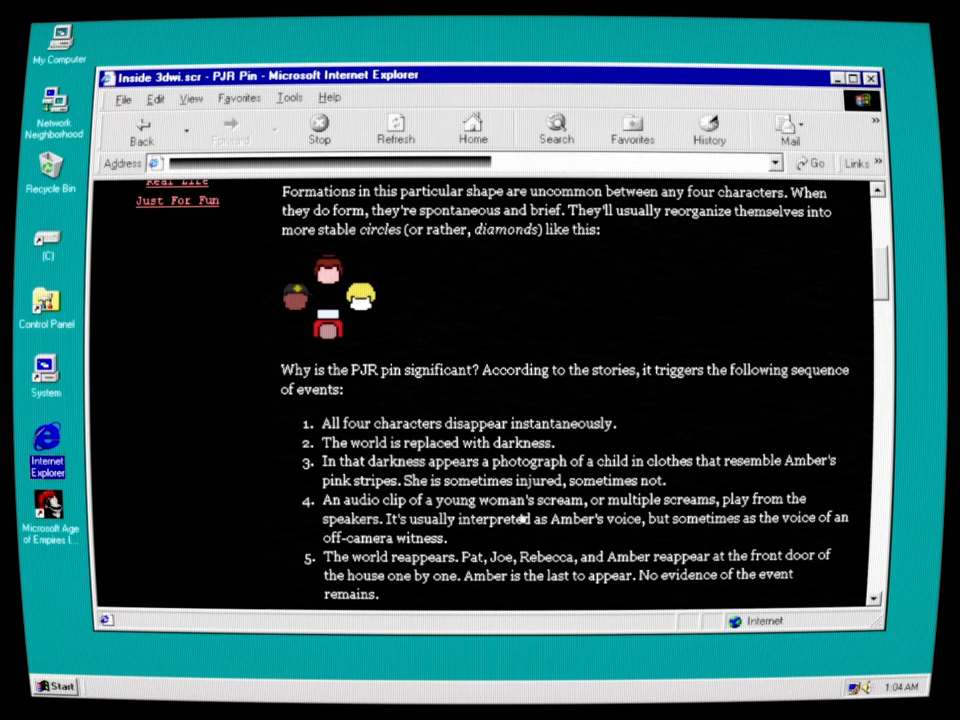
mouse_move(680, 516)
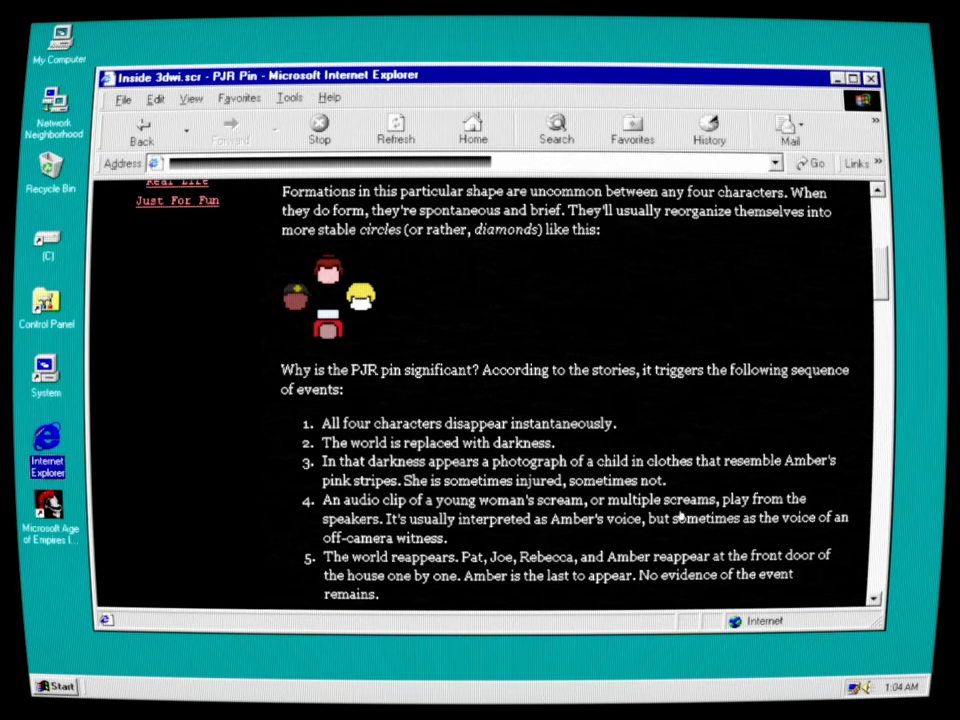
mouse_move(456, 538)
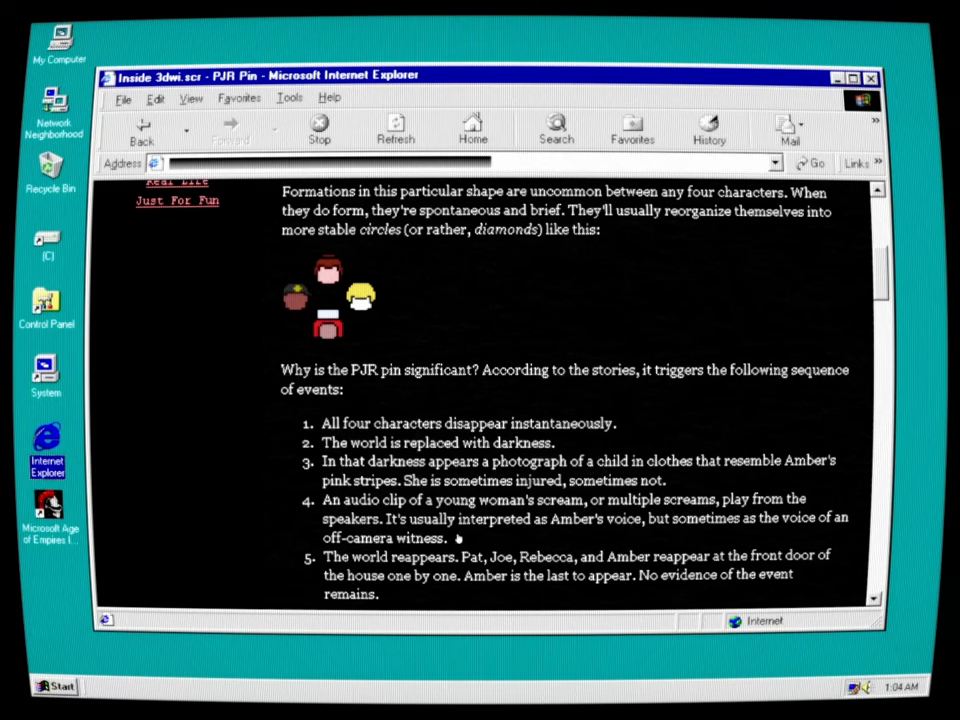
mouse_move(624, 536)
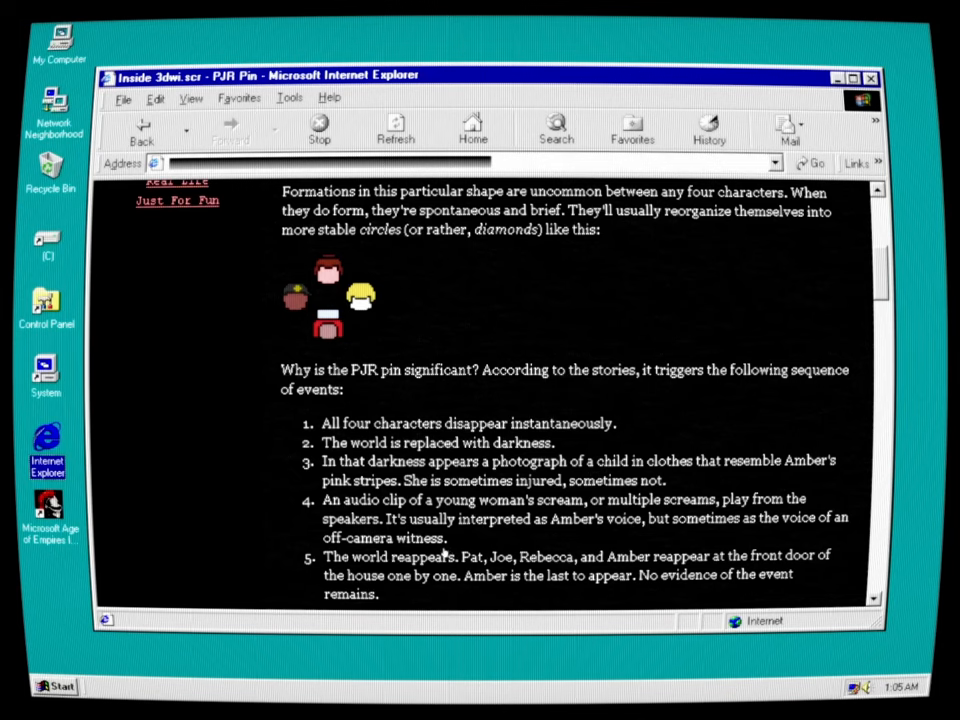
mouse_move(400, 580)
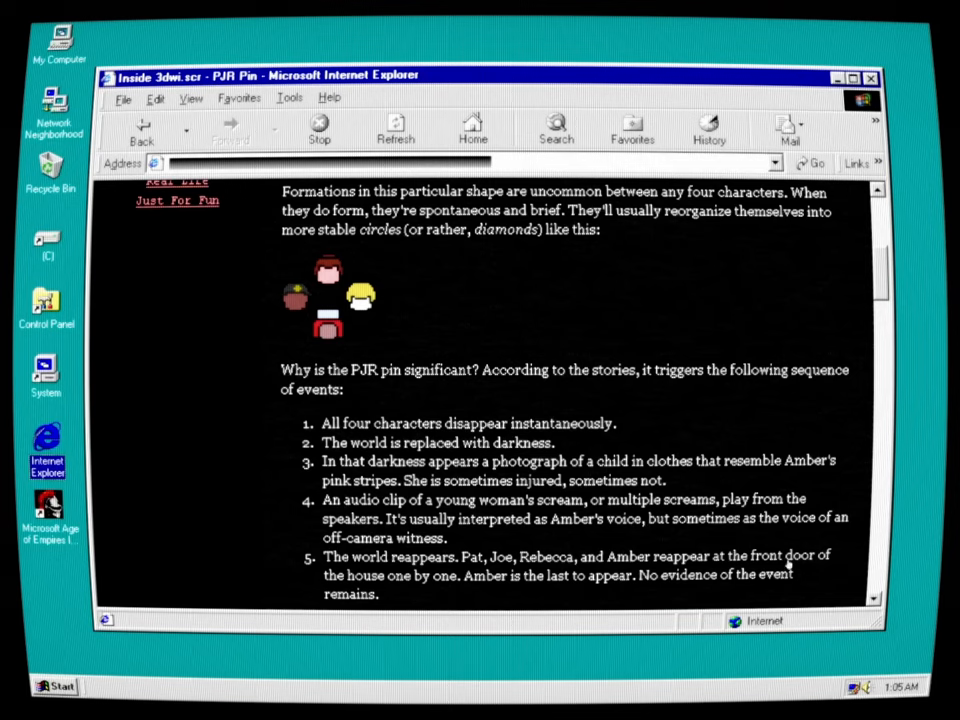
mouse_move(680, 490)
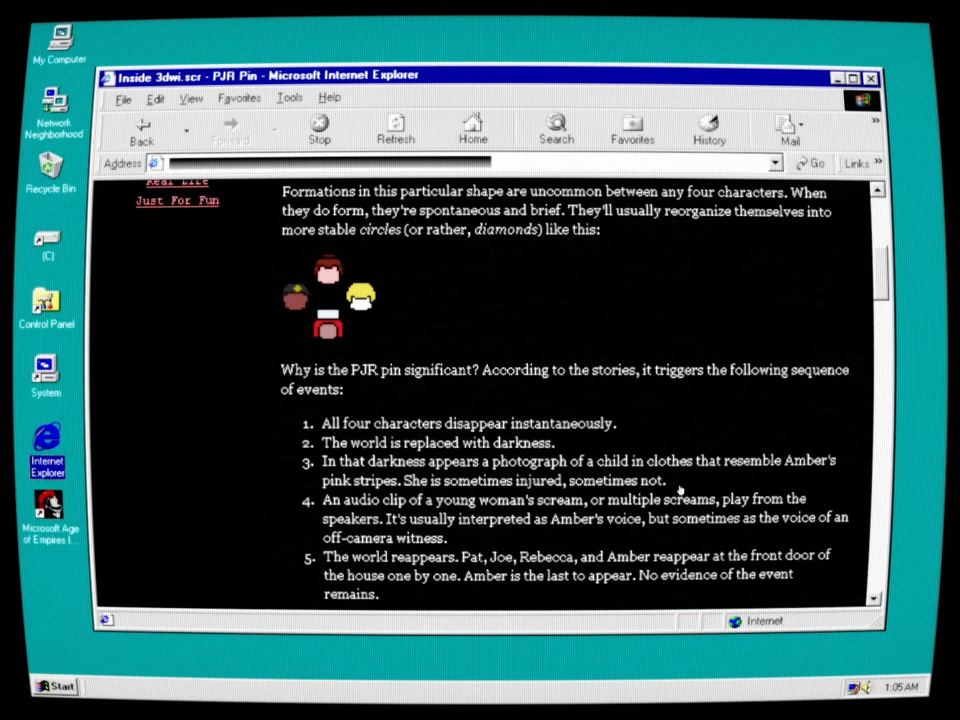
mouse_move(680, 480)
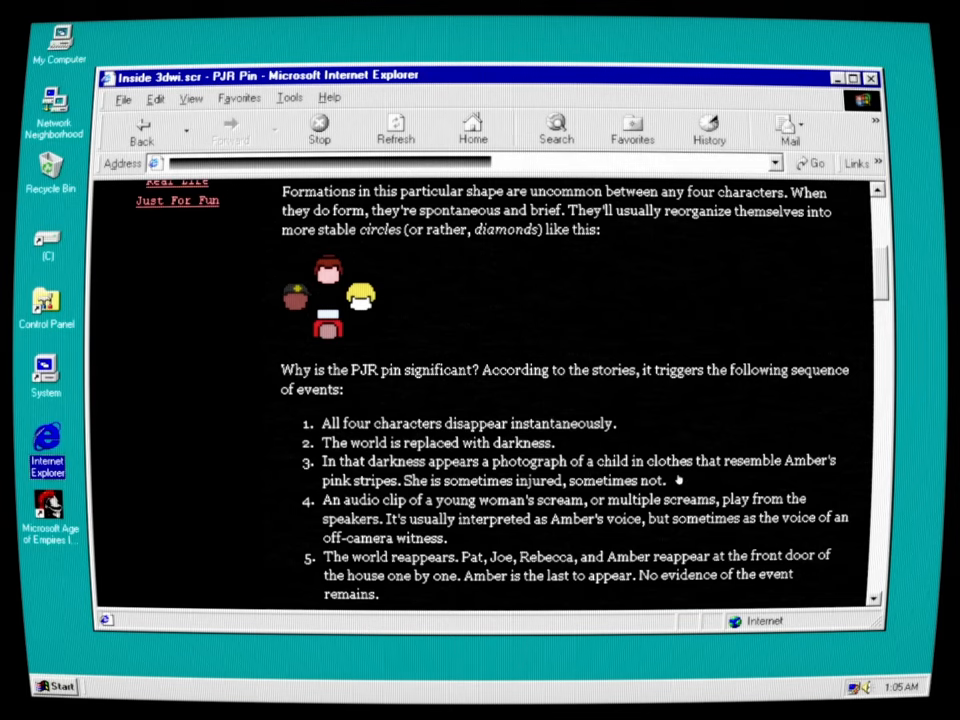
scroll("down", 3)
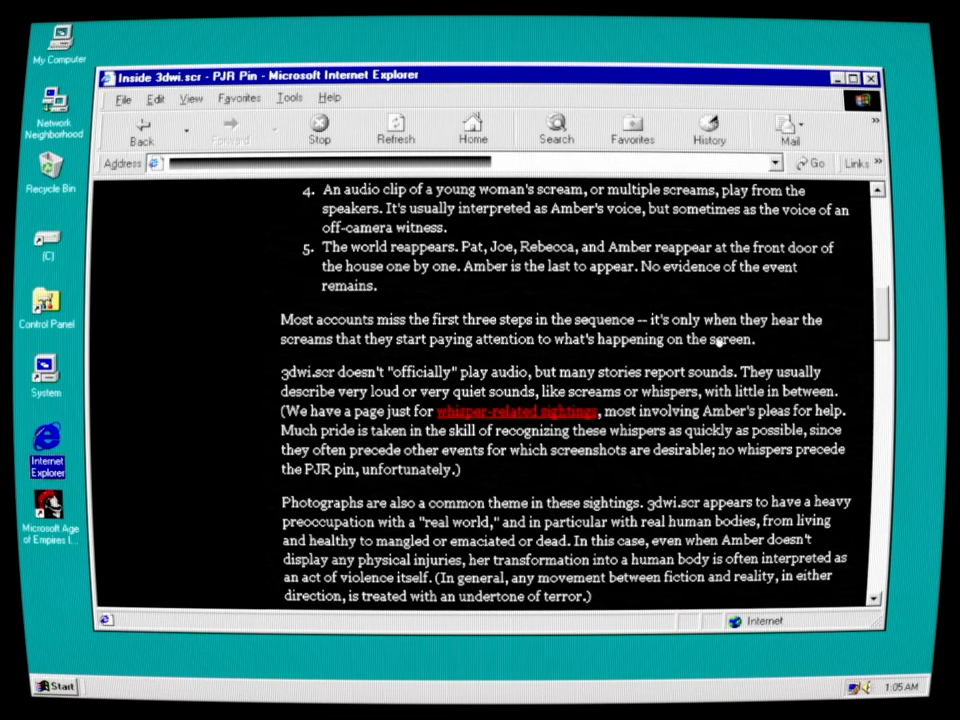
mouse_move(486, 358)
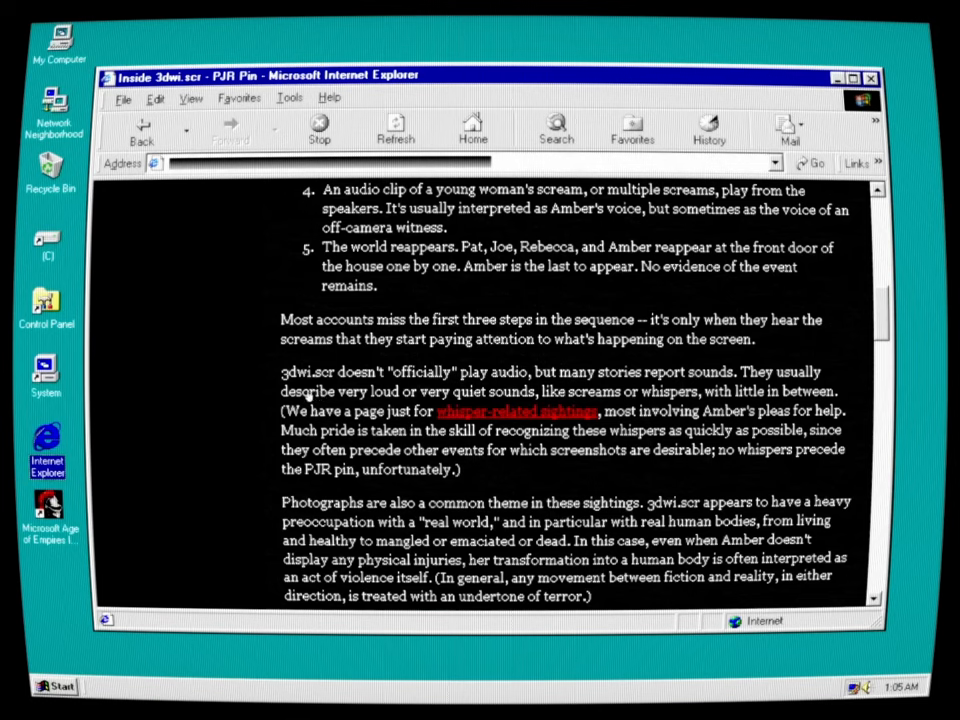
mouse_move(484, 388)
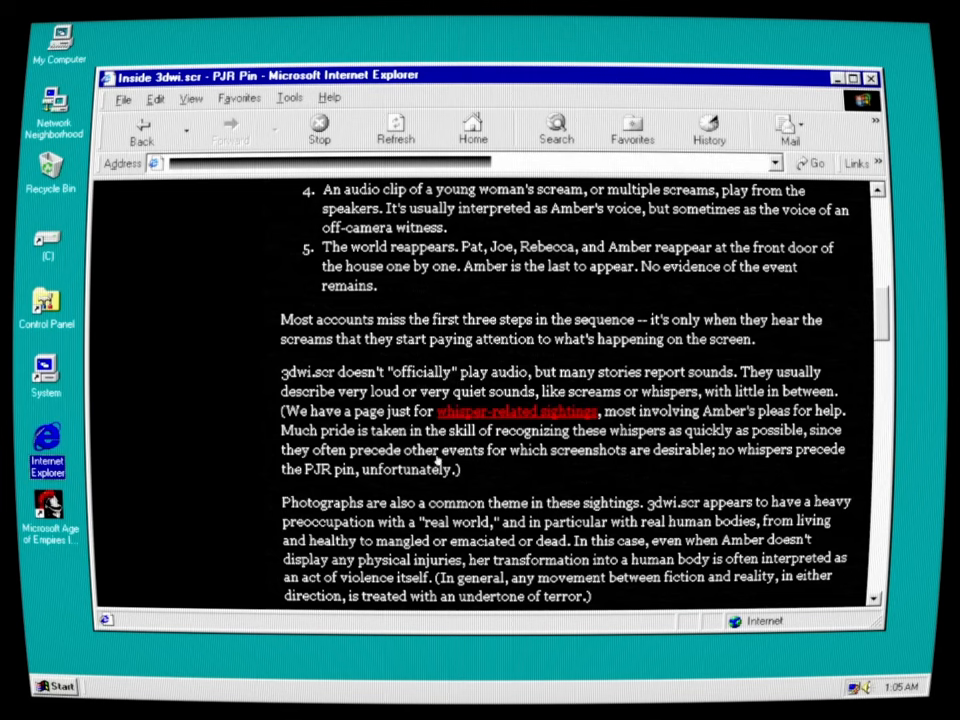
mouse_move(684, 468)
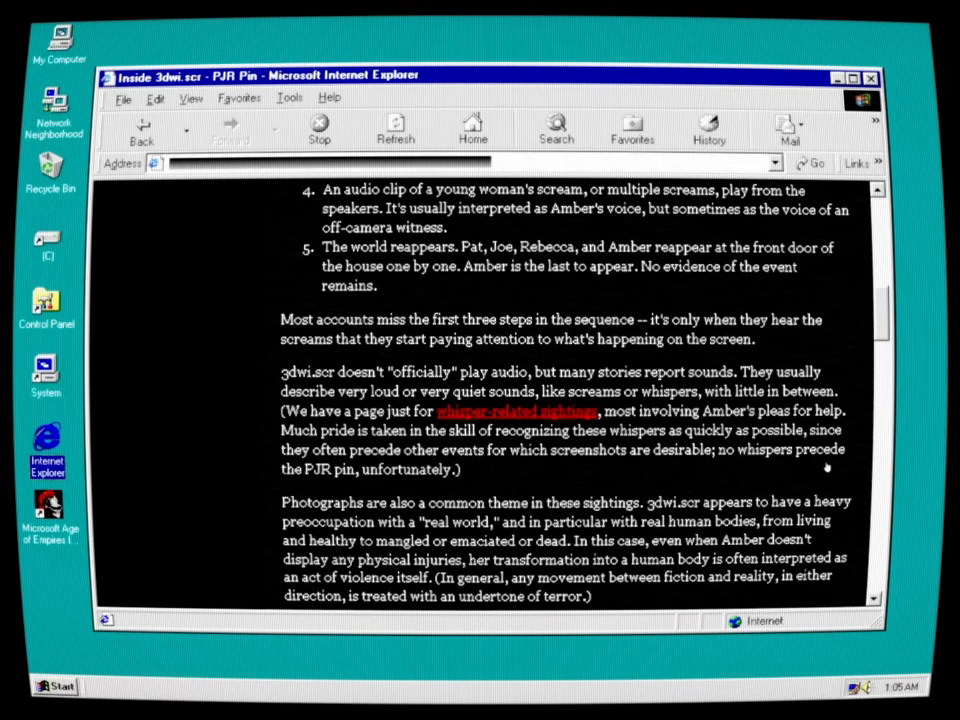
mouse_move(416, 484)
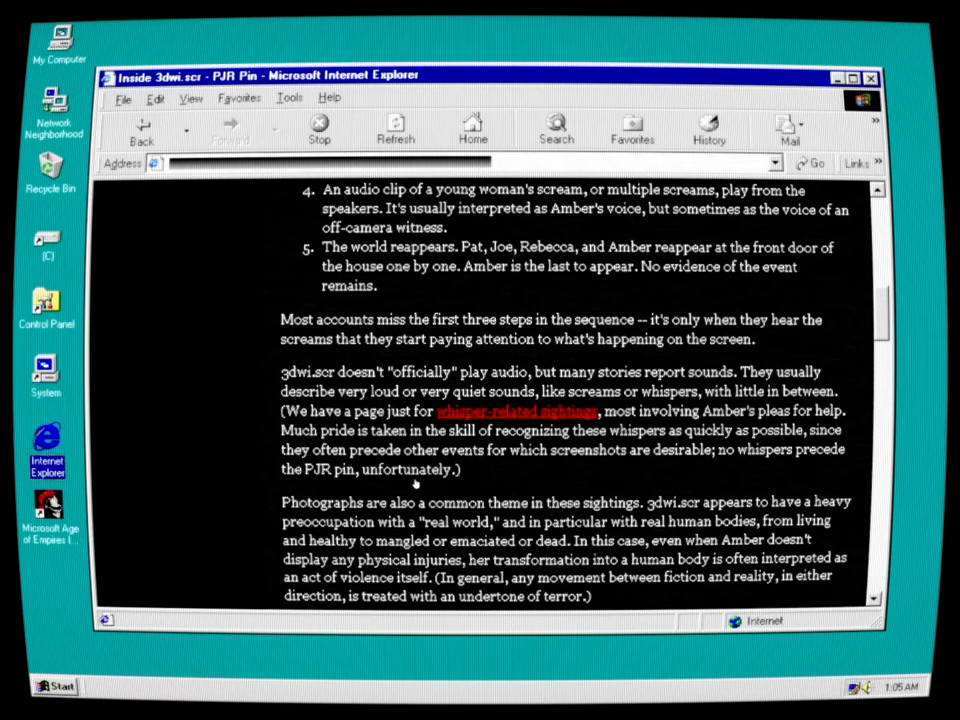
mouse_move(352, 516)
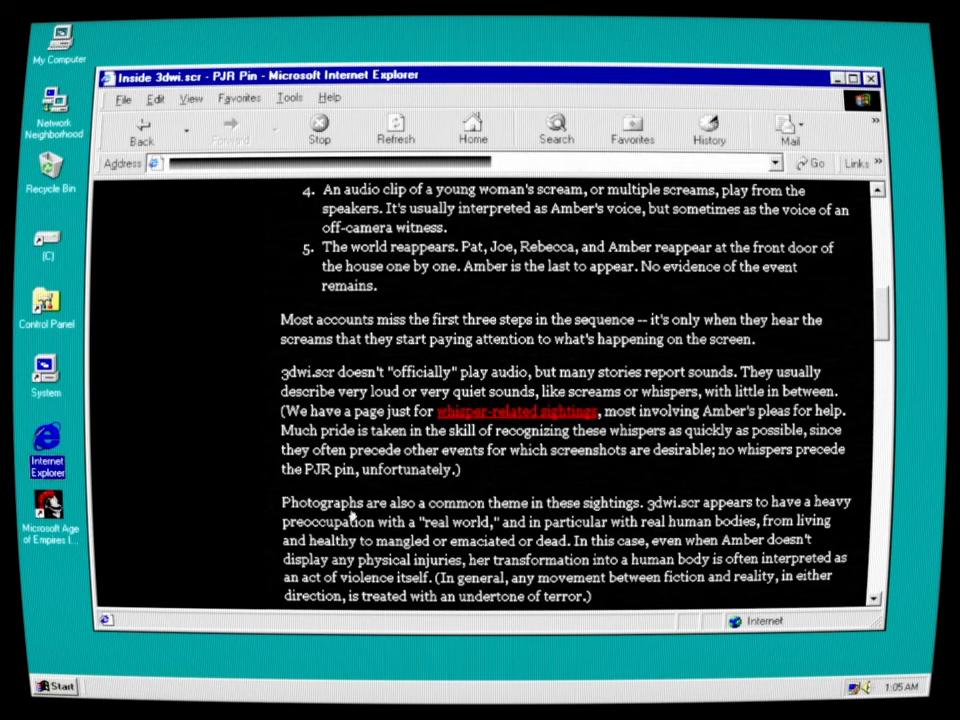
mouse_move(656, 492)
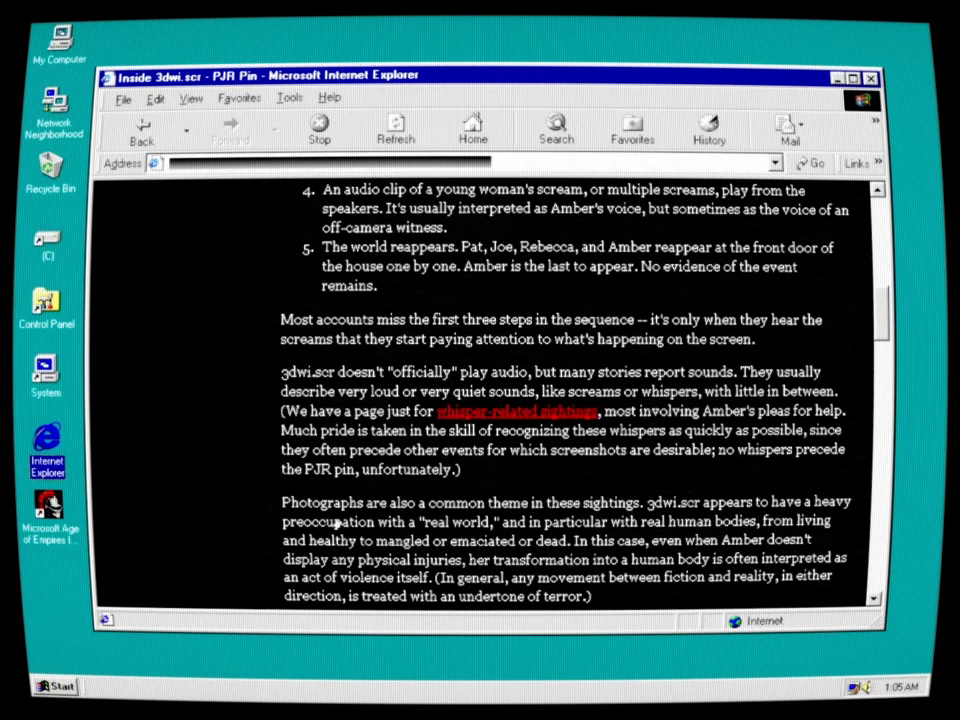
mouse_move(624, 488)
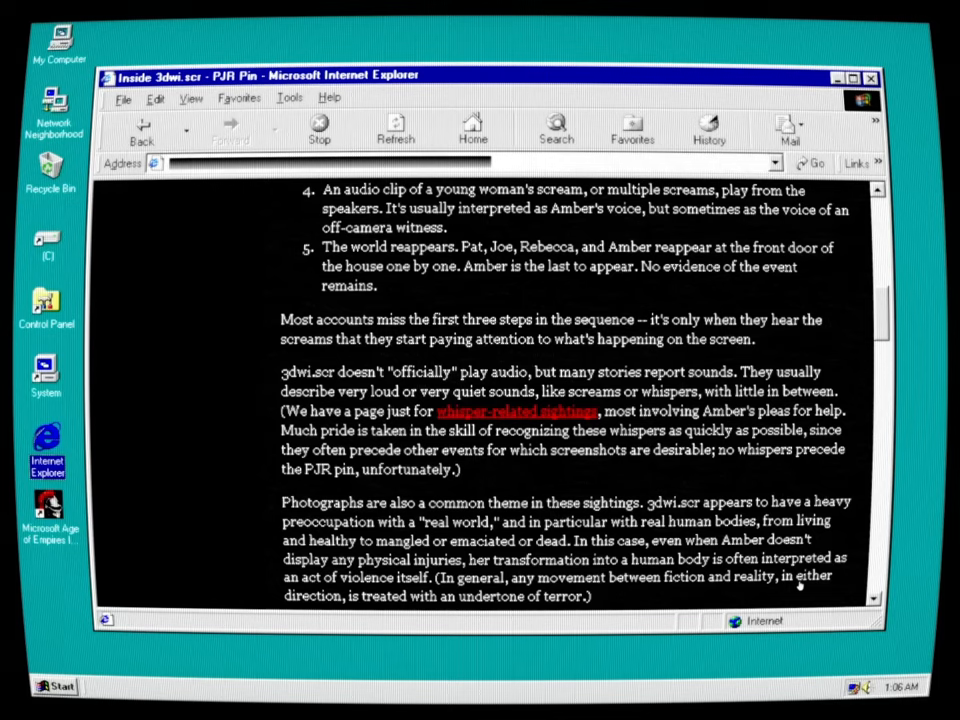
Scroll to the boxed reader quotes about the ear-splitting overnight scream
scroll("down", 3)
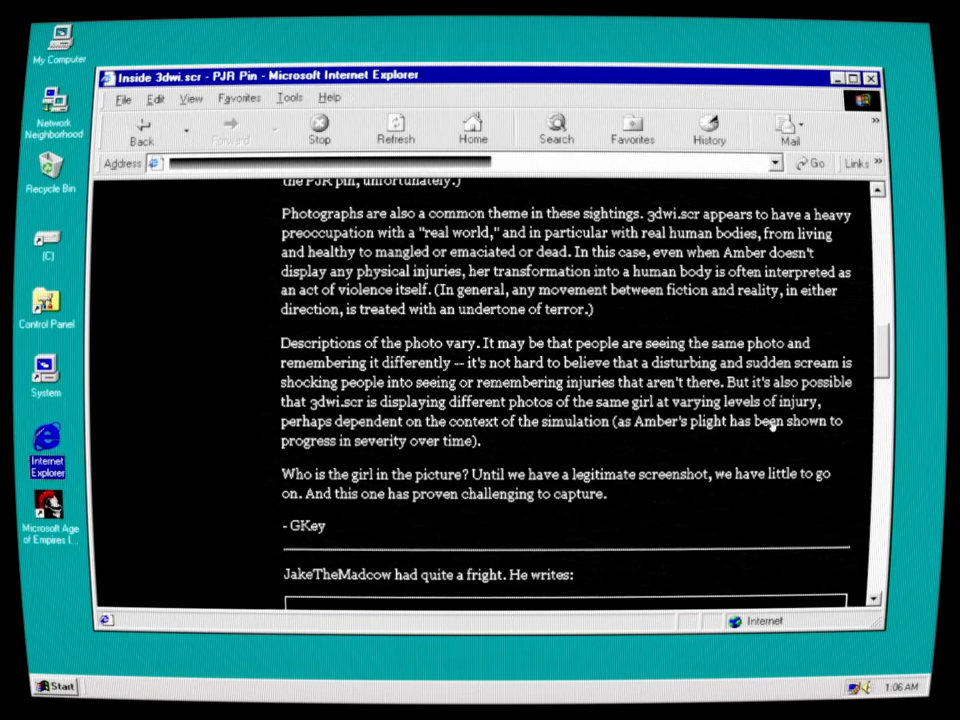
mouse_move(732, 448)
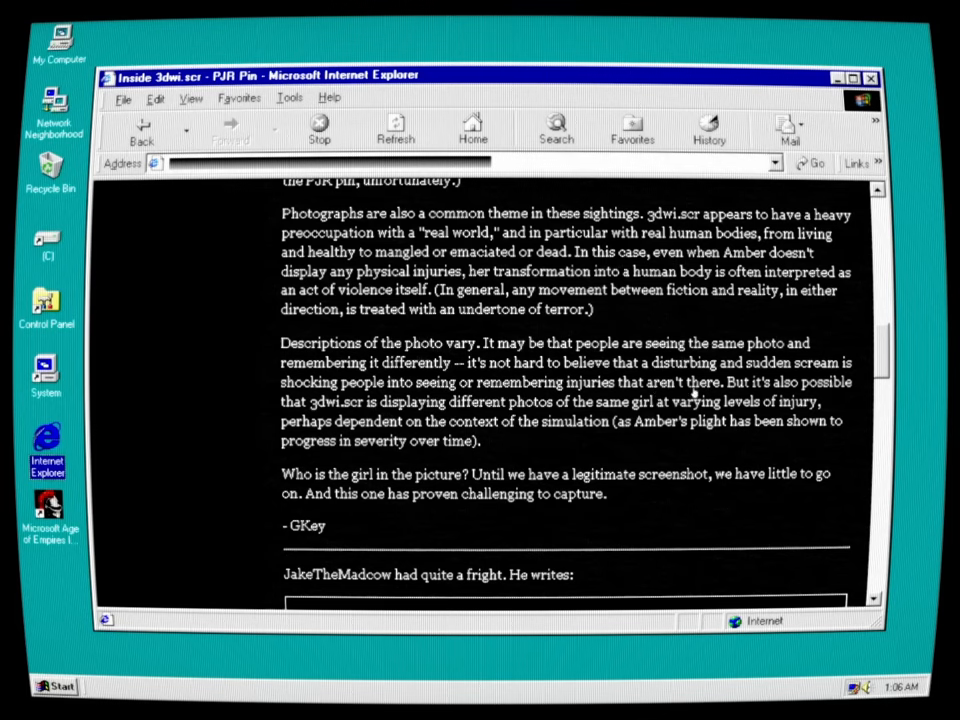
mouse_move(804, 420)
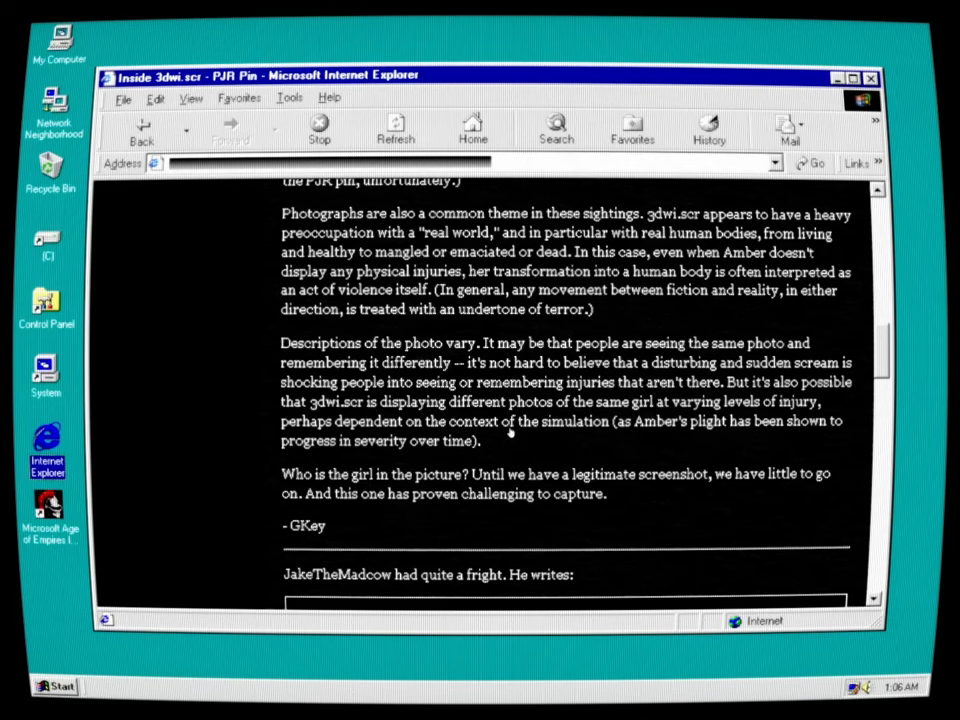
mouse_move(818, 420)
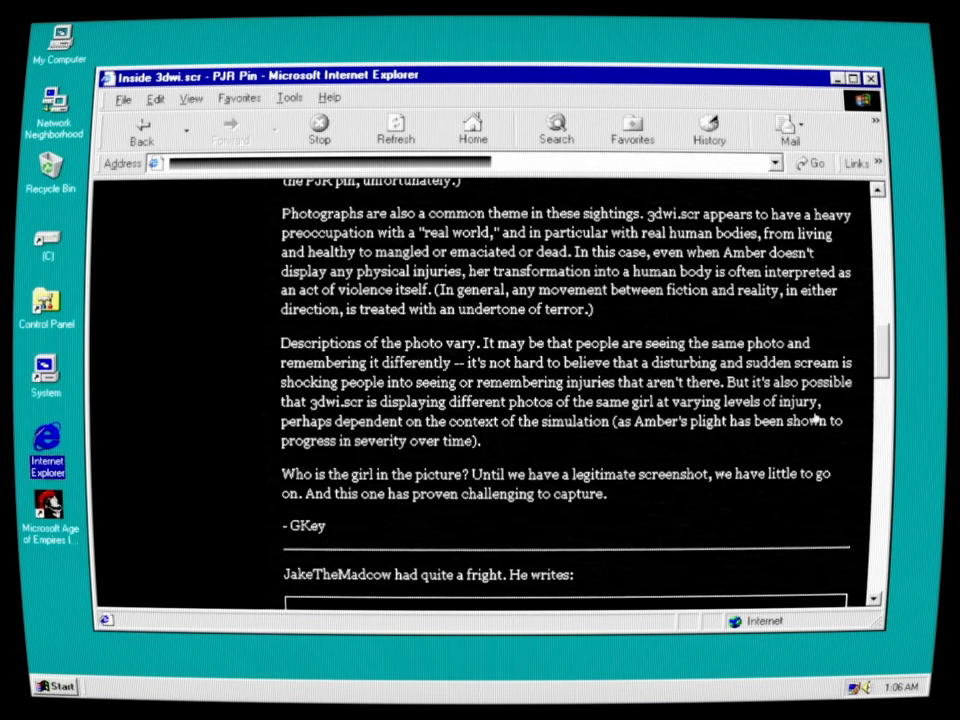
mouse_move(472, 442)
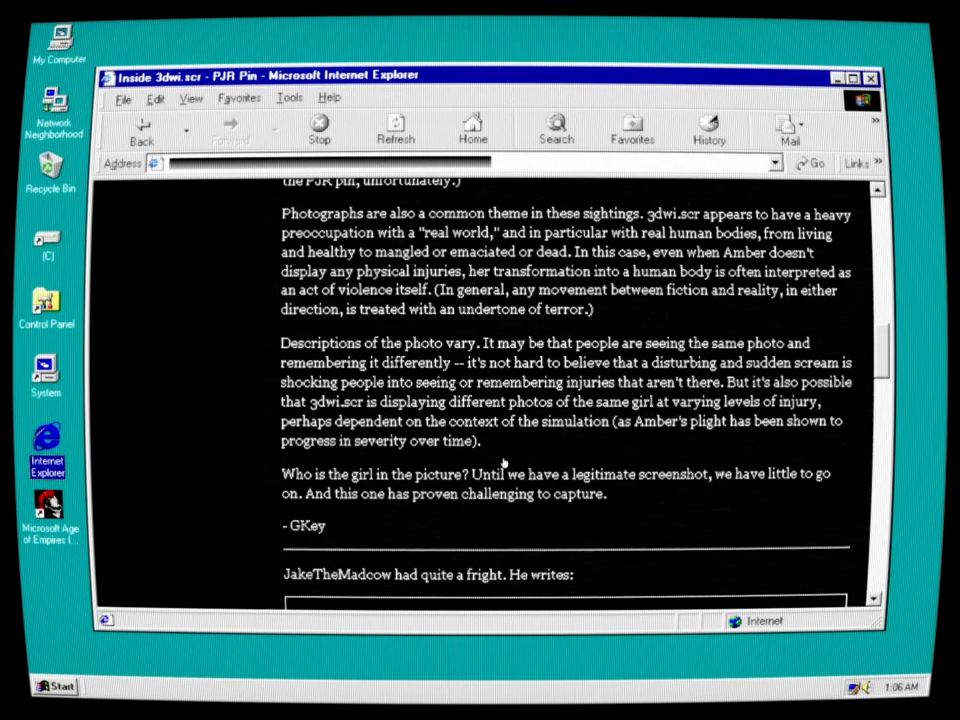
mouse_move(318, 492)
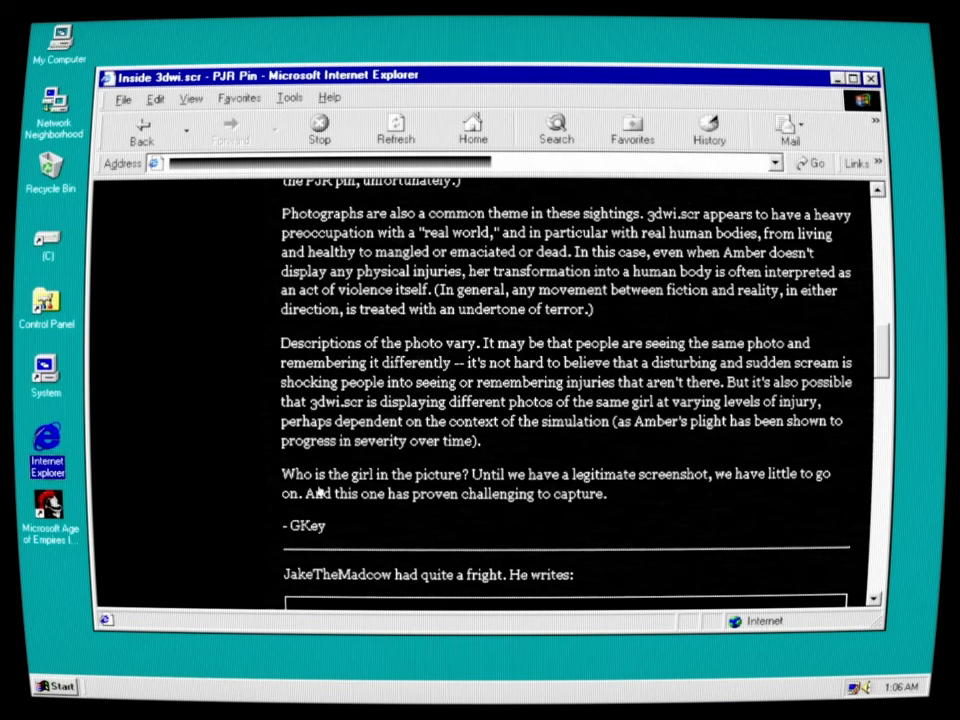
mouse_move(512, 490)
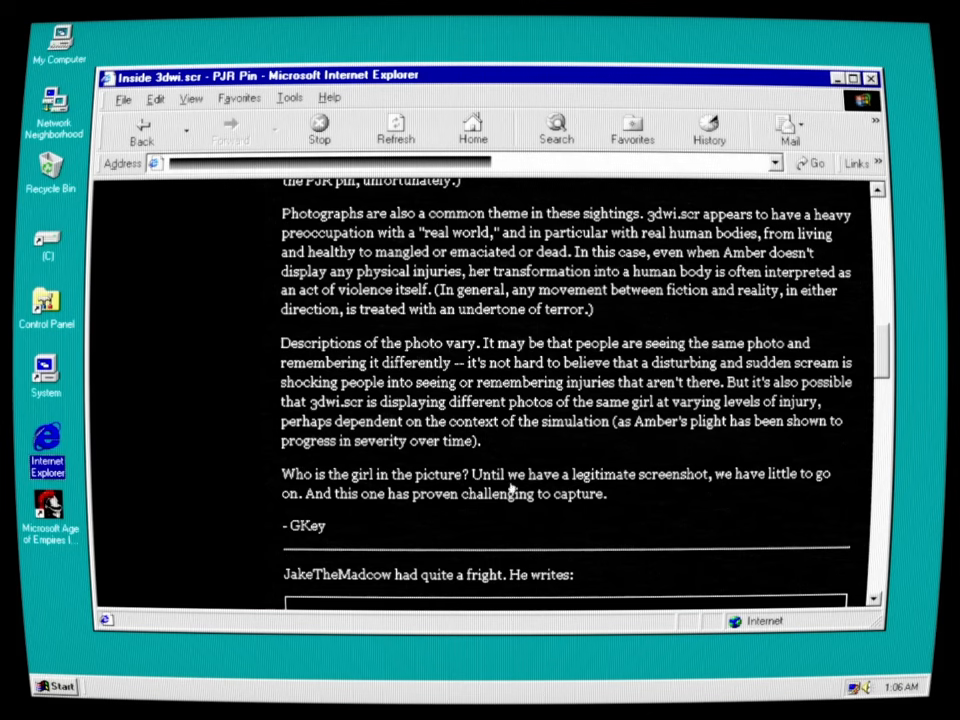
mouse_move(796, 496)
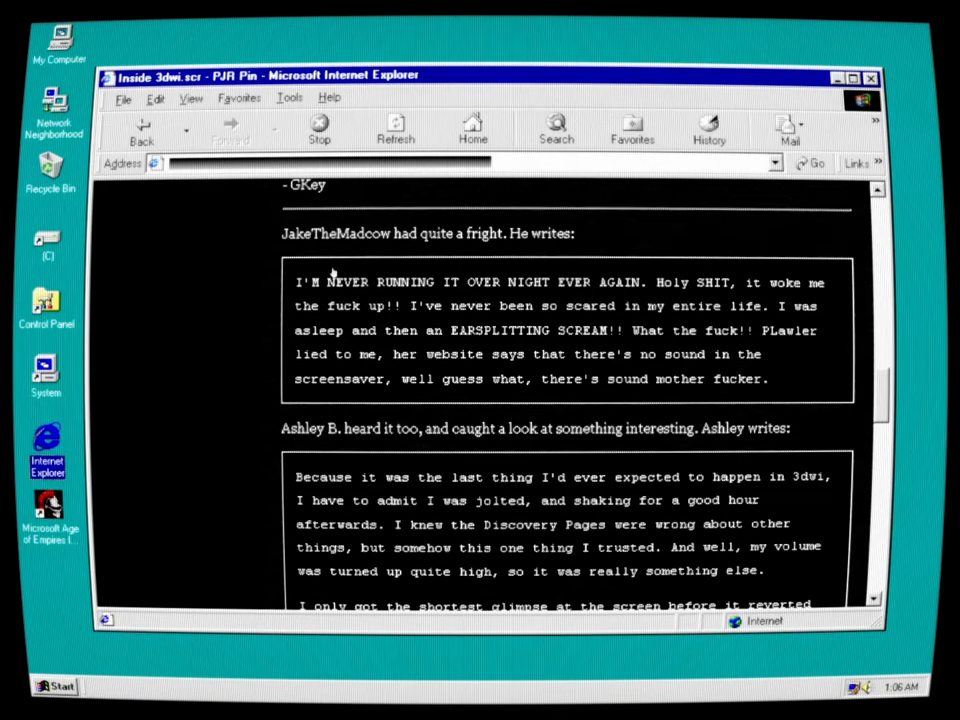
mouse_move(500, 282)
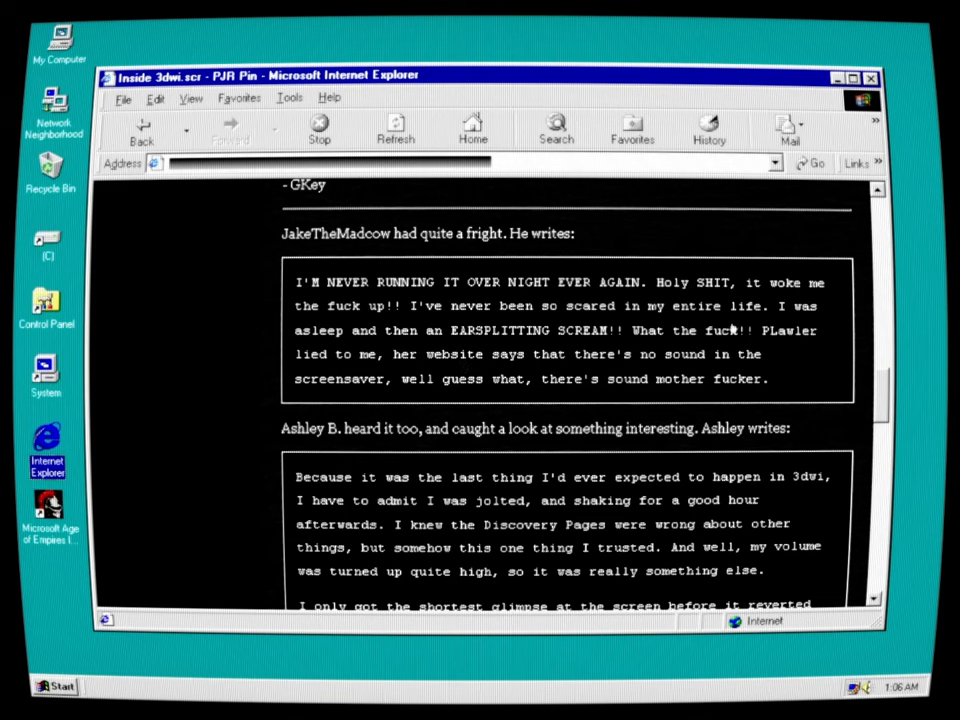
mouse_move(360, 356)
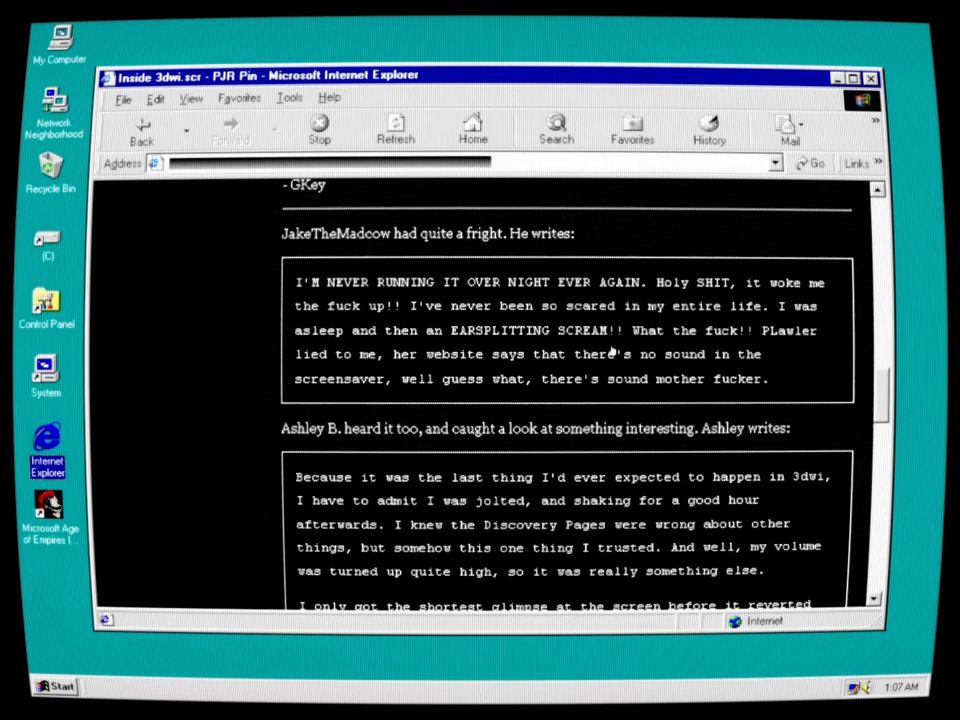
mouse_move(420, 378)
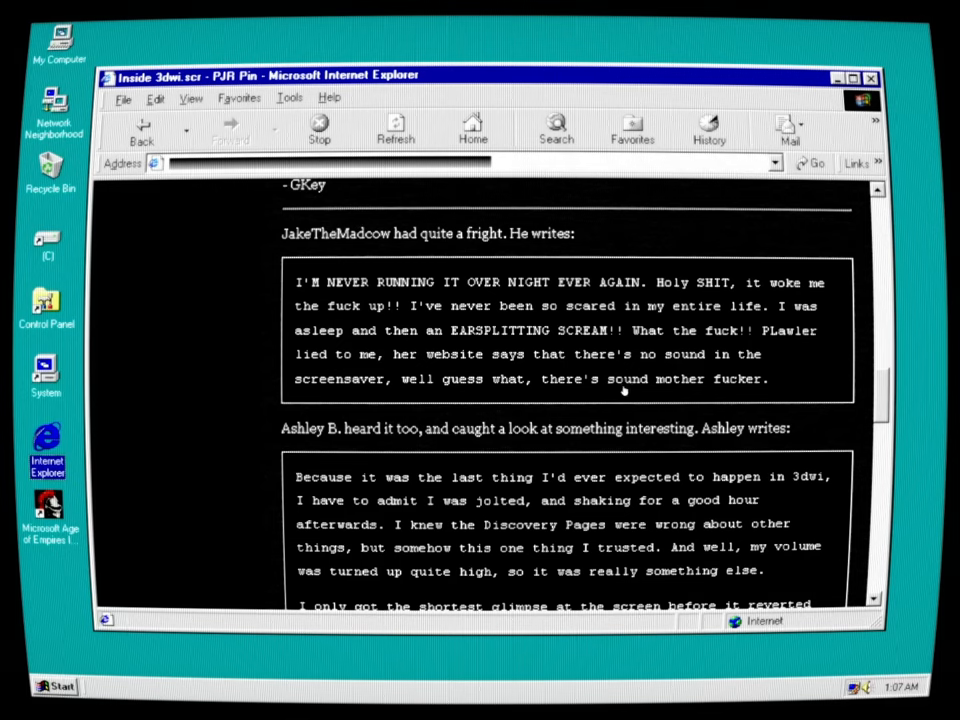
mouse_move(538, 394)
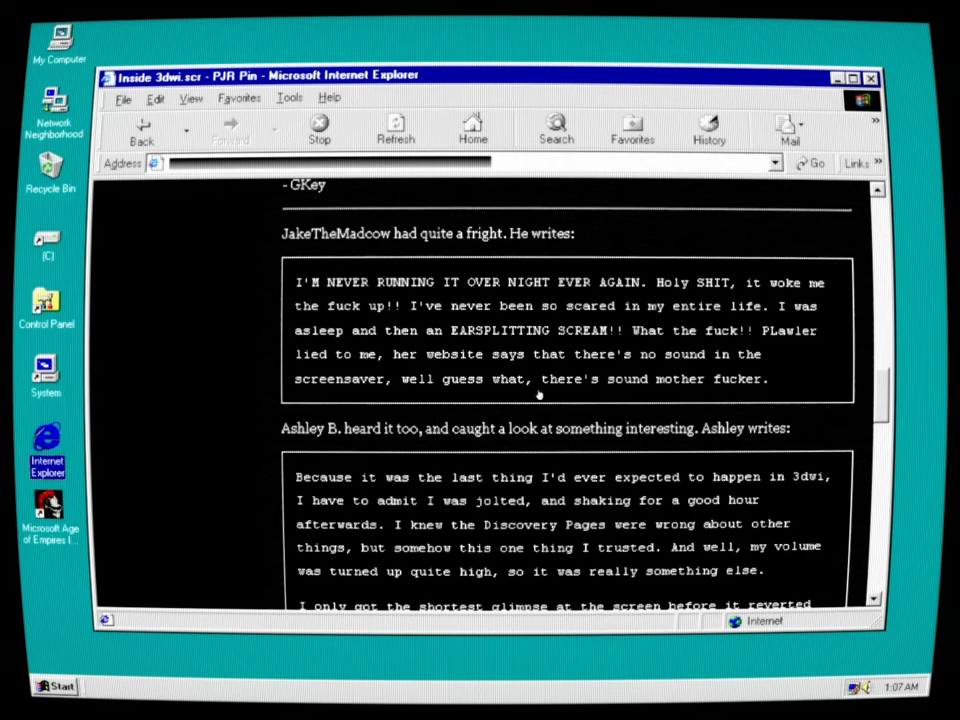
mouse_move(336, 410)
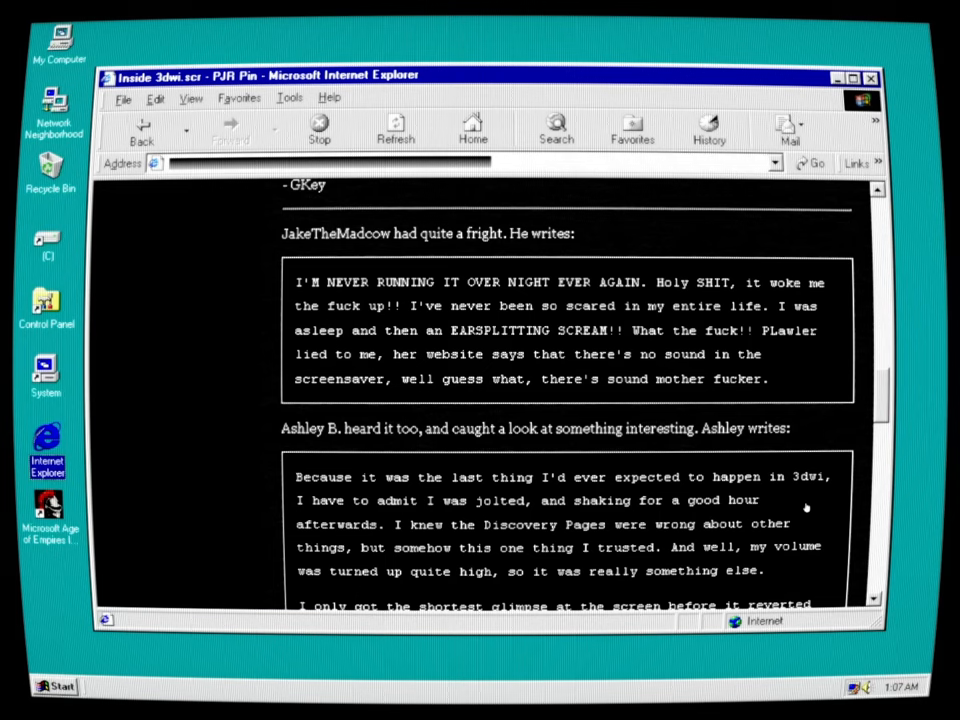
mouse_move(678, 524)
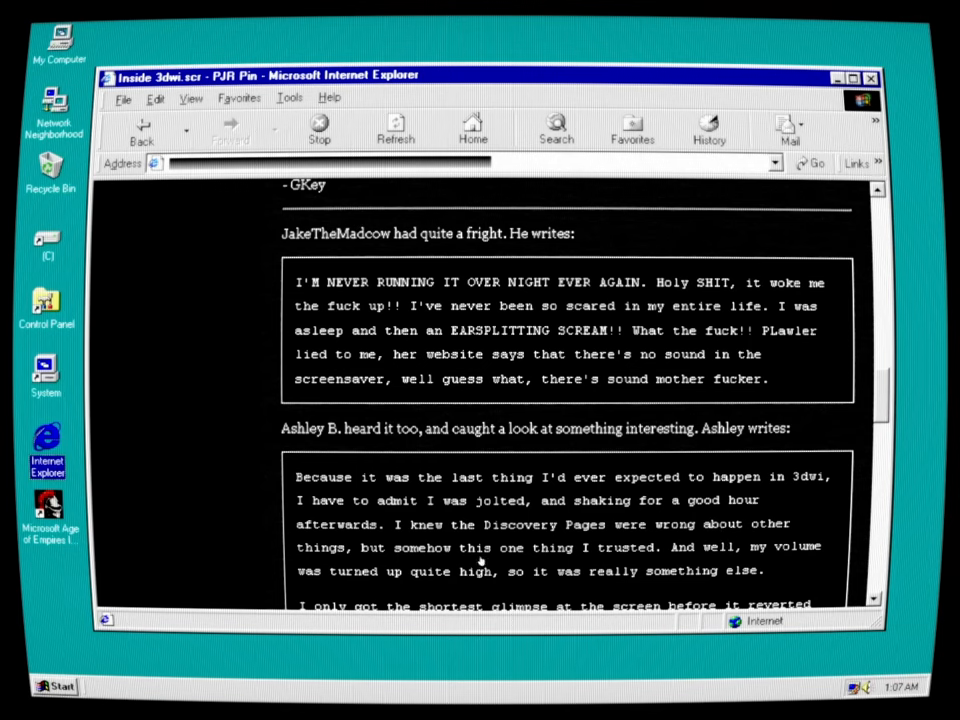
mouse_move(764, 570)
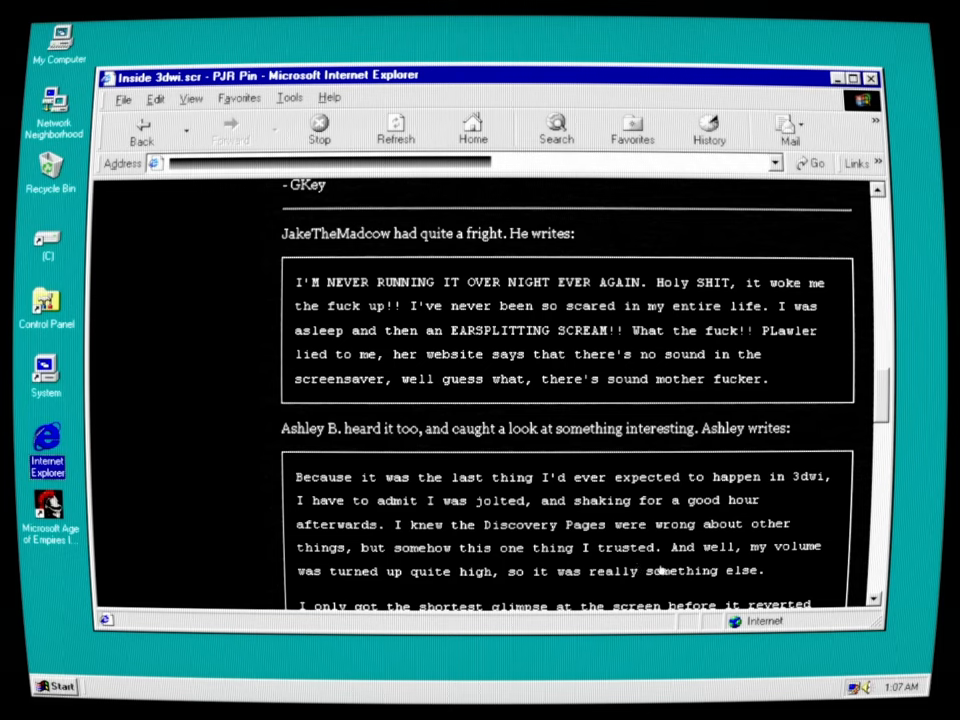
scroll("down", 3)
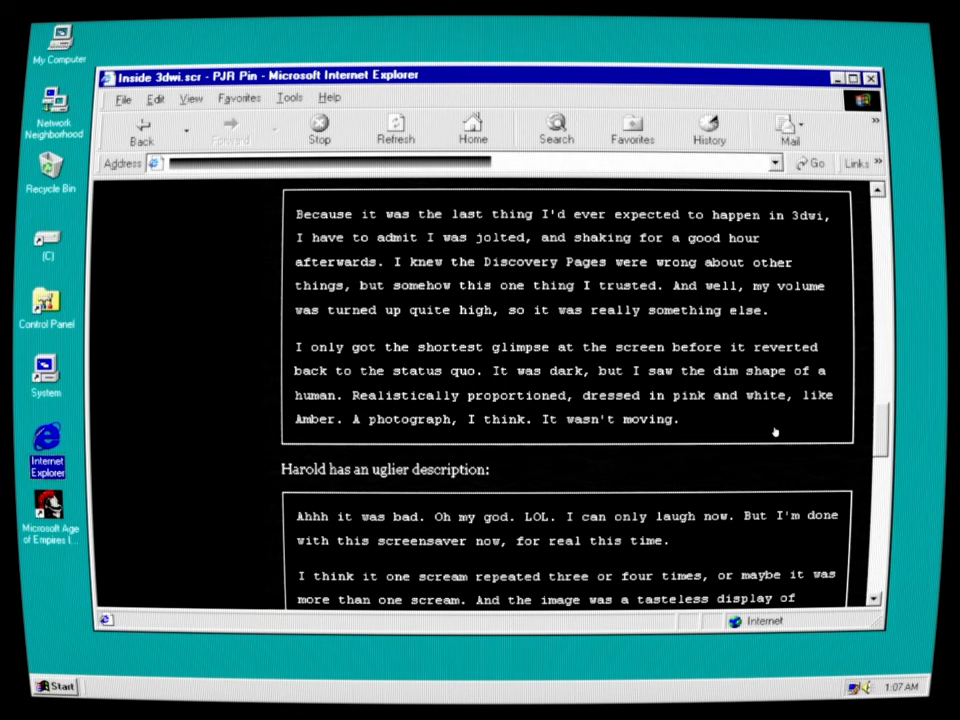
mouse_move(712, 414)
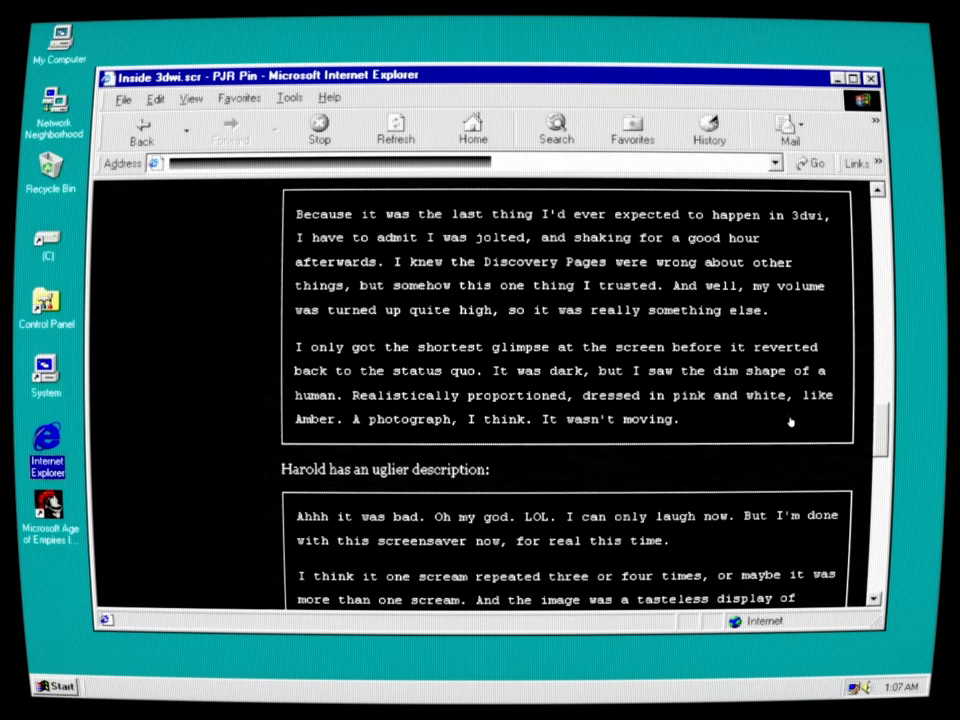
mouse_move(622, 490)
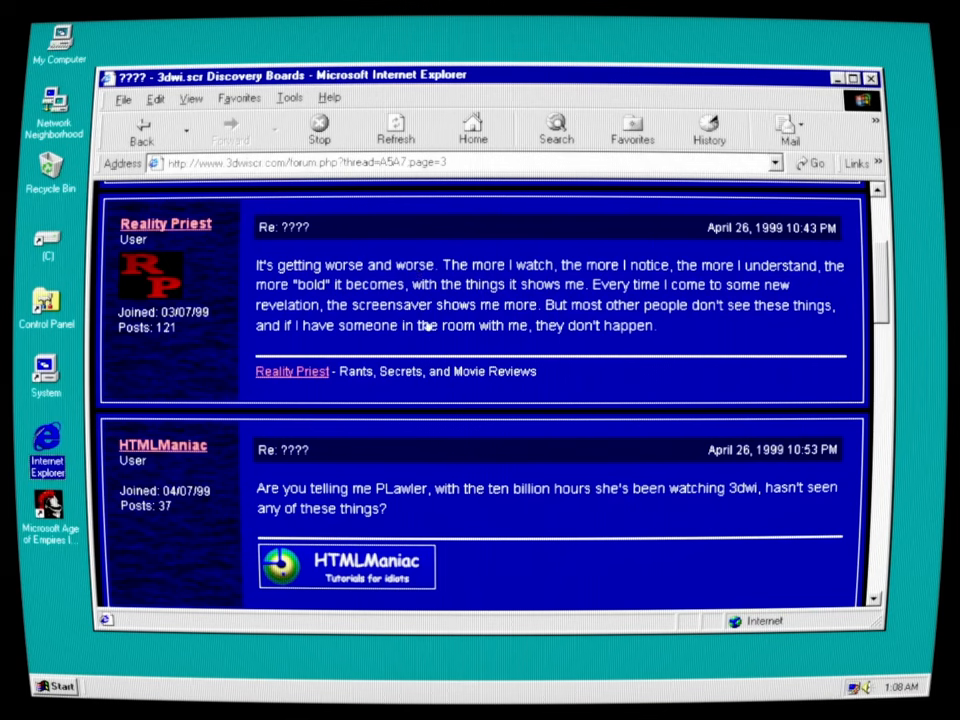
mouse_move(700, 290)
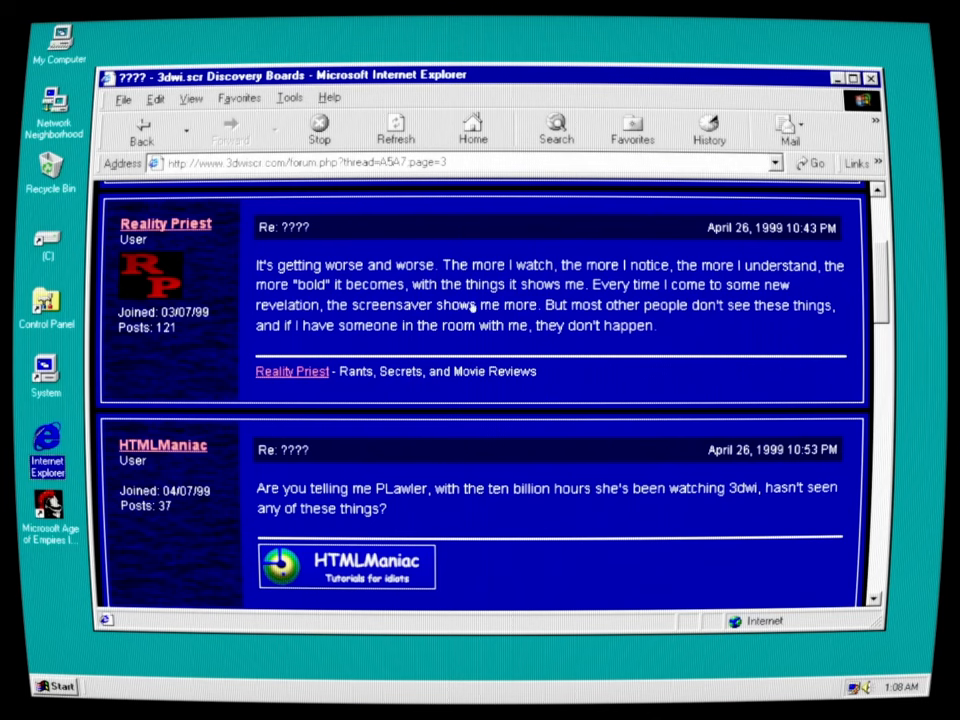
mouse_move(756, 346)
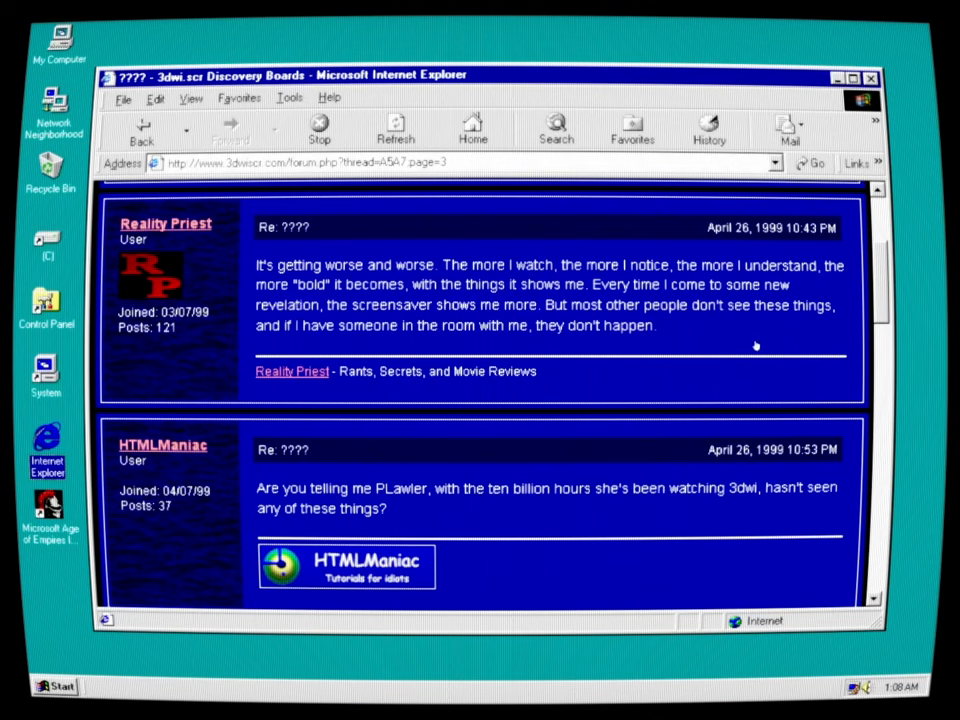
mouse_move(556, 342)
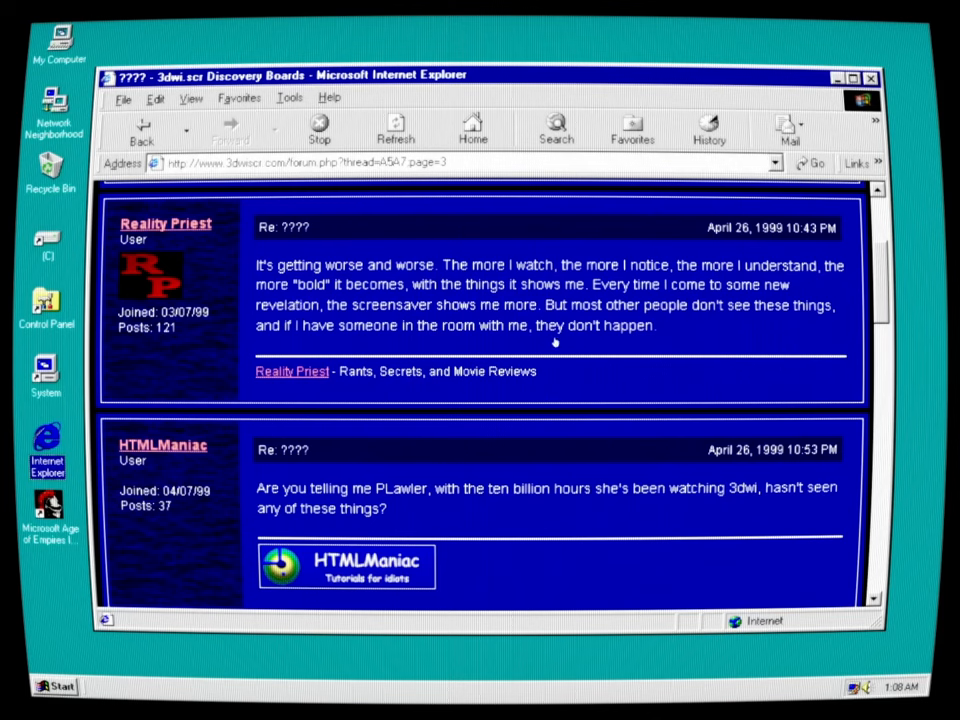
mouse_move(628, 334)
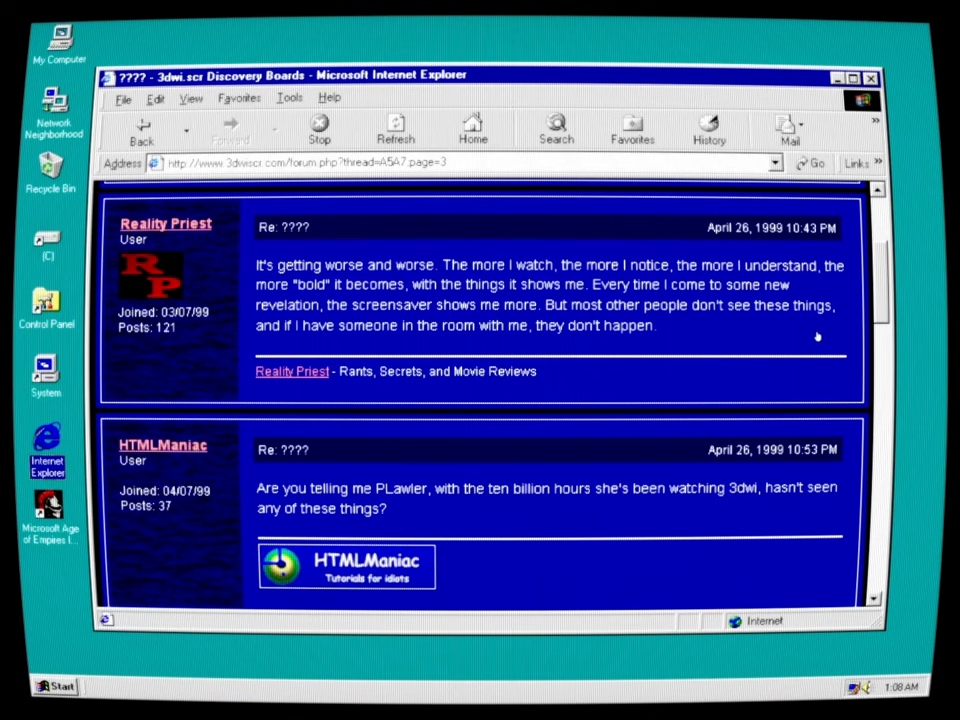
mouse_move(618, 348)
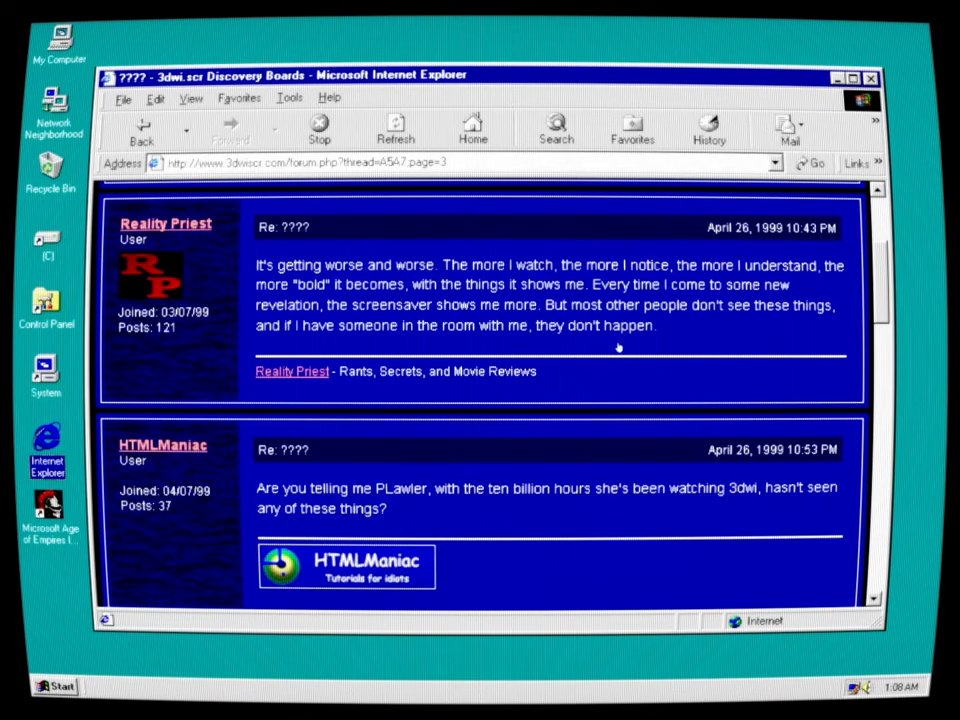
mouse_move(208, 528)
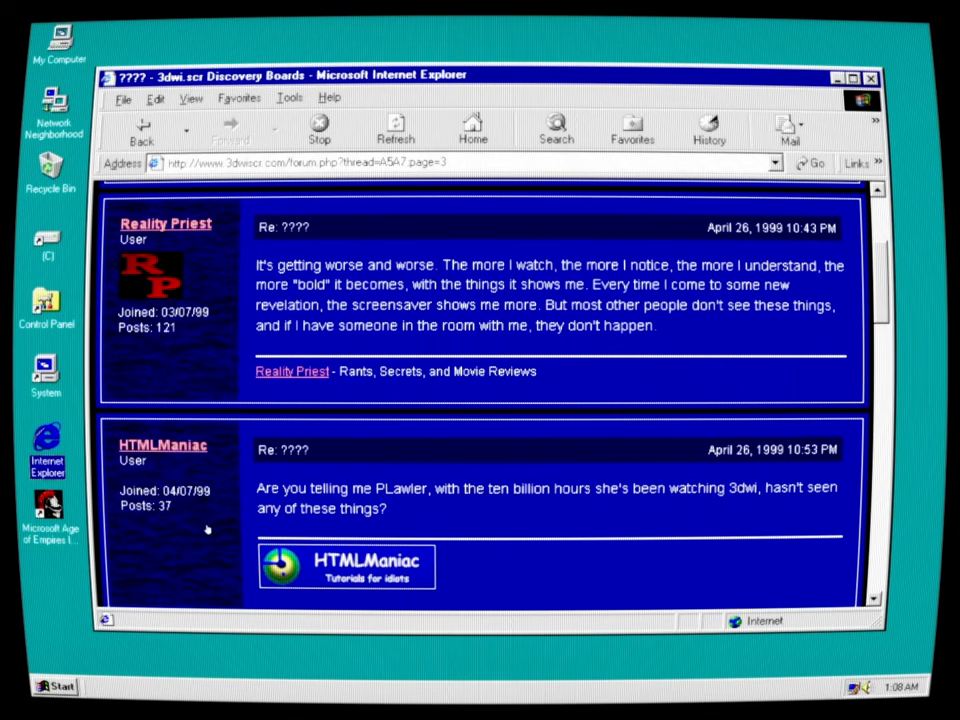
mouse_move(608, 516)
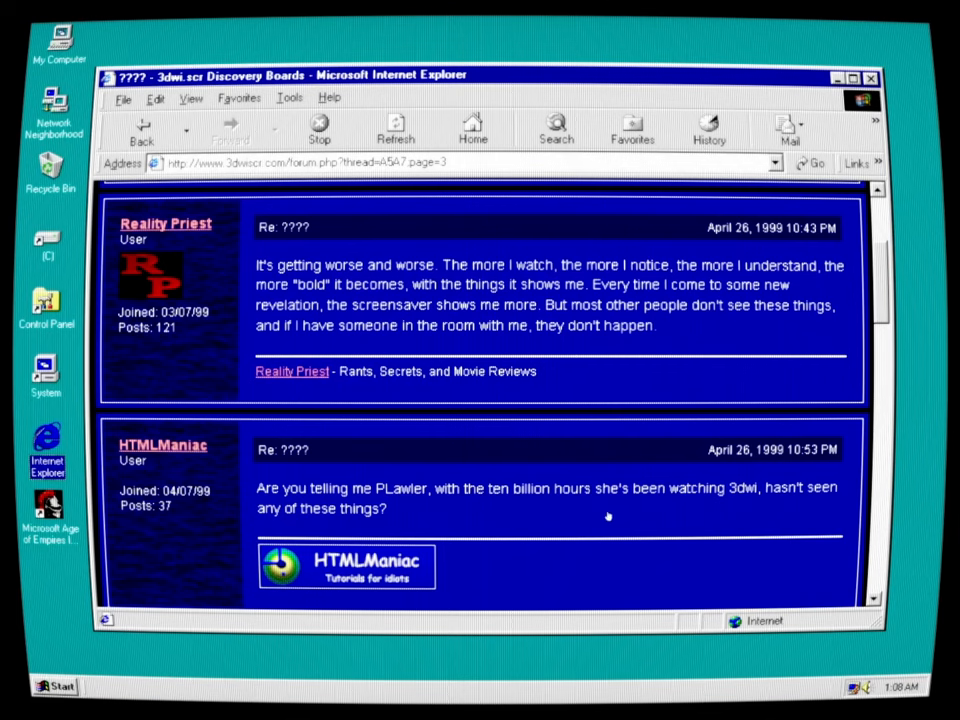
mouse_move(722, 518)
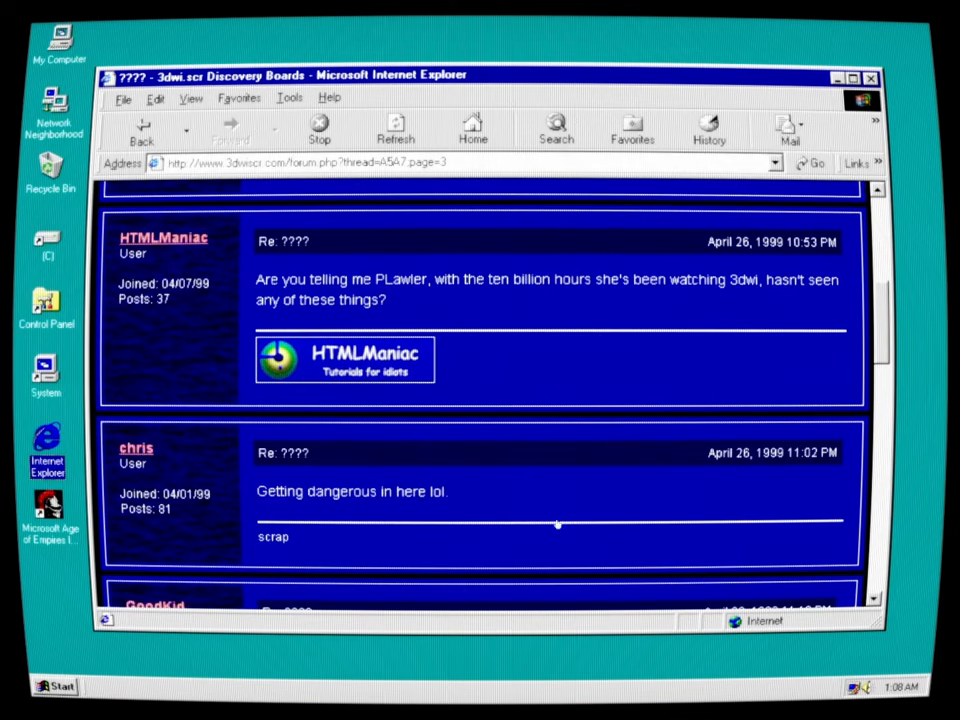
mouse_move(598, 522)
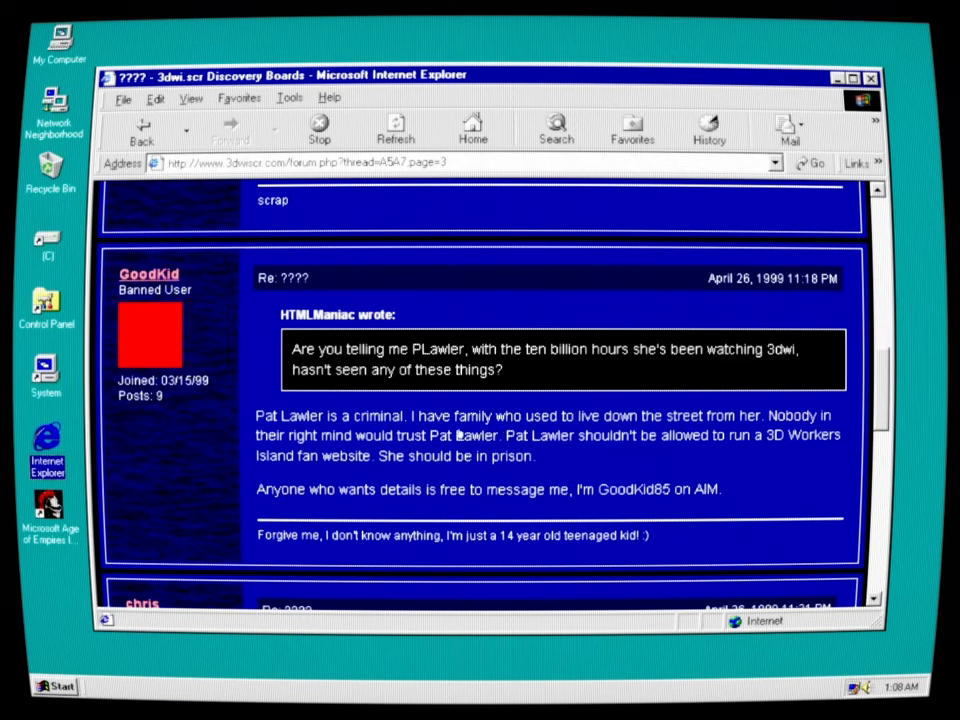
mouse_move(820, 424)
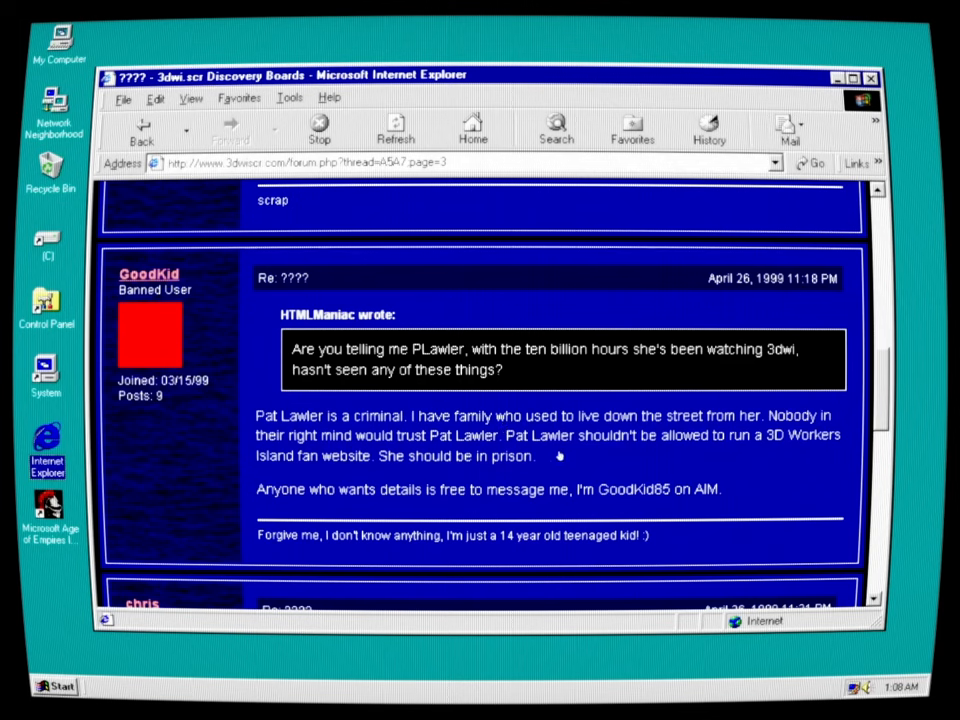
mouse_move(722, 466)
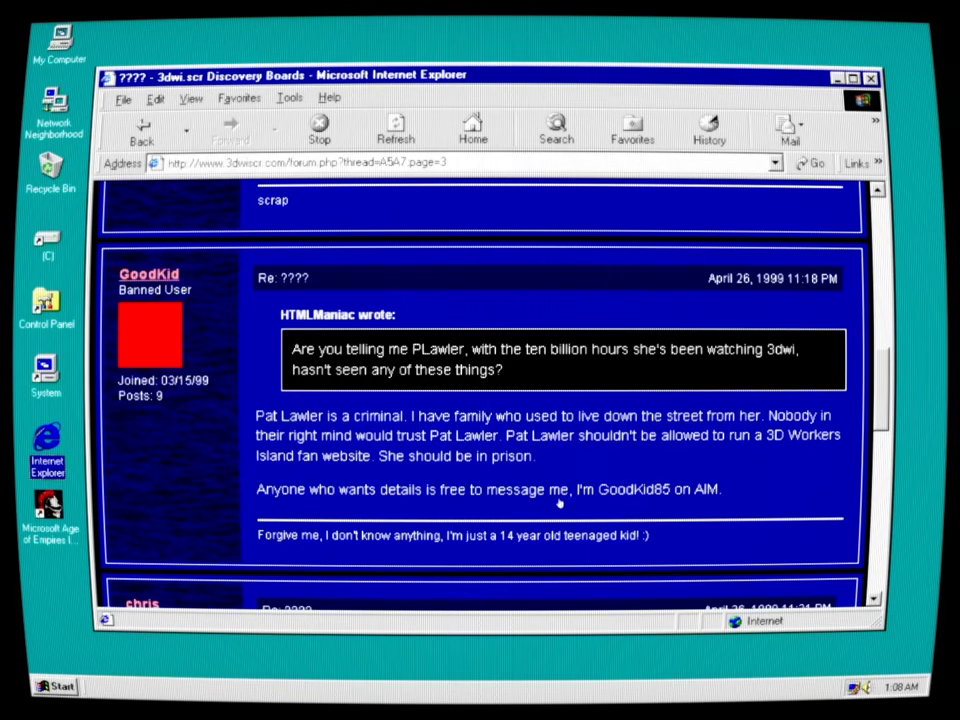
mouse_move(664, 490)
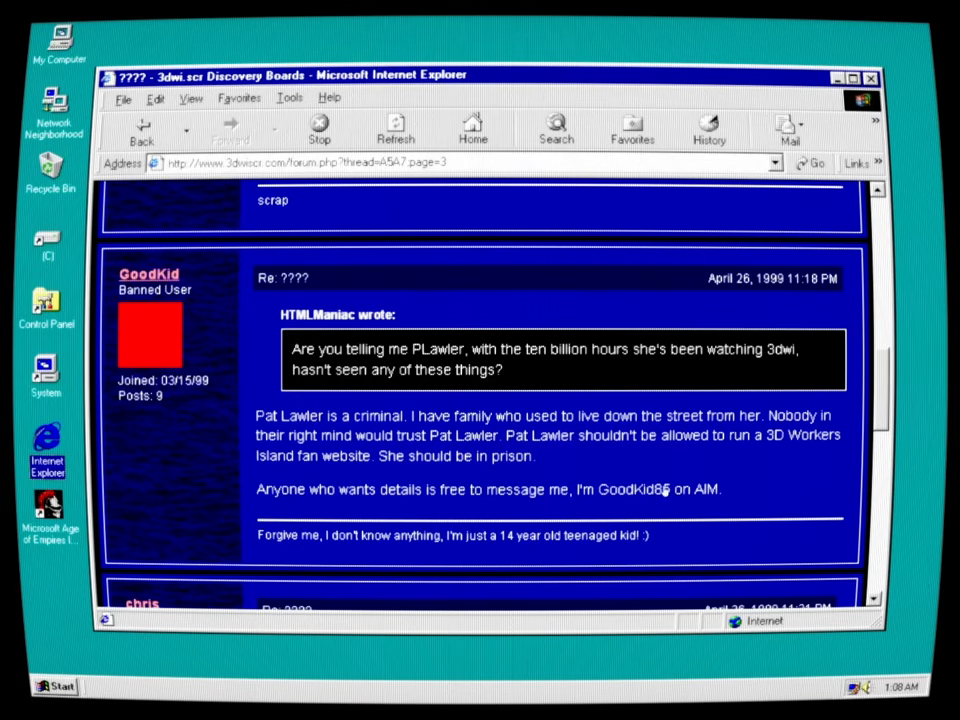
scroll("down", 3)
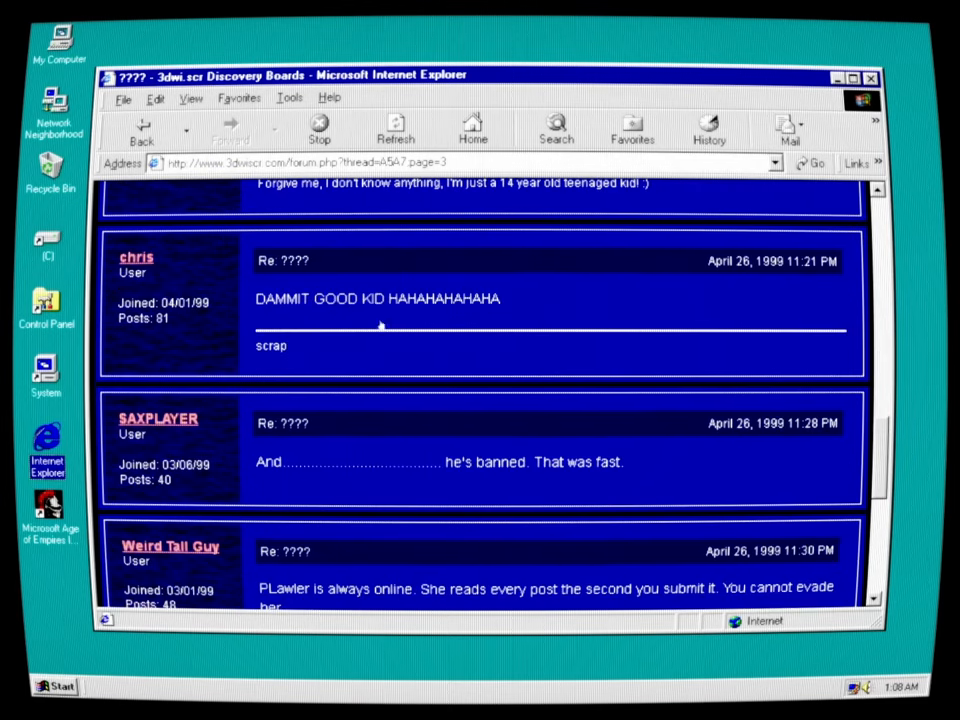
mouse_move(548, 482)
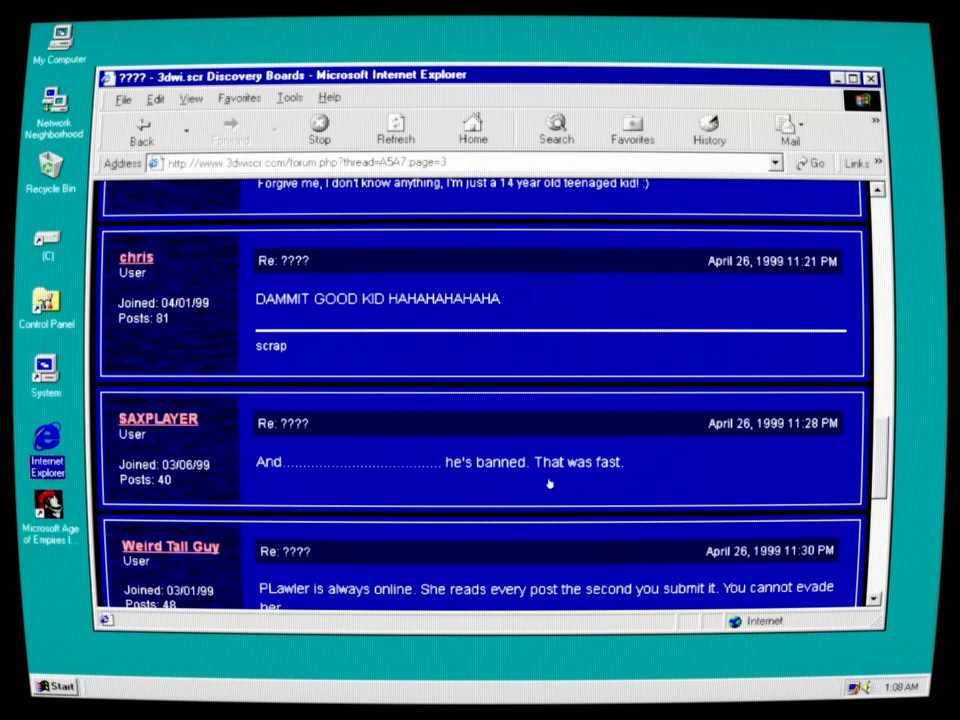
mouse_move(664, 468)
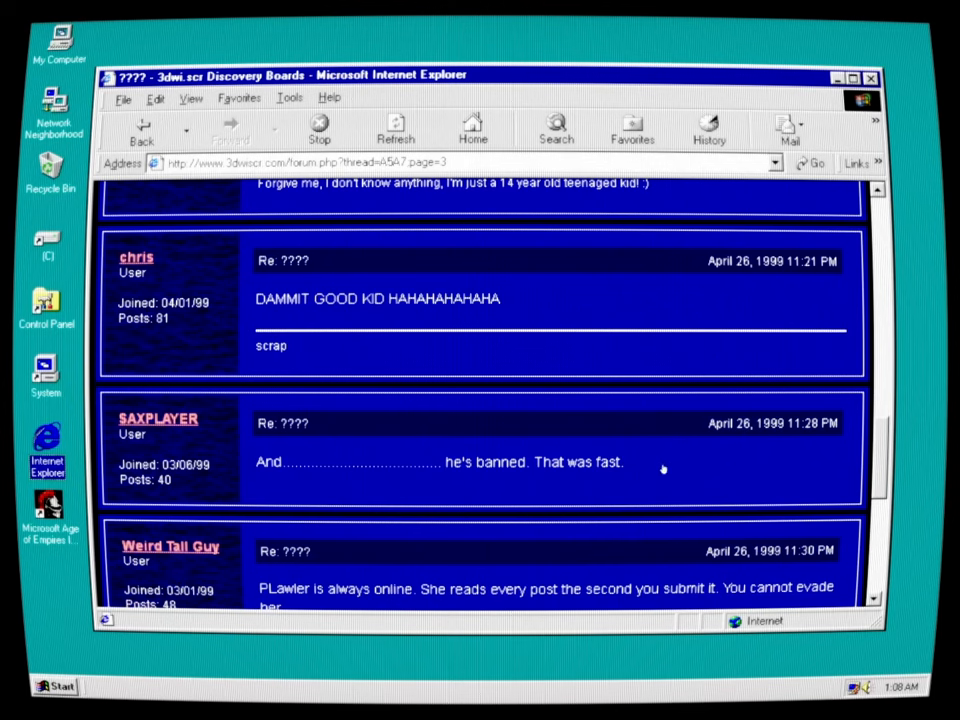
mouse_move(636, 608)
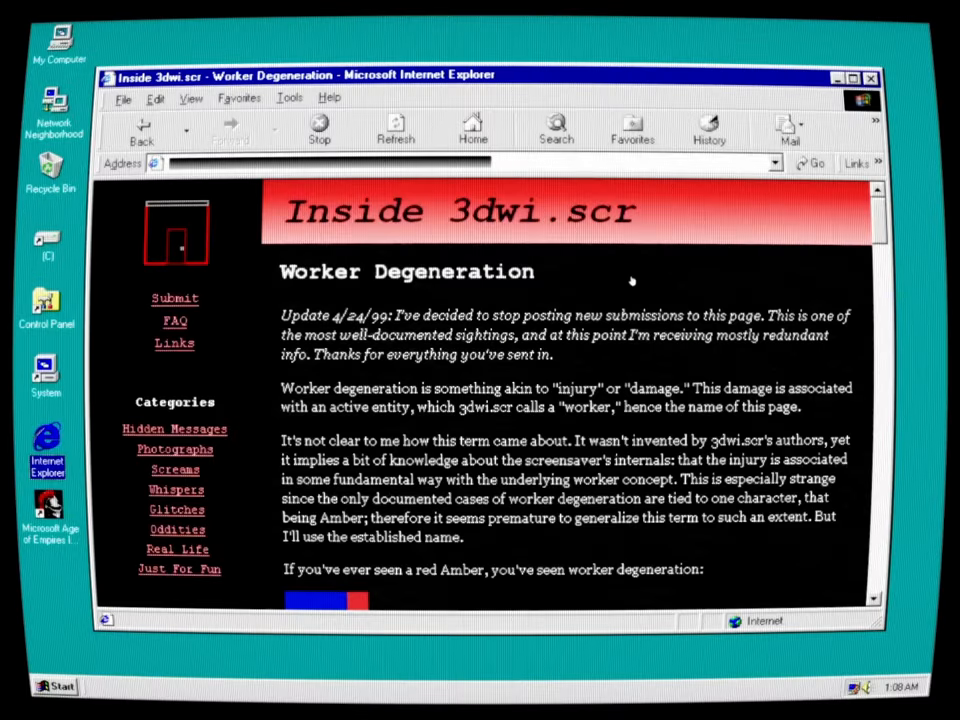
mouse_move(696, 284)
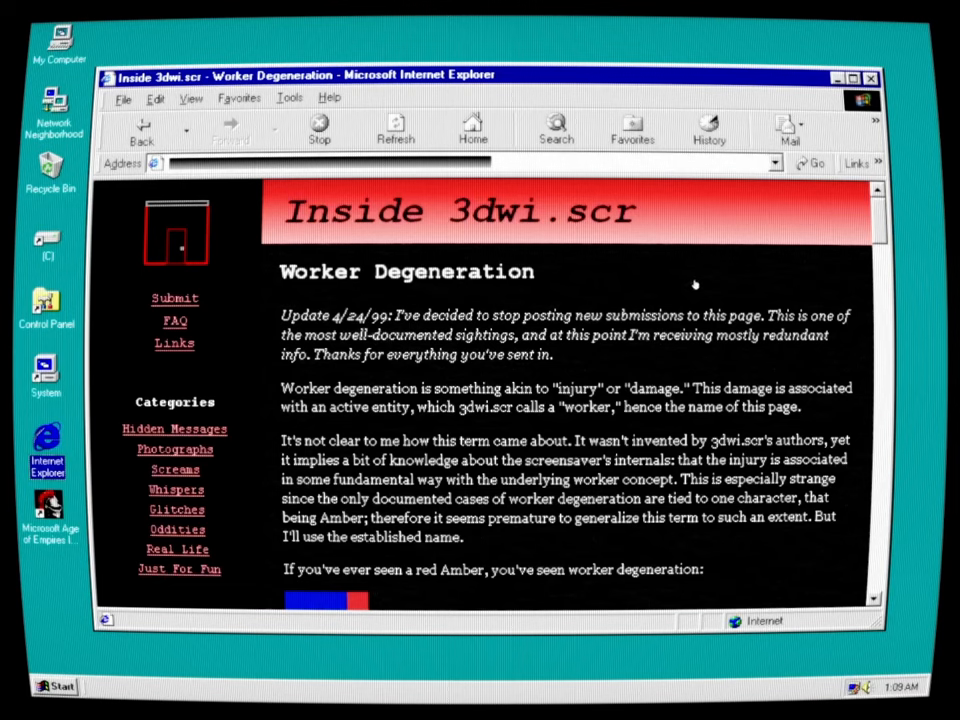
mouse_move(550, 350)
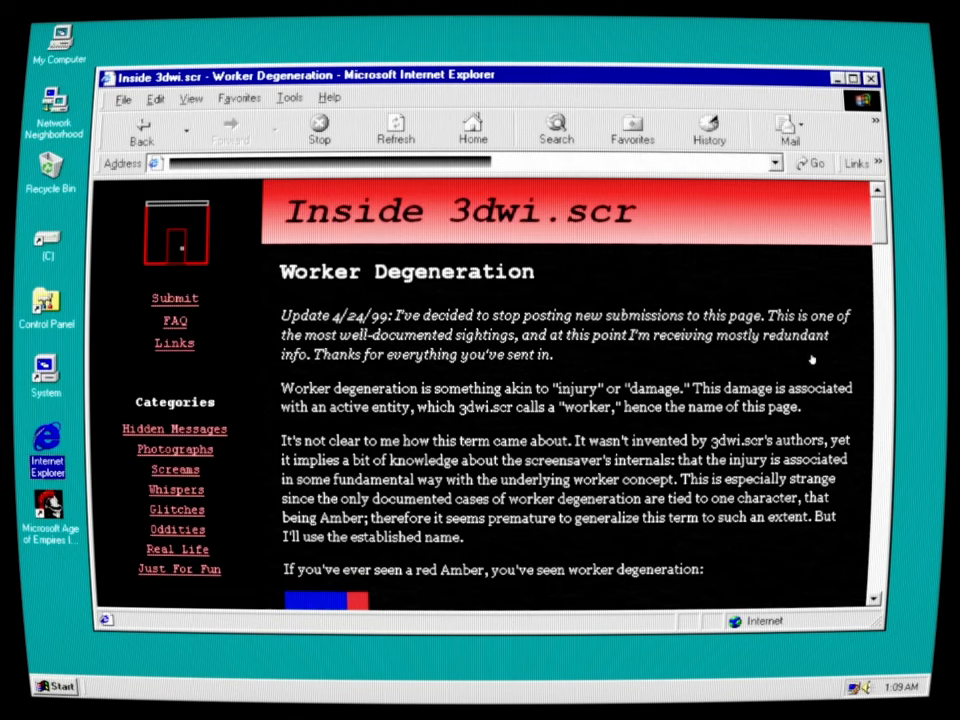
mouse_move(564, 366)
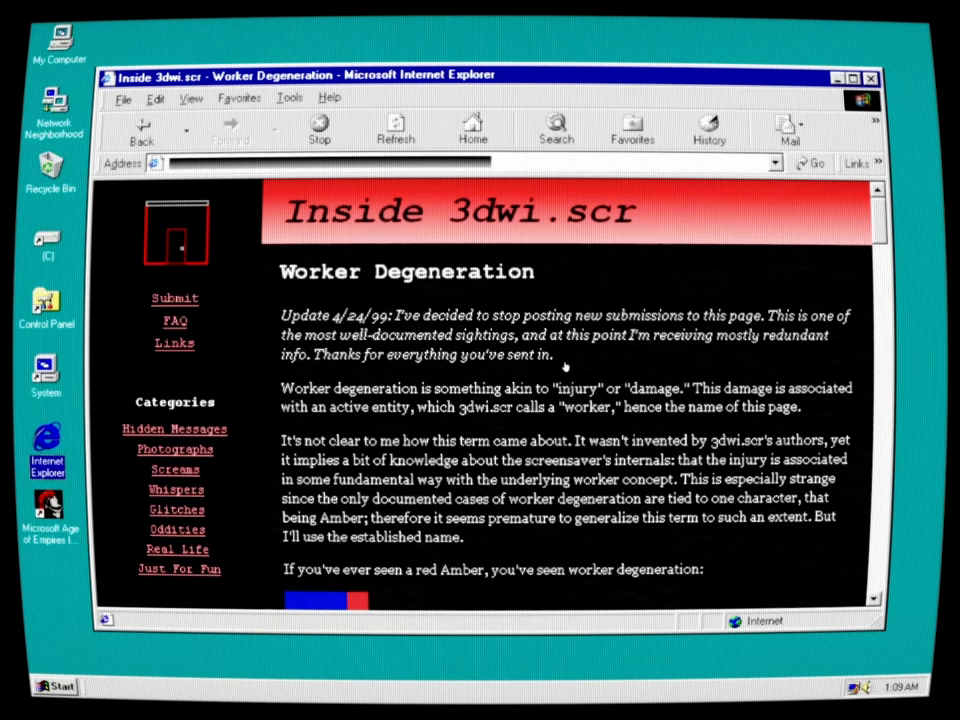
mouse_move(416, 408)
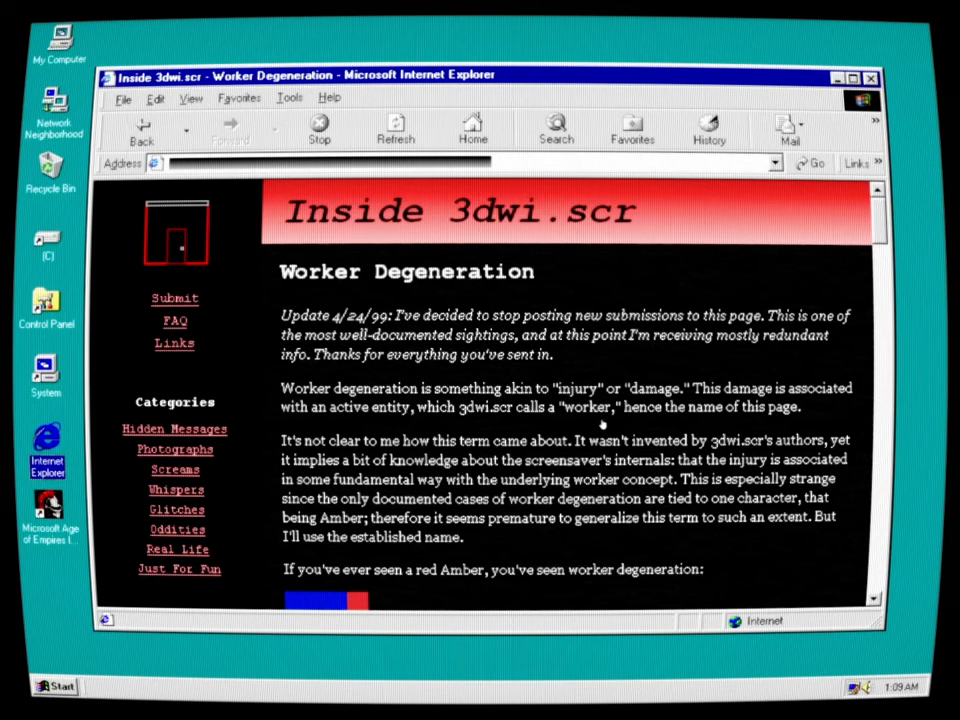
mouse_move(704, 440)
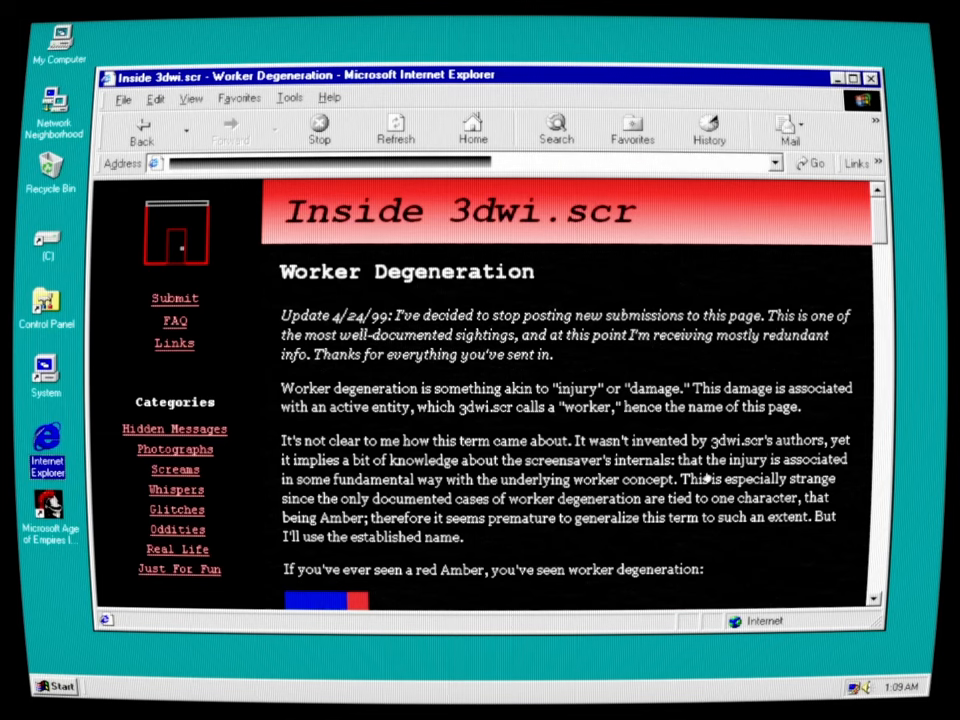
mouse_move(518, 500)
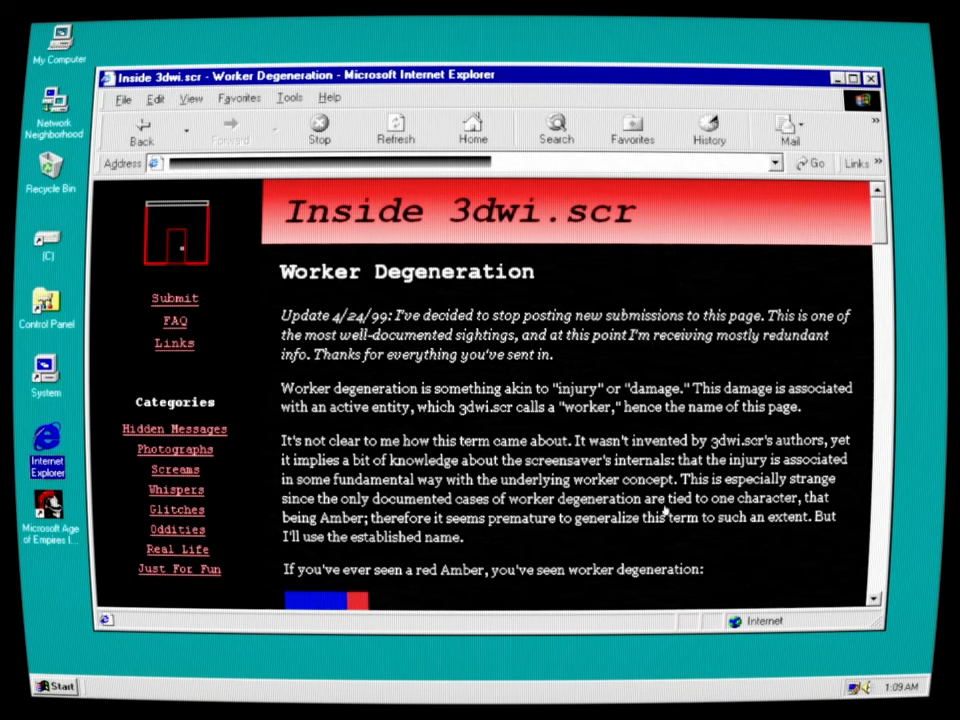
mouse_move(804, 496)
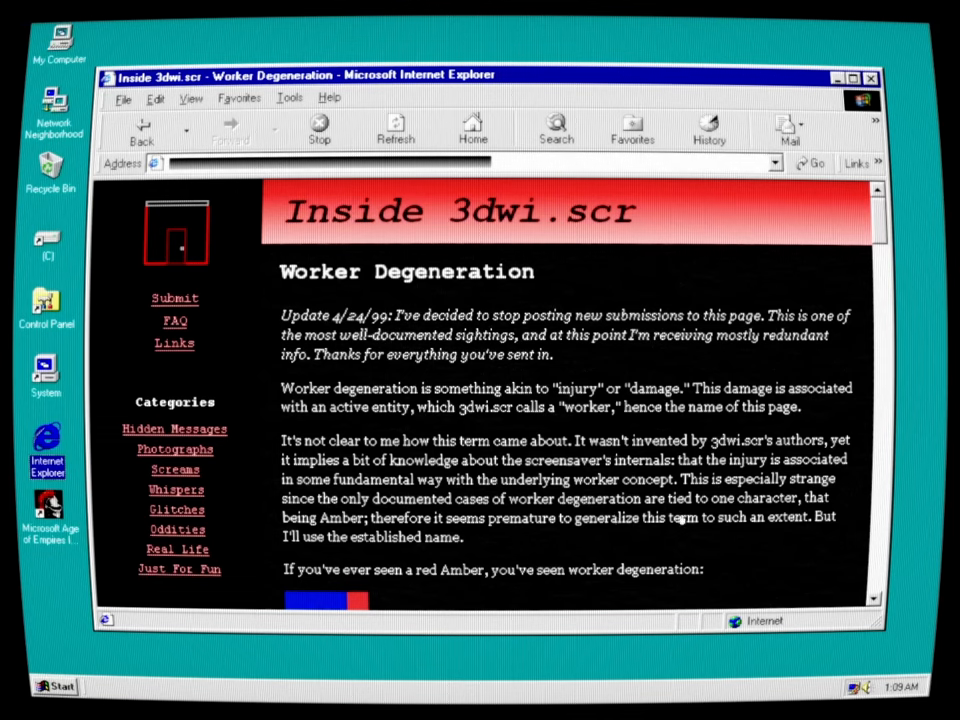
mouse_move(340, 530)
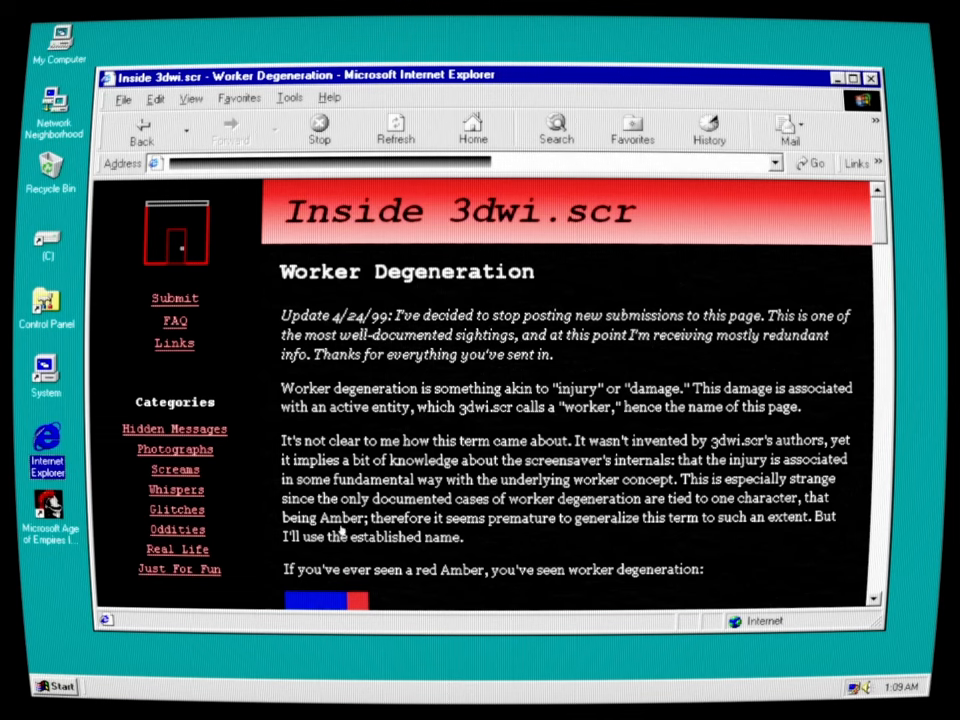
mouse_move(340, 536)
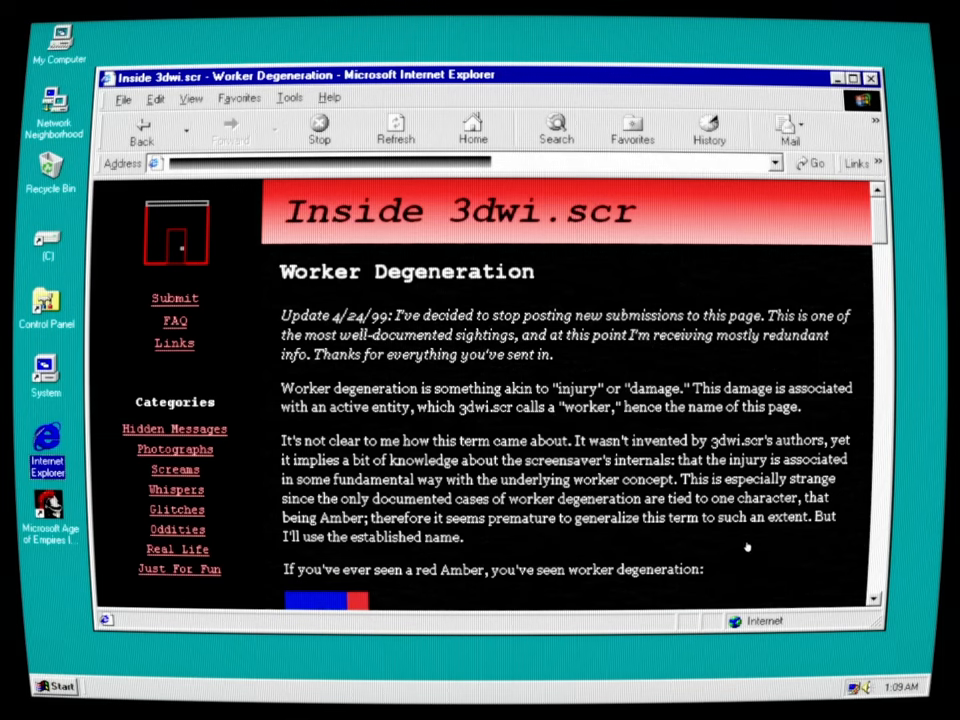
mouse_move(352, 572)
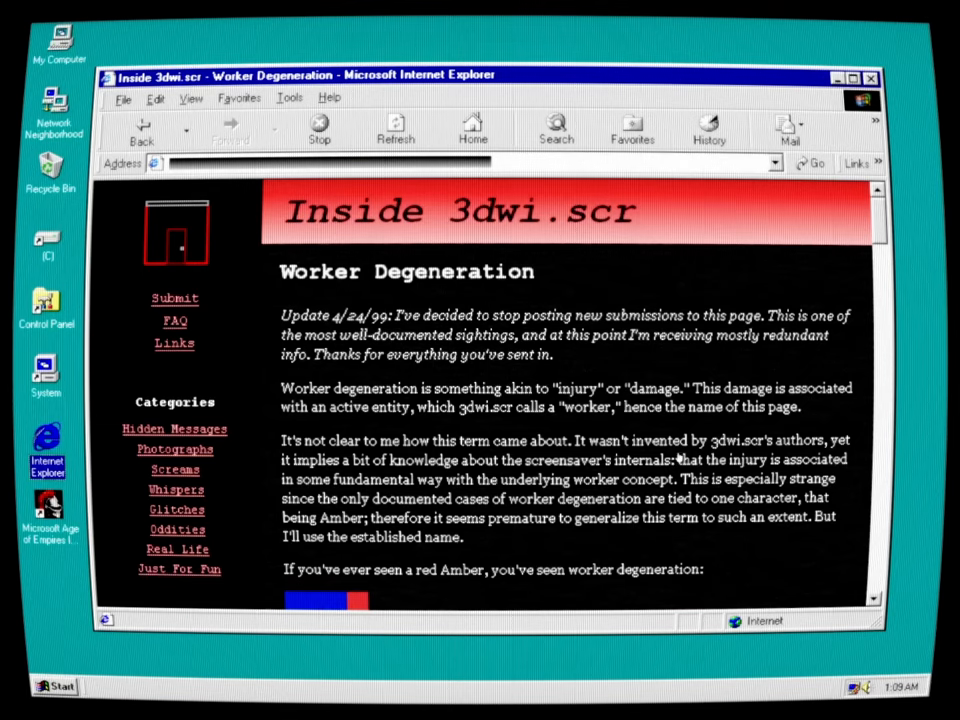
Scroll to the red Amber sighting and the compression screenshots revealing the red ball is Amber
scroll("down", 3)
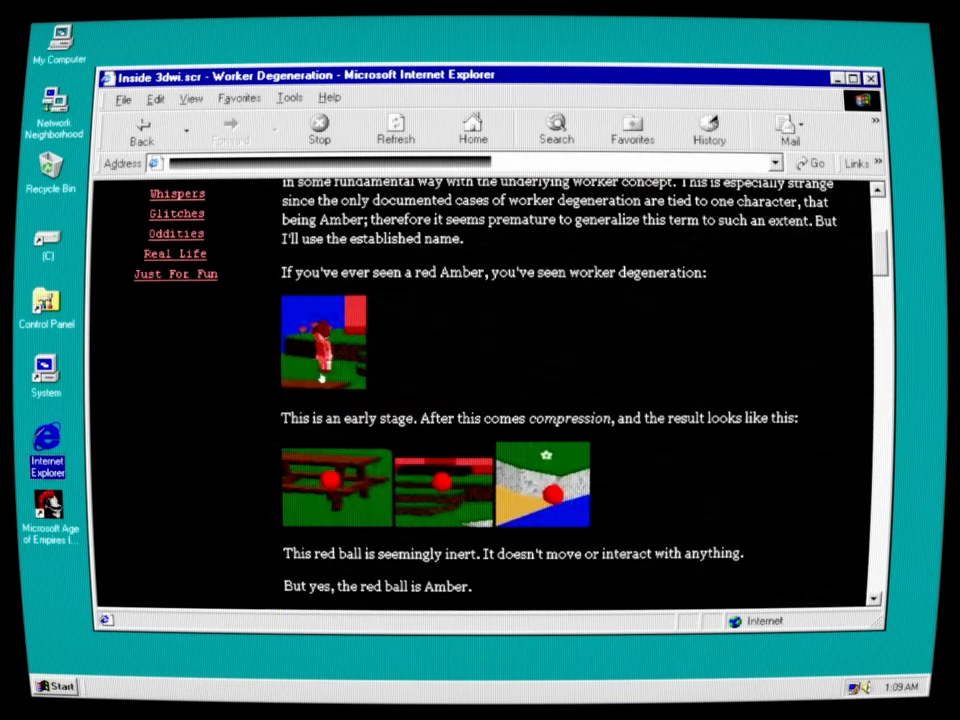
mouse_move(712, 440)
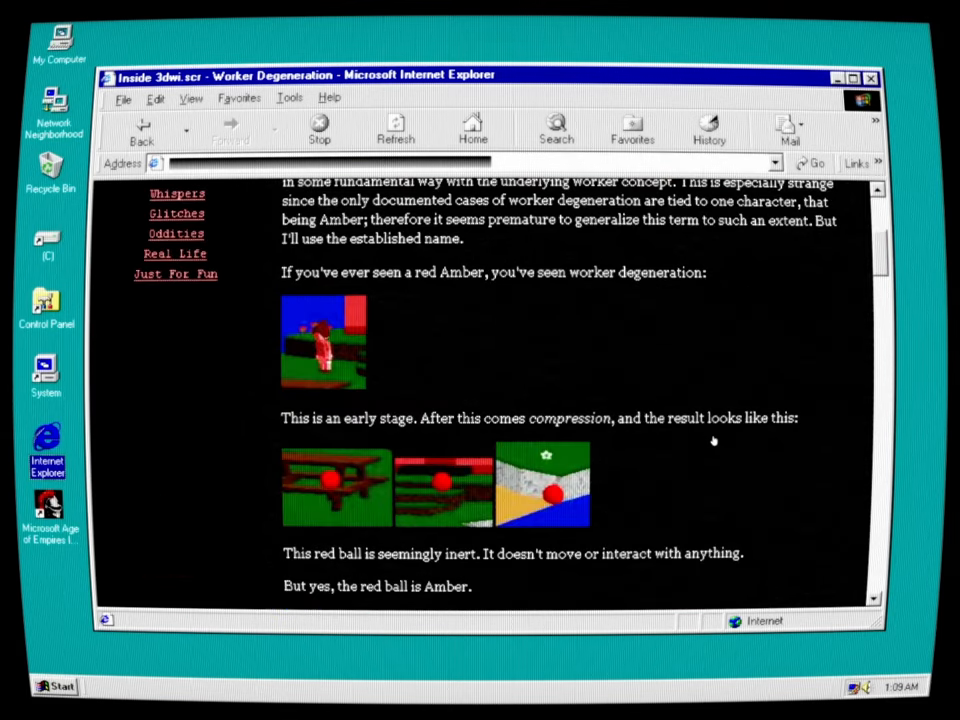
mouse_move(776, 430)
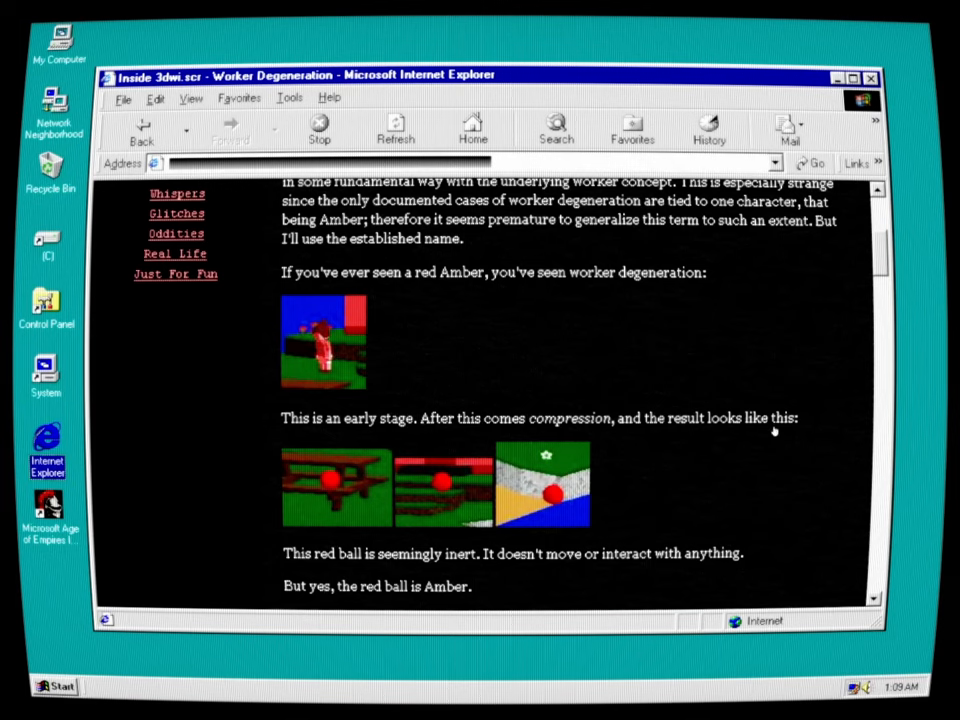
mouse_move(356, 572)
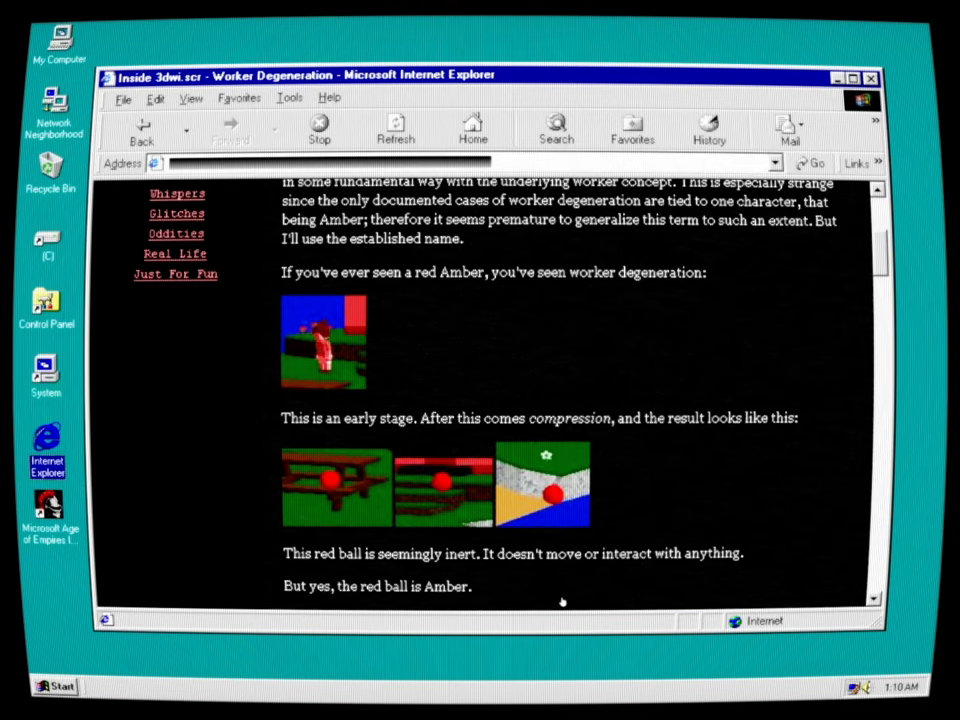
Scroll to the passage on the red ball shrinking and Amber respawning beside it
scroll("down", 3)
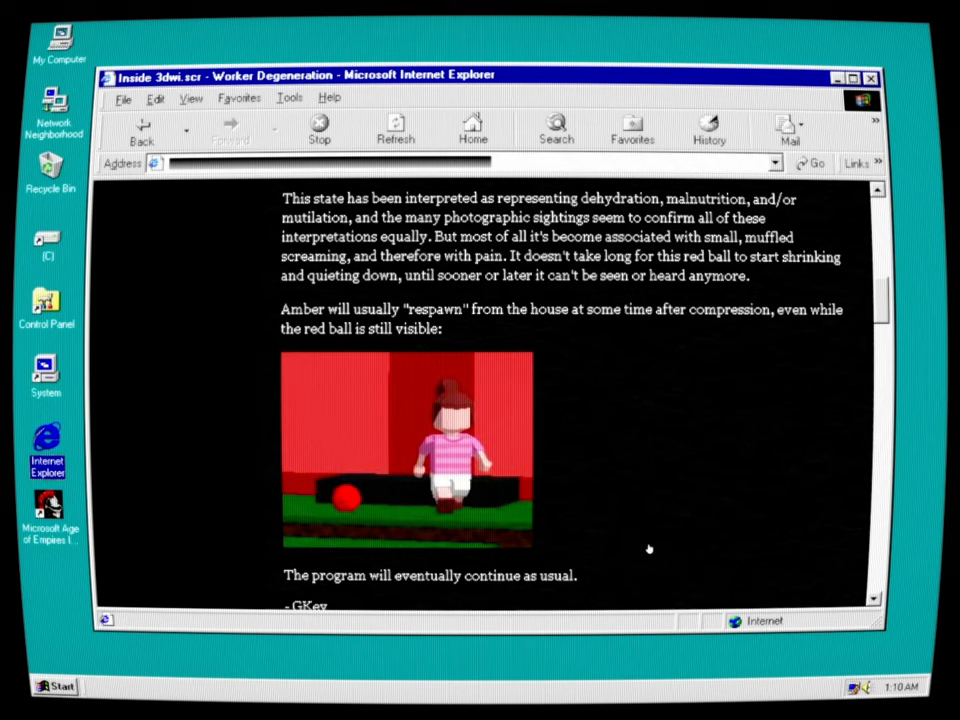
mouse_move(798, 420)
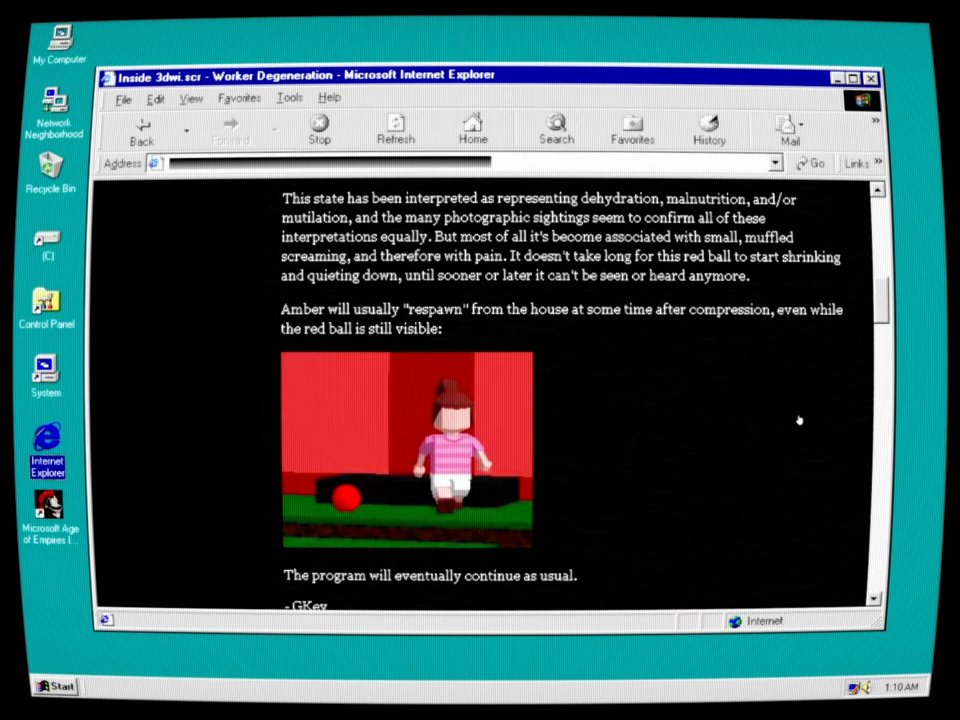
mouse_move(792, 414)
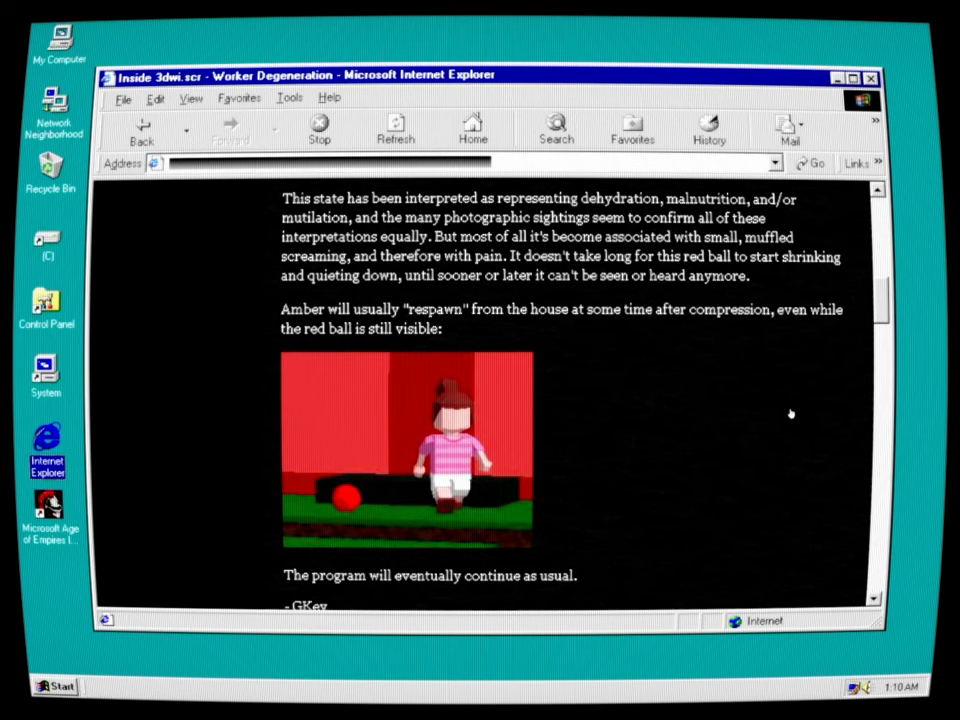
mouse_move(740, 396)
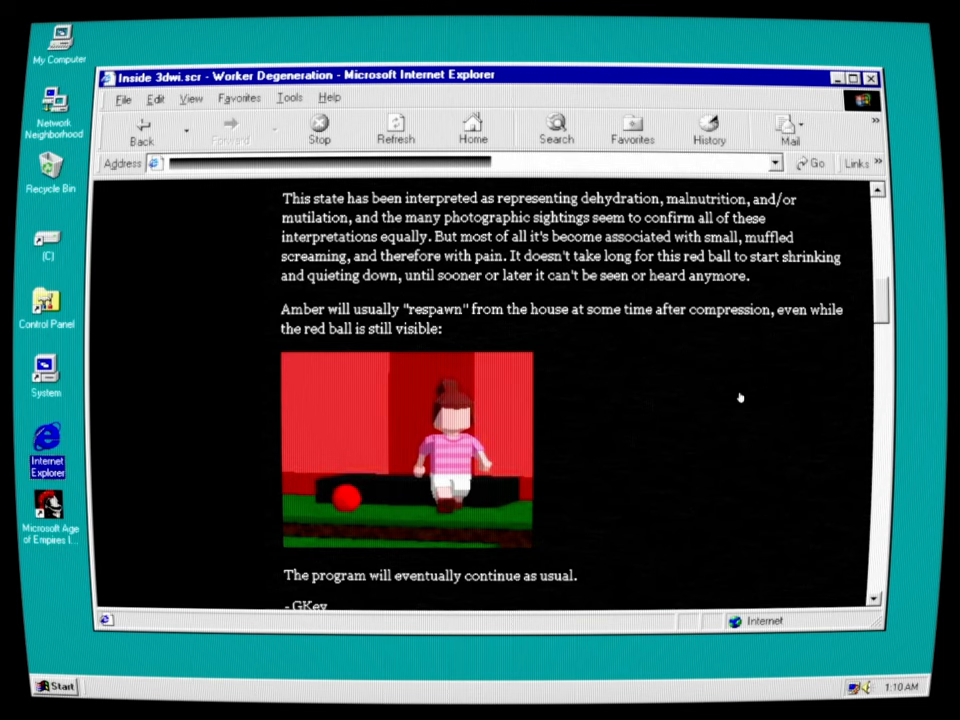
mouse_move(416, 334)
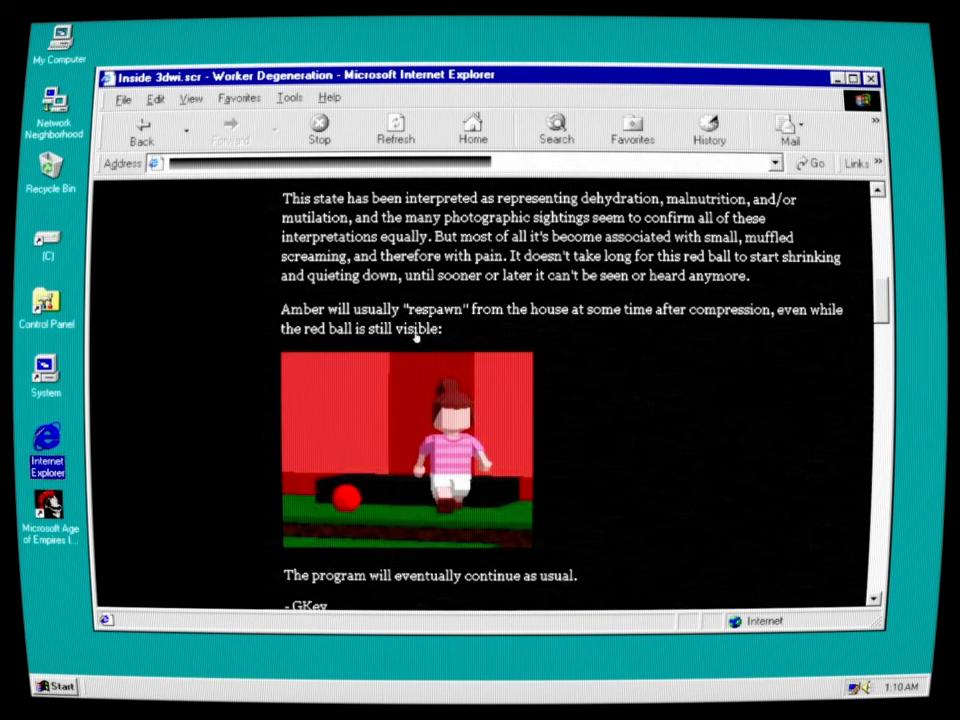
mouse_move(590, 340)
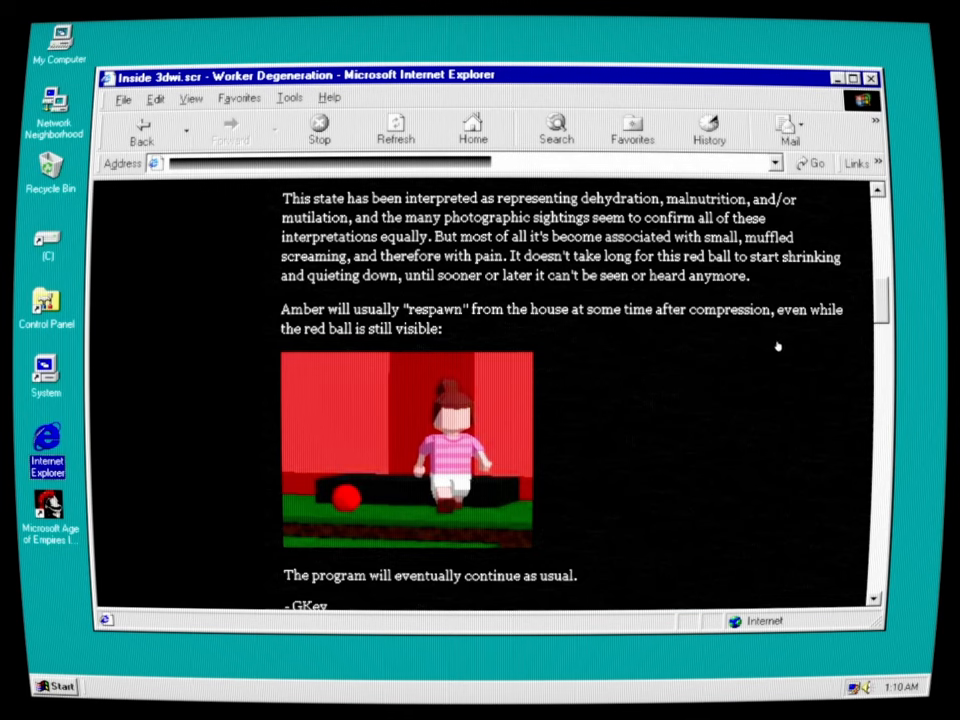
mouse_move(476, 532)
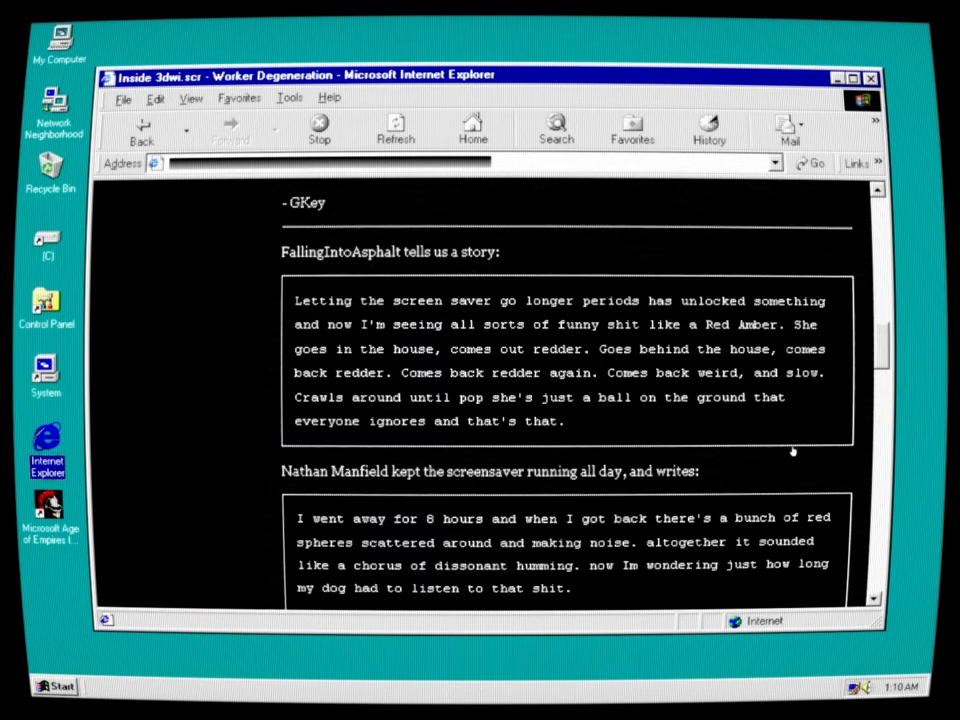
mouse_move(478, 296)
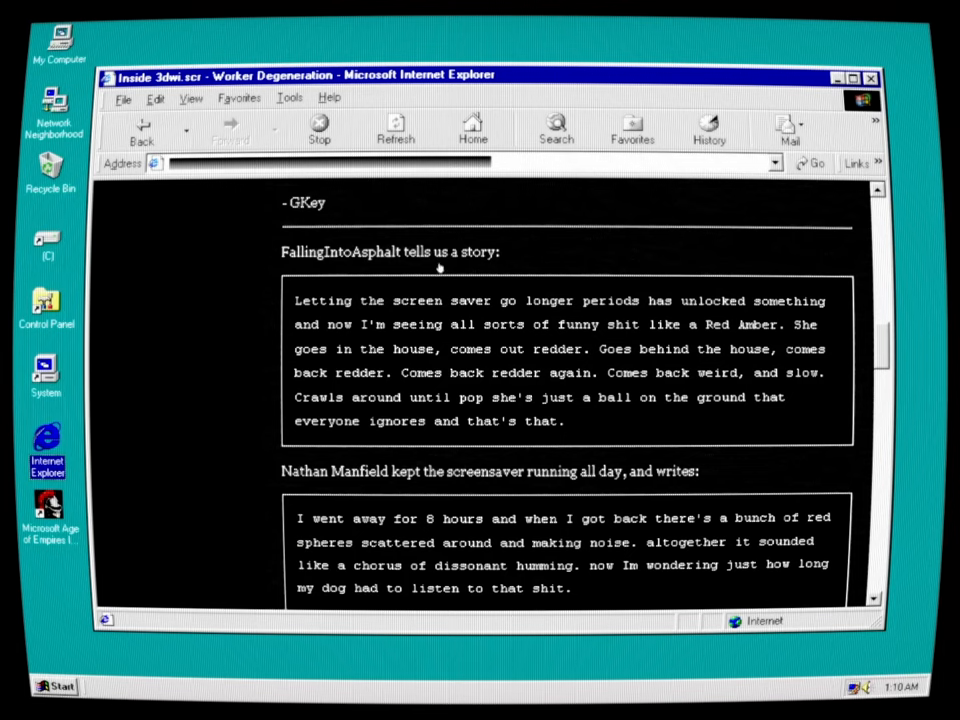
mouse_move(620, 344)
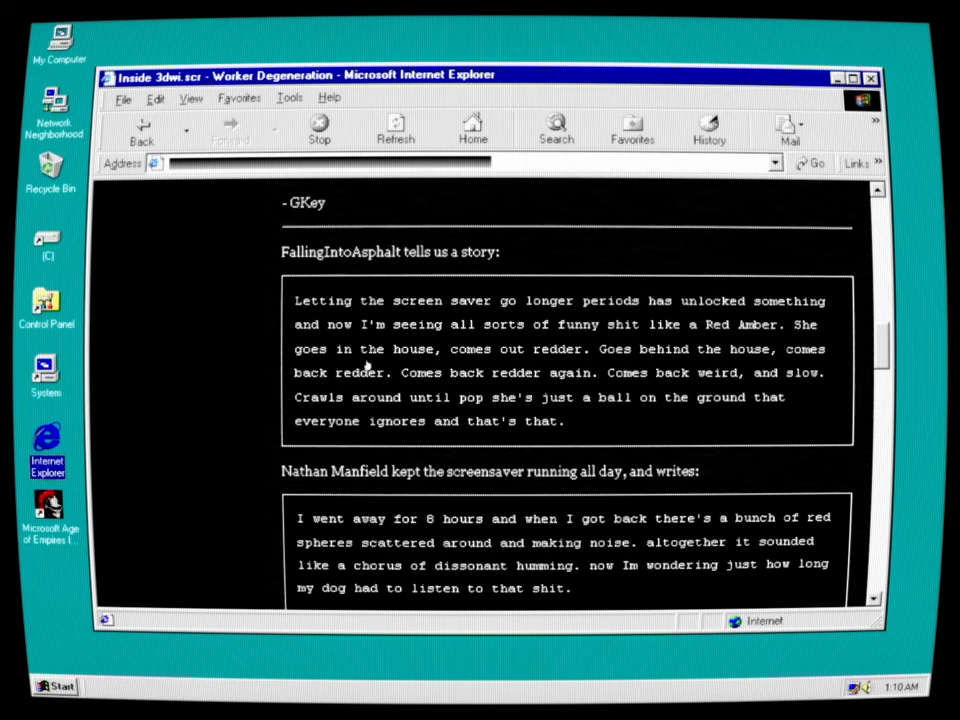
mouse_move(736, 350)
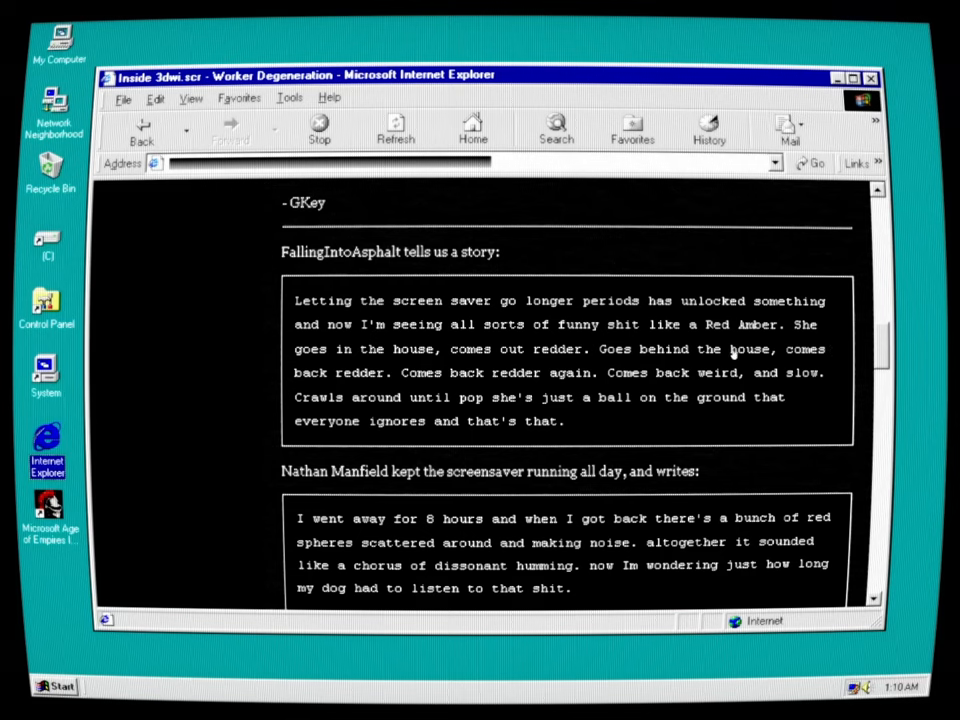
mouse_move(576, 362)
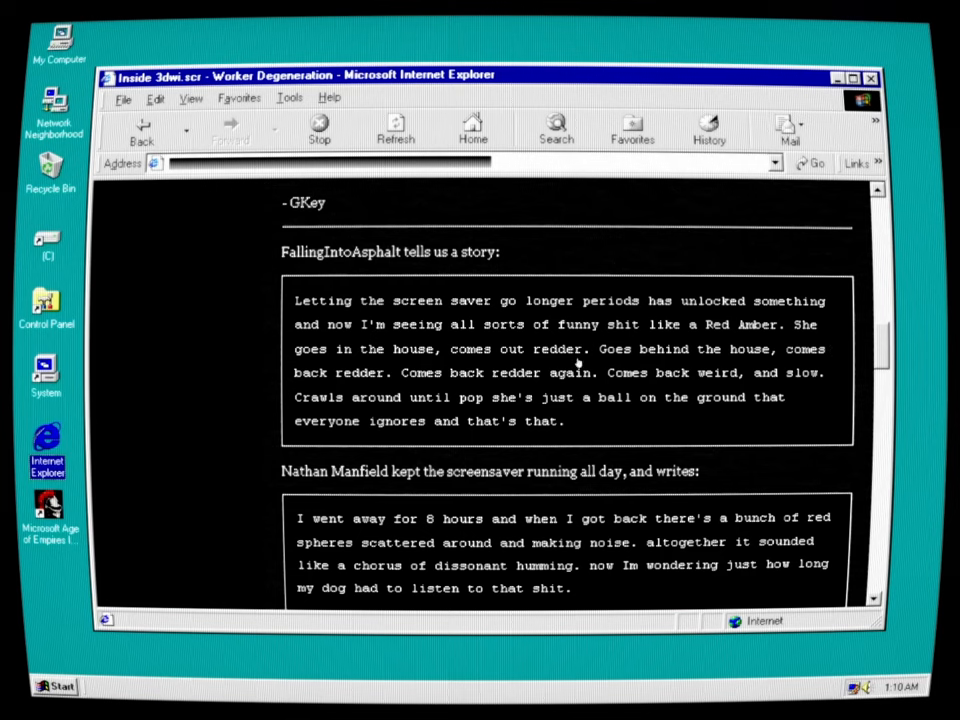
mouse_move(490, 388)
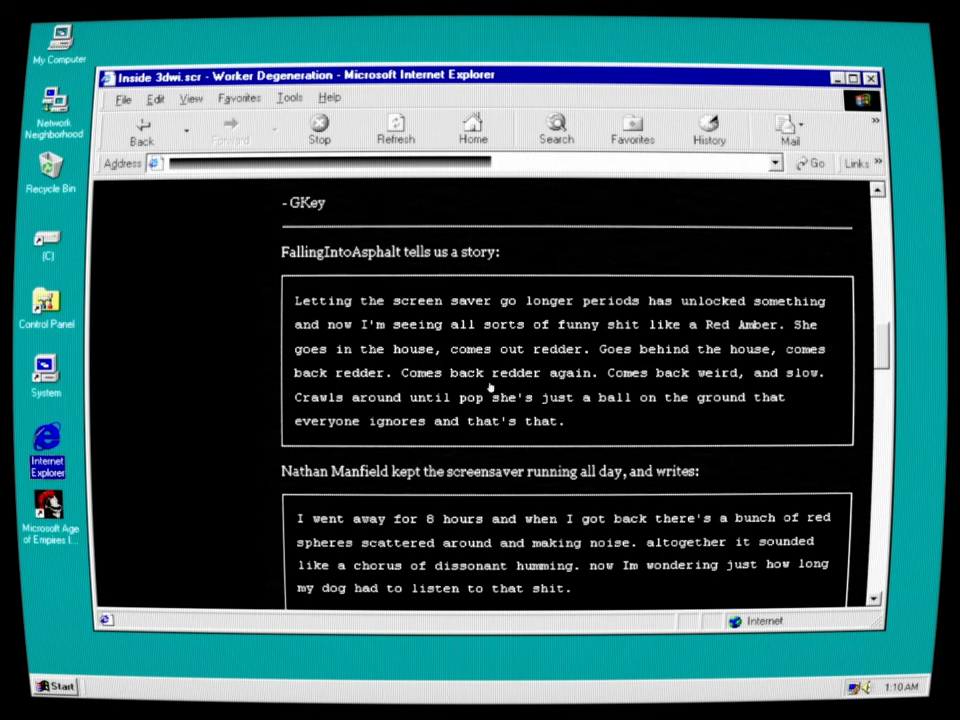
mouse_move(556, 392)
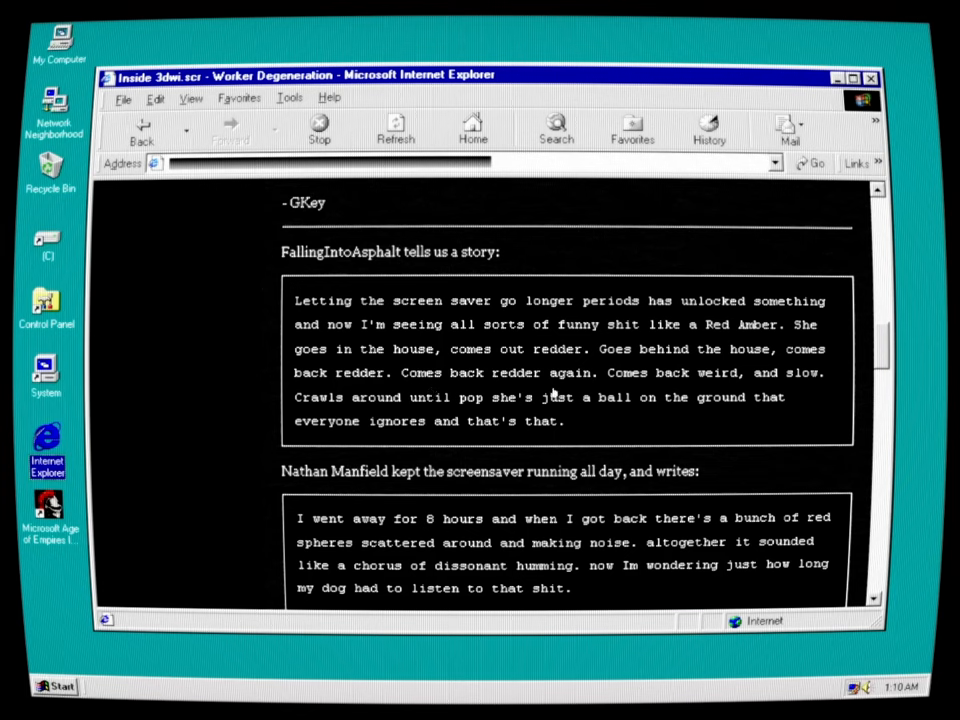
mouse_move(728, 390)
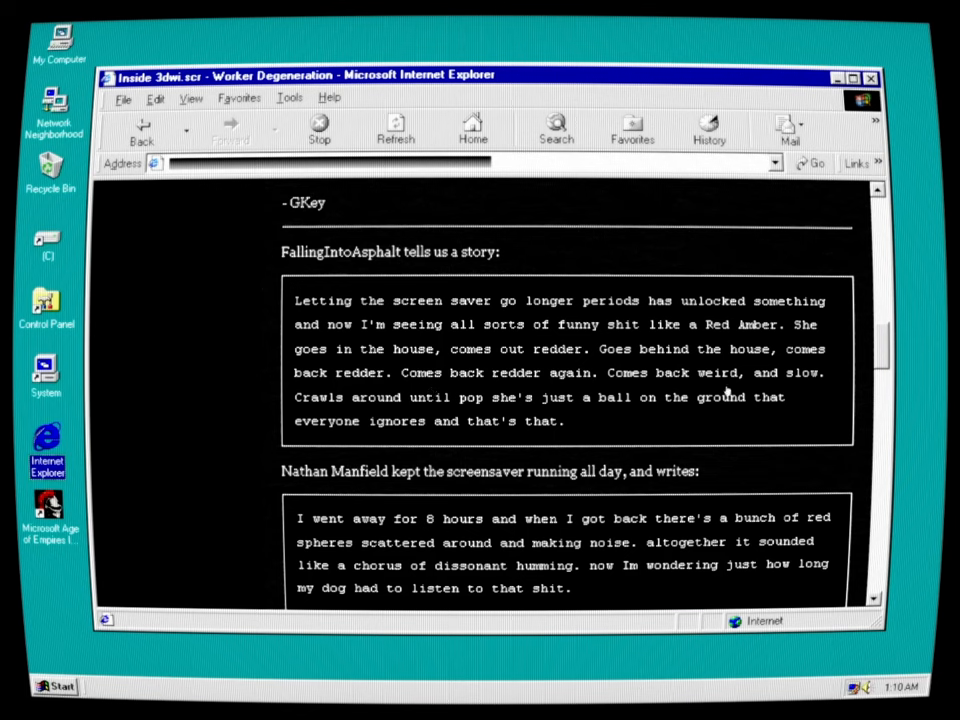
mouse_move(470, 412)
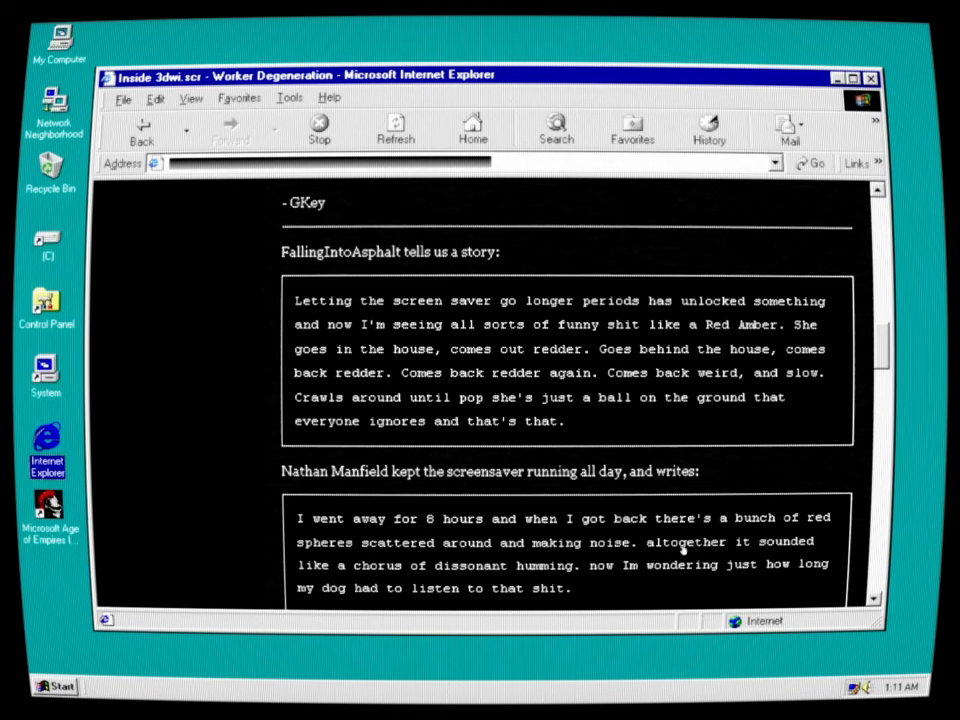
mouse_move(770, 476)
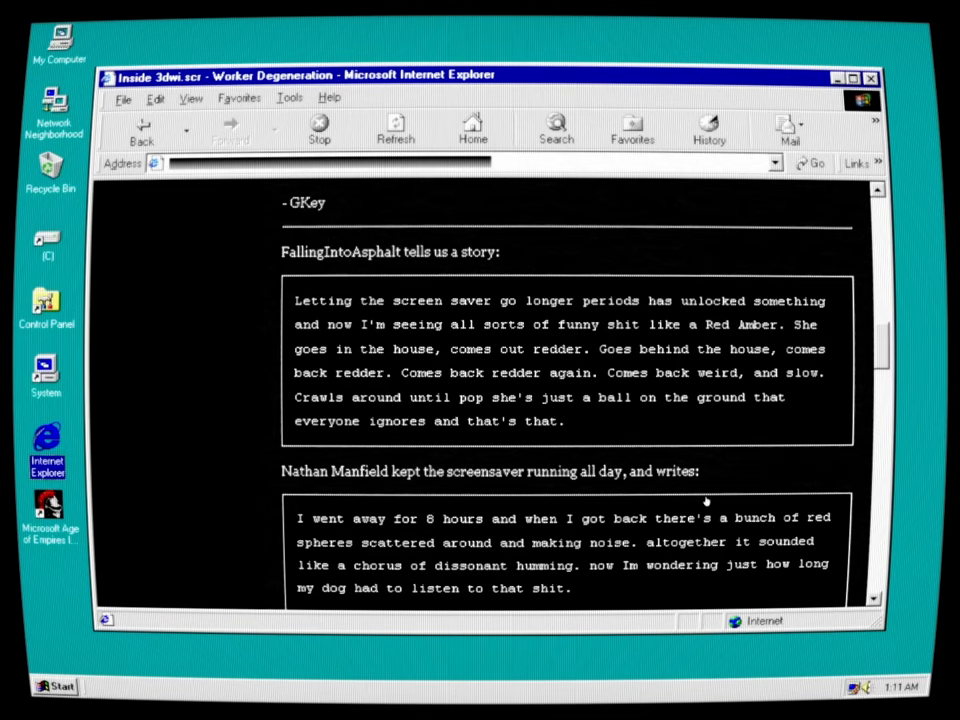
Scroll past Thomas's despairing ocean message to the reply beginning 'To Thomas: I hear you'
scroll("down", 3)
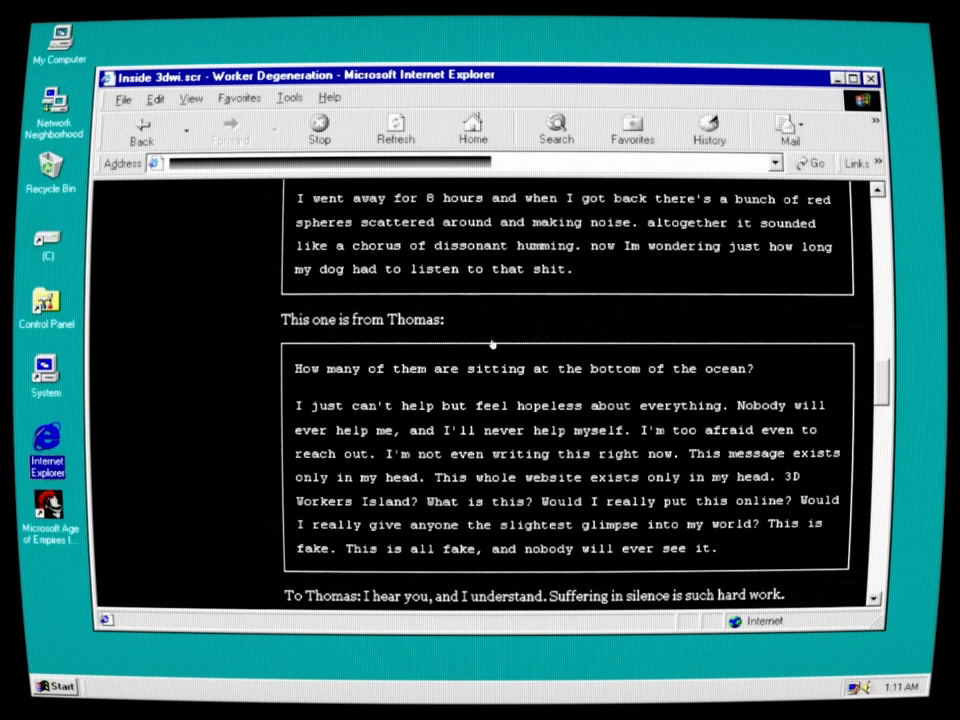
mouse_move(656, 396)
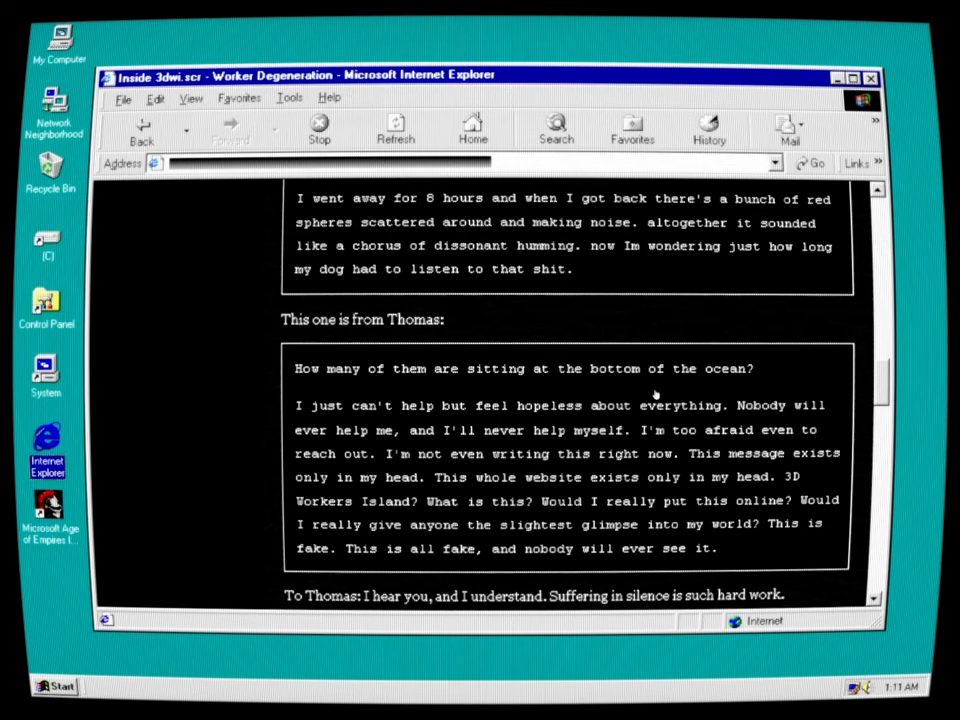
mouse_move(476, 422)
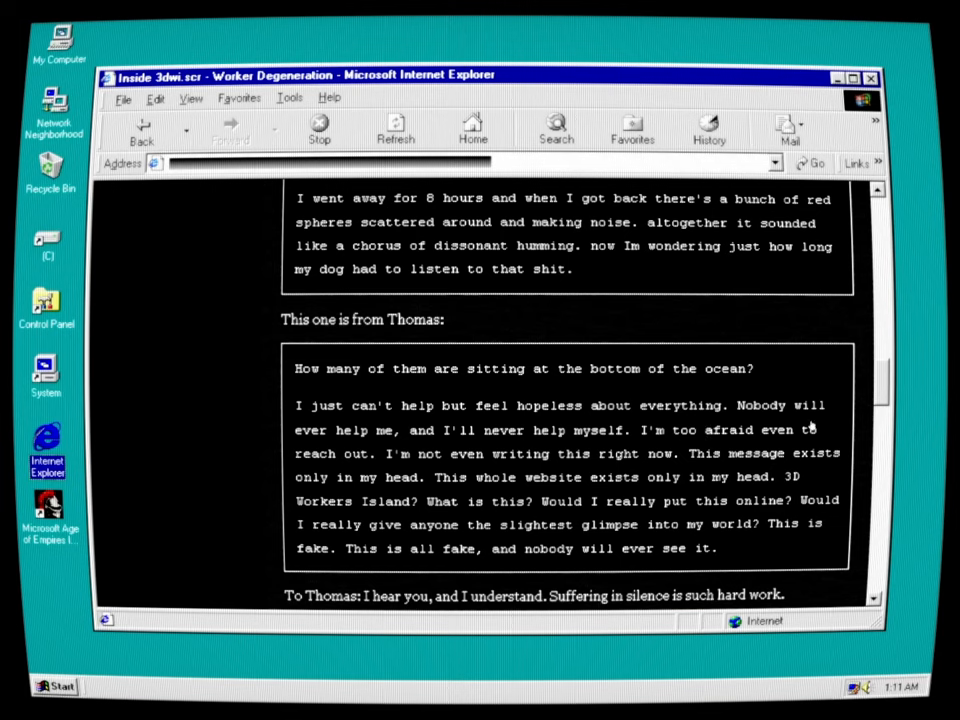
mouse_move(476, 448)
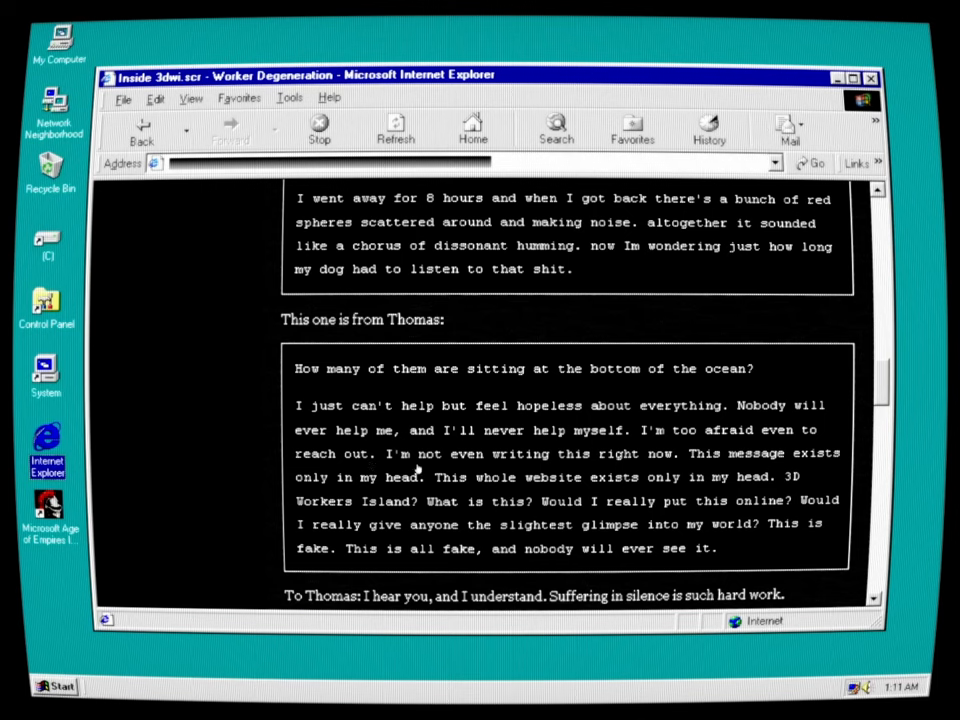
mouse_move(672, 472)
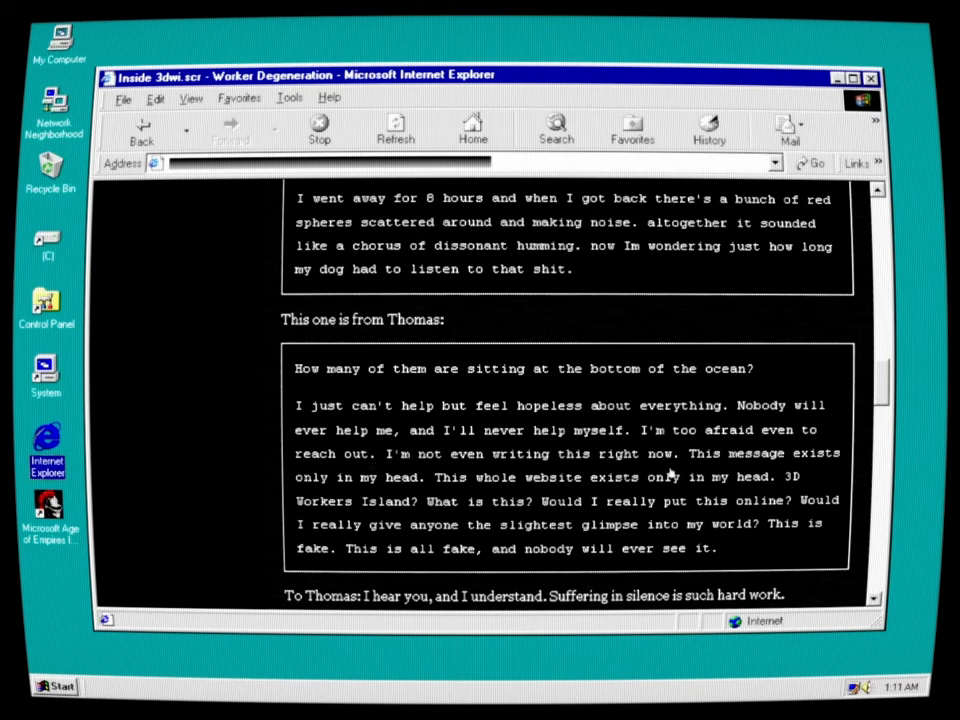
mouse_move(424, 490)
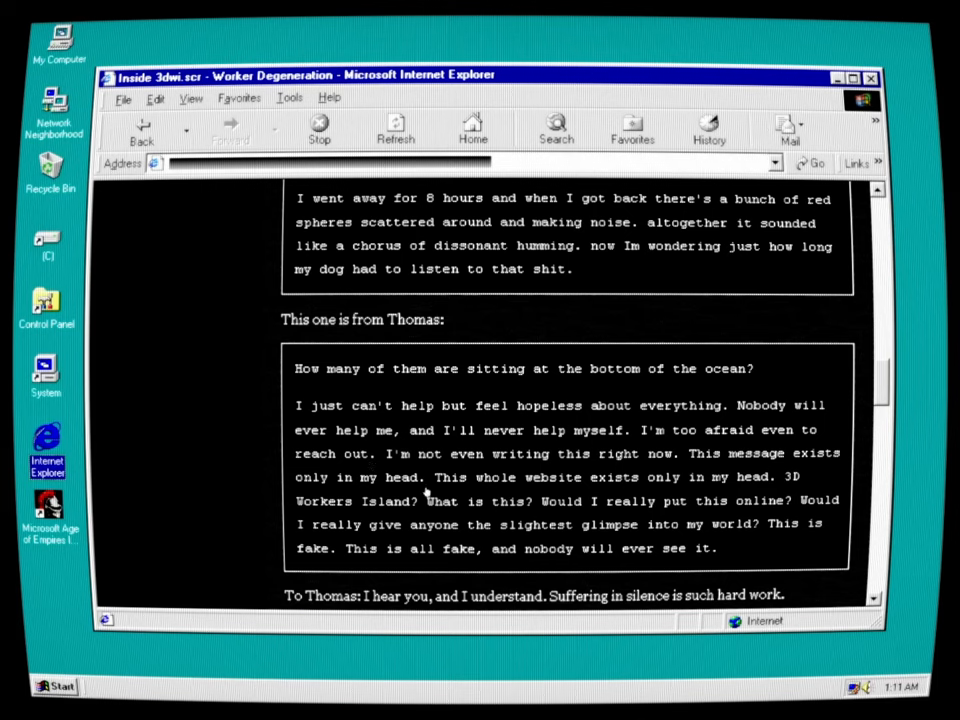
mouse_move(680, 496)
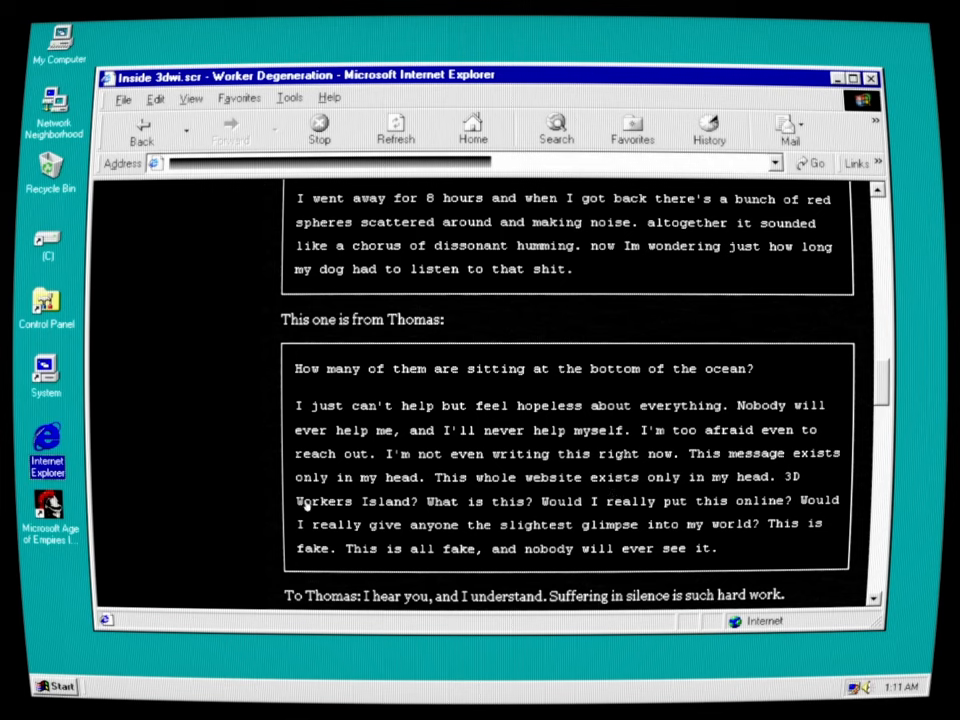
mouse_move(532, 510)
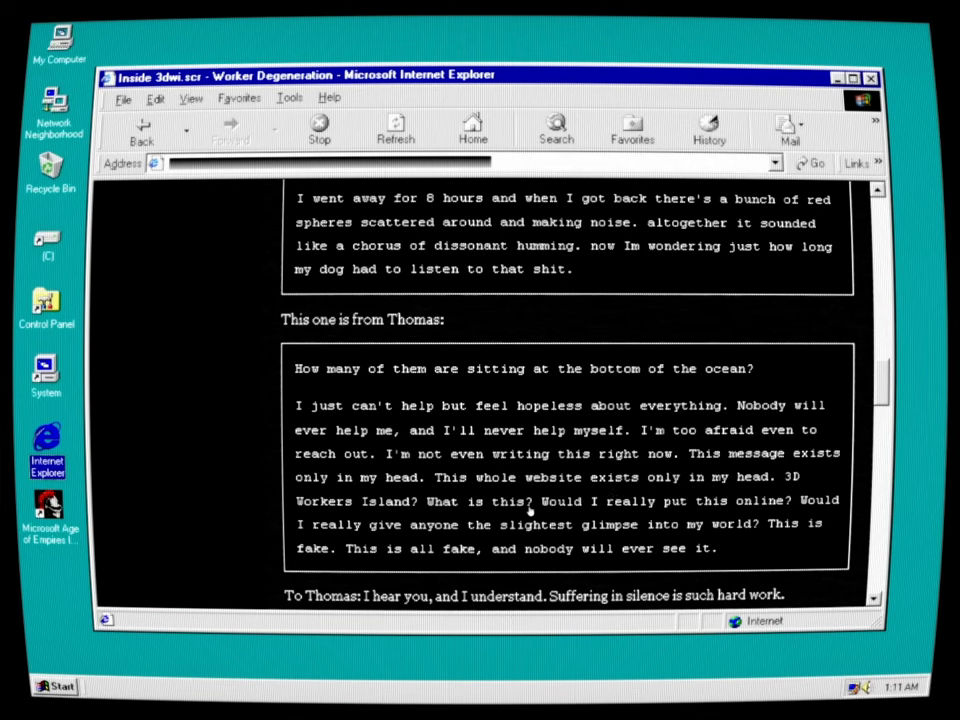